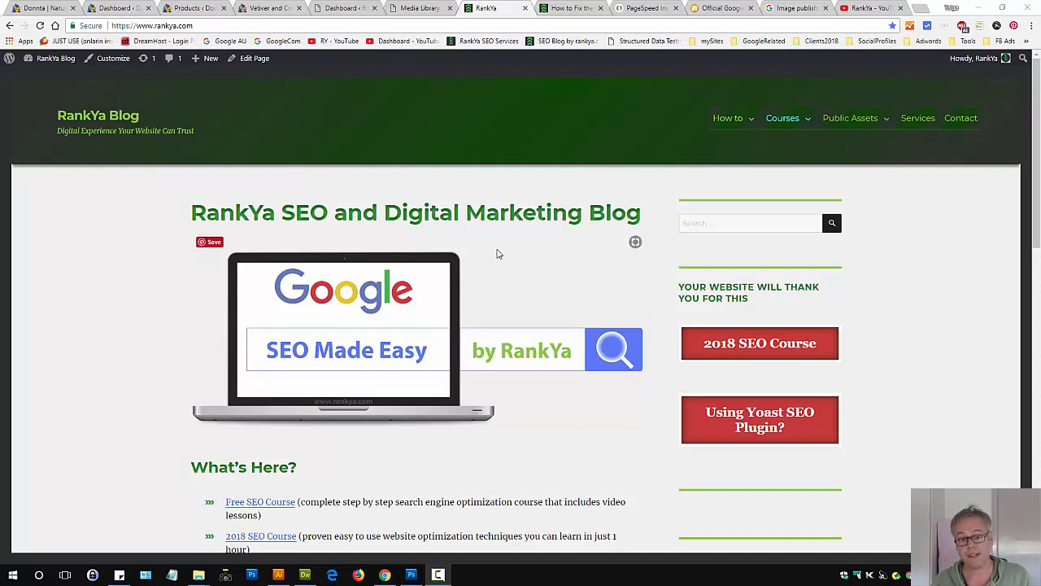
mouse_move(498, 253)
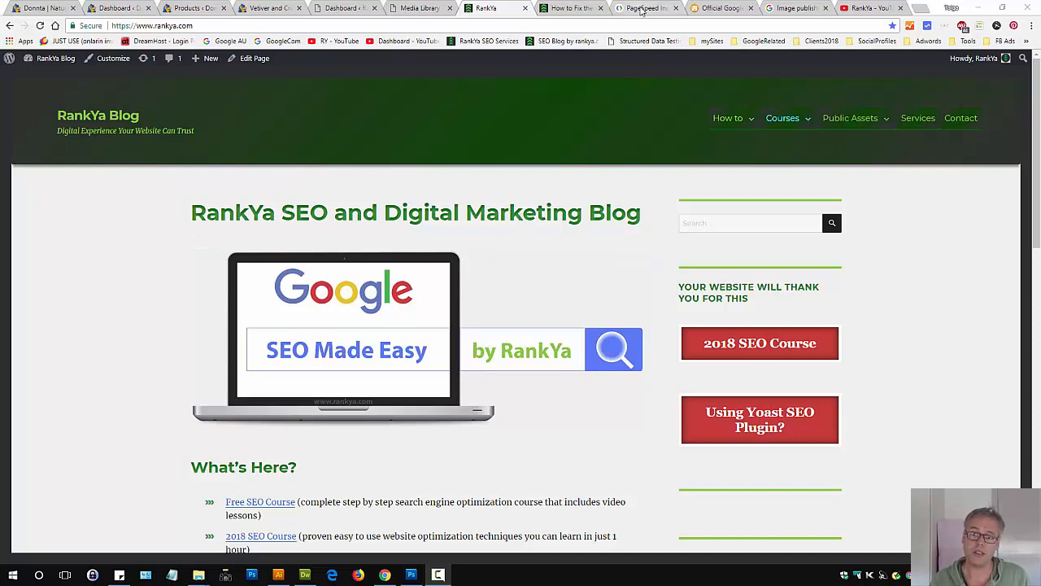
mouse_move(647, 8)
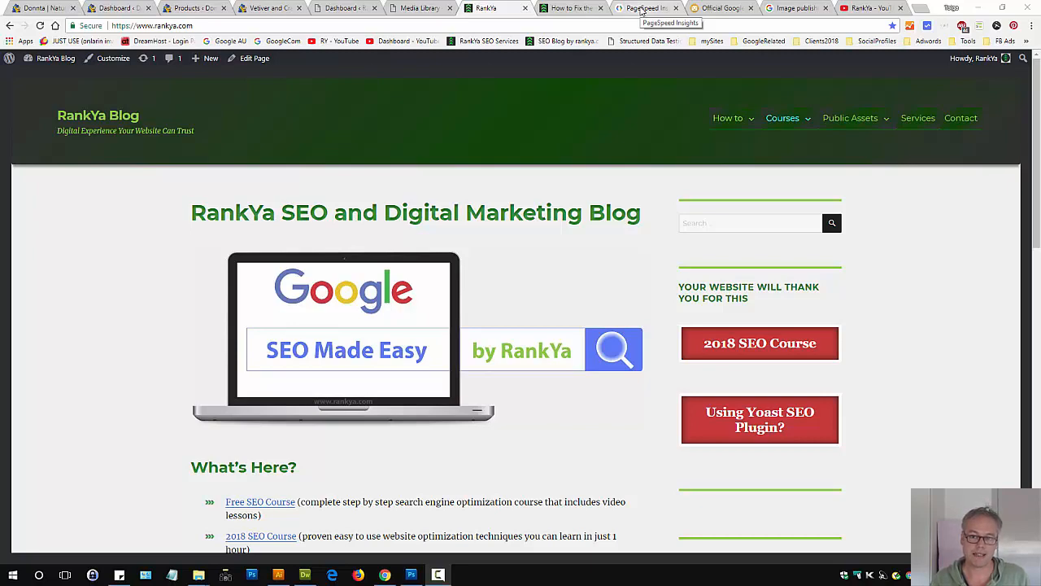
Compare the https NOT Secure post with its PageSpeed report and reach the Optimize images list.
left_click(648, 8)
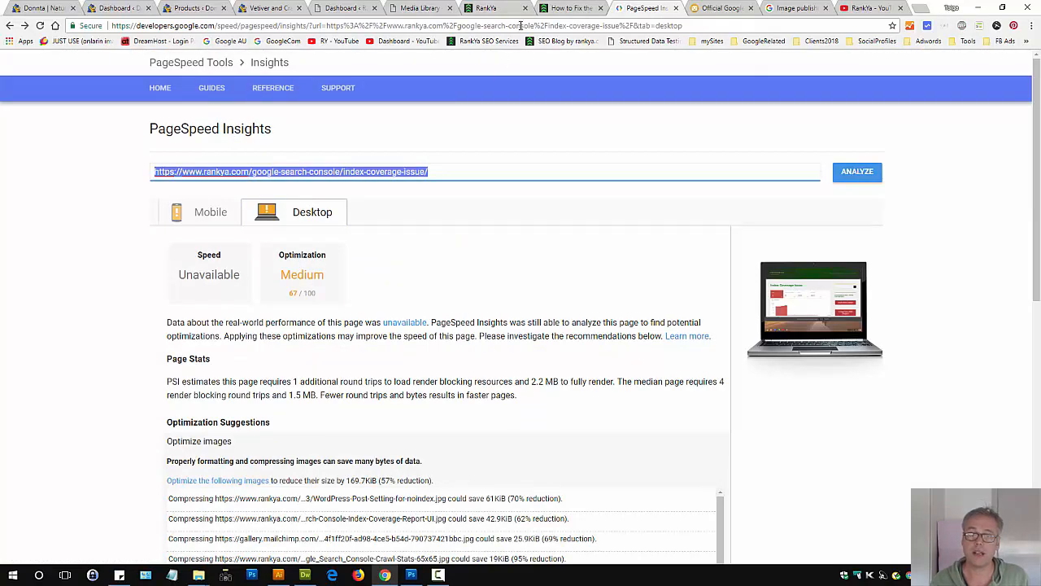
left_click(569, 8)
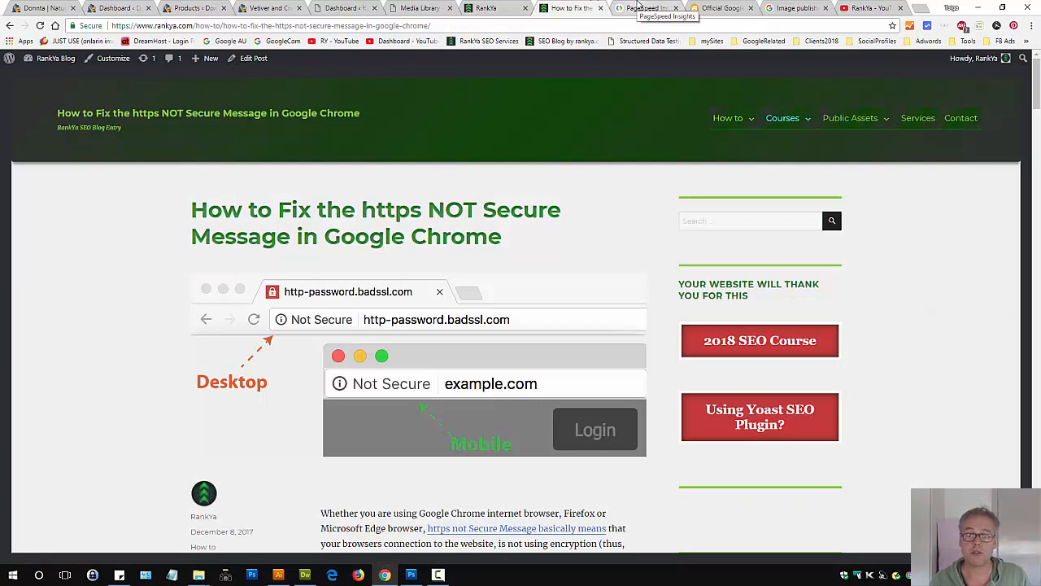
left_click(647, 8)
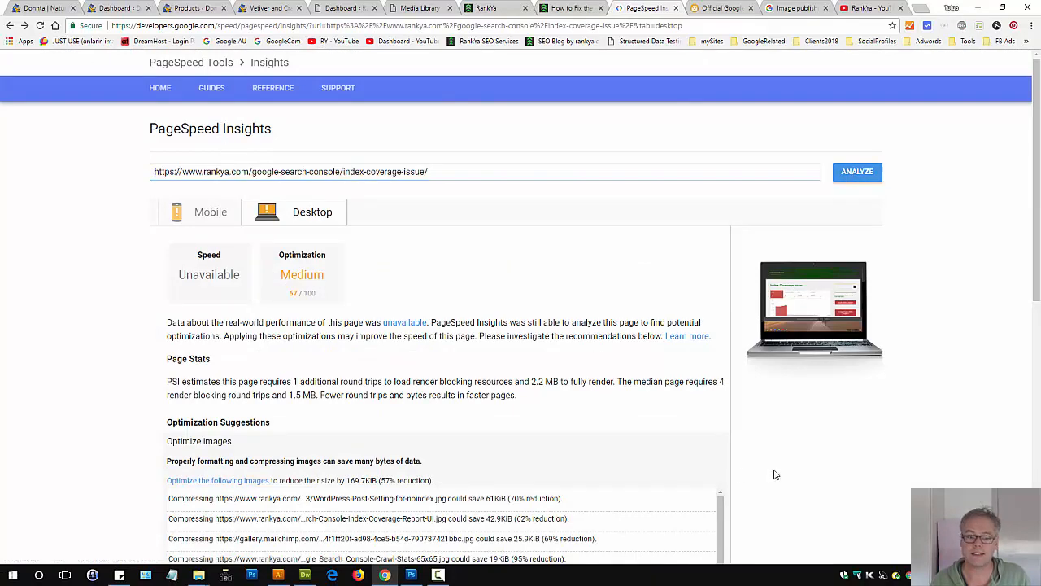
scroll("down", 3)
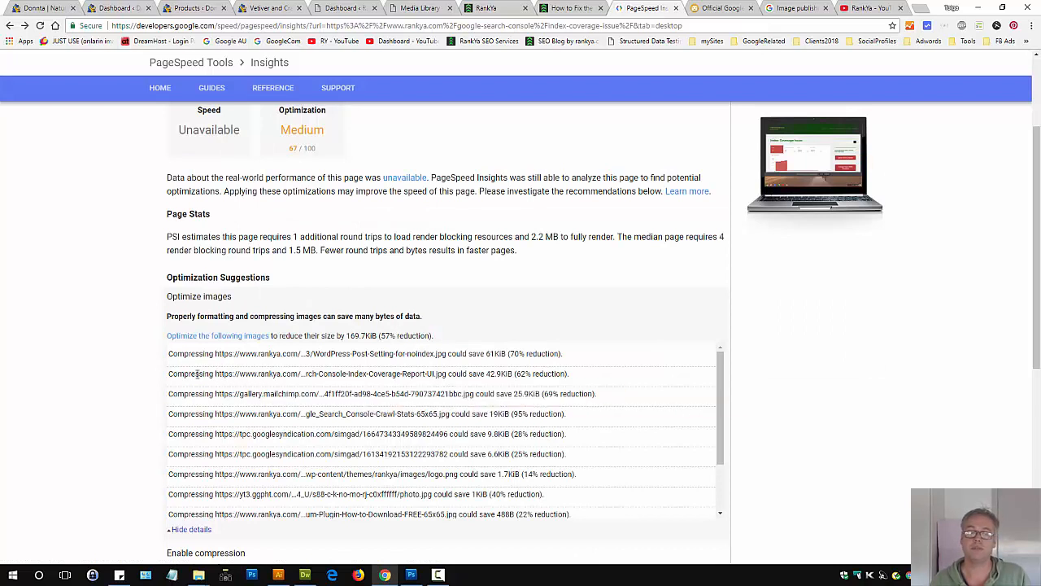
mouse_move(332, 384)
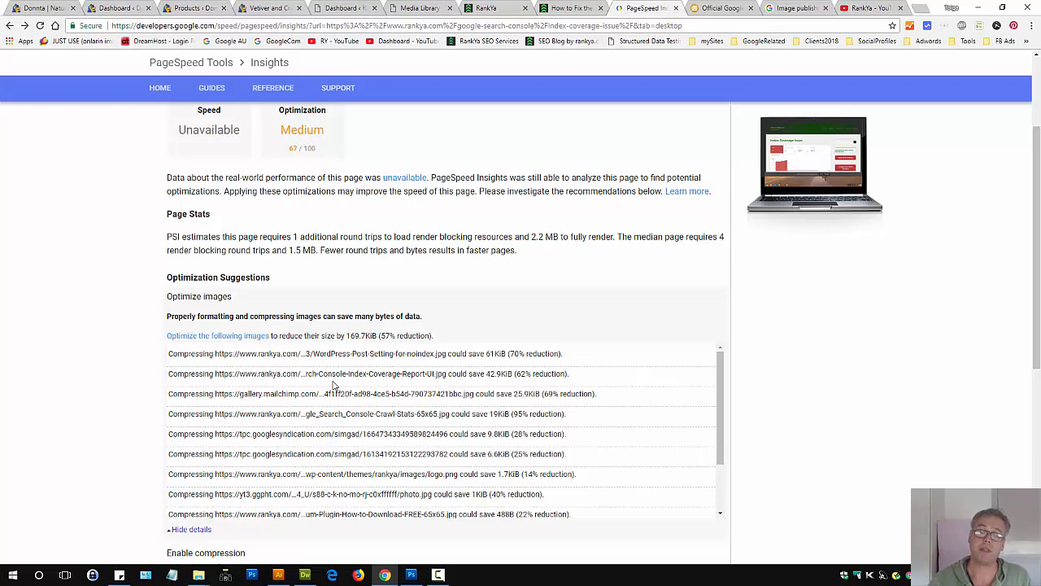
scroll("down", 3)
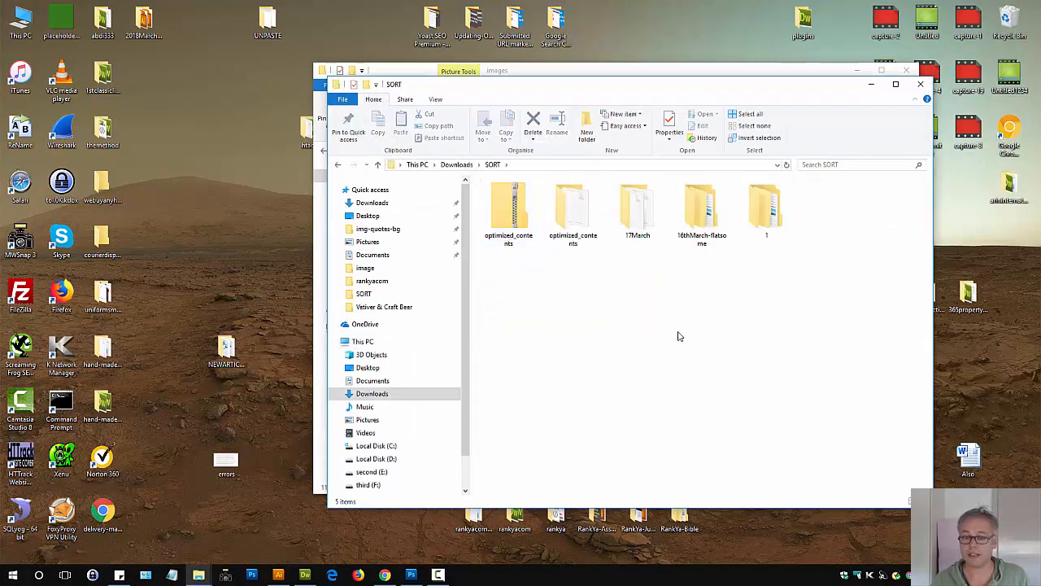
Extract the optimized_contents archive into its own optimized_contents folder.
left_click(507, 208)
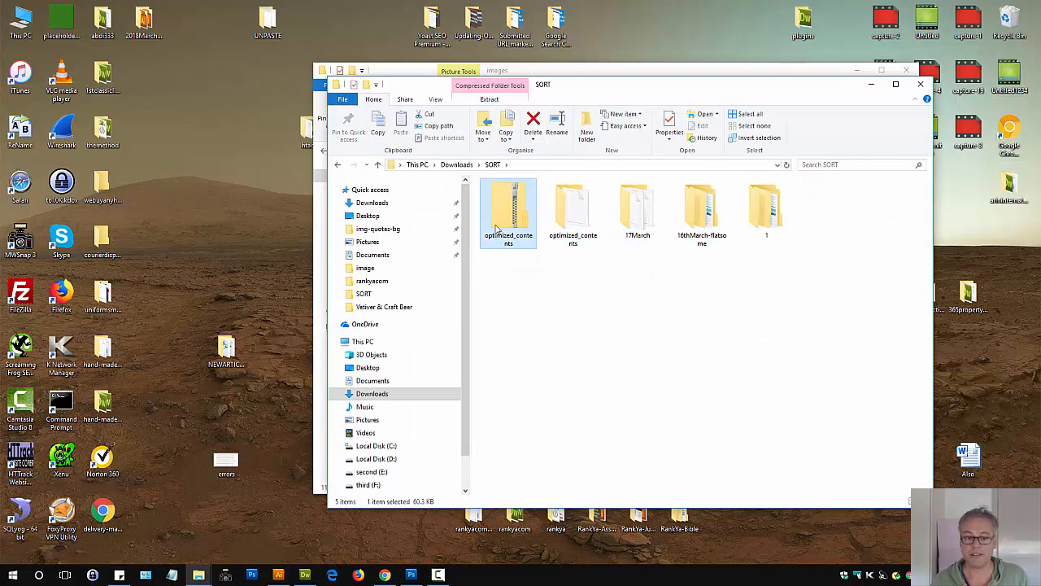
right_click(508, 211)
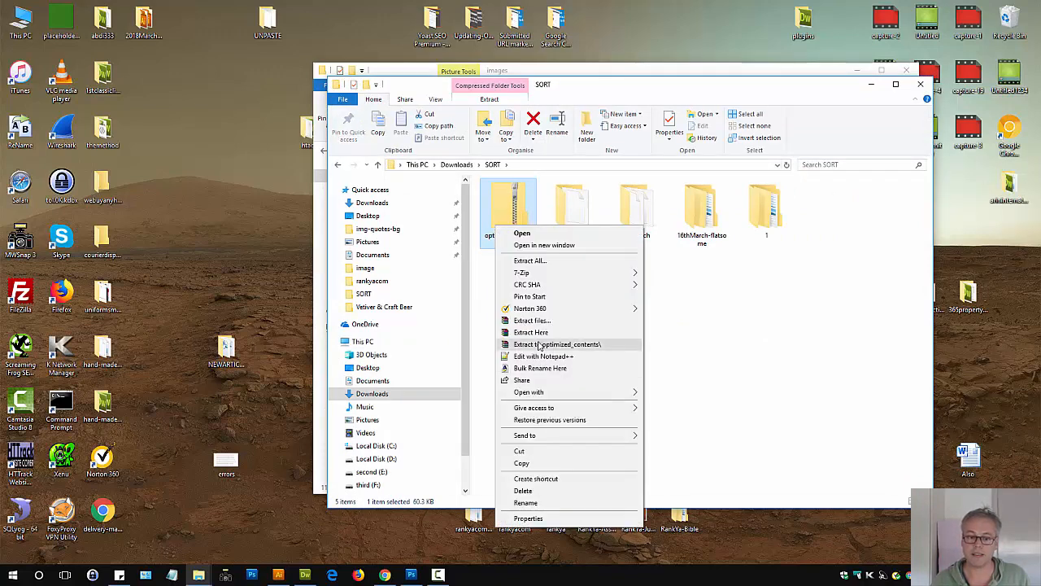
mouse_move(566, 348)
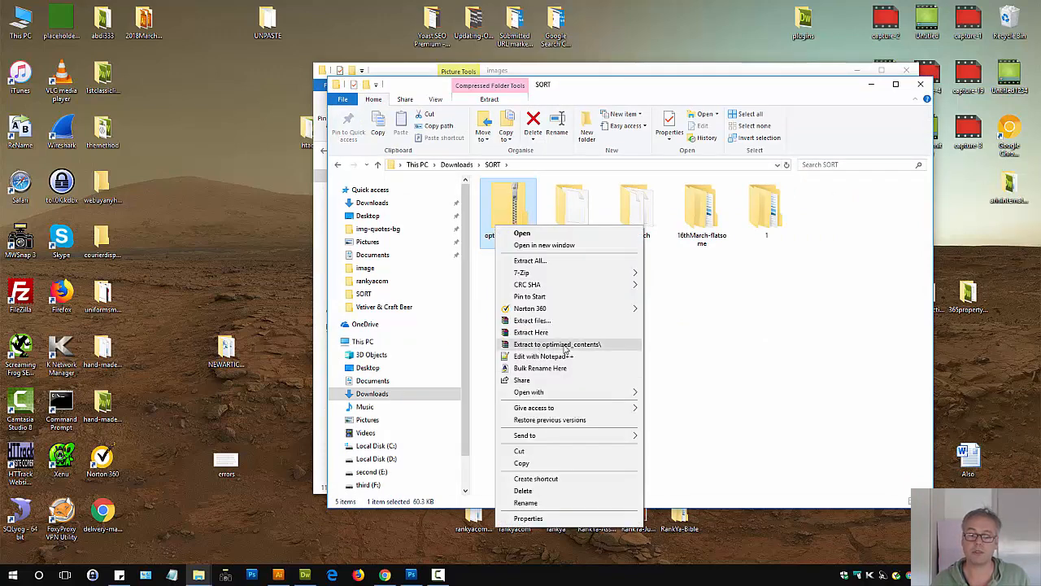
left_click(557, 345)
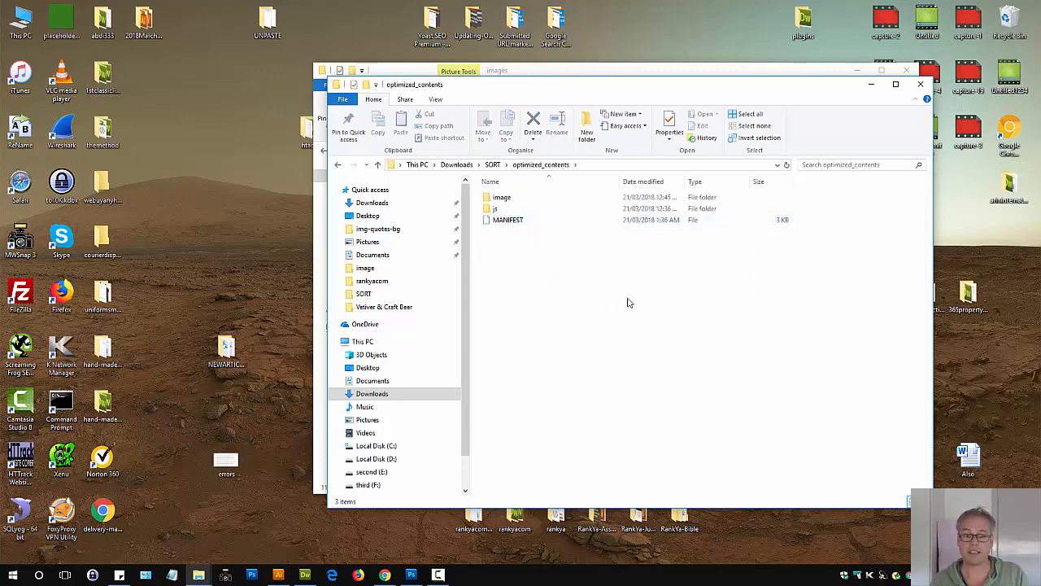
Enter the extracted image folder of compressed images.
left_click(501, 197)
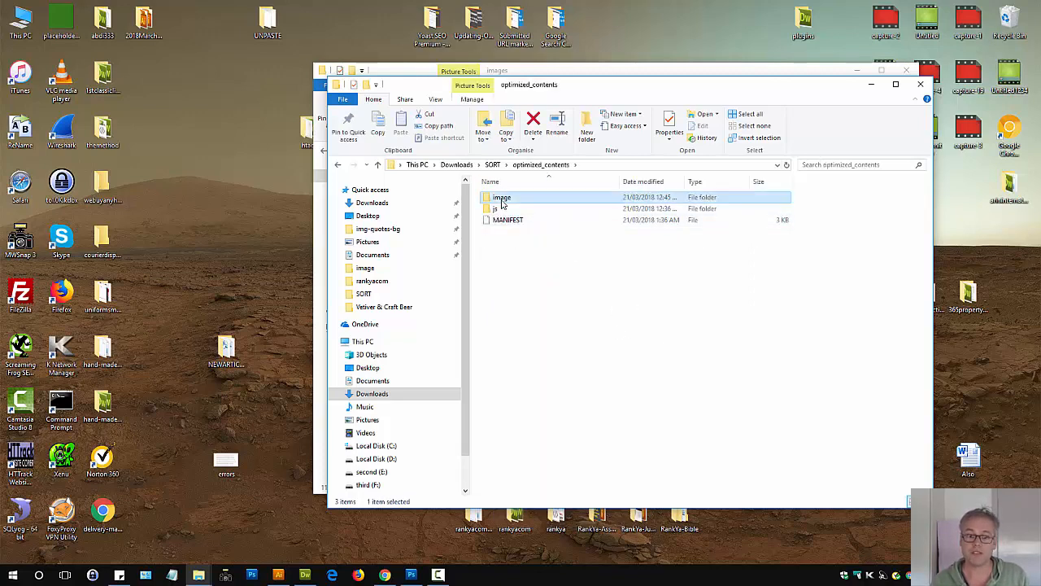
double_click(502, 197)
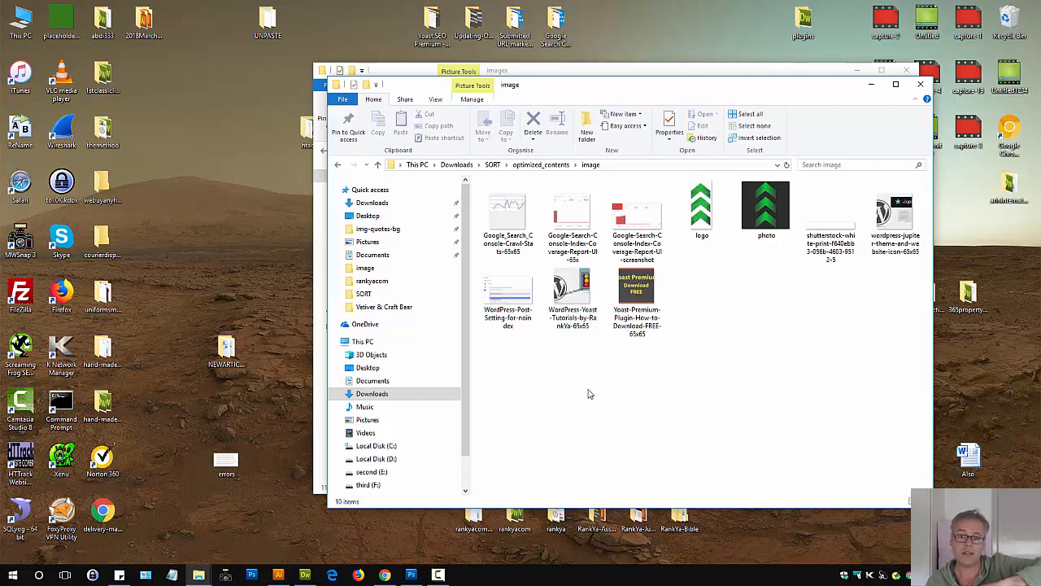
left_click(573, 211)
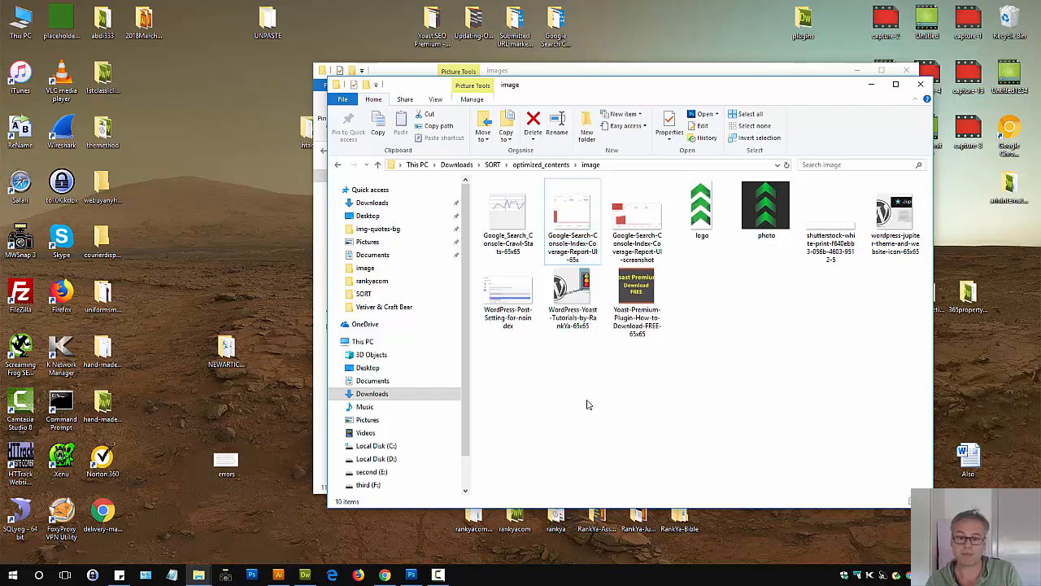
left_click(637, 212)
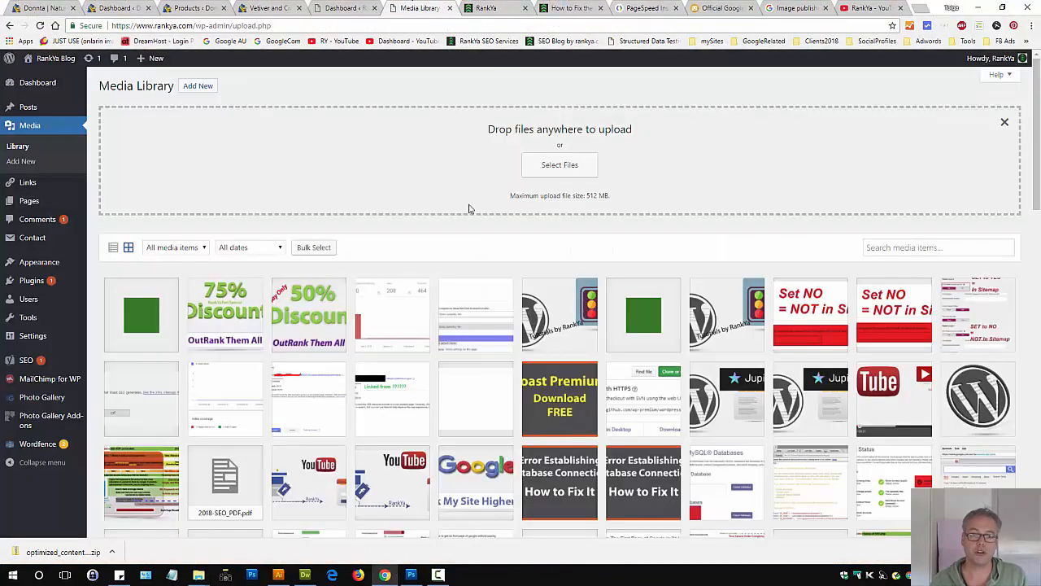
Upload the Index-Coverage-Report-UI-screenshot image and bring up the older screenshot's attachment details.
left_click(559, 164)
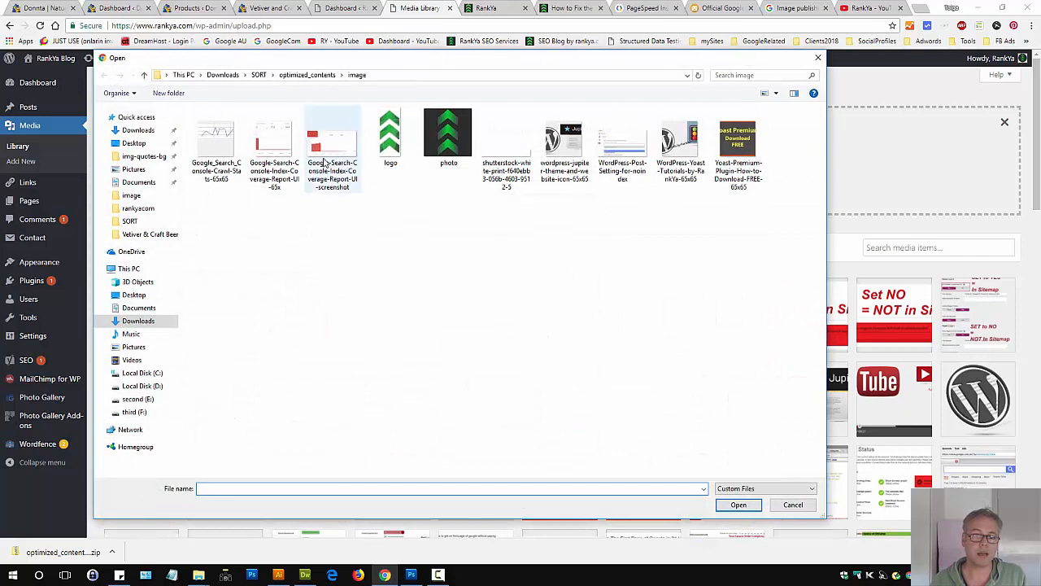
left_click(332, 134)
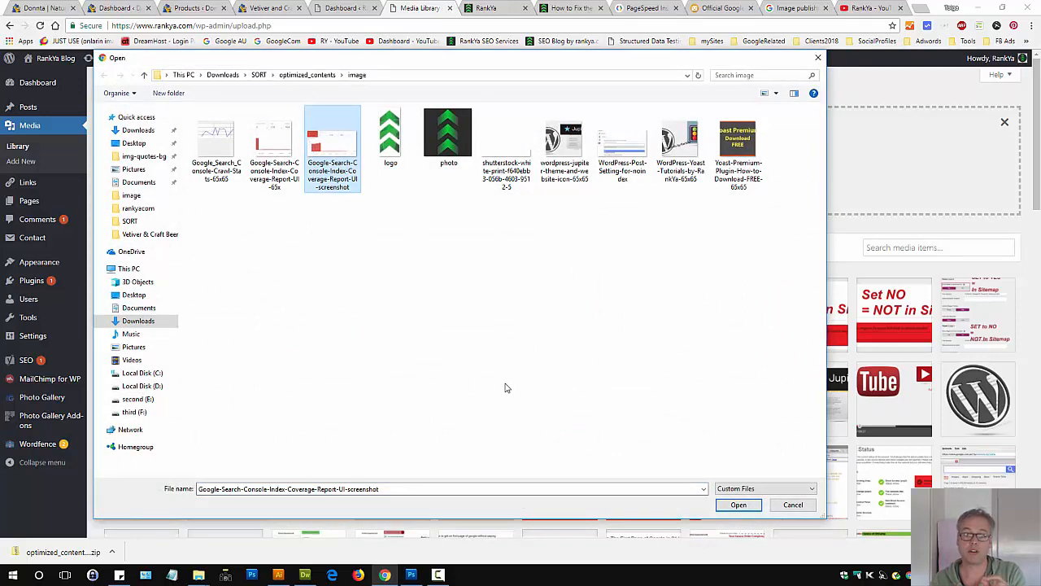
mouse_move(364, 196)
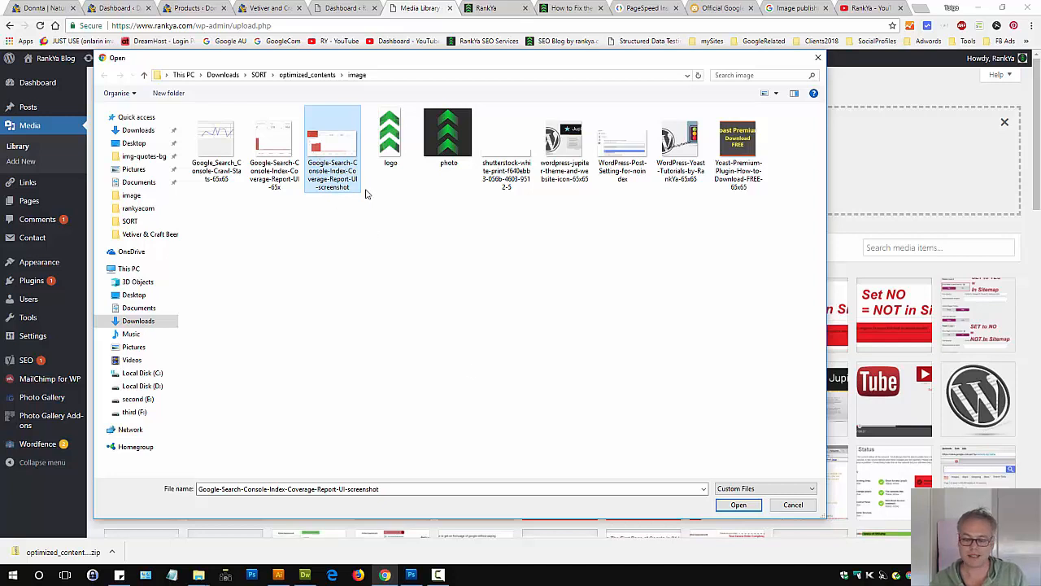
mouse_move(342, 203)
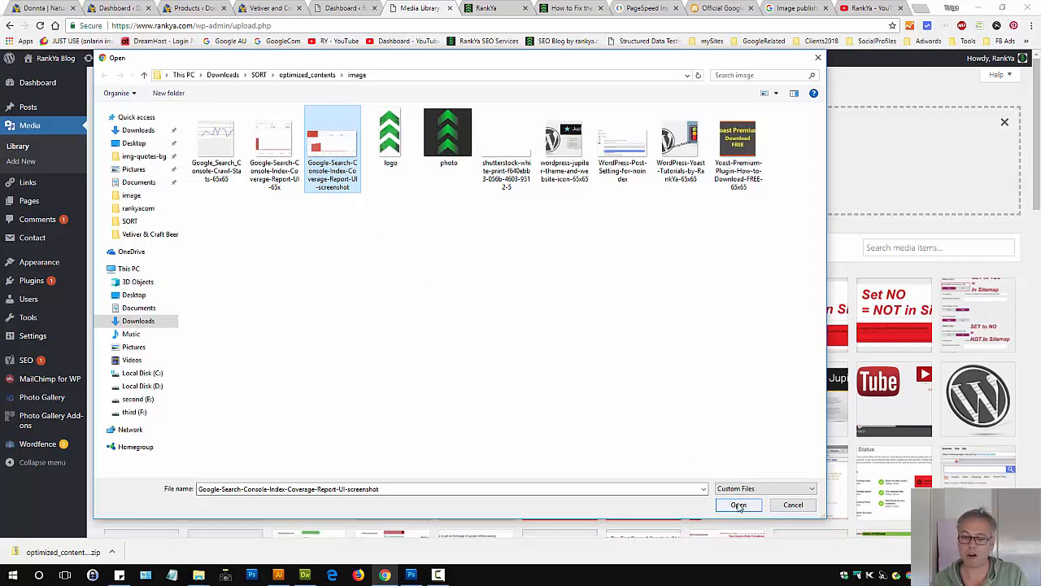
left_click(738, 504)
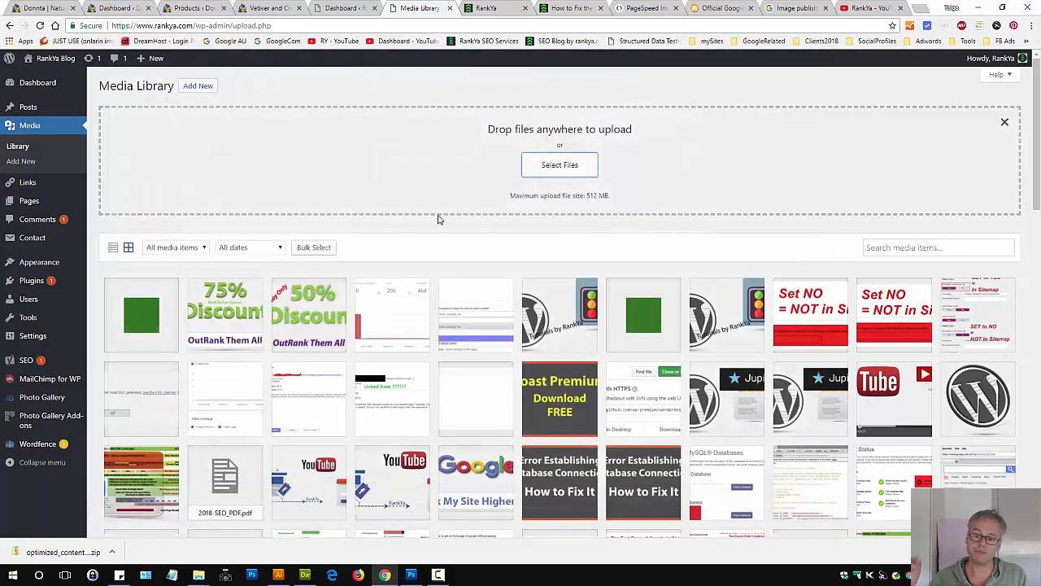
left_click(475, 316)
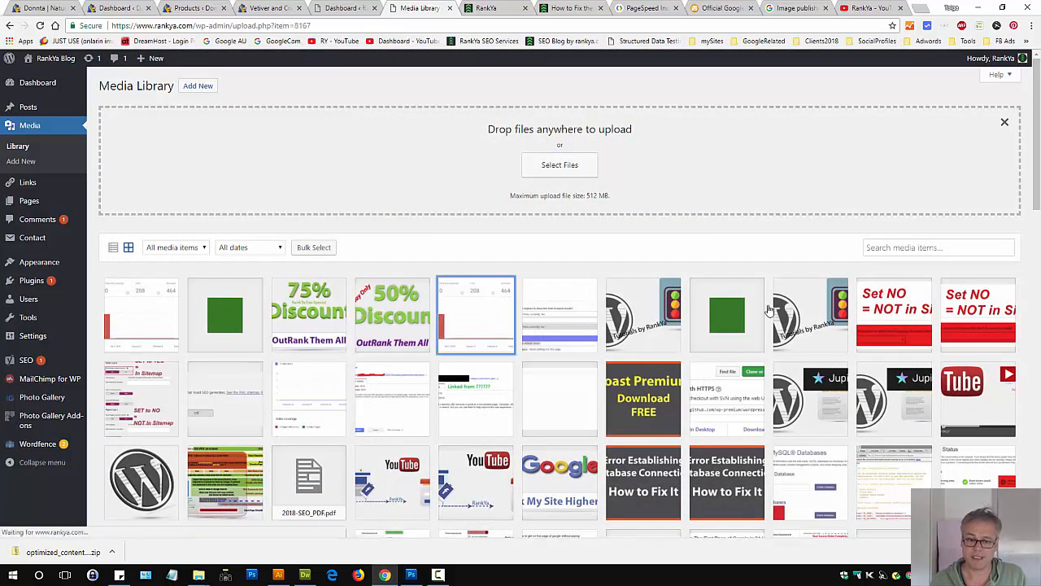
left_click(475, 315)
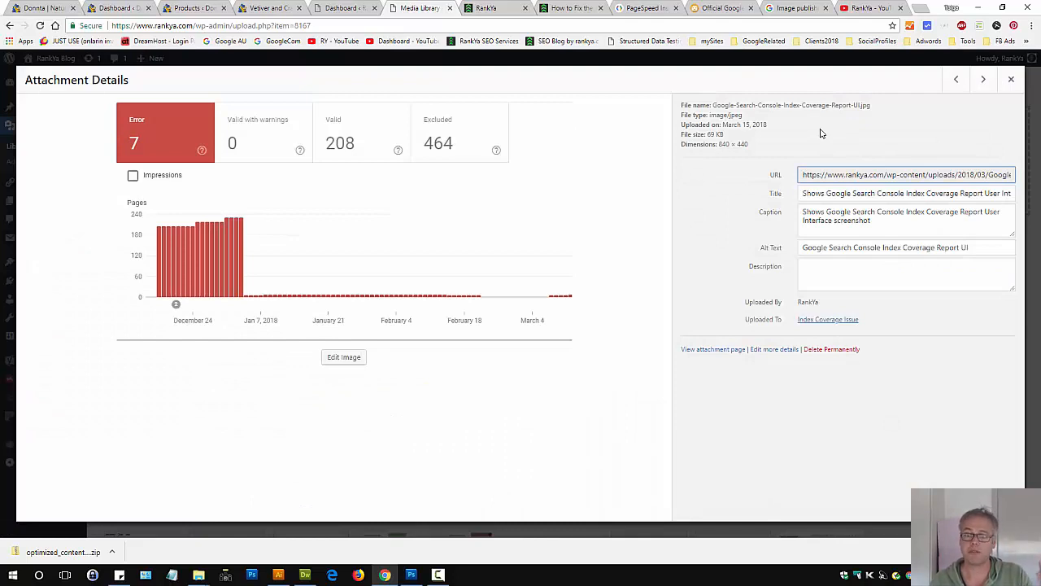
Check the new upload's file name and 25 KB size, then reopen the older 69 KB screenshot.
left_click(1012, 78)
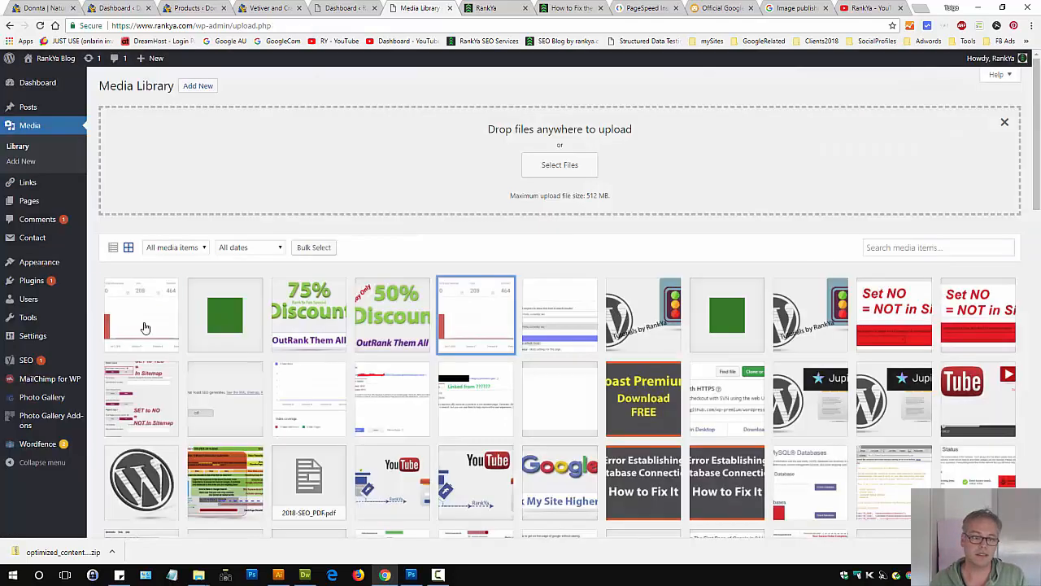
left_click(475, 315)
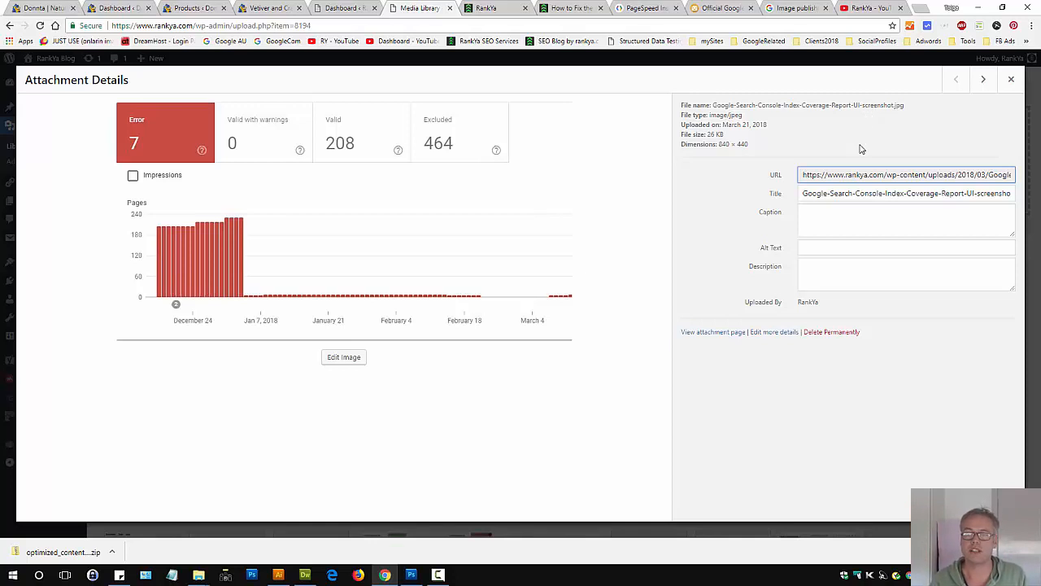
mouse_move(862, 106)
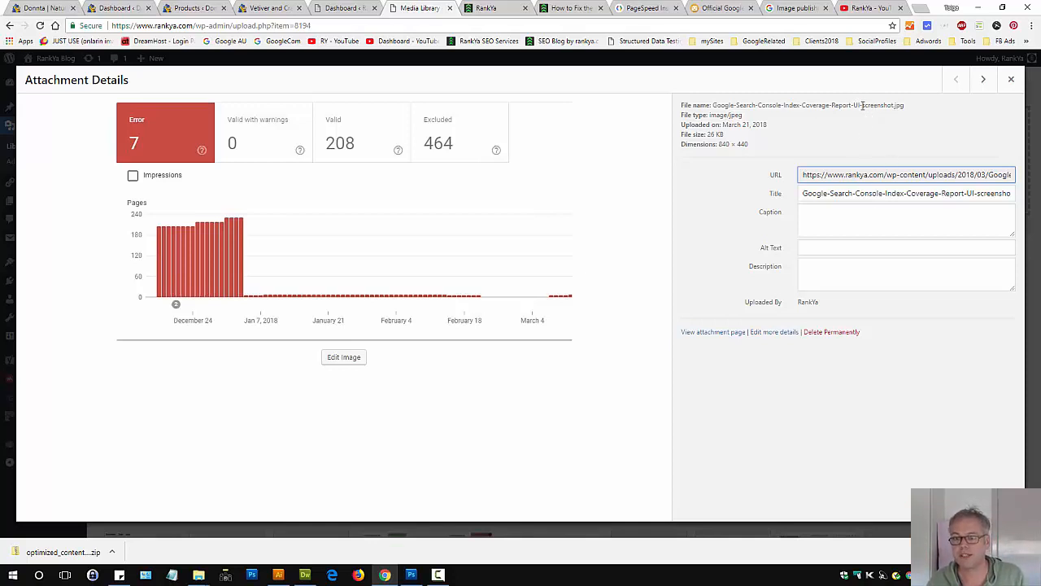
double_click(877, 104)
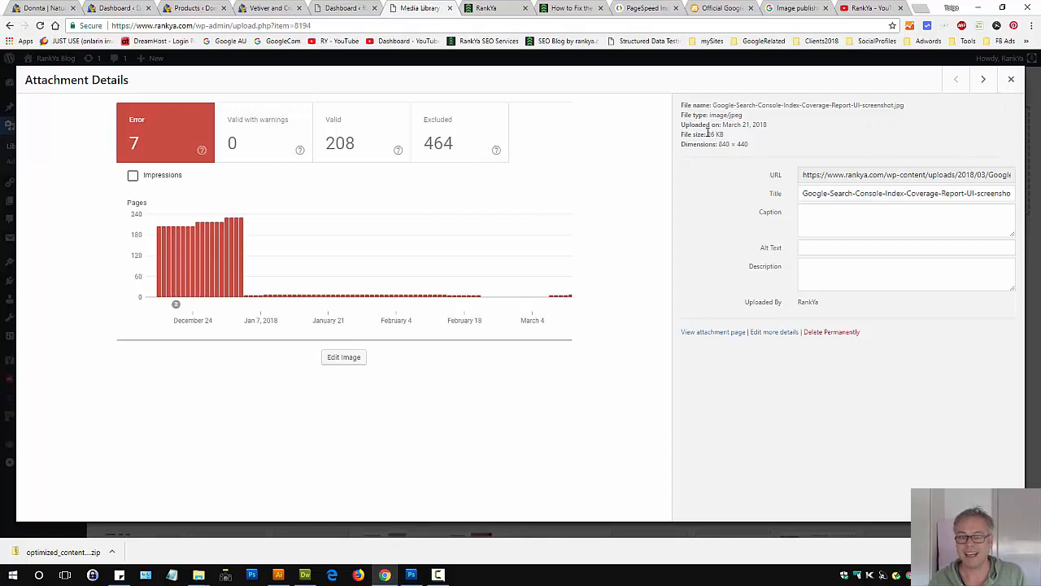
double_click(710, 133)
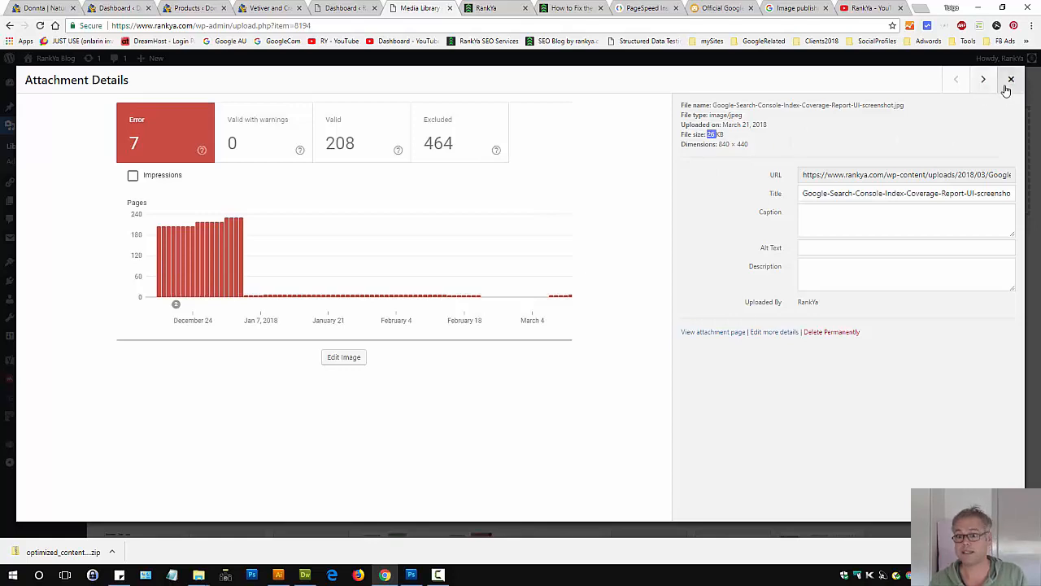
left_click(1012, 80)
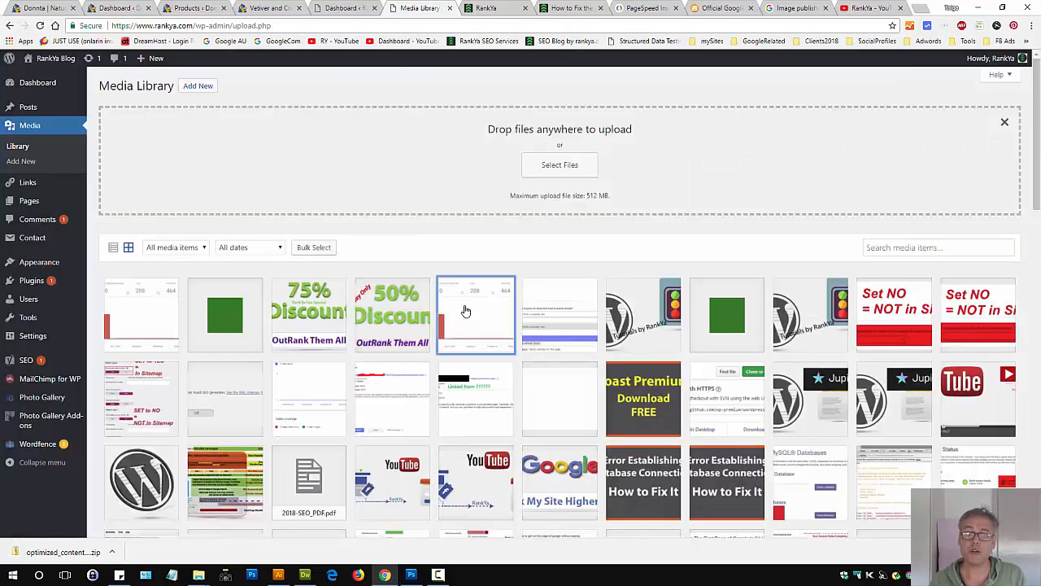
left_click(475, 316)
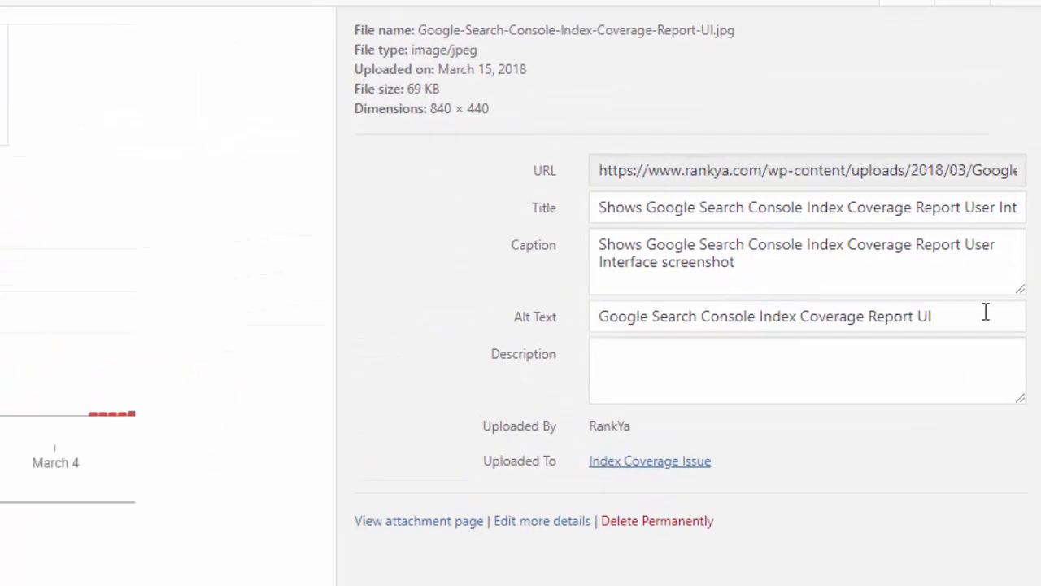
Review the older screenshot's alt text and title, then close its attachment details.
triple_click(765, 316)
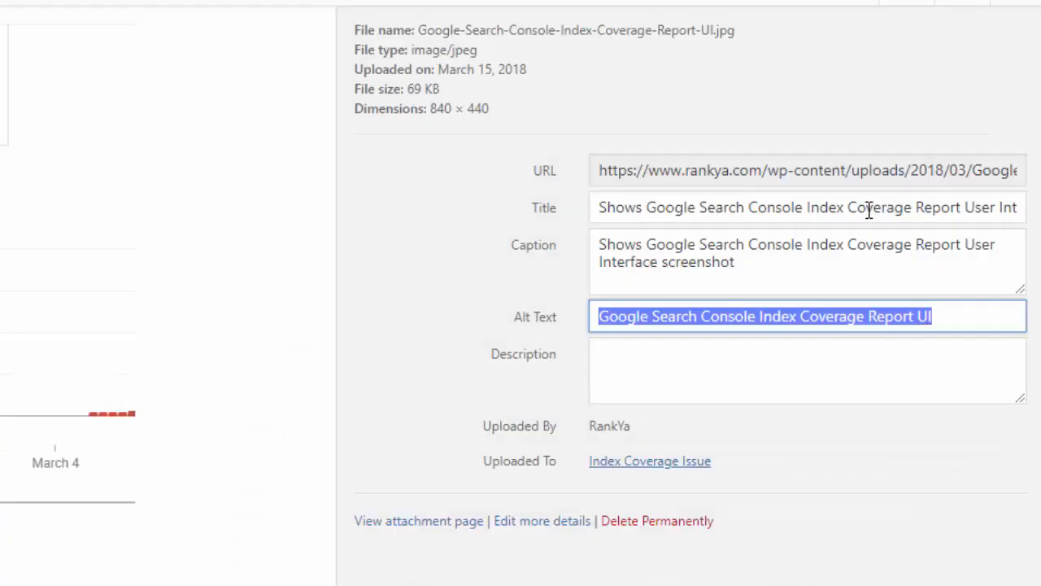
left_click(732, 260)
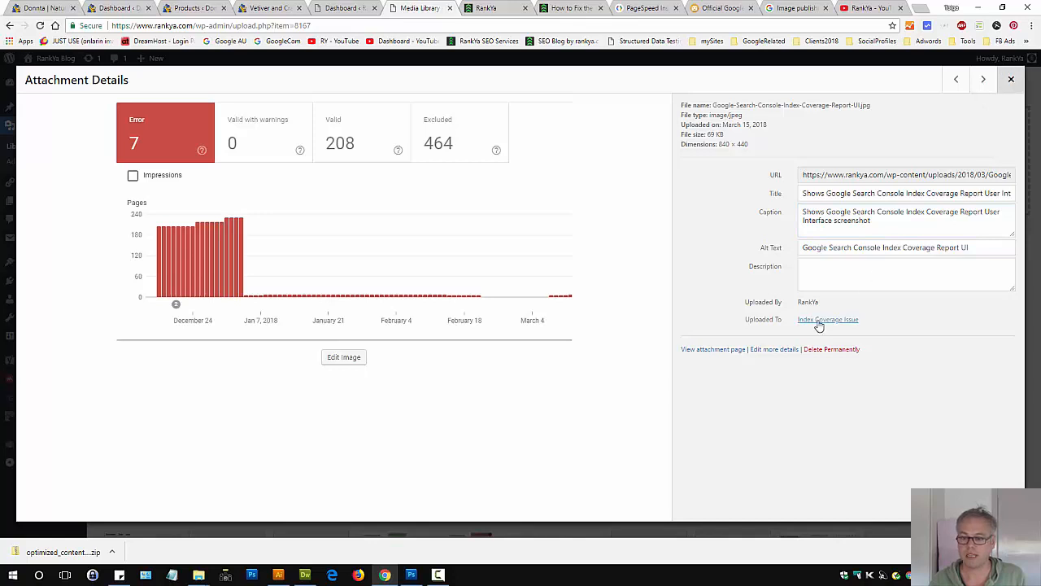
mouse_move(827, 319)
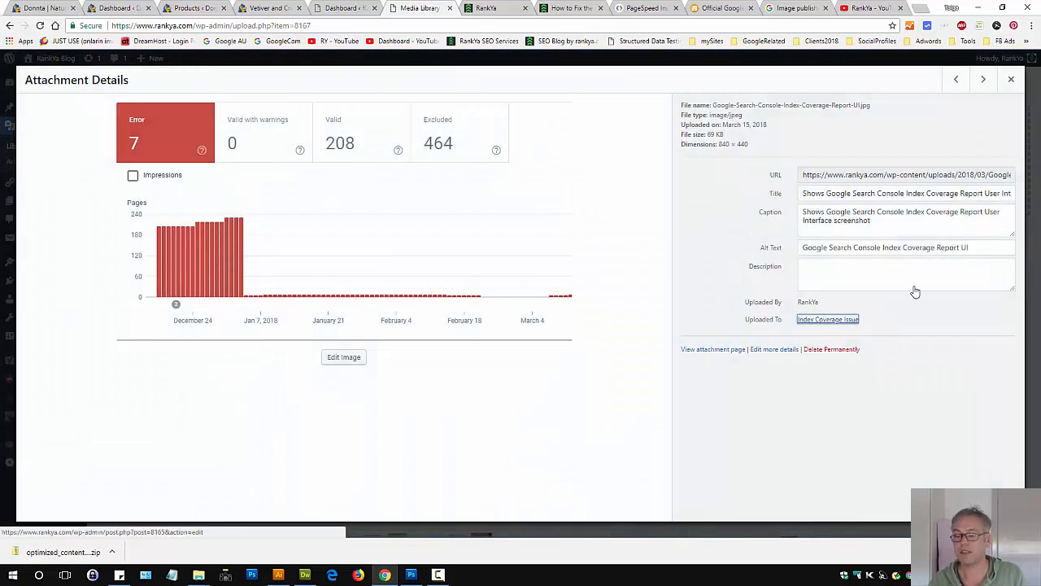
left_click(1012, 78)
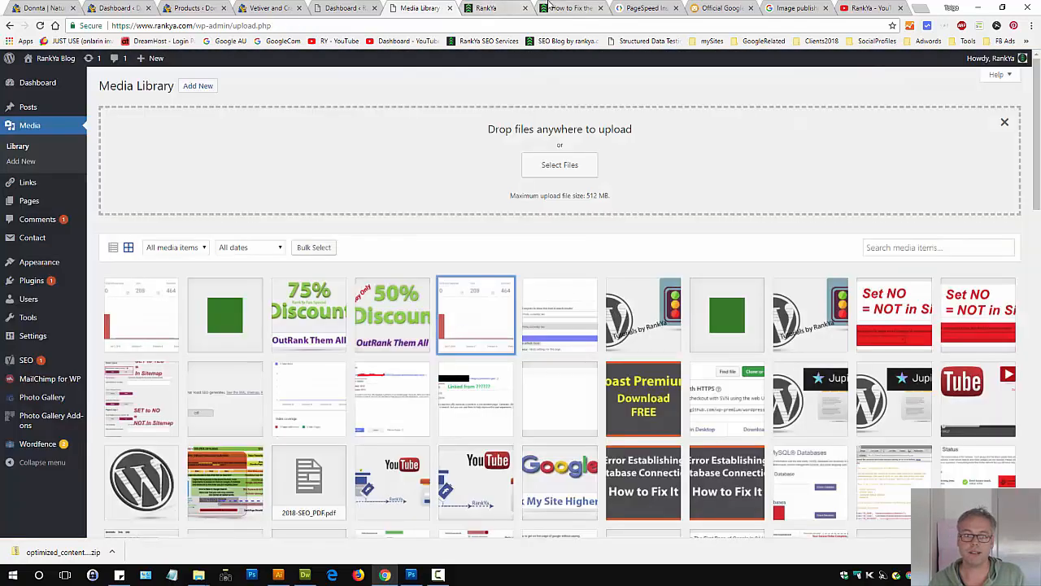
Inspect the https NOT Secure post's featured image element and its attributes in DevTools.
left_click(570, 8)
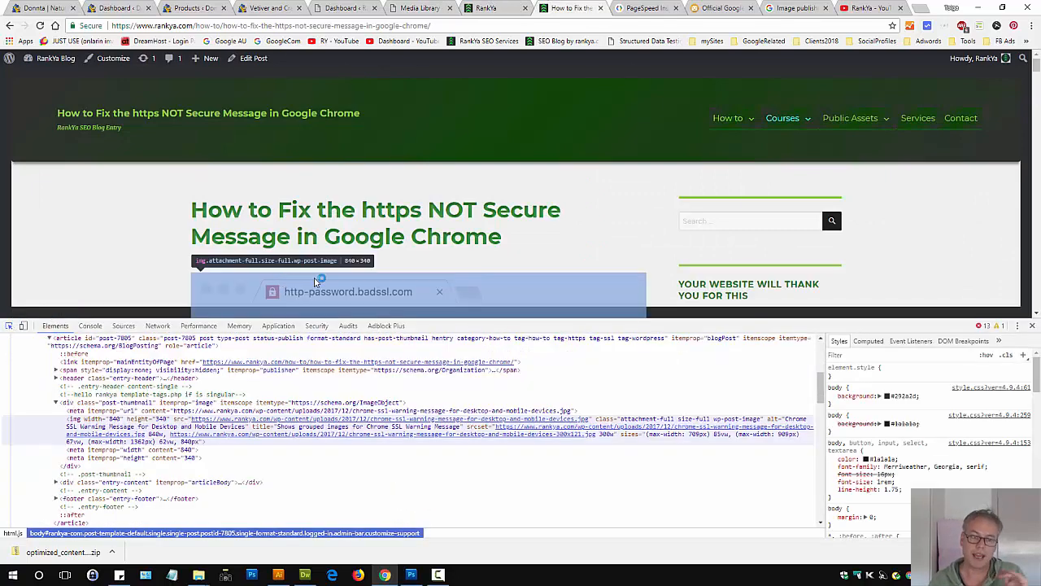
scroll("down", 3)
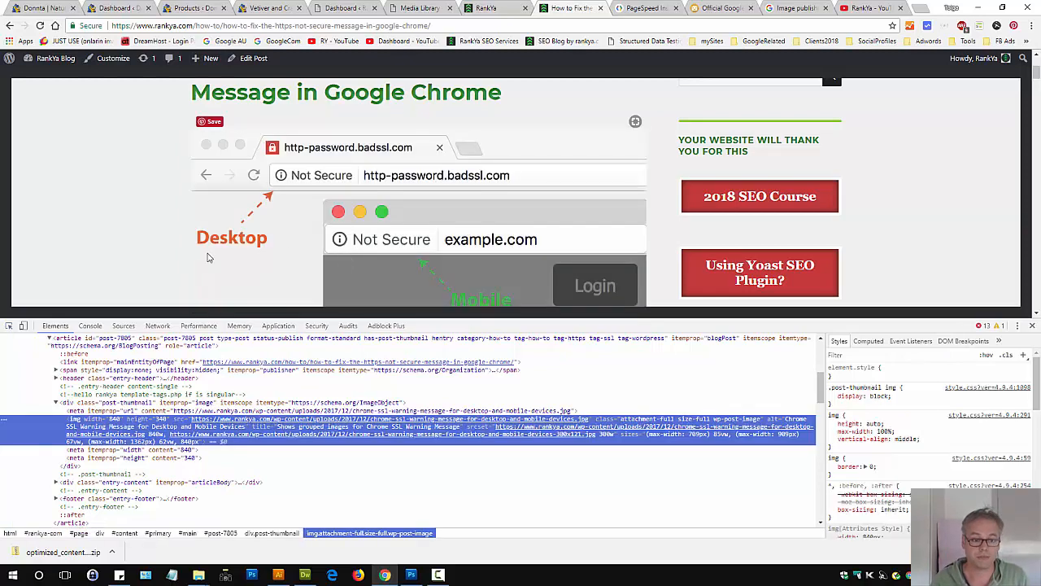
left_click(868, 340)
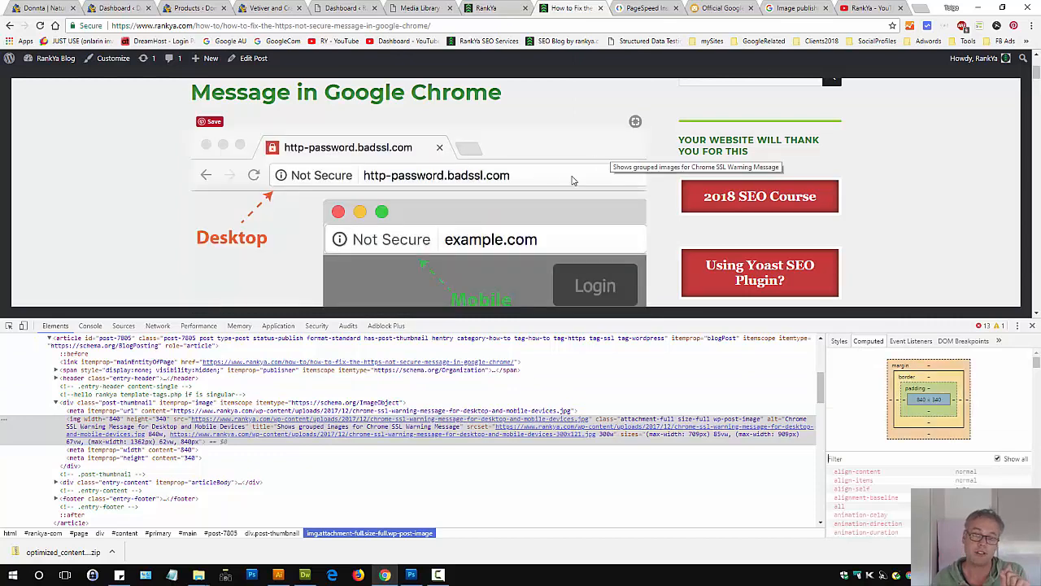
scroll("down", 3)
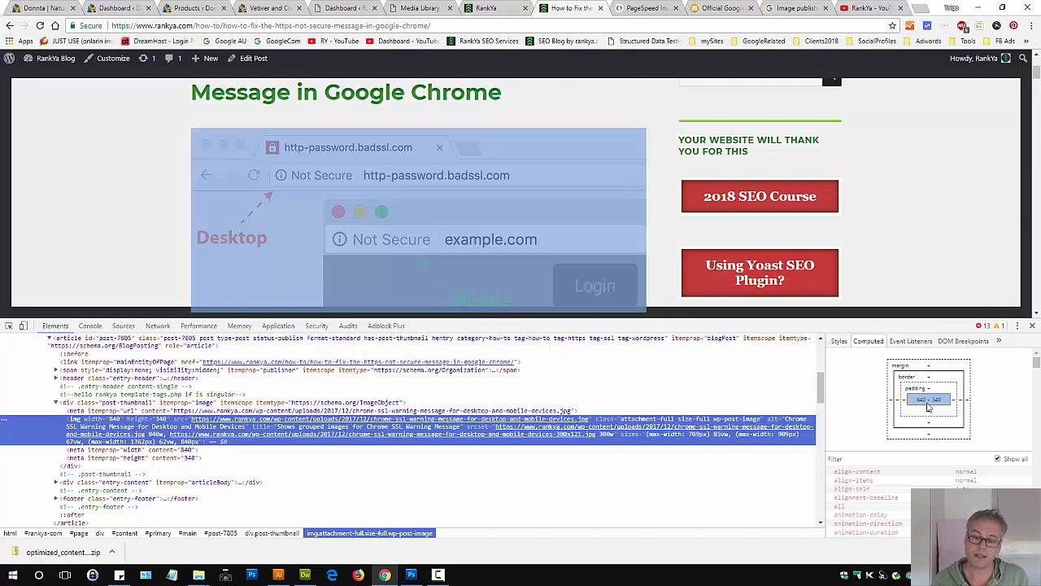
scroll("down", 3)
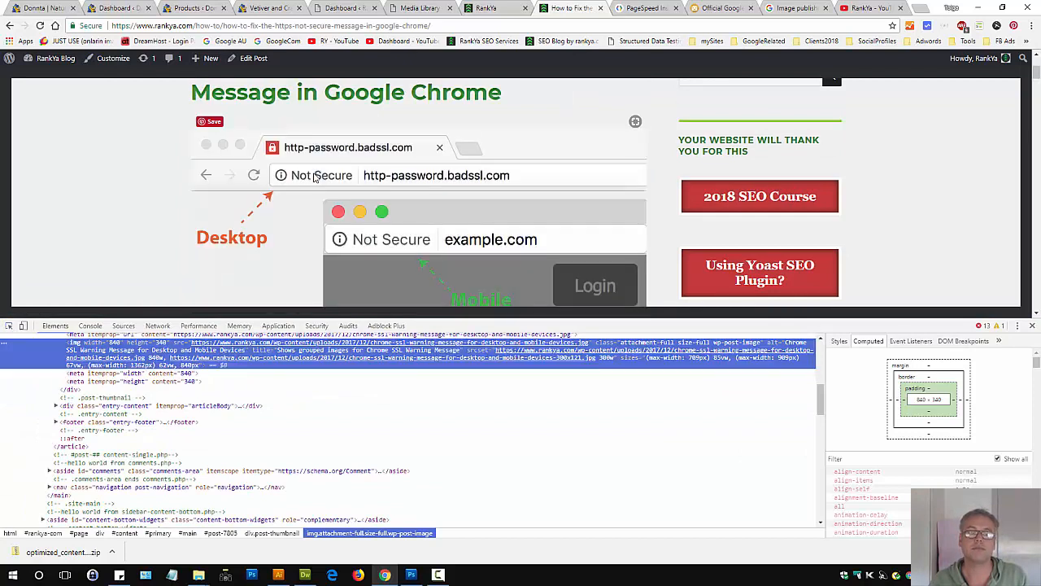
mouse_move(341, 177)
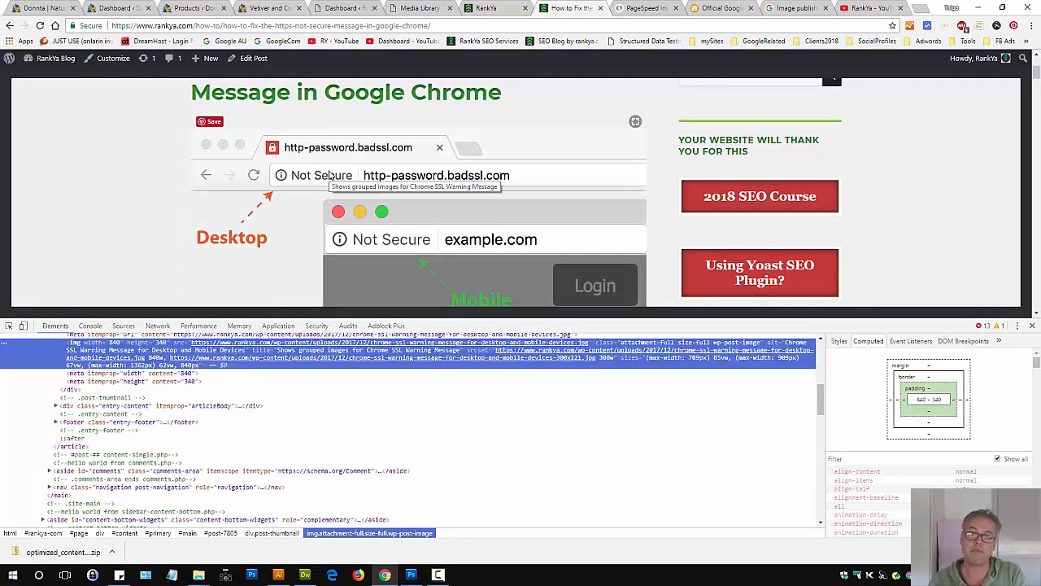
mouse_move(328, 172)
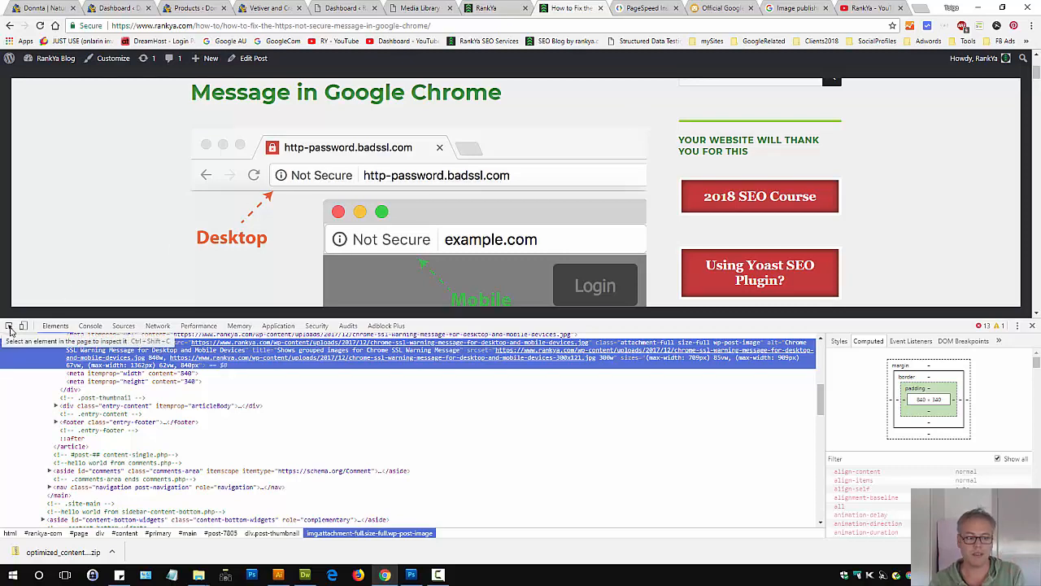
Use the element picker on the article content and continue down the post.
left_click(648, 9)
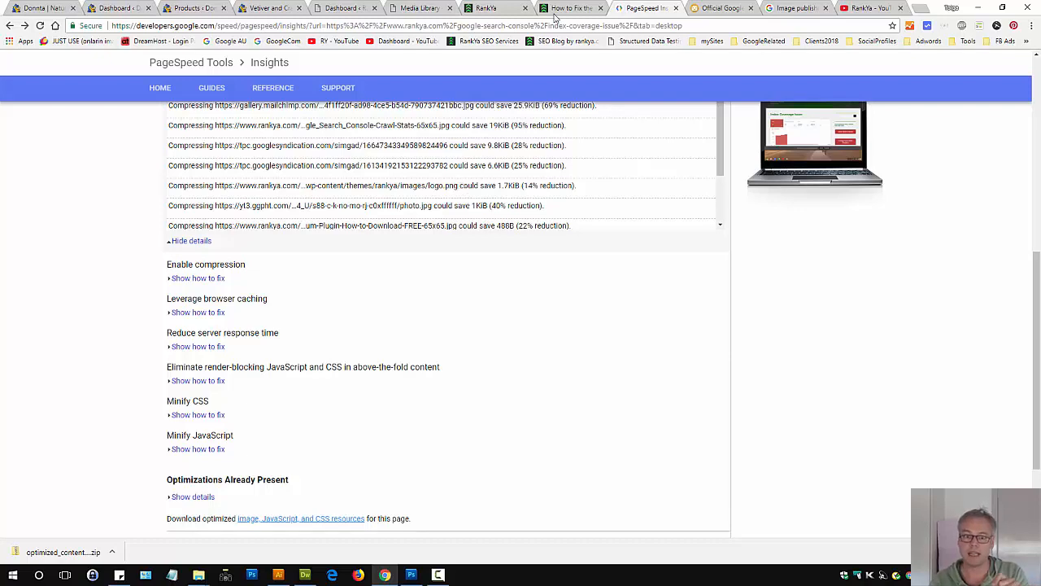
left_click(570, 8)
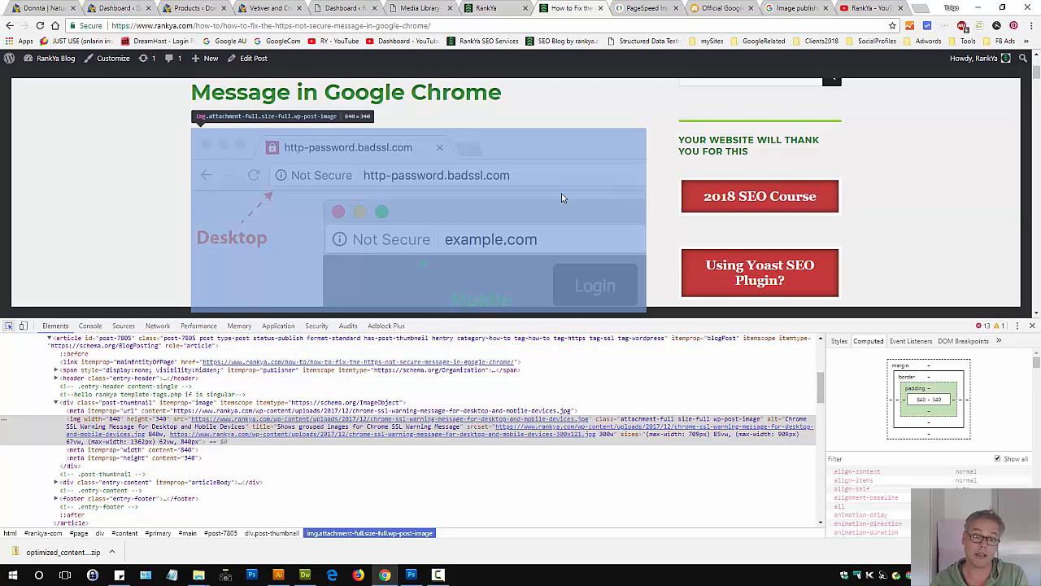
mouse_move(524, 198)
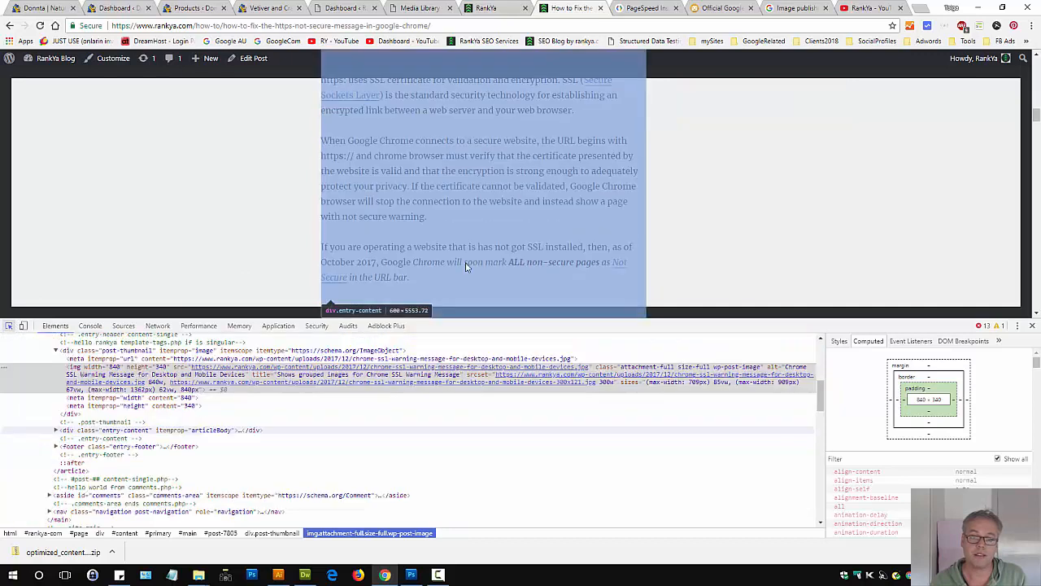
scroll("down", 3)
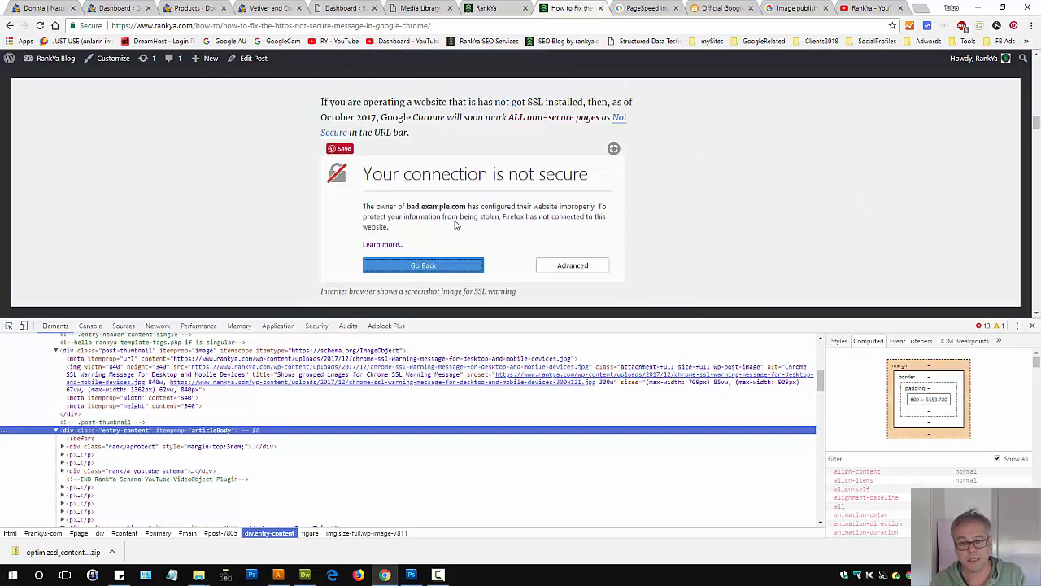
mouse_move(498, 205)
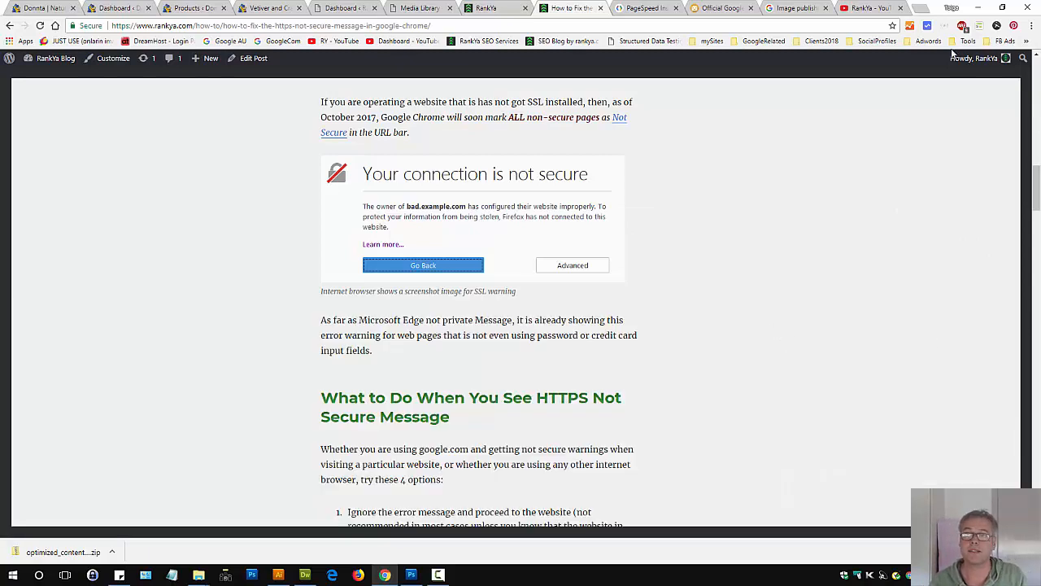
left_click(763, 41)
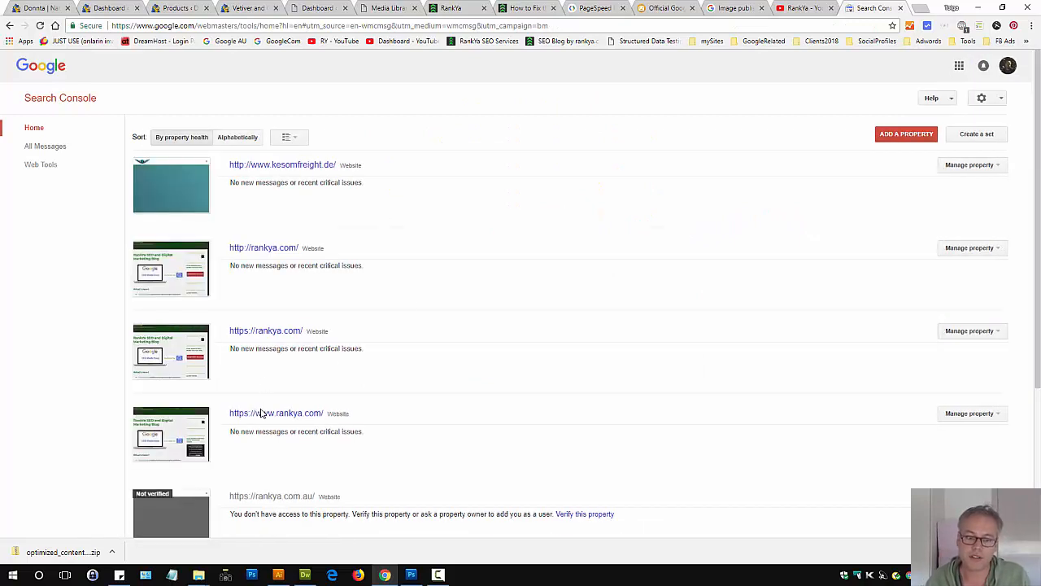
left_click(277, 413)
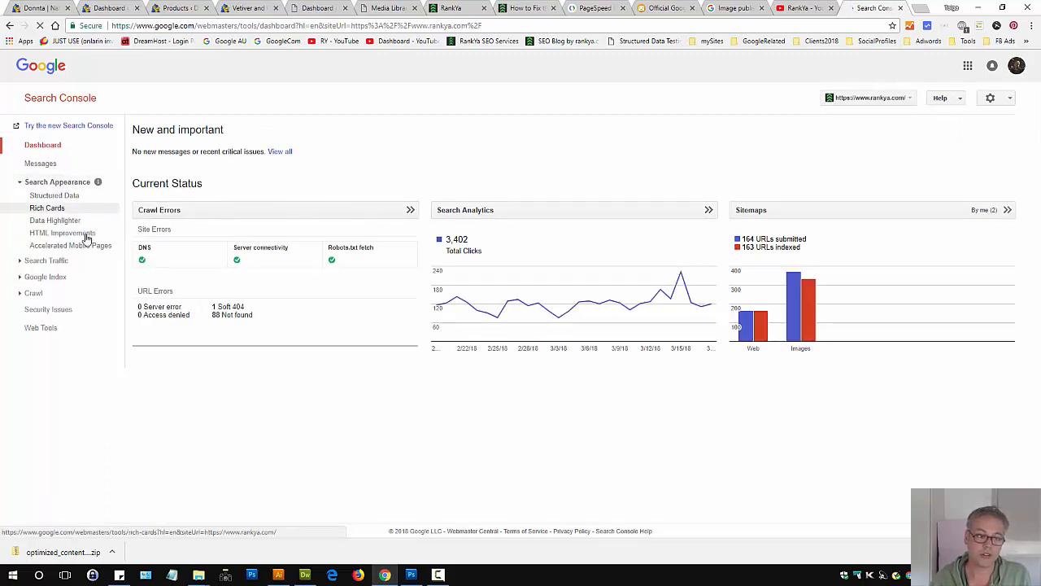
left_click(46, 260)
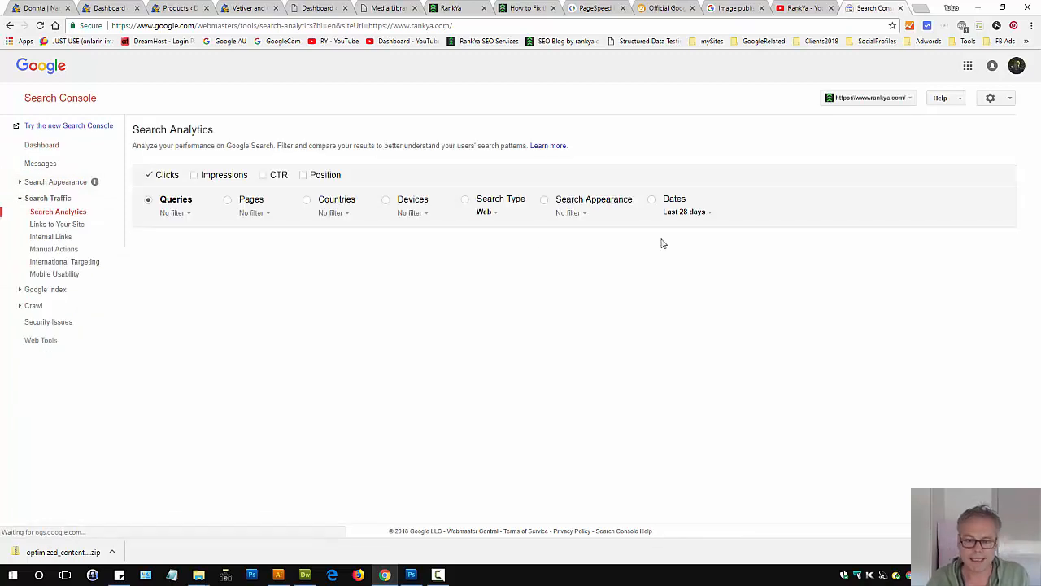
left_click(385, 199)
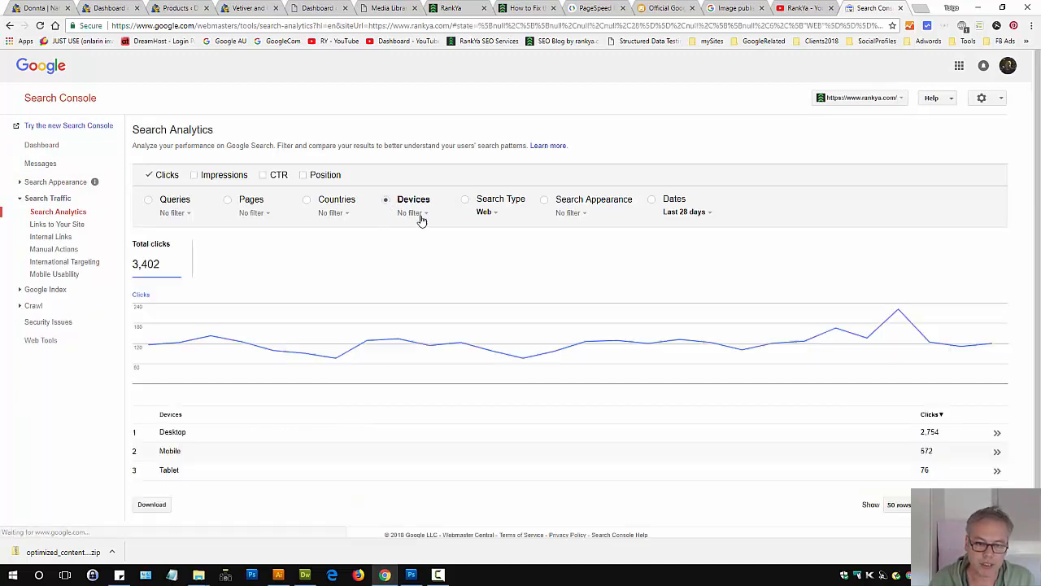
left_click(409, 211)
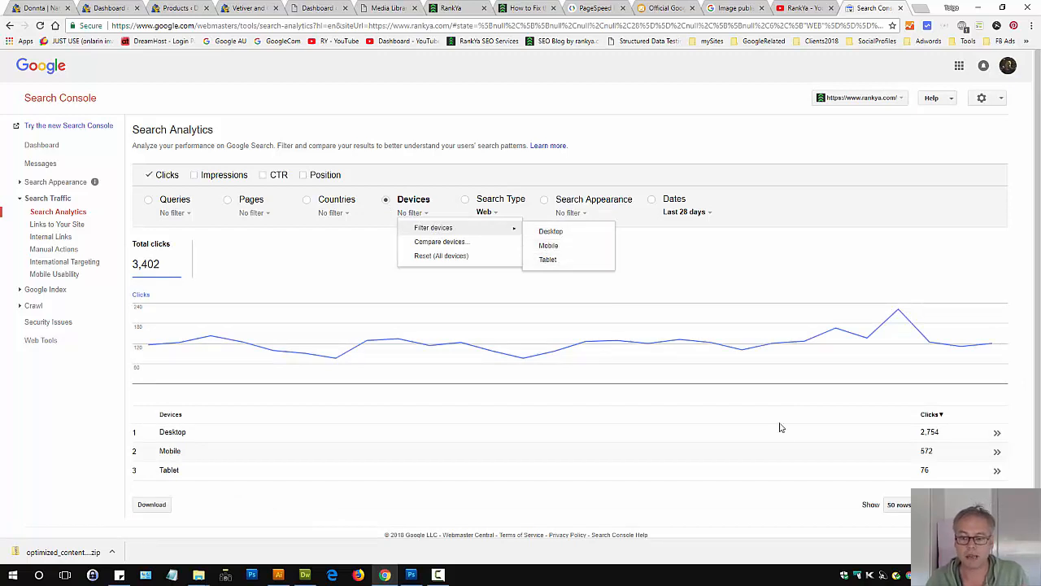
mouse_move(641, 465)
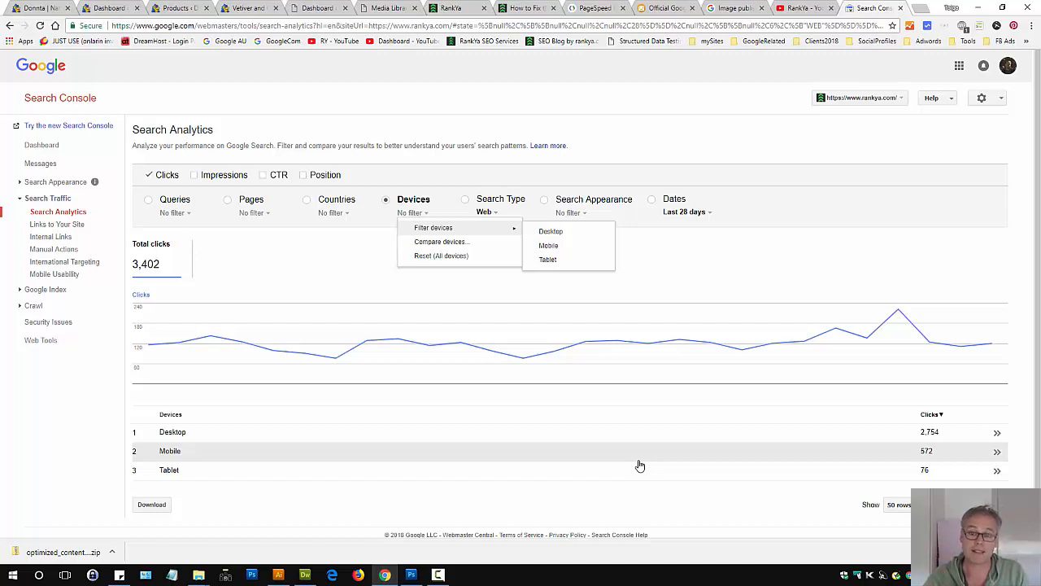
mouse_move(527, 8)
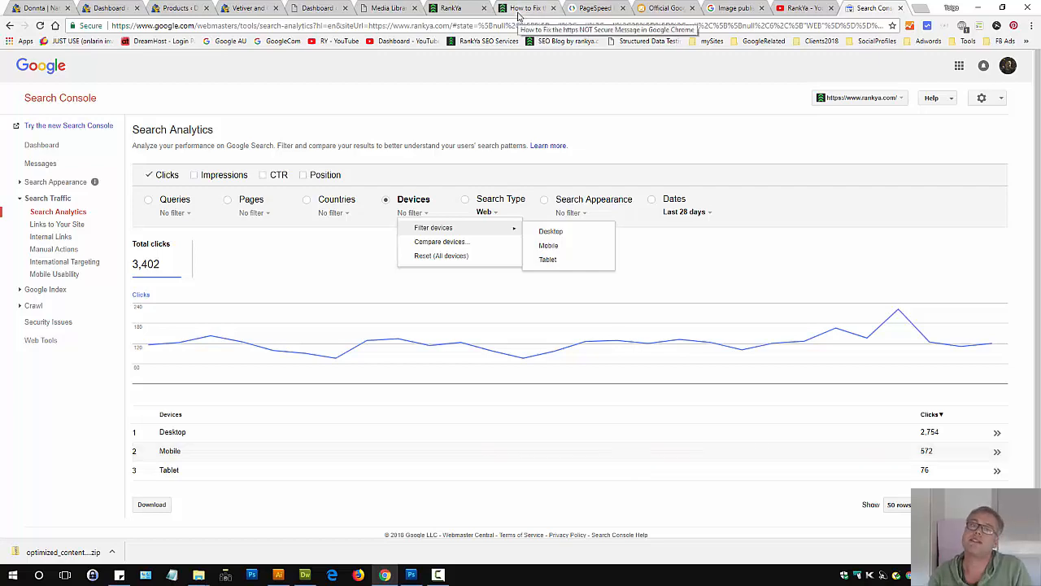
Return to the https NOT Secure blog post tab at the top of the article.
left_click(524, 8)
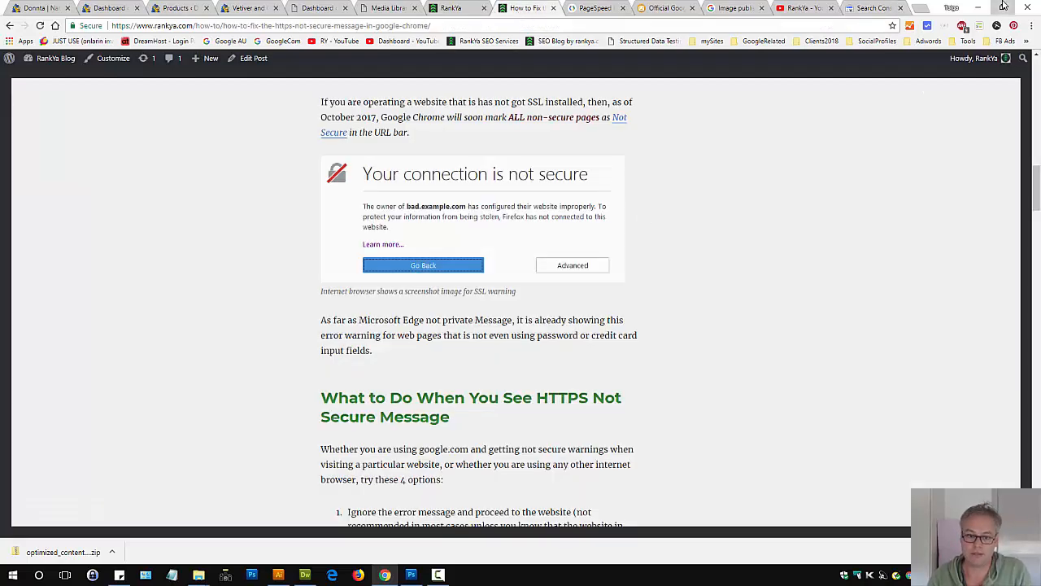
left_click(1003, 8)
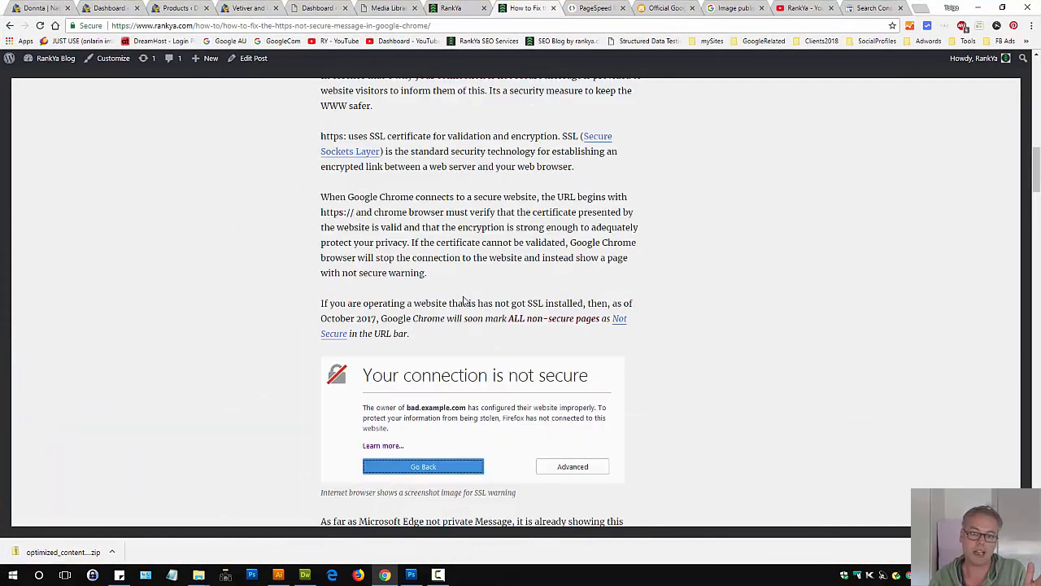
mouse_move(521, 315)
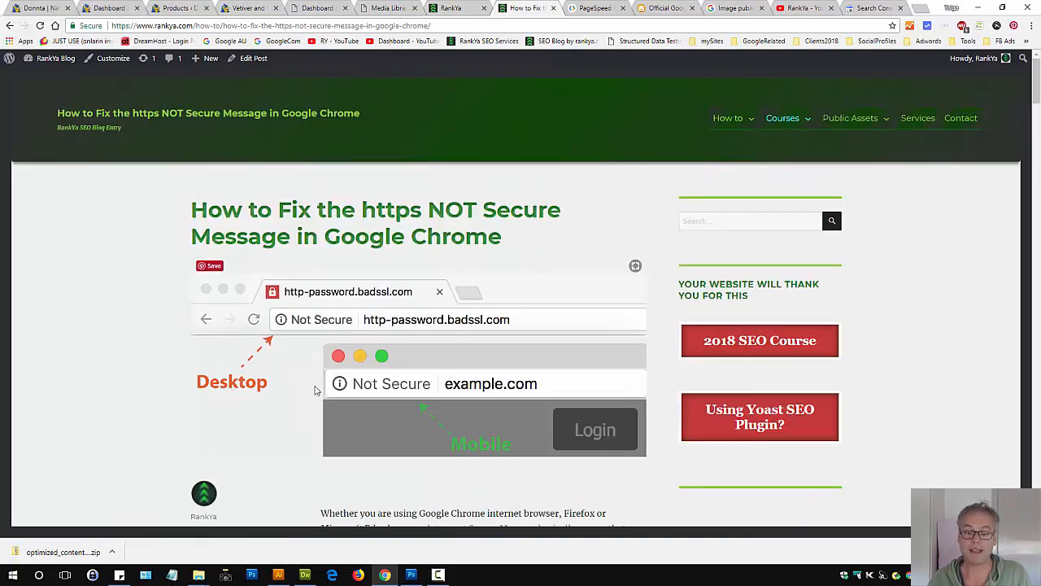
mouse_move(446, 361)
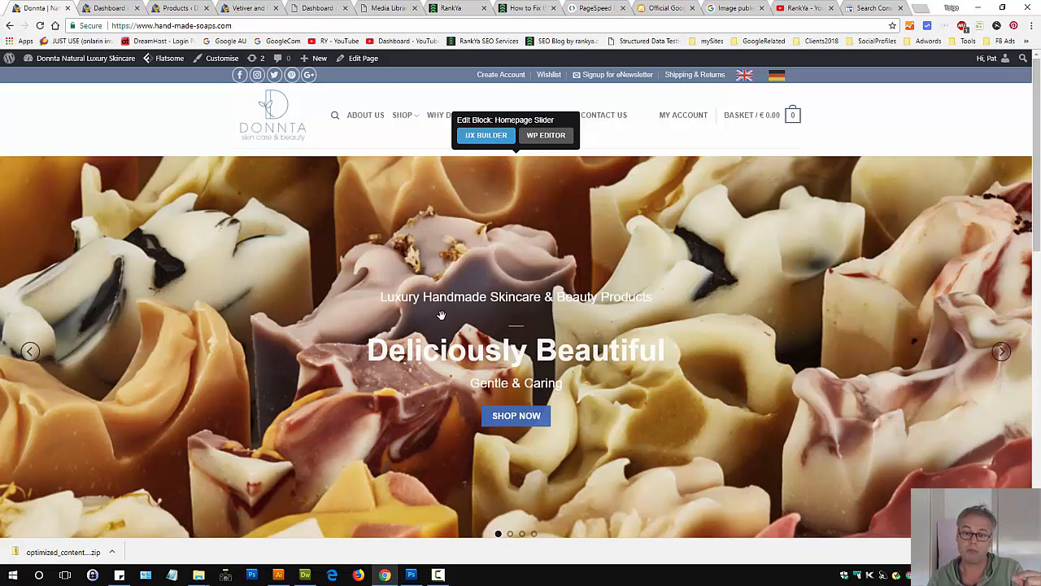
mouse_move(384, 218)
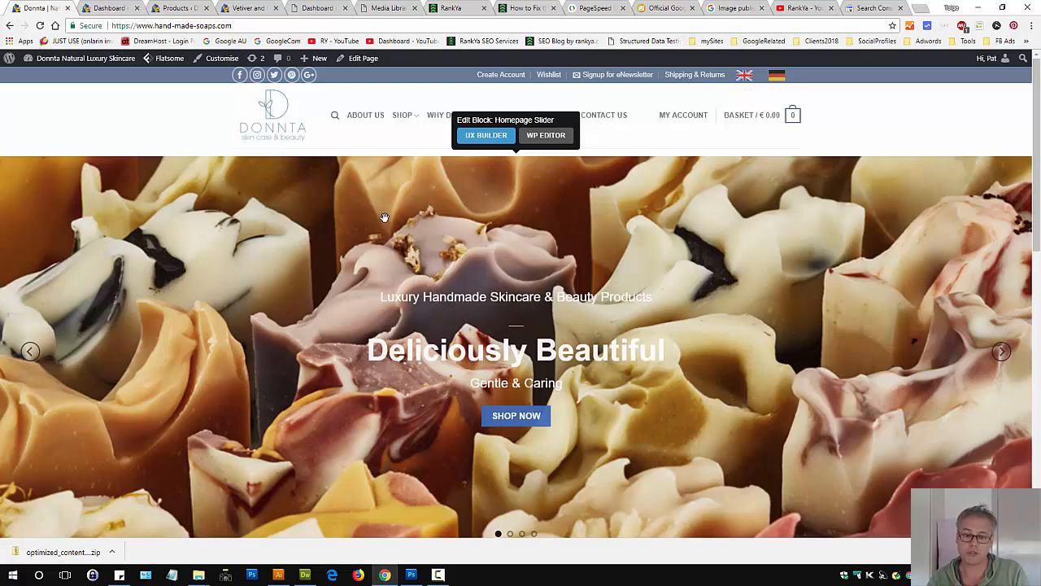
mouse_move(289, 268)
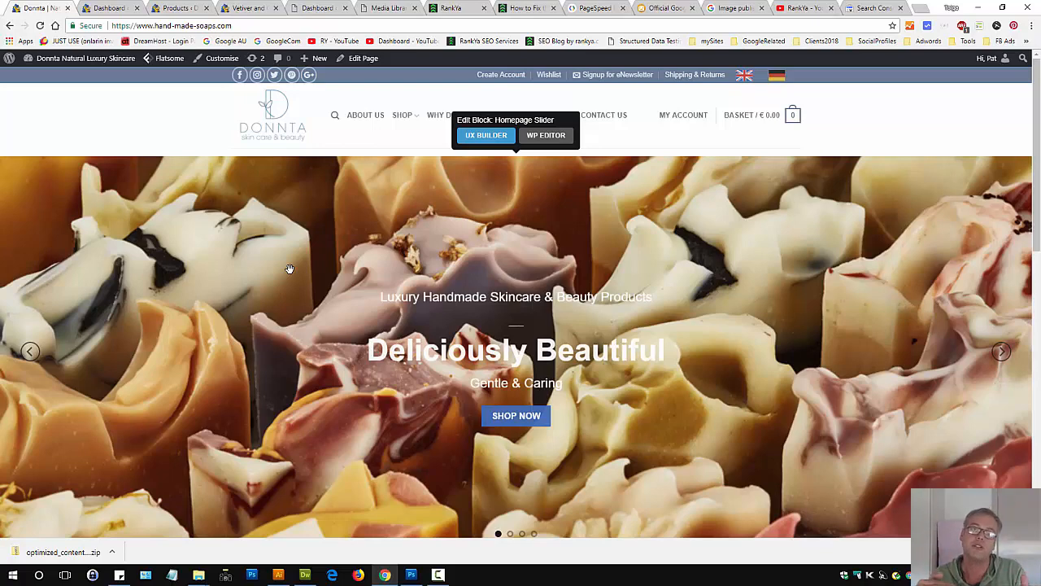
mouse_move(645, 277)
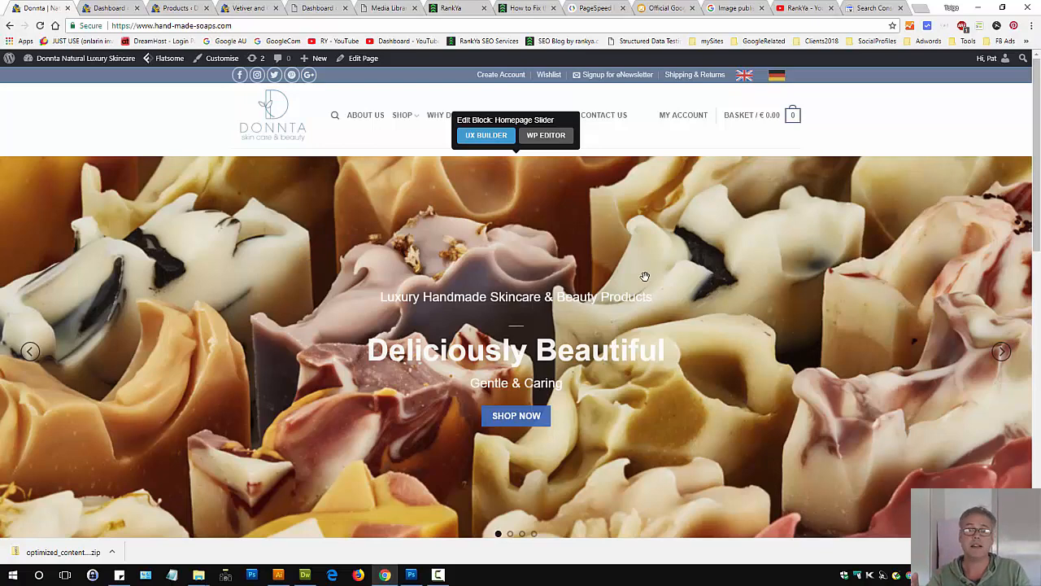
mouse_move(739, 208)
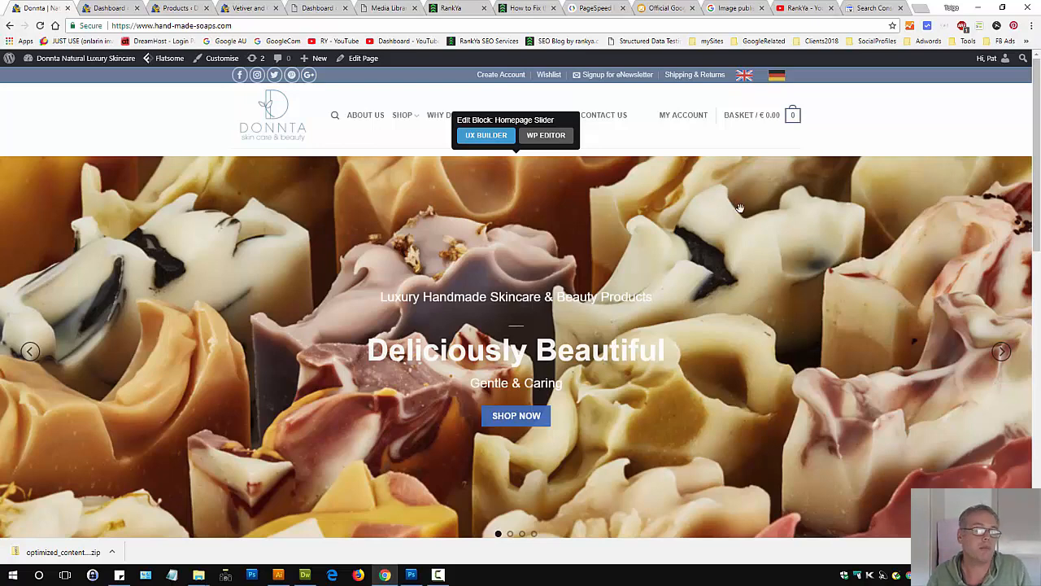
mouse_move(740, 222)
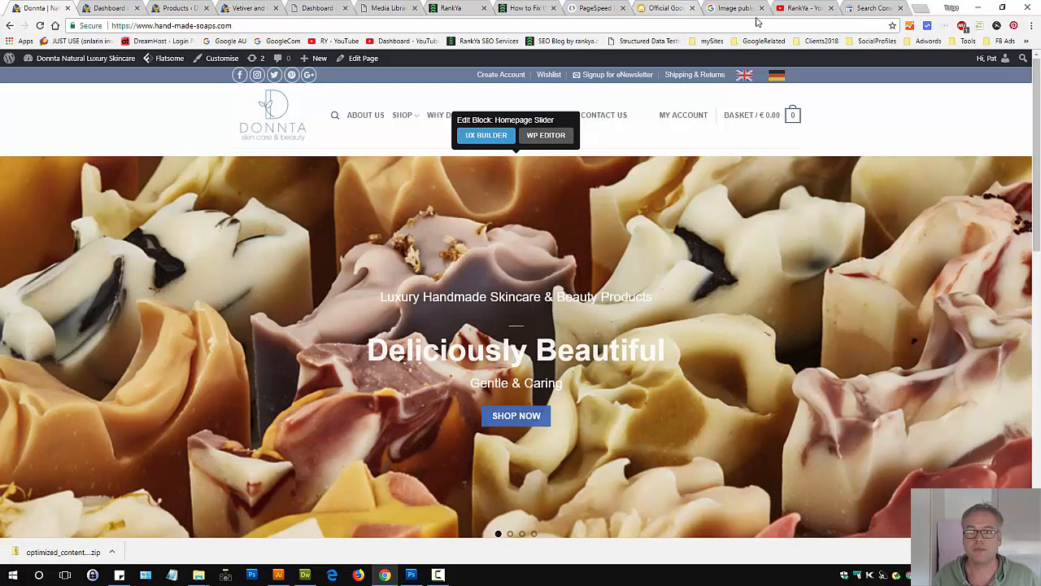
left_click(876, 8)
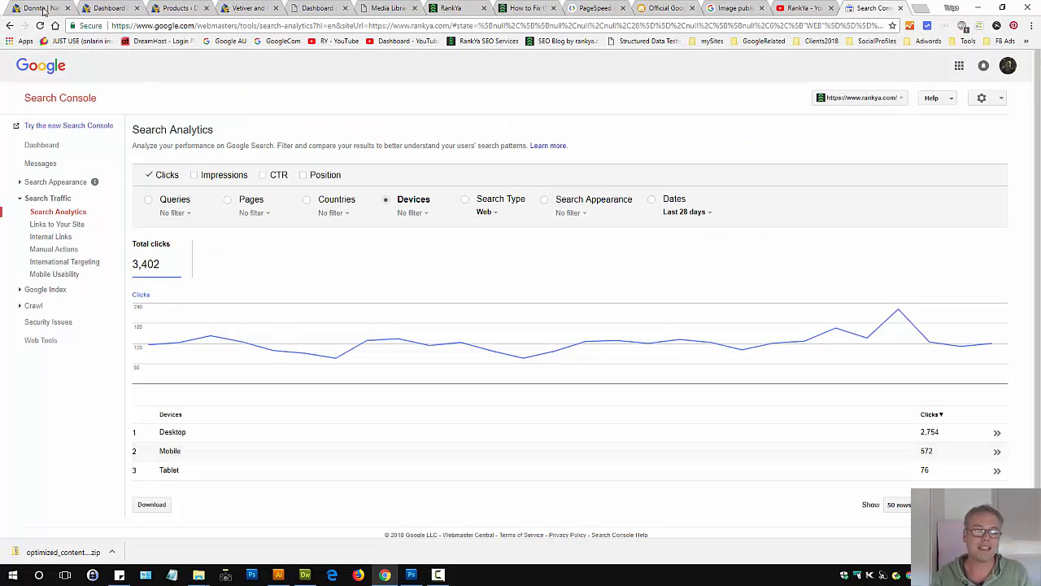
left_click(39, 8)
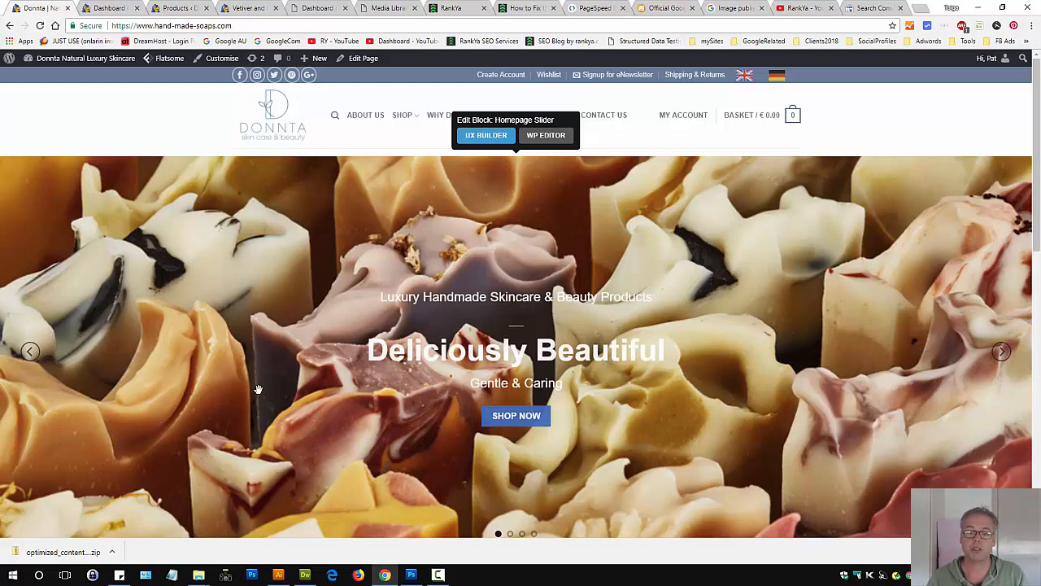
mouse_move(648, 332)
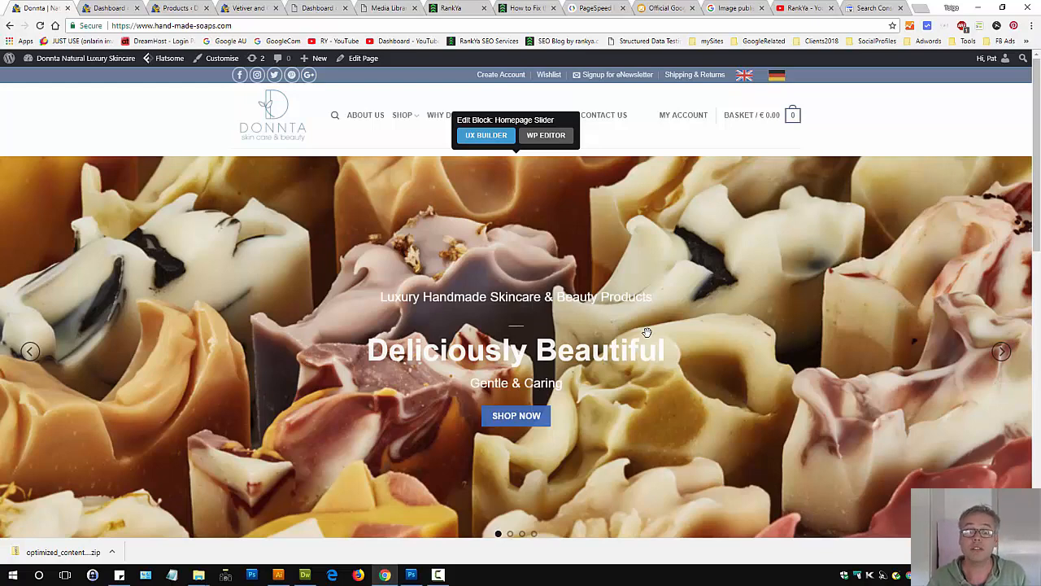
mouse_move(628, 291)
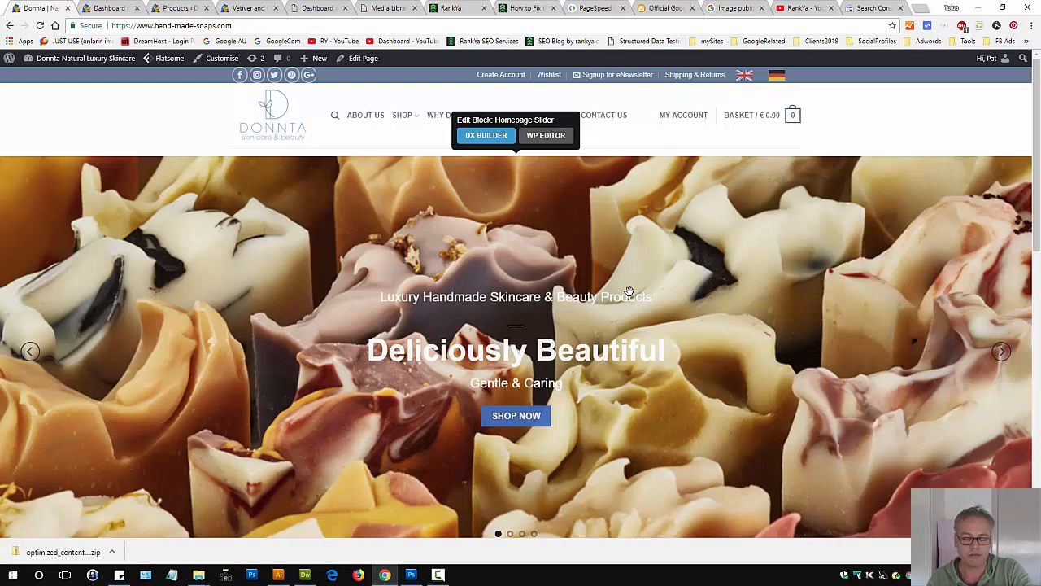
mouse_move(672, 280)
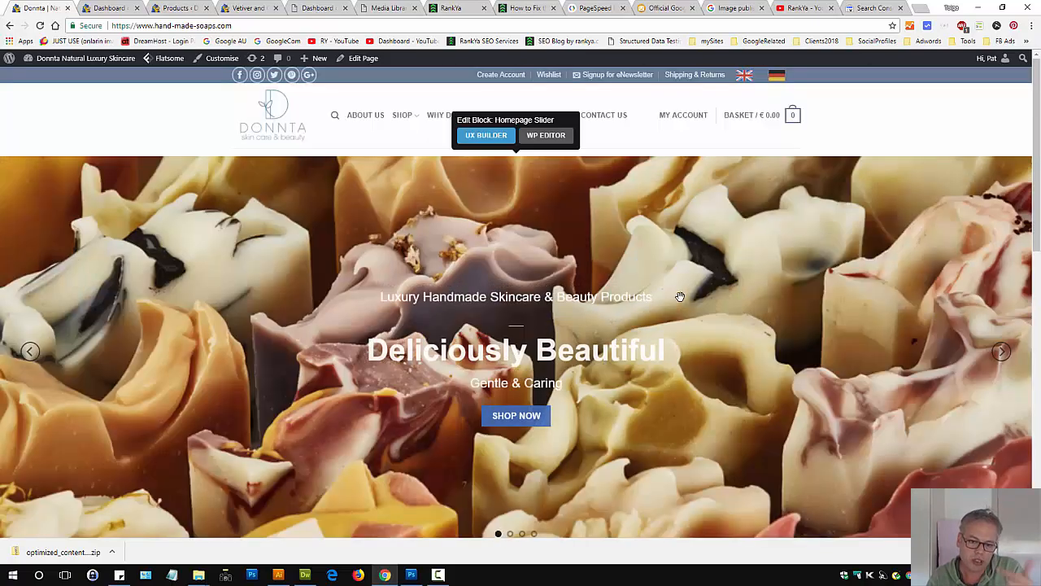
mouse_move(719, 293)
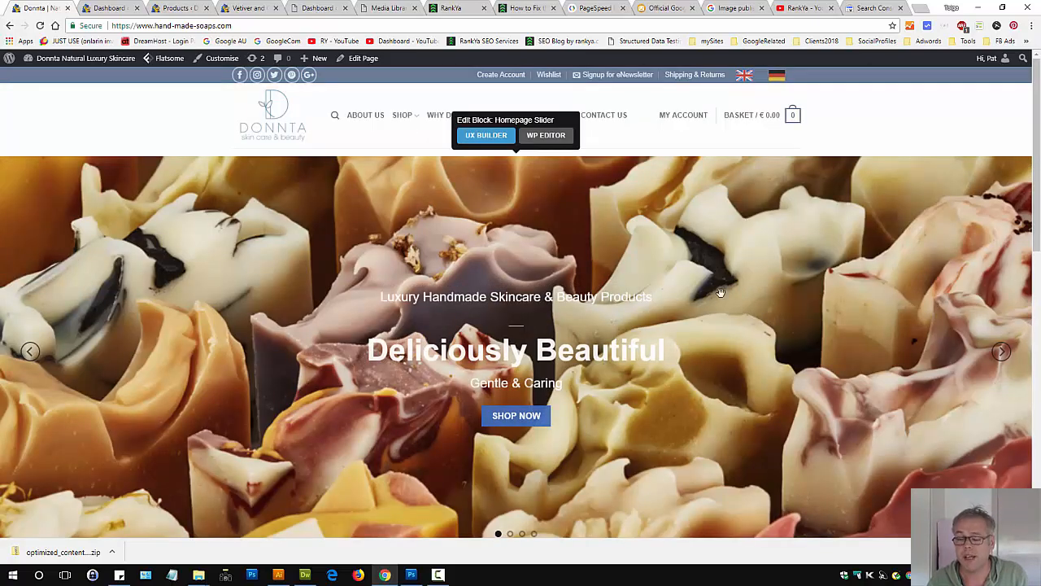
mouse_move(715, 340)
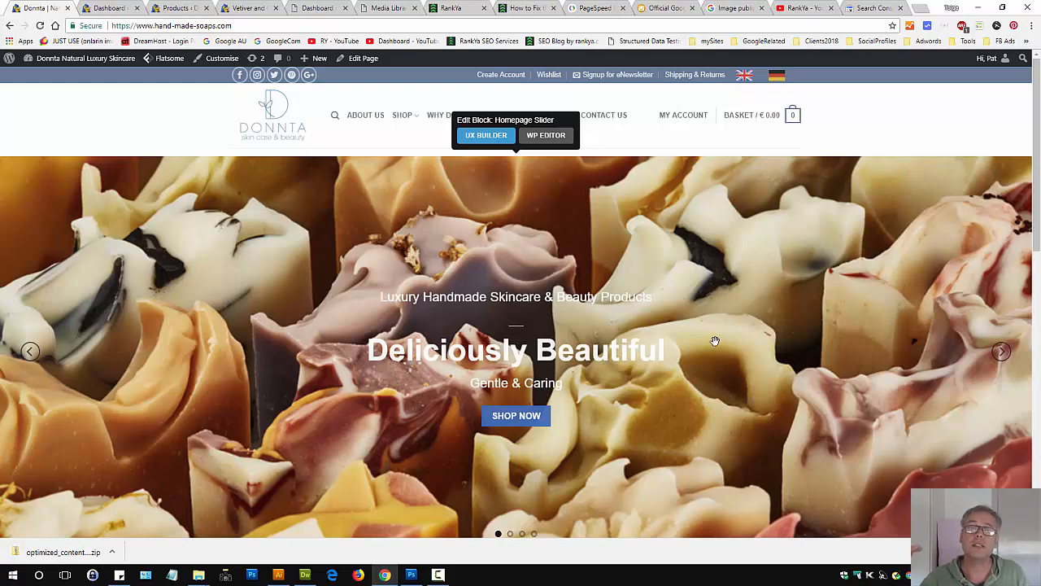
mouse_move(712, 340)
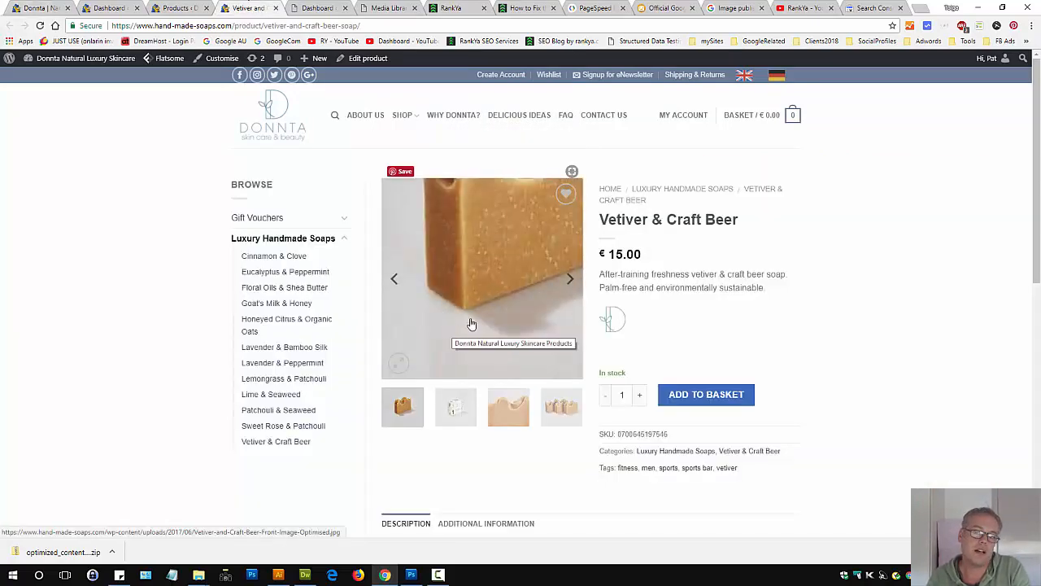
mouse_move(906, 377)
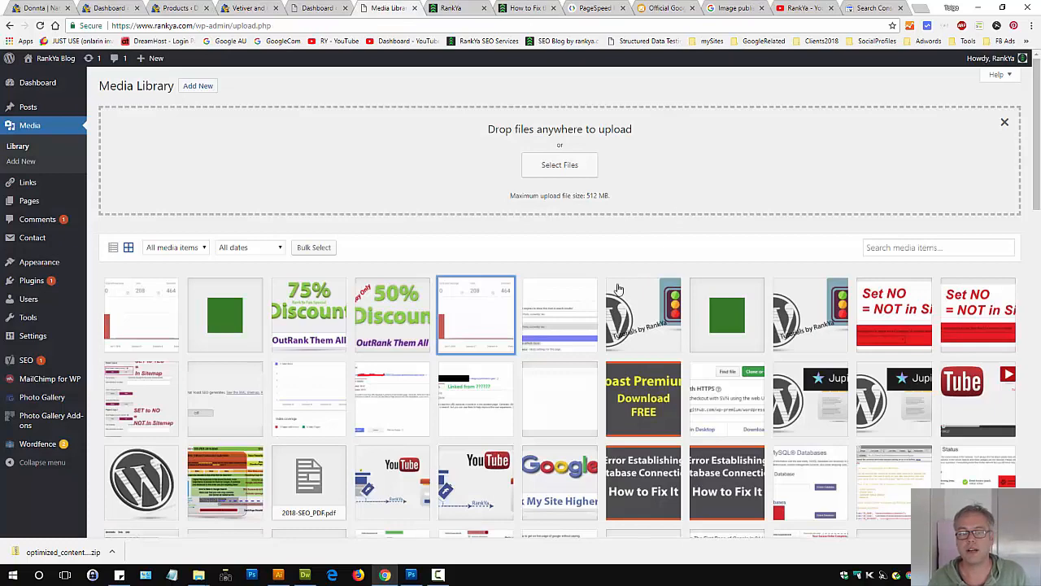
Reopen the Index Coverage Report image's details, select its alt text, and return to the blog post.
left_click(475, 316)
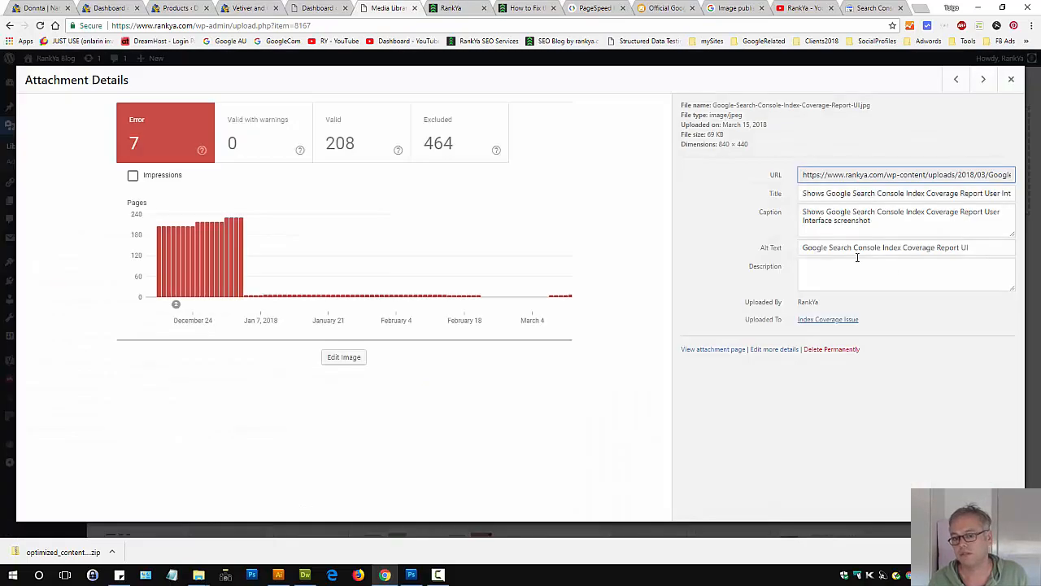
triple_click(885, 247)
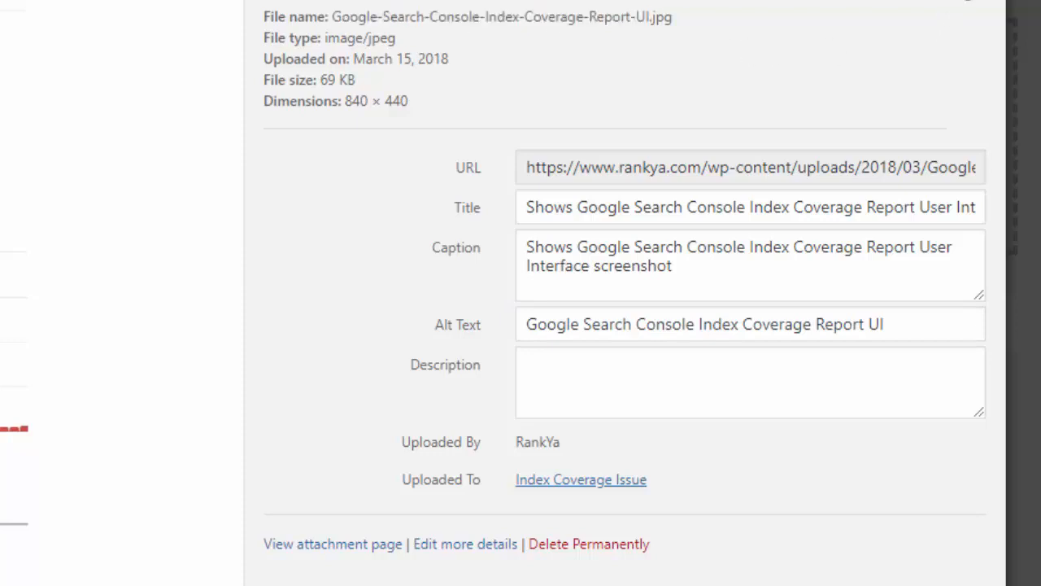
left_click(527, 8)
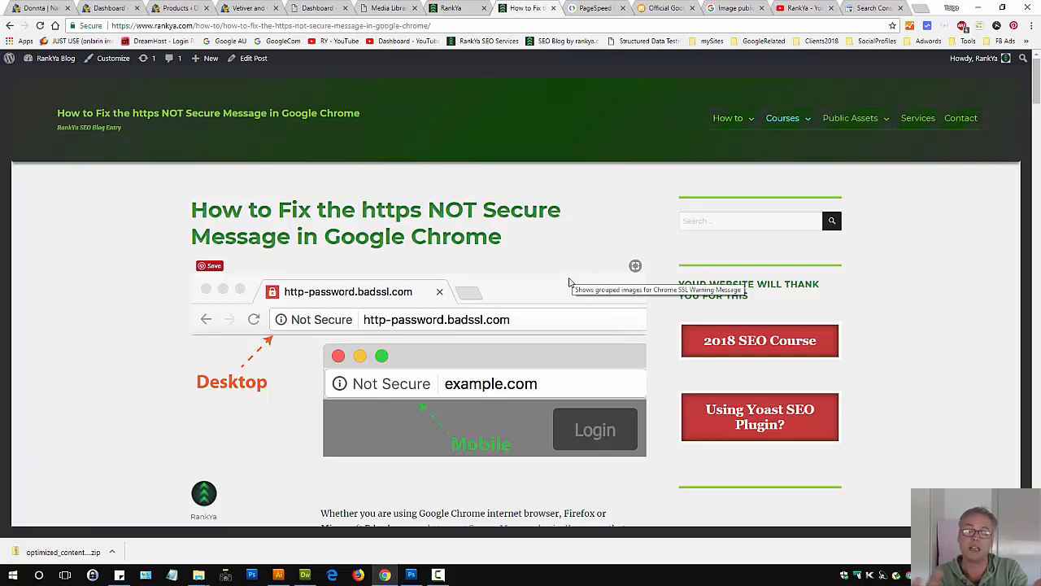
mouse_move(969, 196)
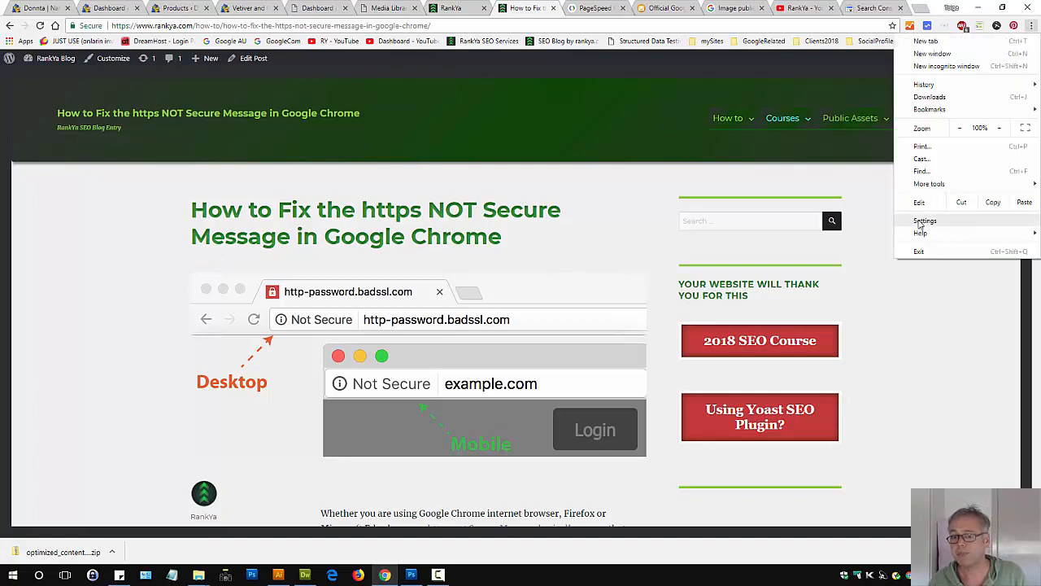
Turn on the Chromeleon extension from the Extensions page and check the blog post.
left_click(924, 222)
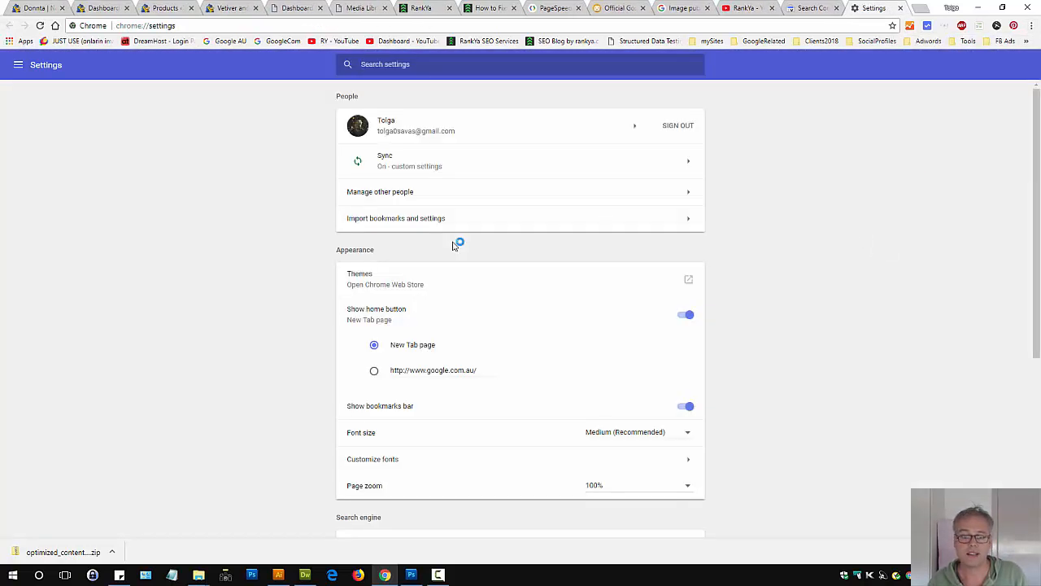
left_click(1031, 26)
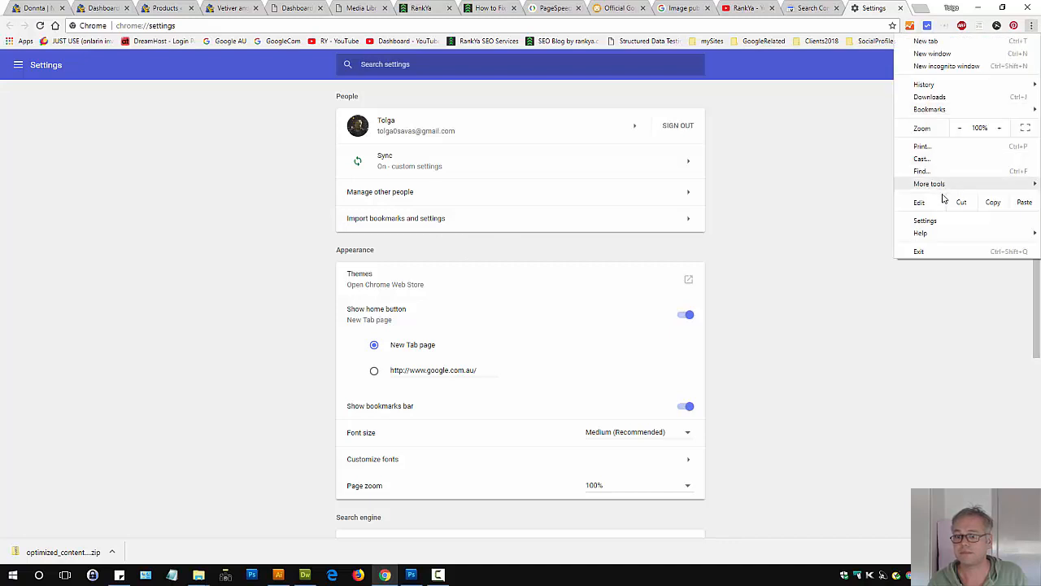
left_click(929, 182)
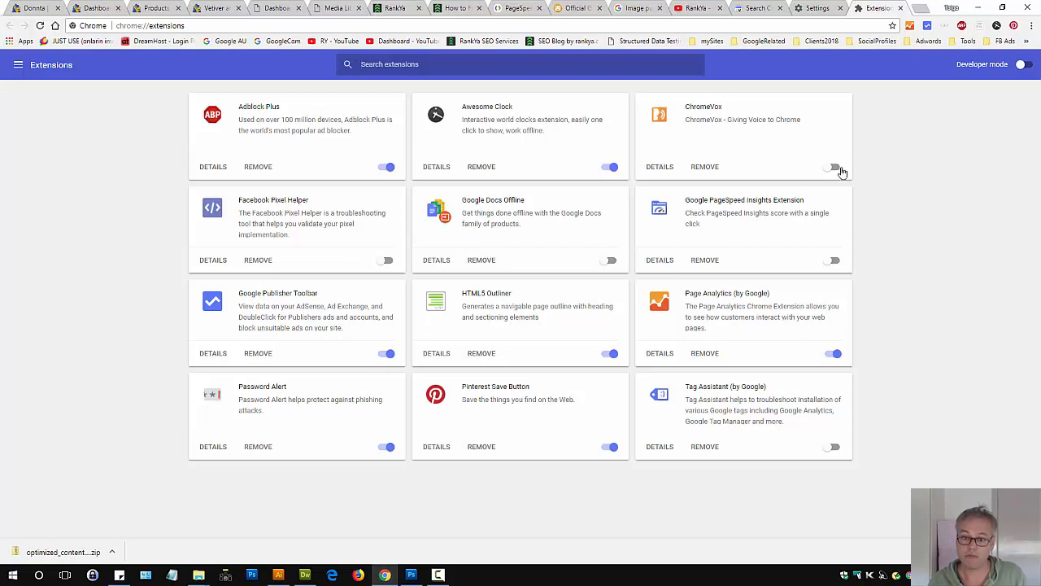
left_click(833, 166)
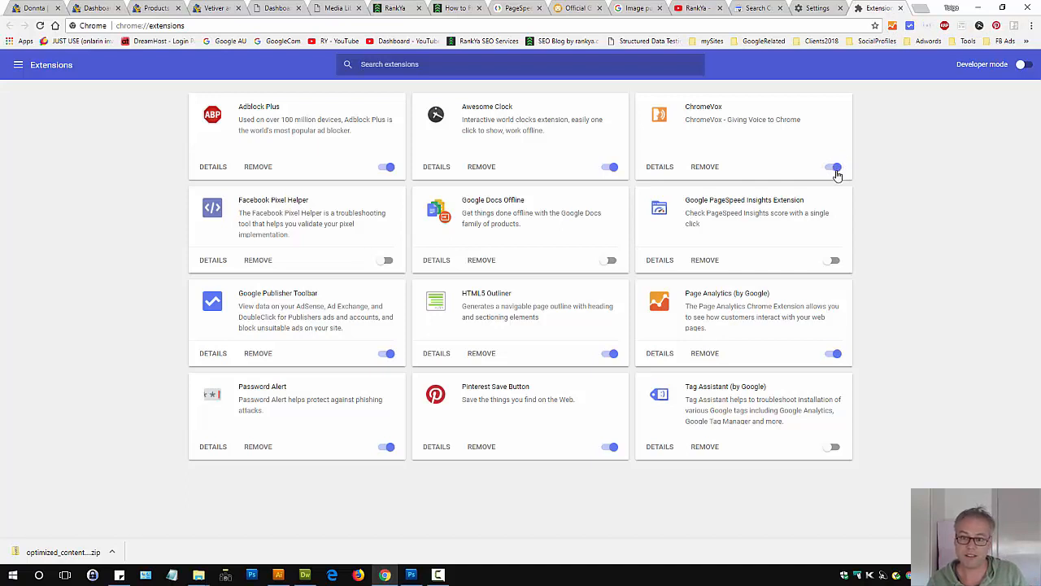
left_click(833, 166)
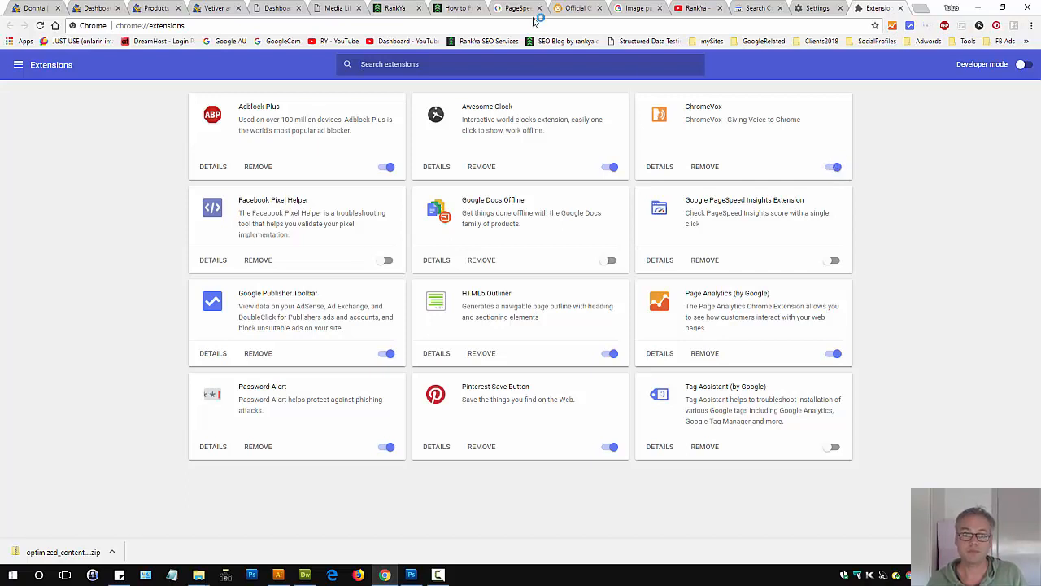
left_click(459, 9)
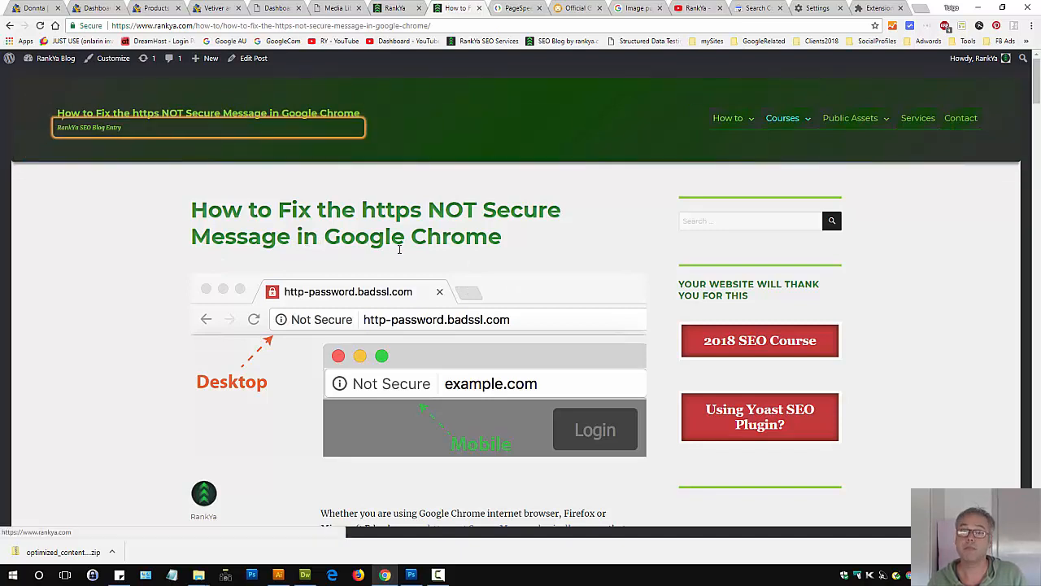
mouse_move(464, 259)
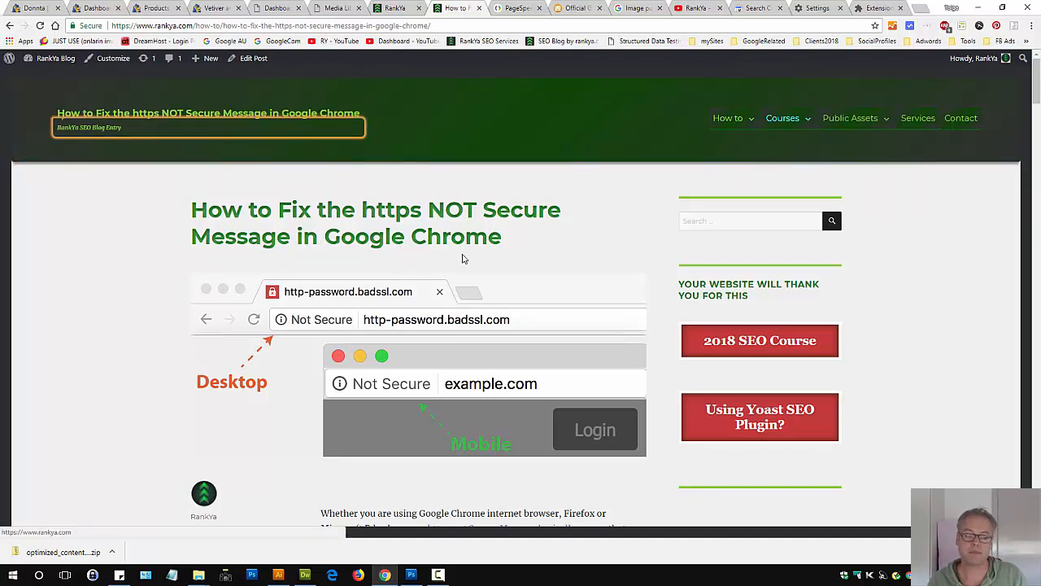
left_click(729, 117)
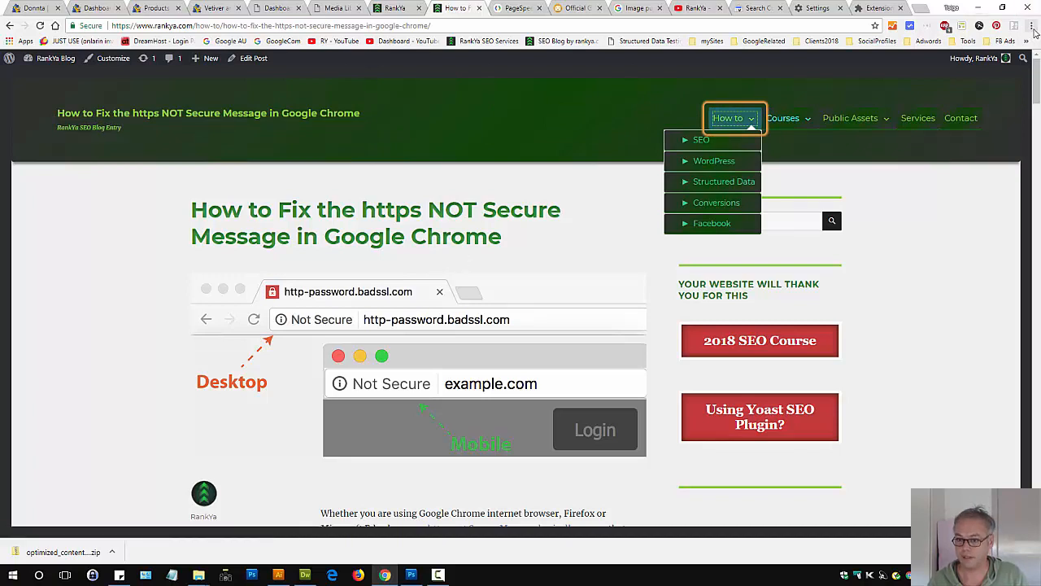
Switch Chromeleon off again and return to the https NOT Secure blog post.
left_click(1031, 26)
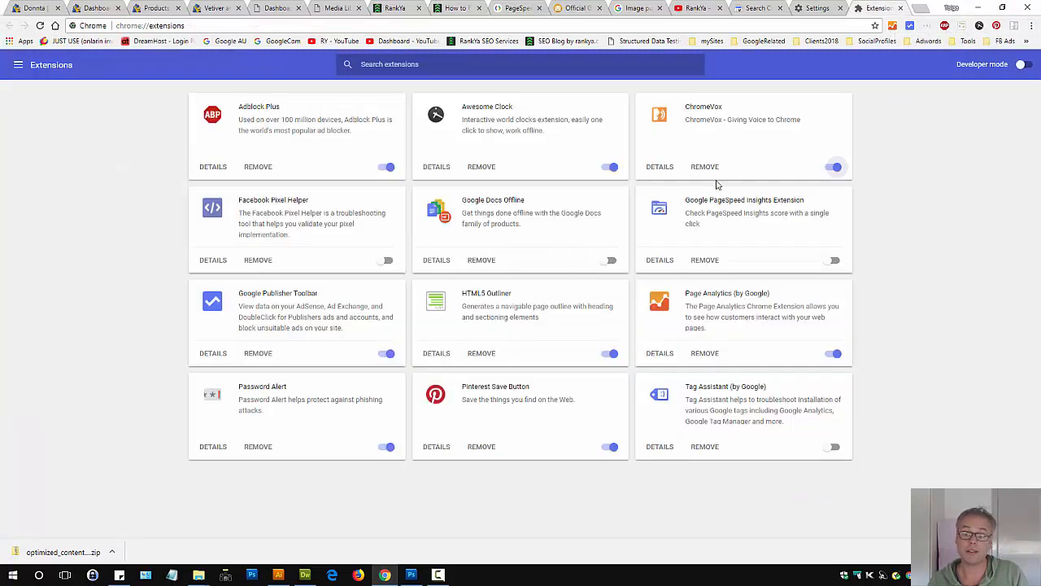
left_click(833, 166)
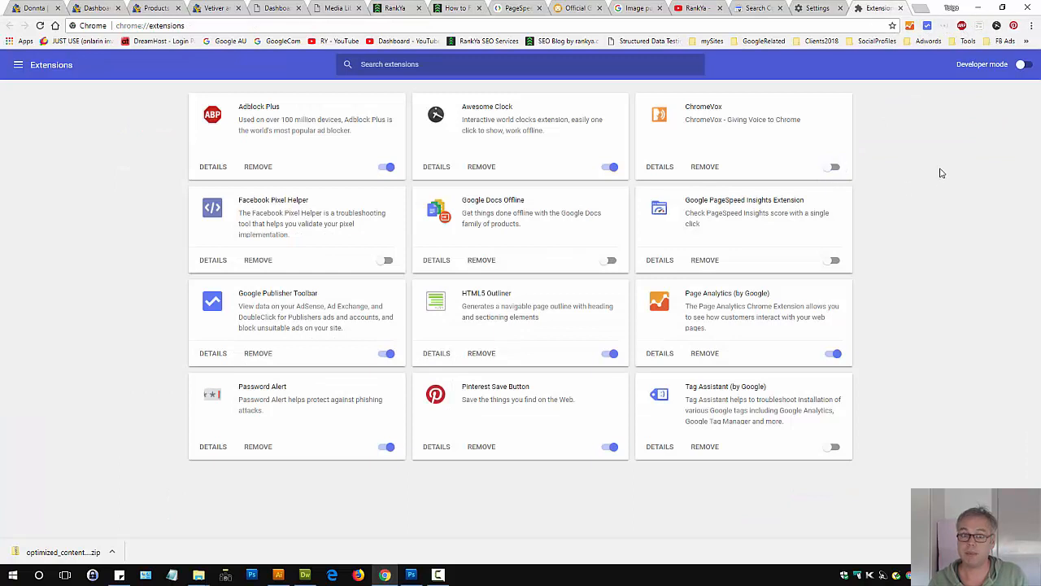
mouse_move(454, 10)
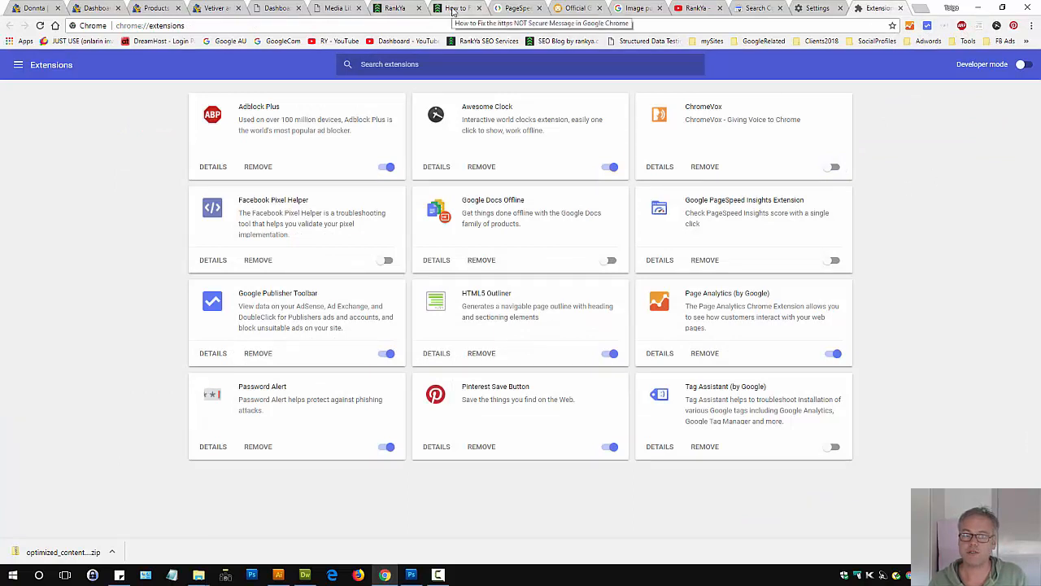
left_click(459, 8)
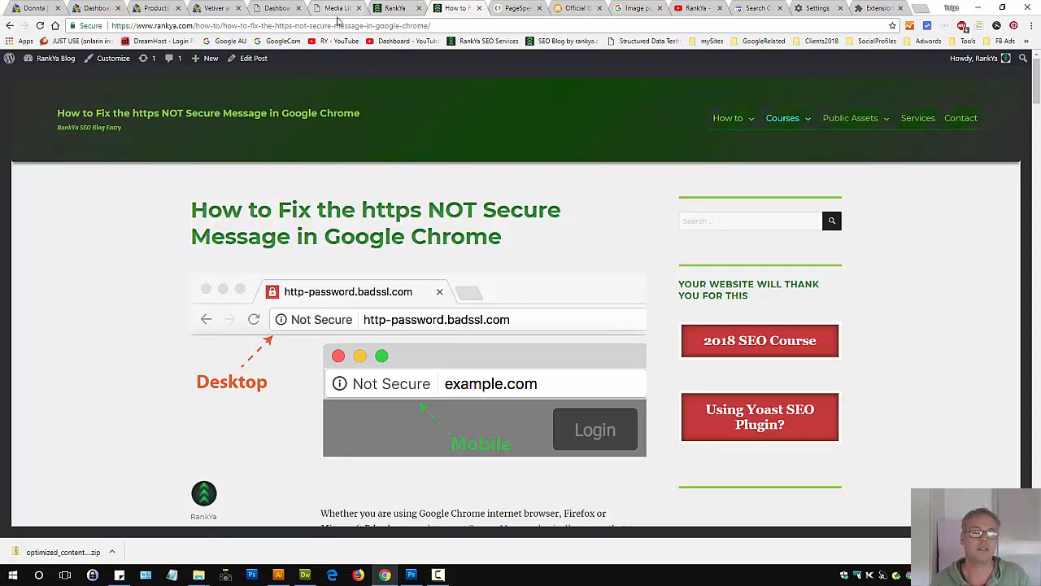
Check the How to category submenu, then return to the https blog post.
left_click(729, 117)
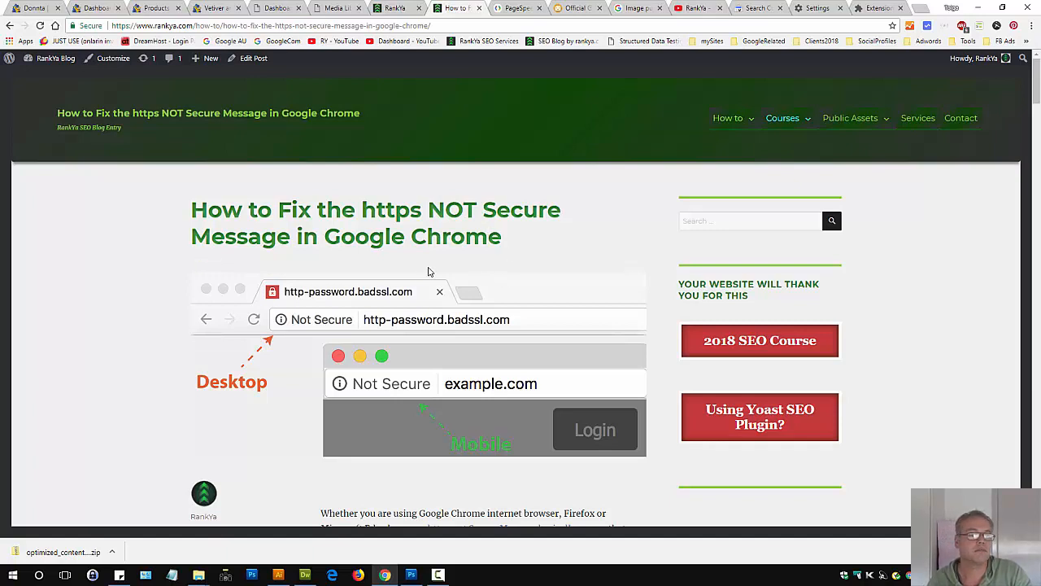
mouse_move(471, 228)
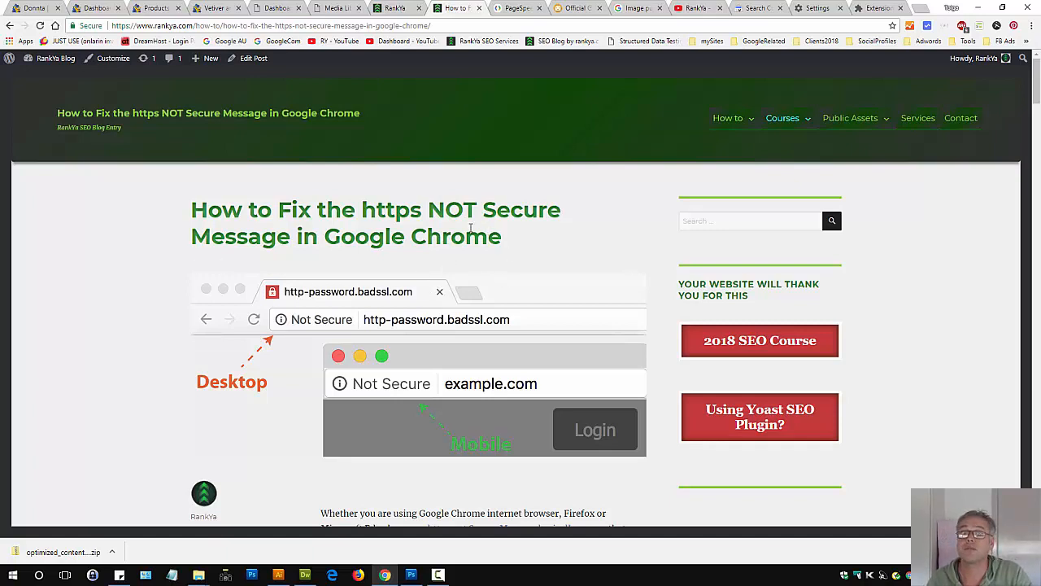
mouse_move(527, 235)
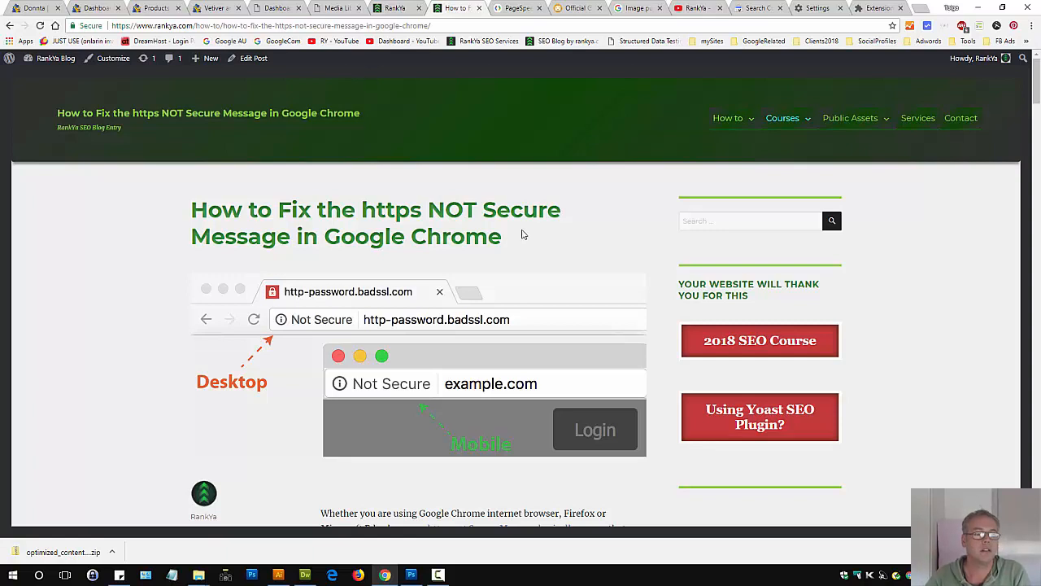
left_click(727, 117)
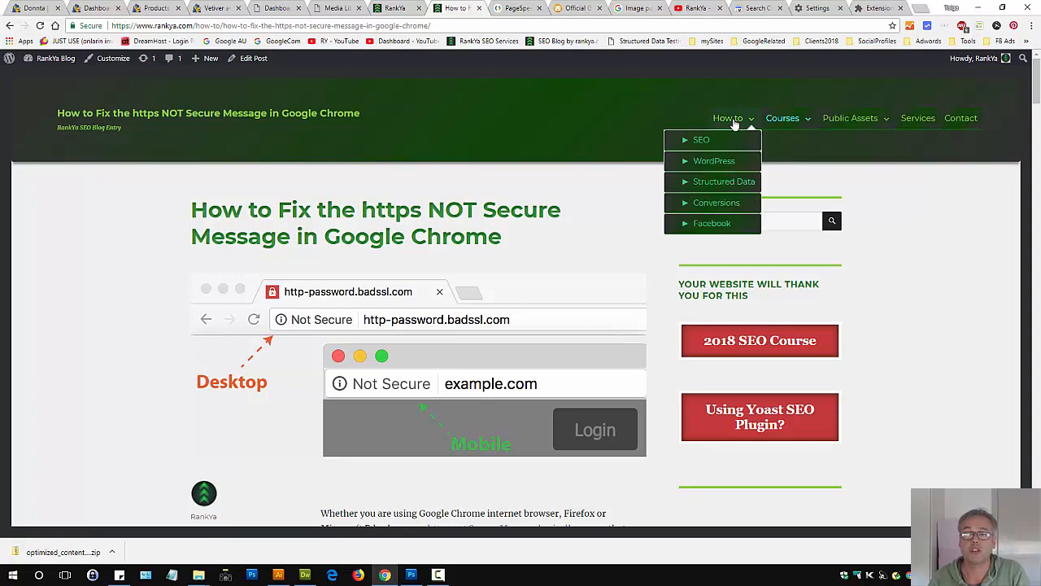
mouse_move(701, 140)
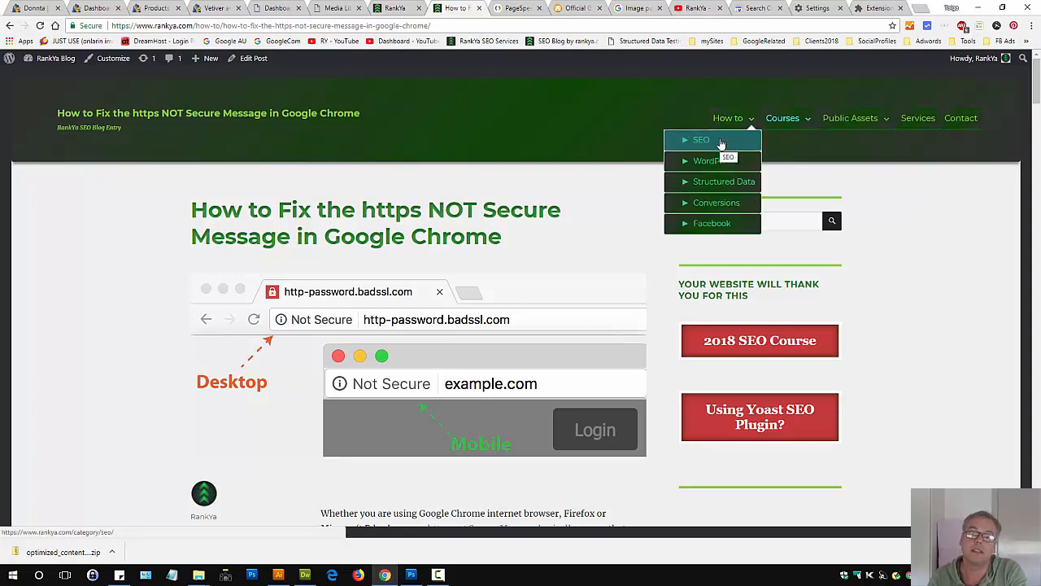
mouse_move(543, 248)
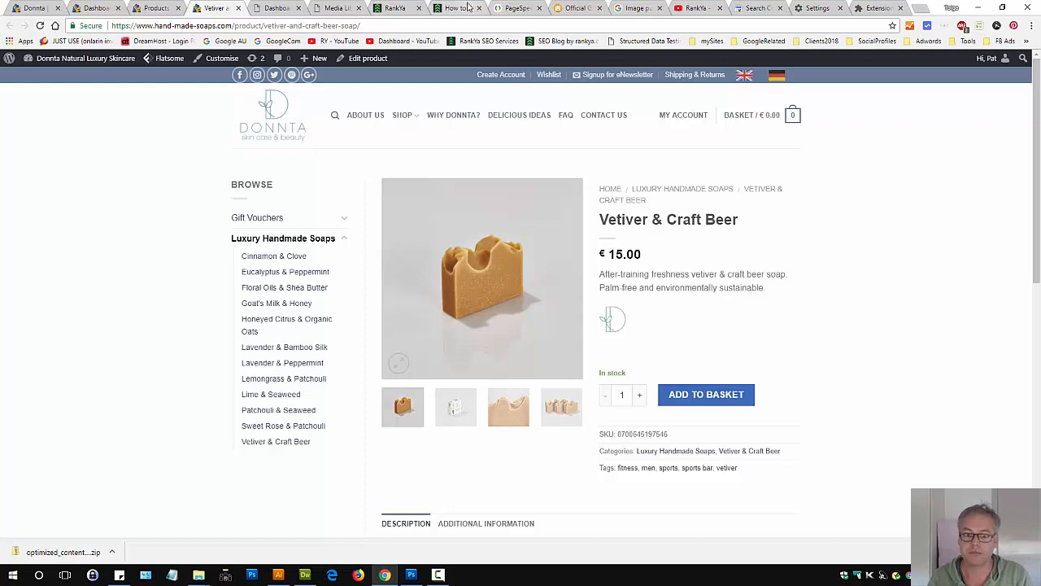
left_click(456, 8)
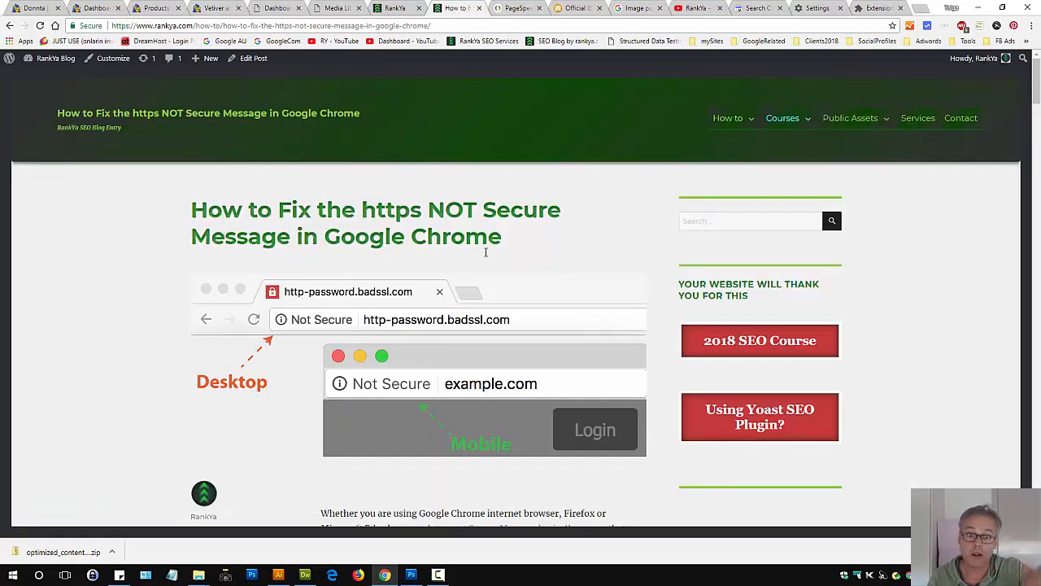
scroll("down", 3)
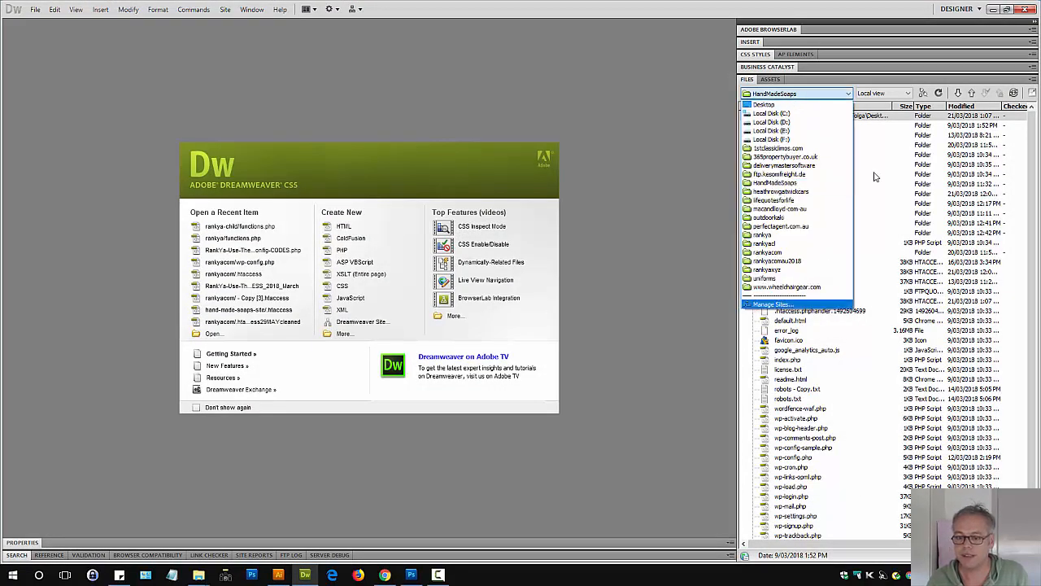
Open the rankya.com site's functions.php and scroll to the handle-listing shortcode functions.
left_click(765, 251)
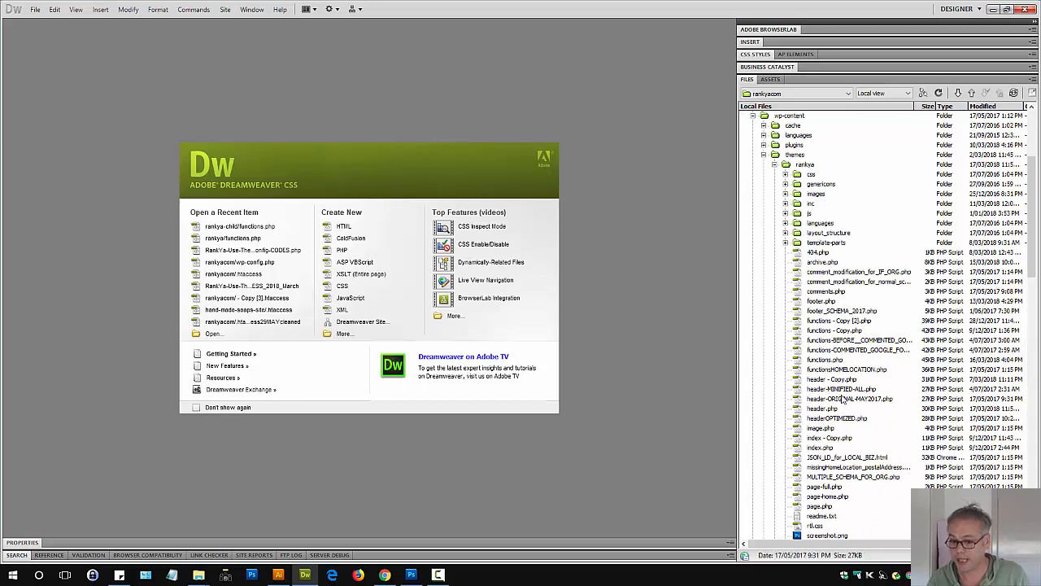
scroll("down", 3)
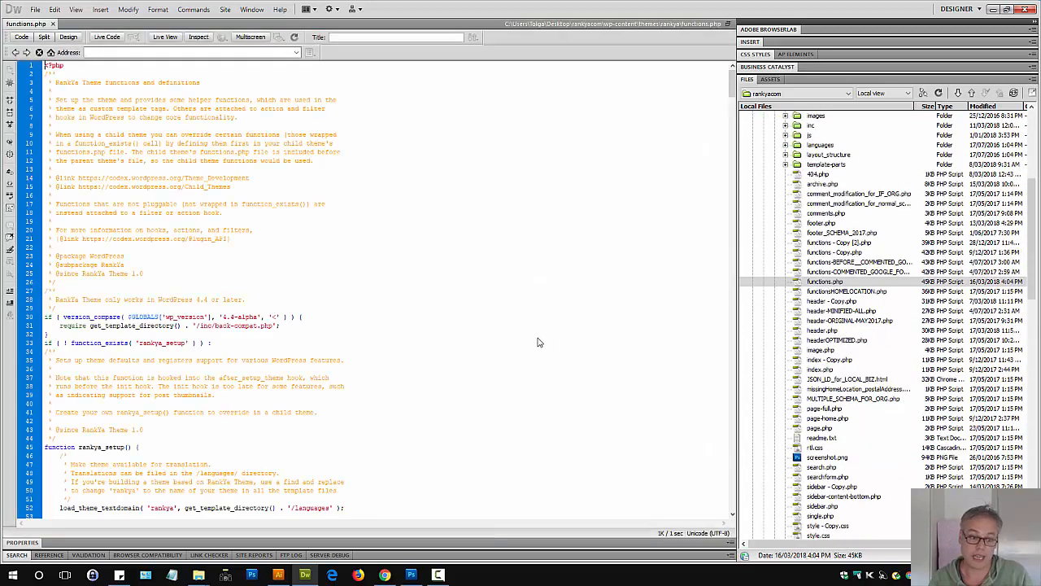
scroll("down", 3)
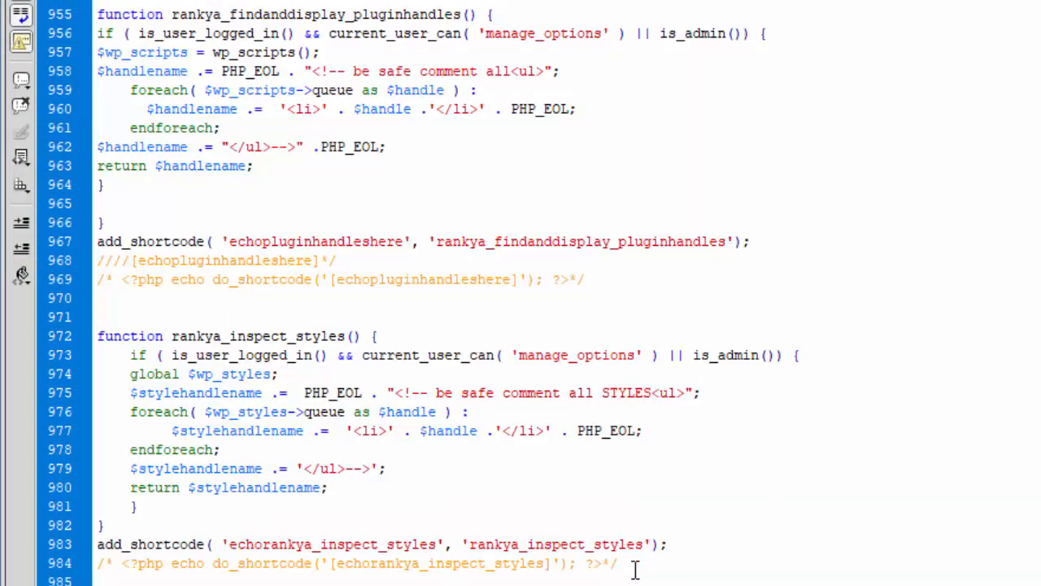
key("ctrl+a")
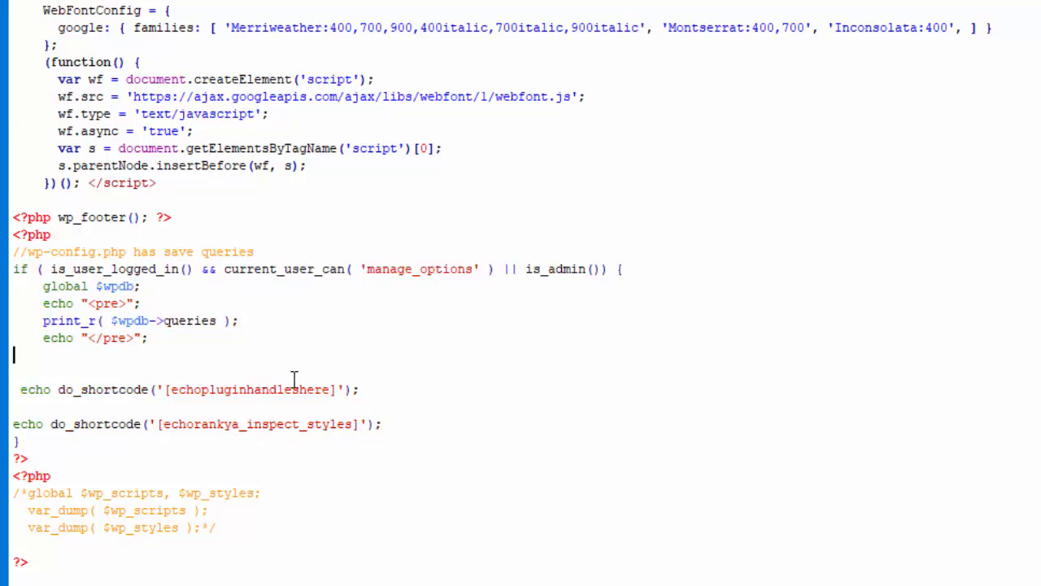
scroll("up", 3)
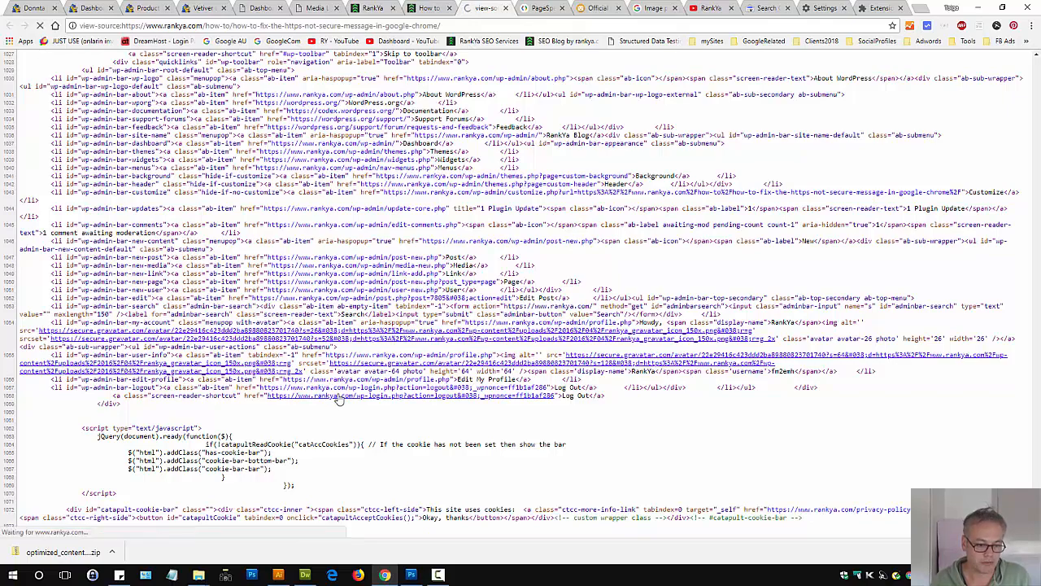
Scroll the page source to the commented script and style handle lists like rankya-html5 and wordfenceAJAXcss.
scroll("down", 3)
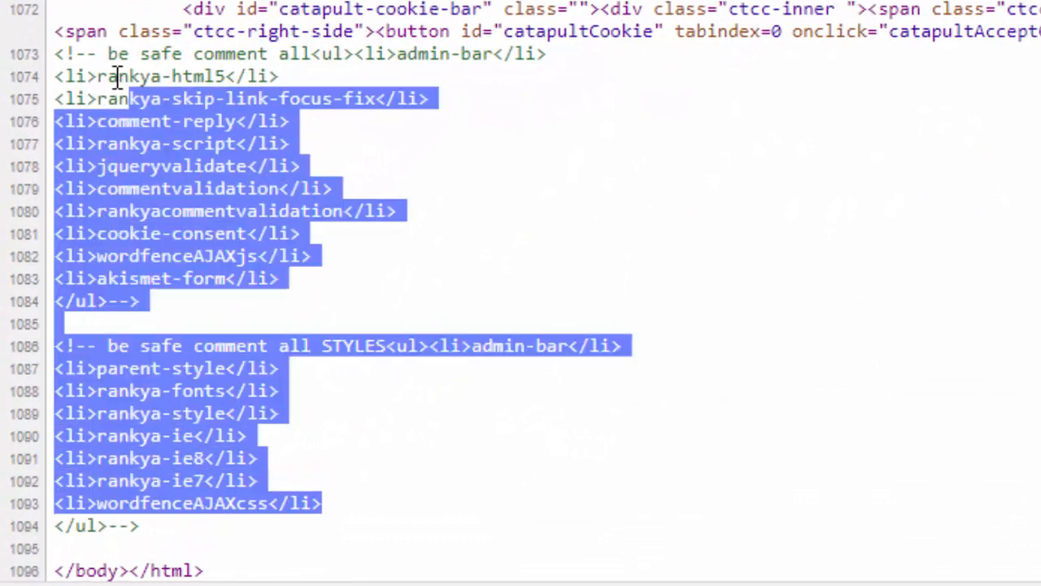
left_click(431, 306)
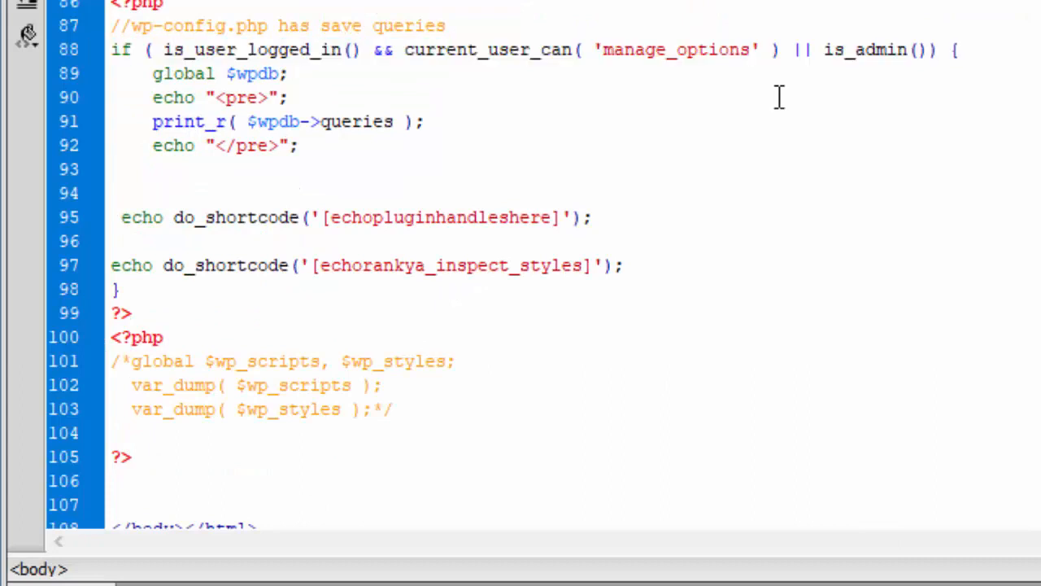
scroll("down", 3)
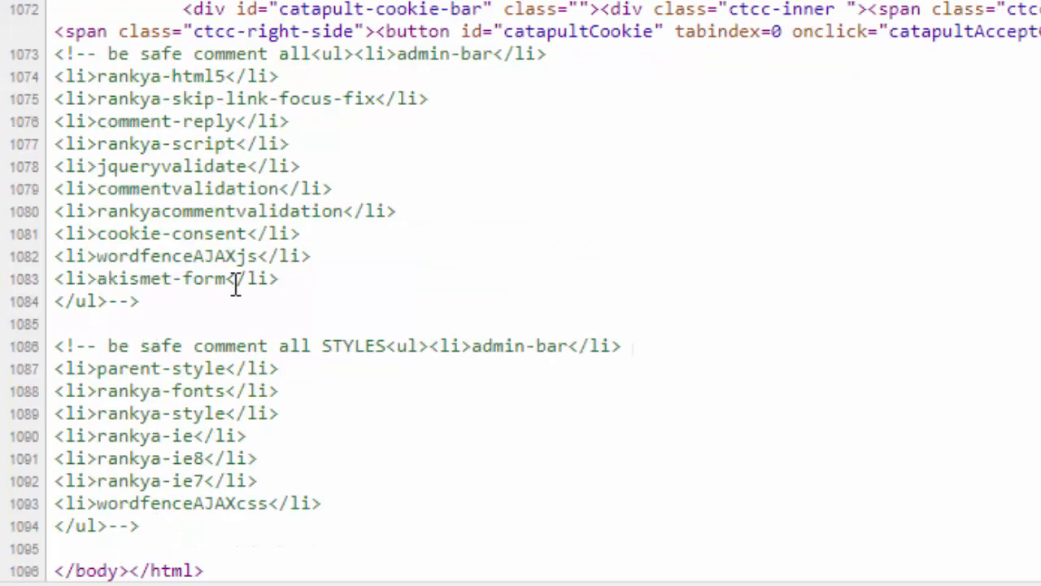
mouse_move(374, 333)
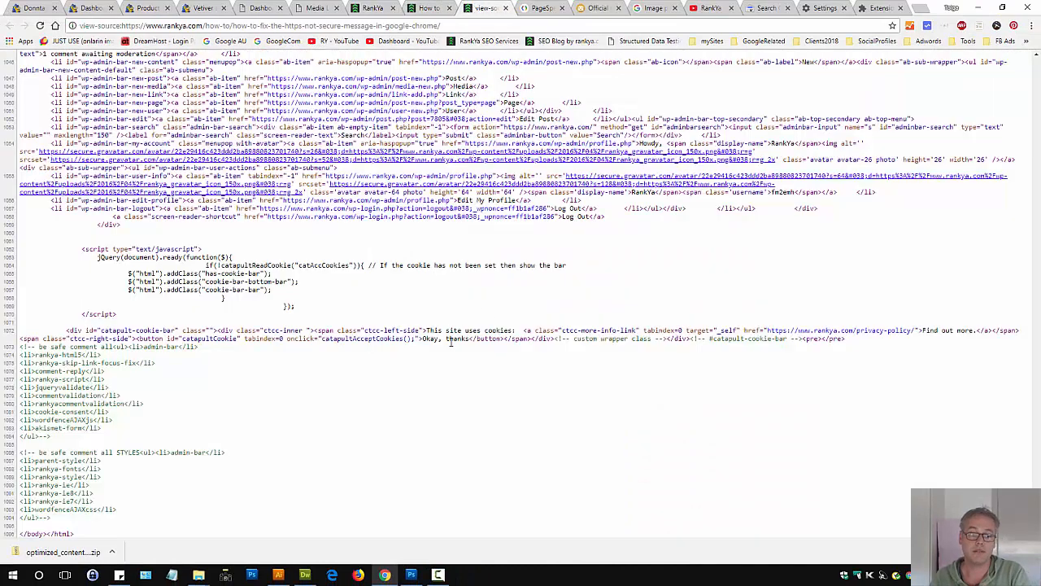
mouse_move(442, 342)
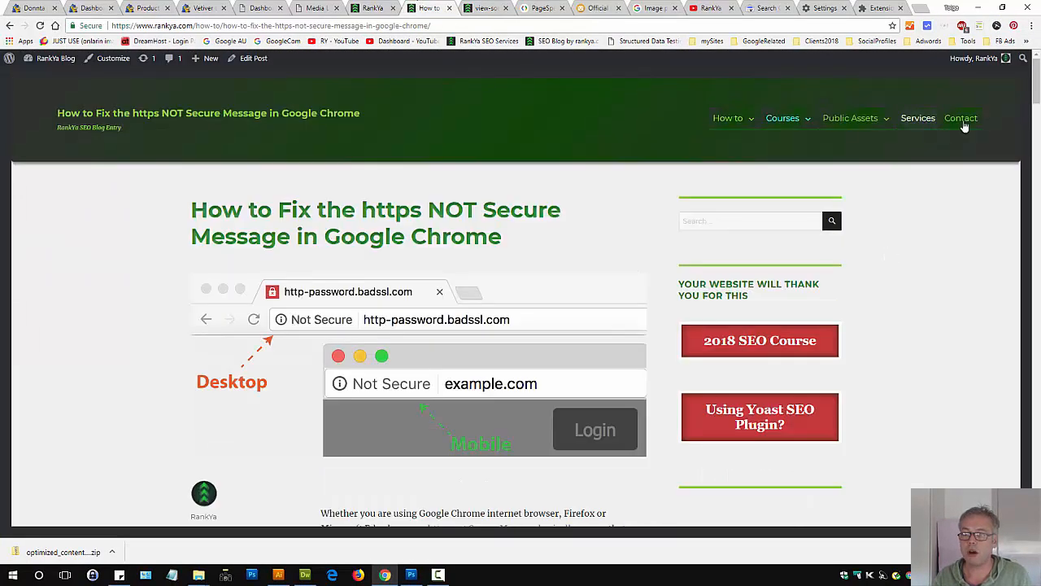
View the Contact page's source and select the contact-form-7 handle line at the bottom.
left_click(959, 117)
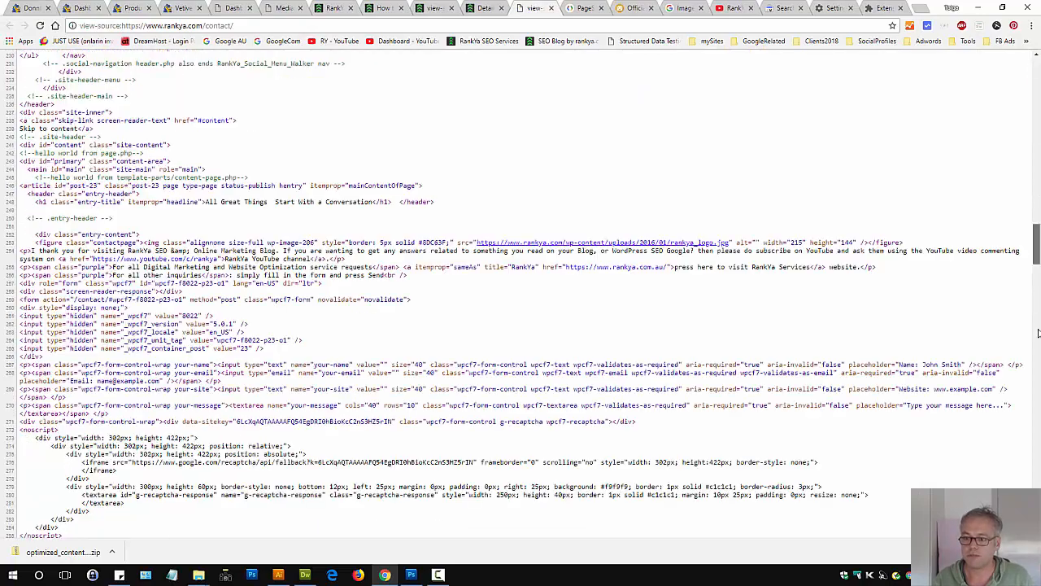
scroll("down", 3)
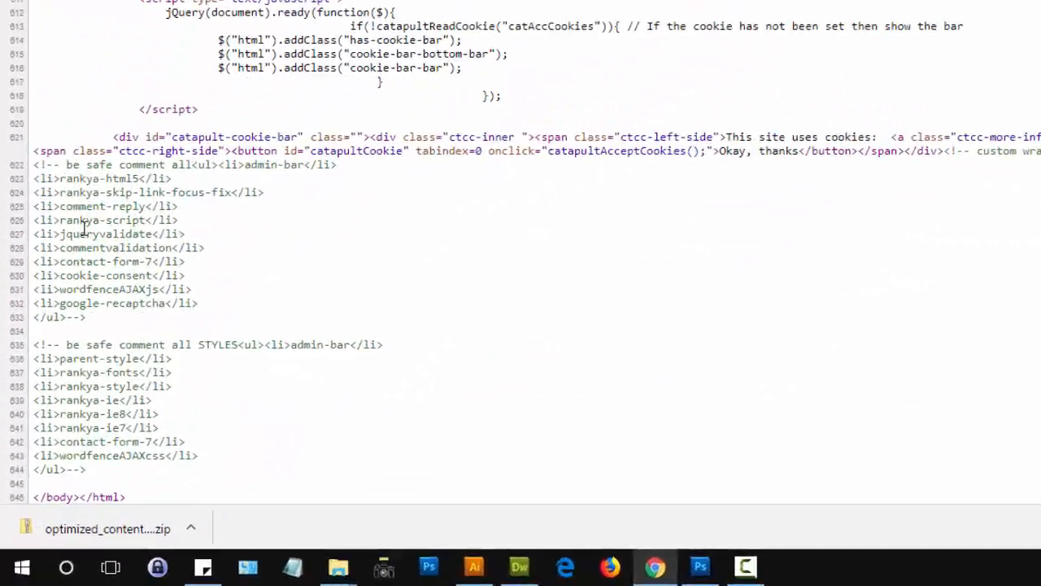
scroll("down", 3)
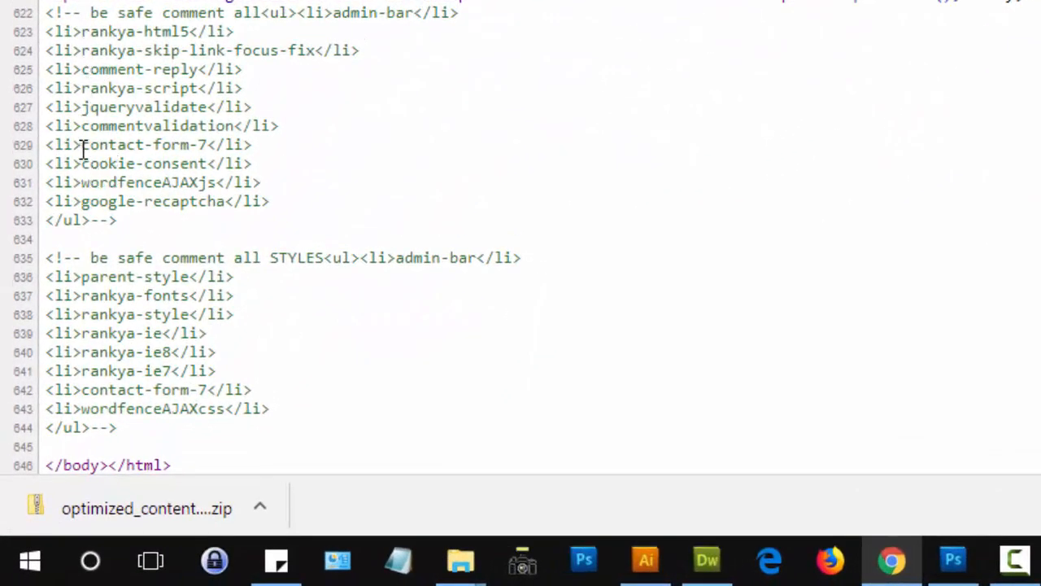
double_click(144, 143)
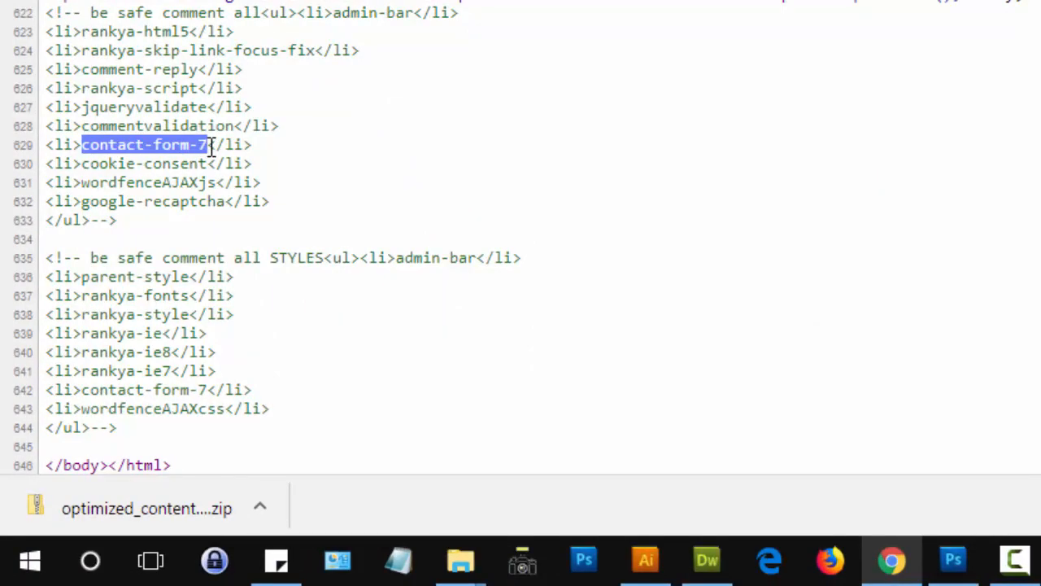
triple_click(146, 143)
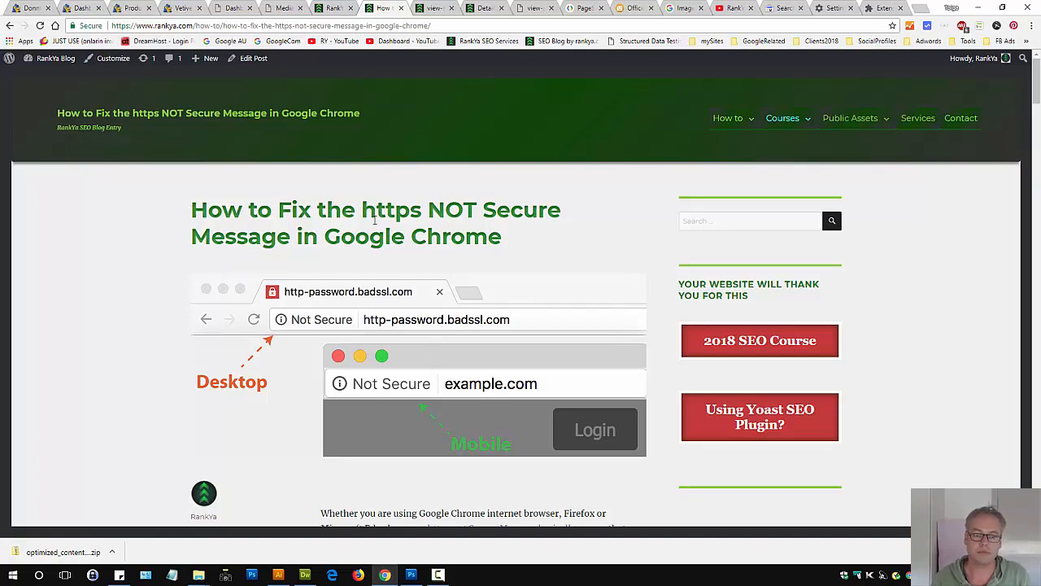
mouse_move(501, 257)
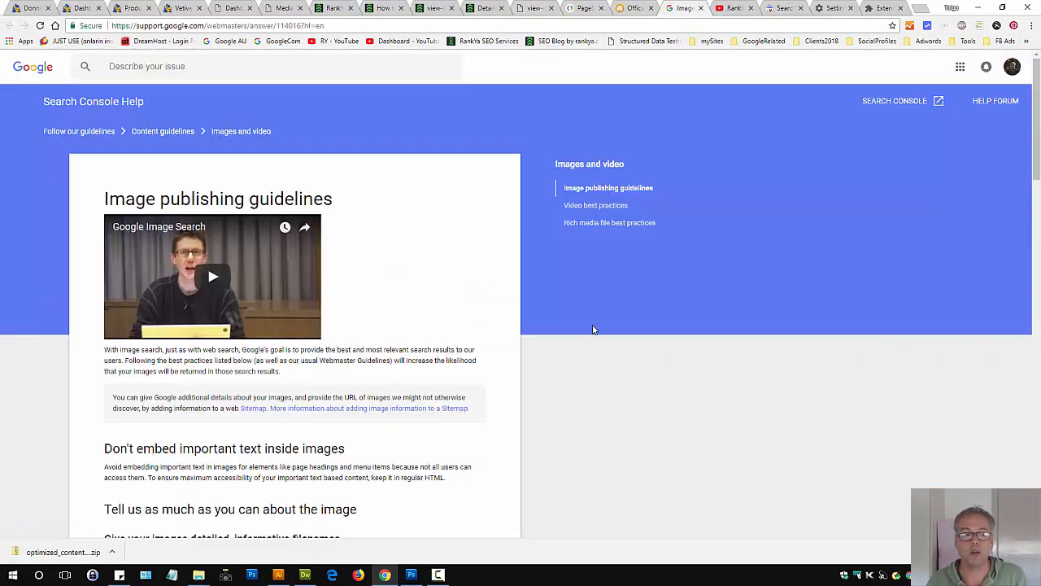
double_click(218, 198)
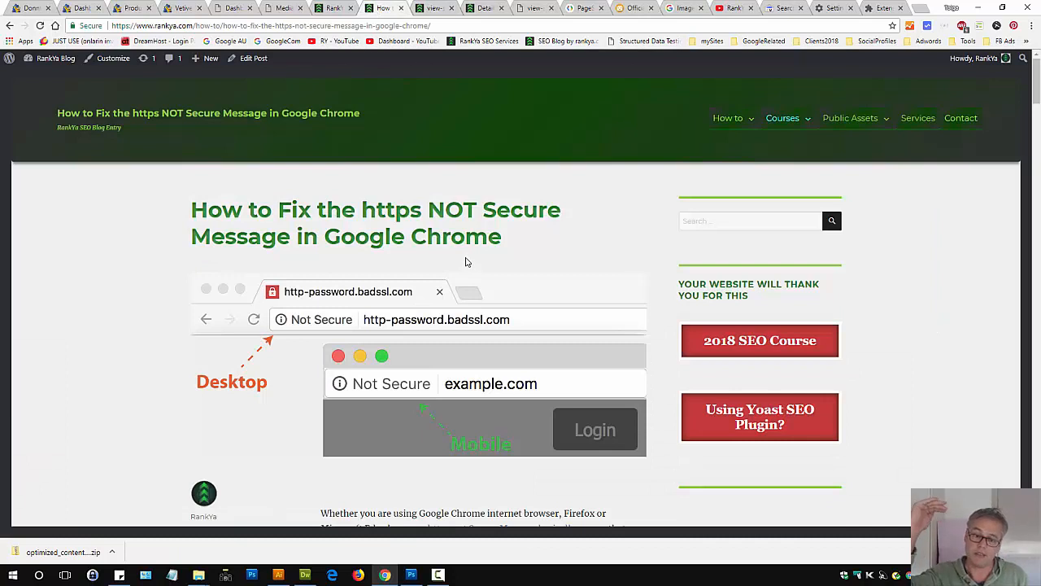
mouse_move(533, 257)
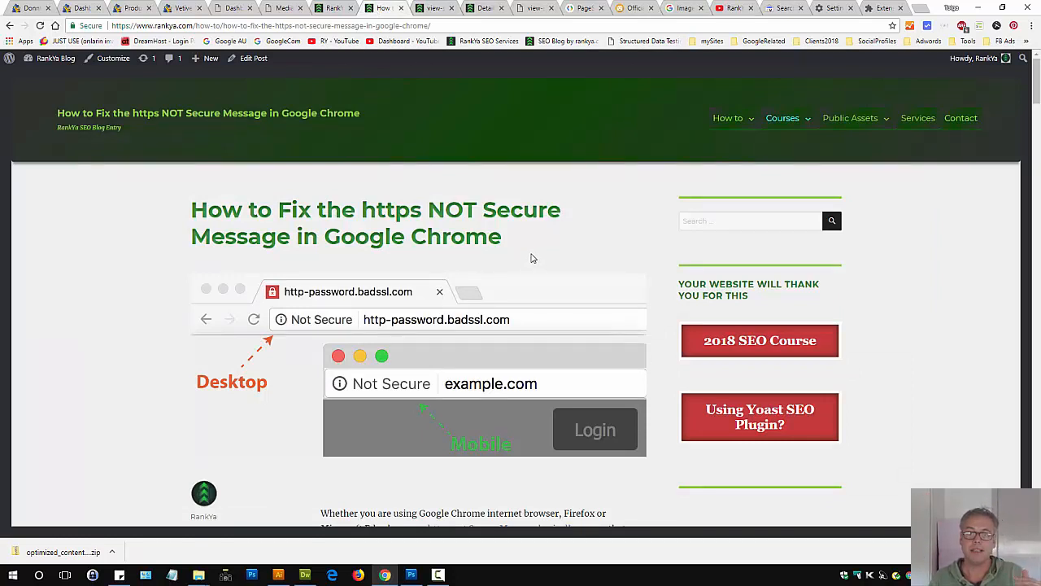
mouse_move(294, 133)
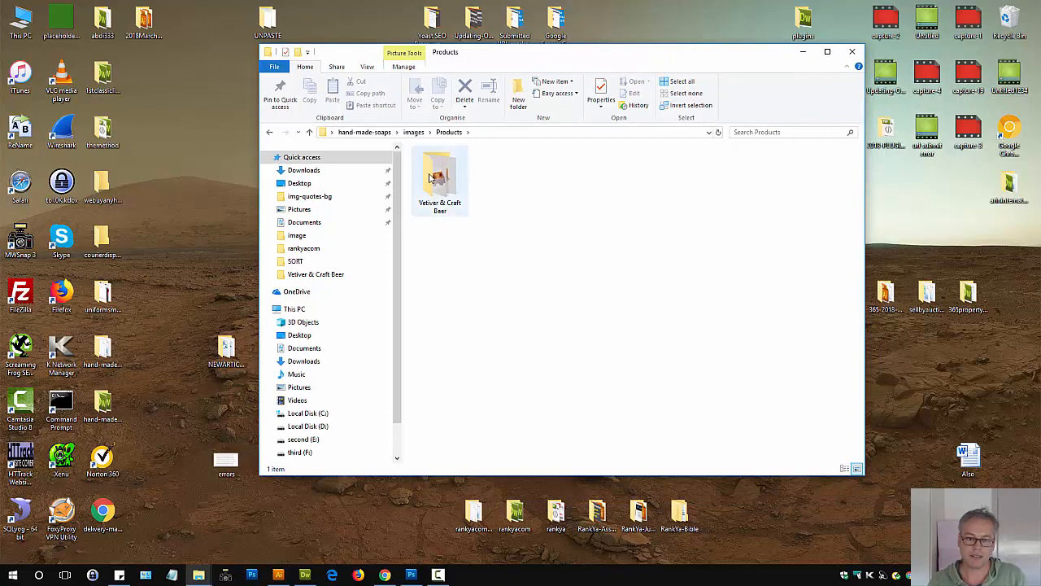
Open the Vetiver & Craft Beer folder and its optimised box image, then show the optimised images folder.
left_click(439, 176)
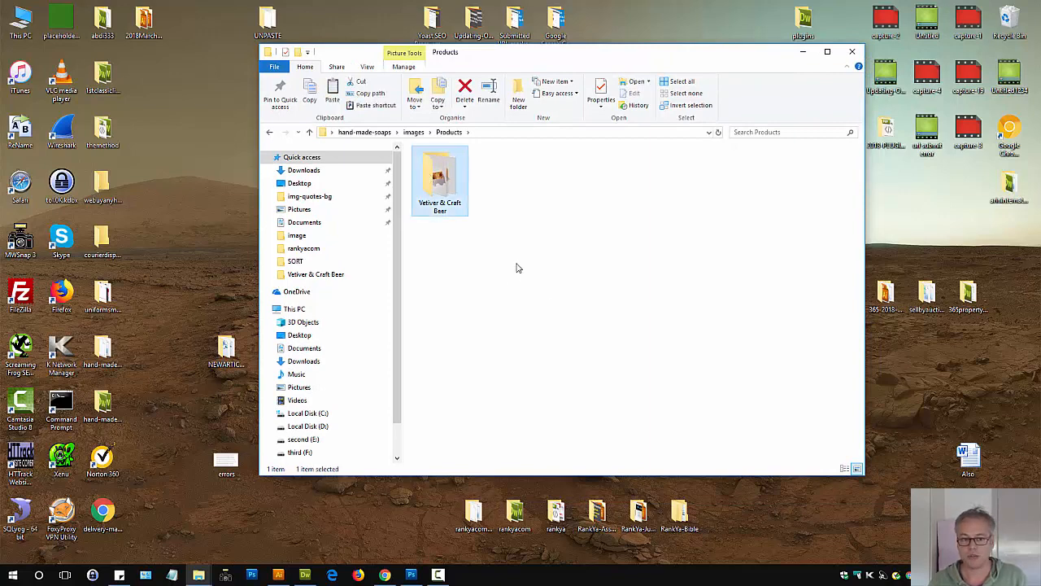
double_click(439, 176)
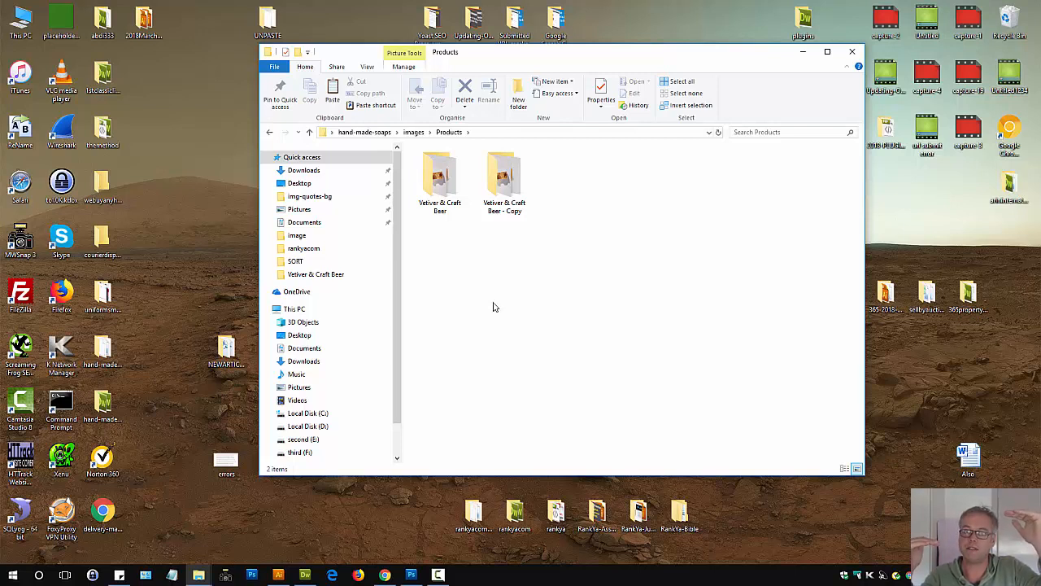
mouse_move(518, 286)
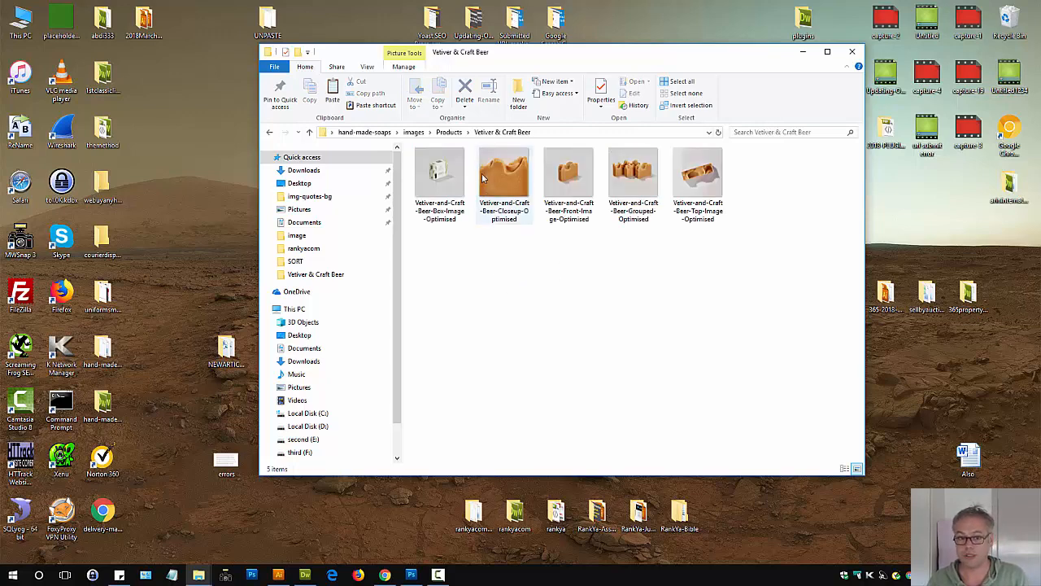
left_click(439, 170)
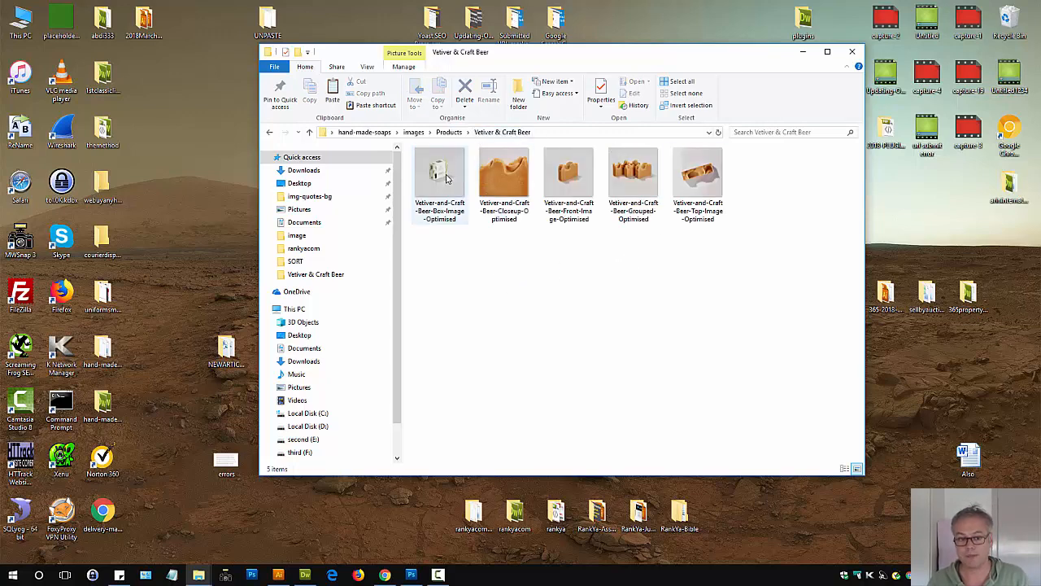
double_click(439, 171)
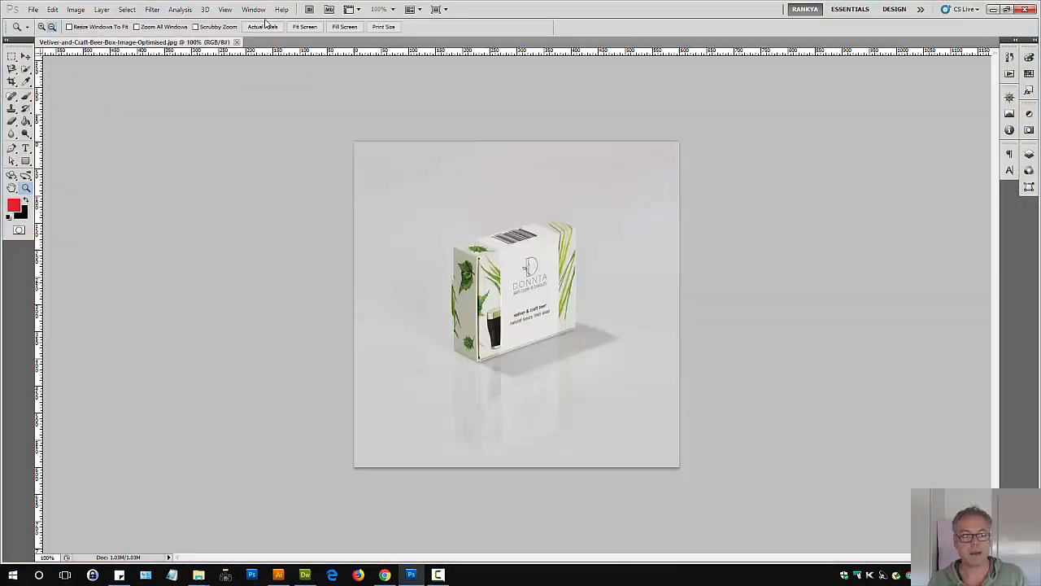
left_click(75, 9)
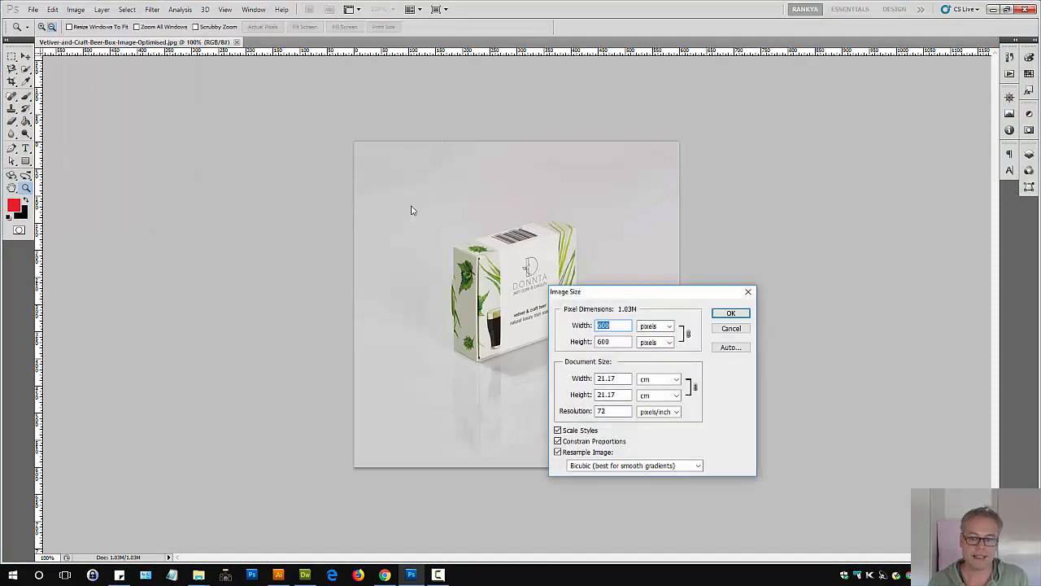
left_click(731, 312)
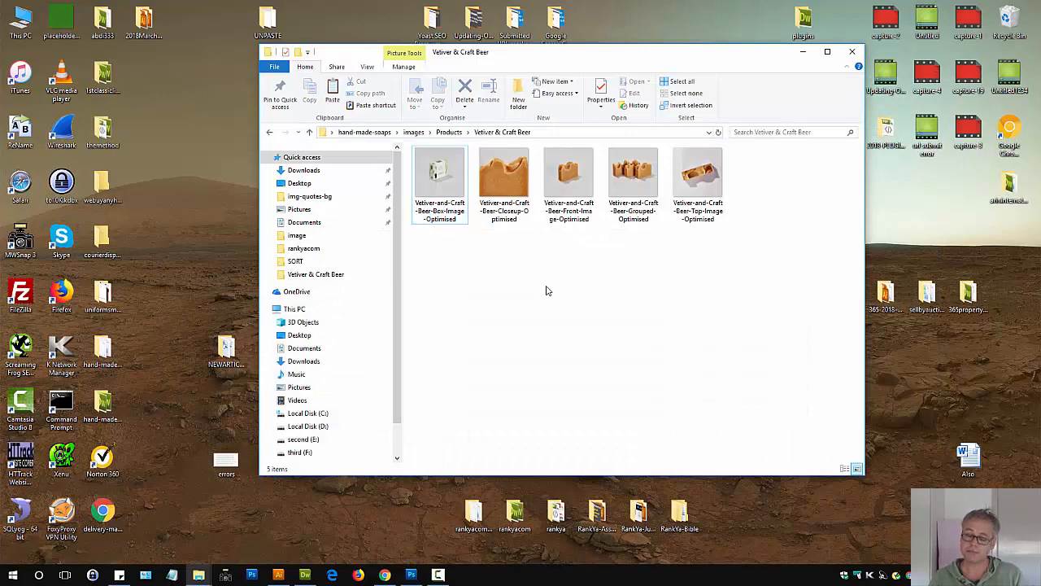
Open the Christian Engels Photography Imagery folder with Donnta folders and WhatsApp photos.
double_click(439, 172)
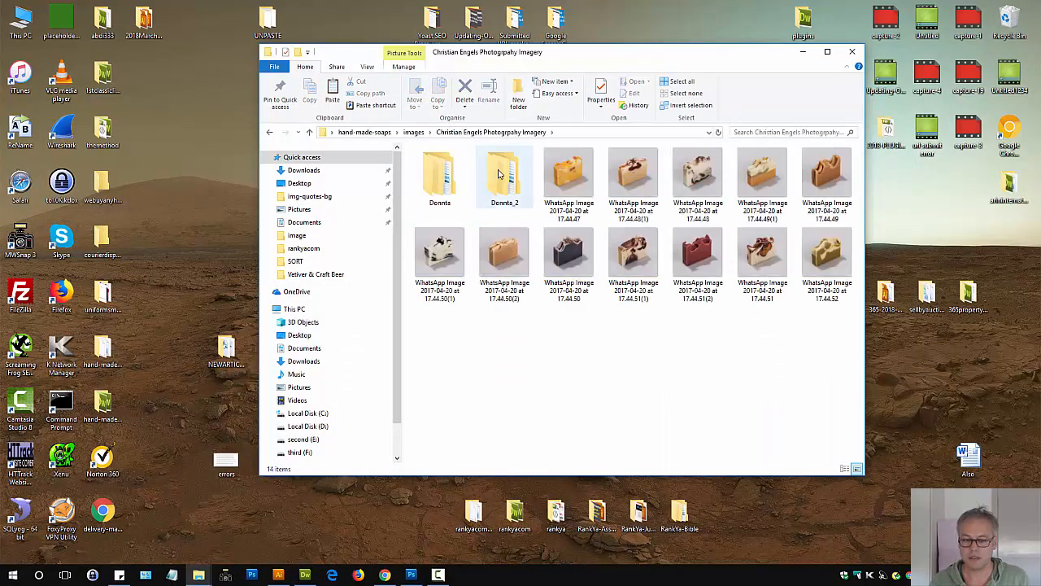
mouse_move(504, 176)
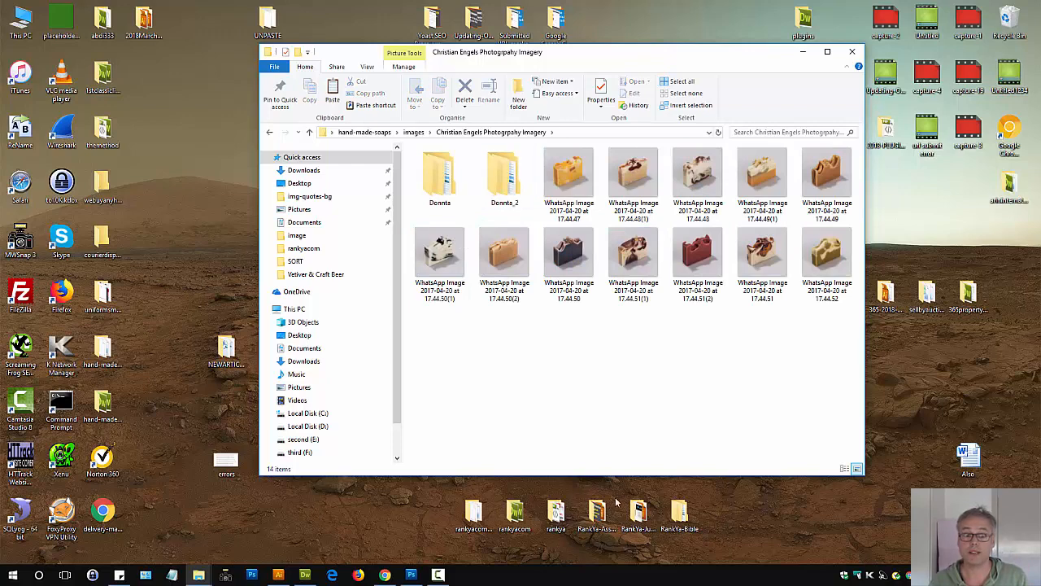
mouse_move(556, 377)
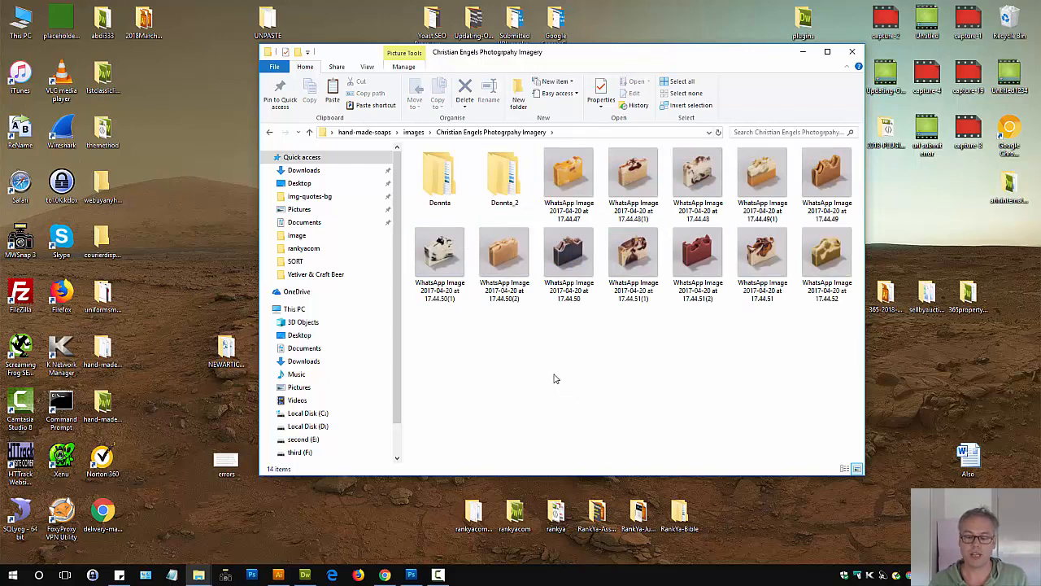
mouse_move(545, 384)
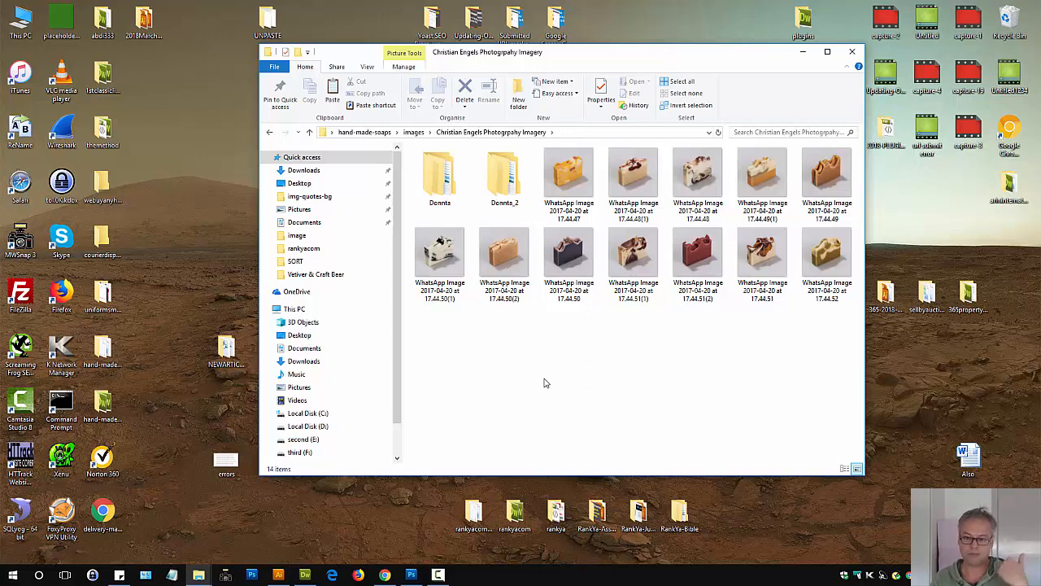
mouse_move(545, 382)
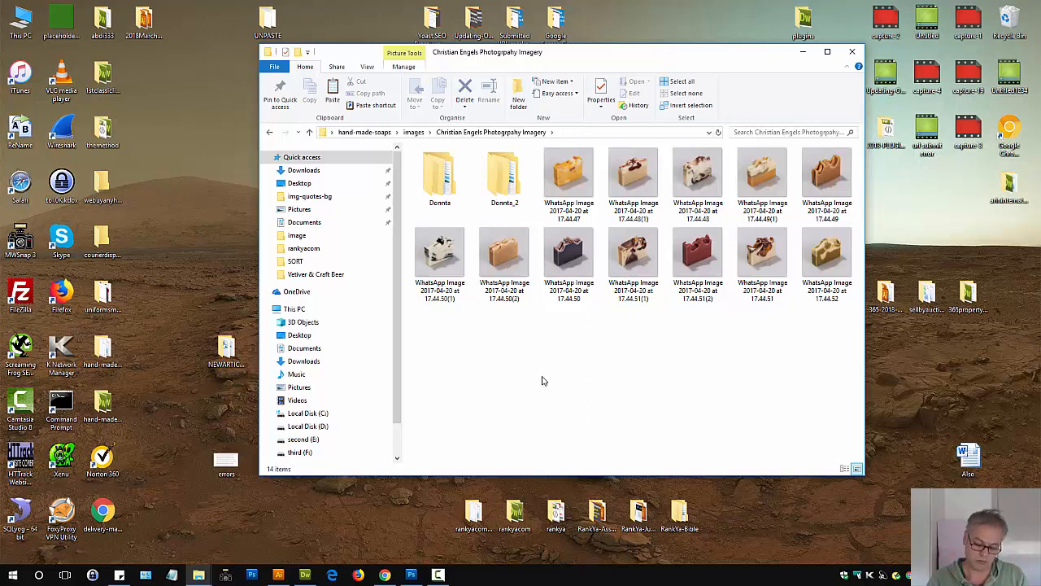
mouse_move(469, 441)
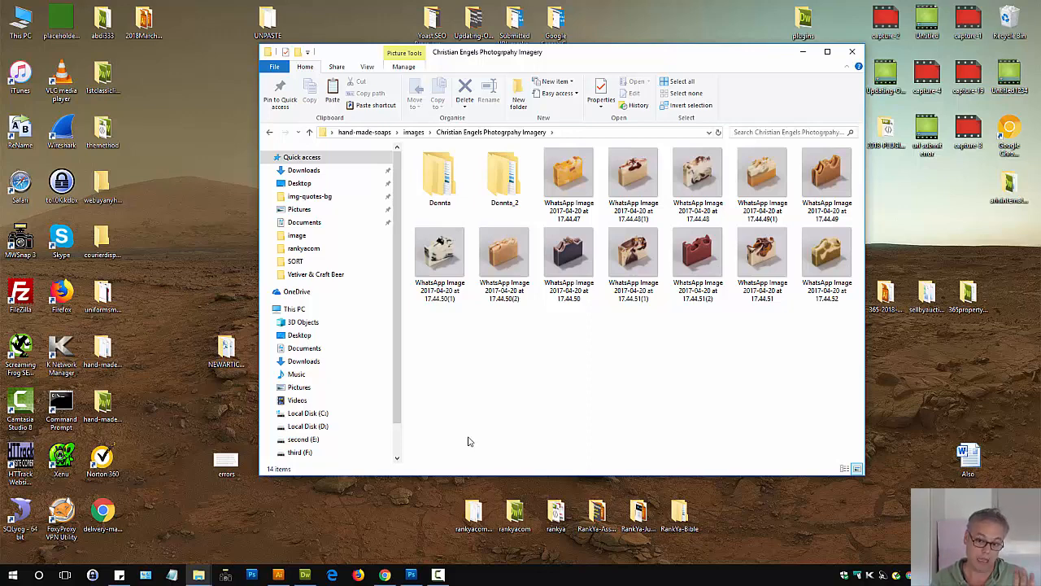
mouse_move(454, 568)
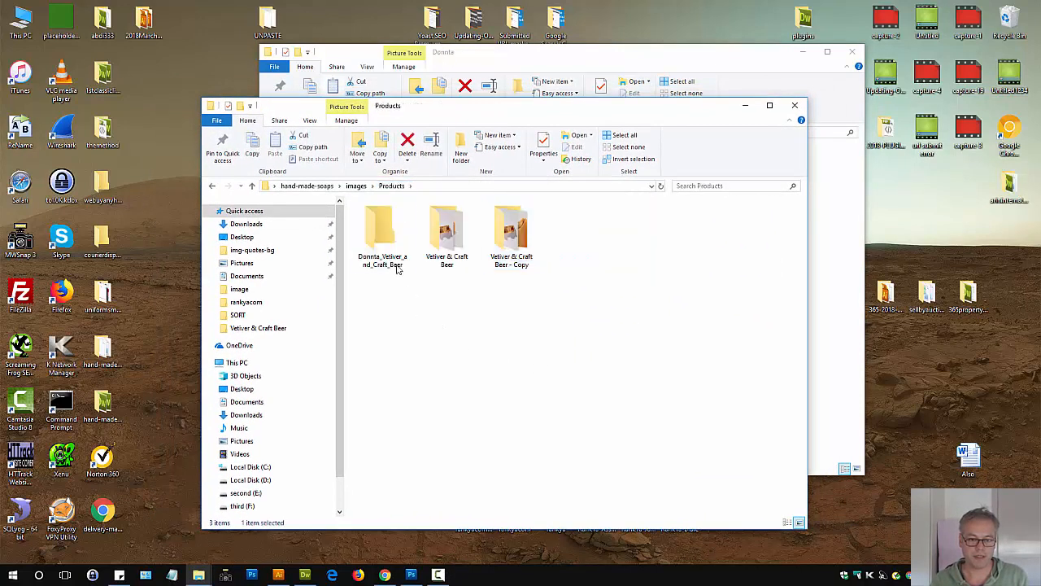
Open Vetiver & Craft Beer - Copy and a second window on Products' Vetiver & Craft Beer for comparison.
left_click(382, 228)
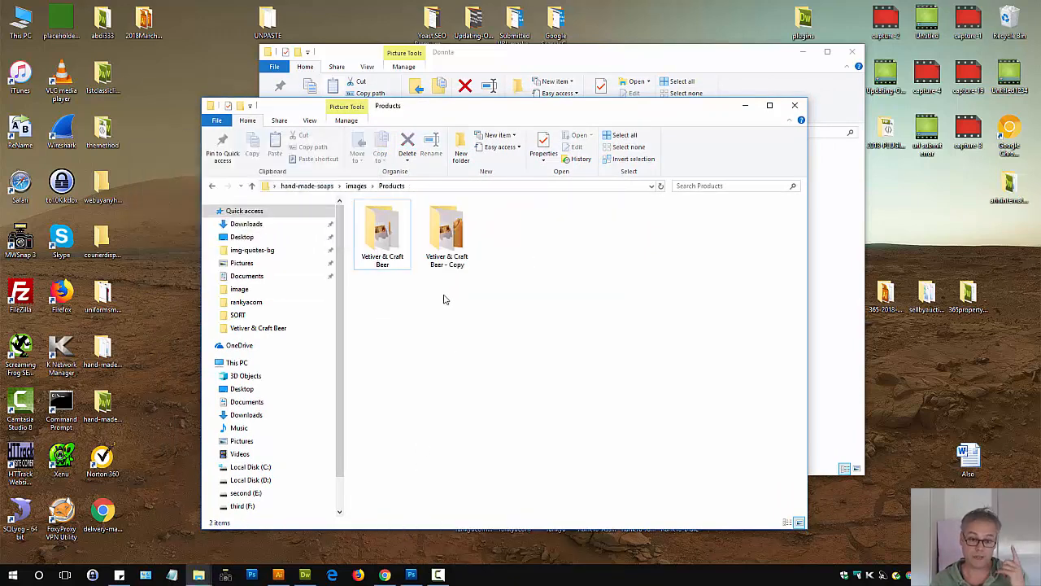
double_click(446, 231)
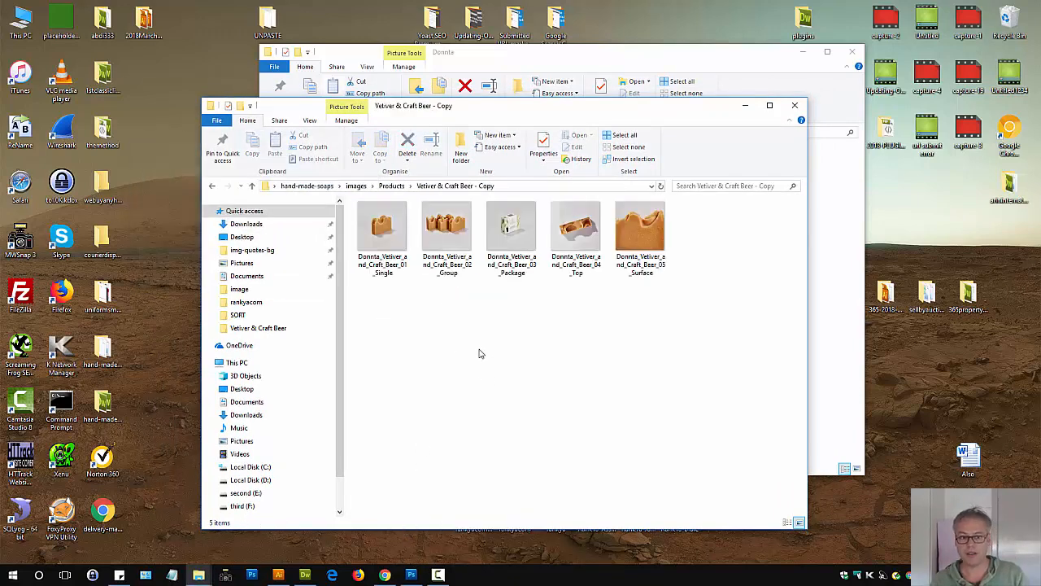
mouse_move(525, 335)
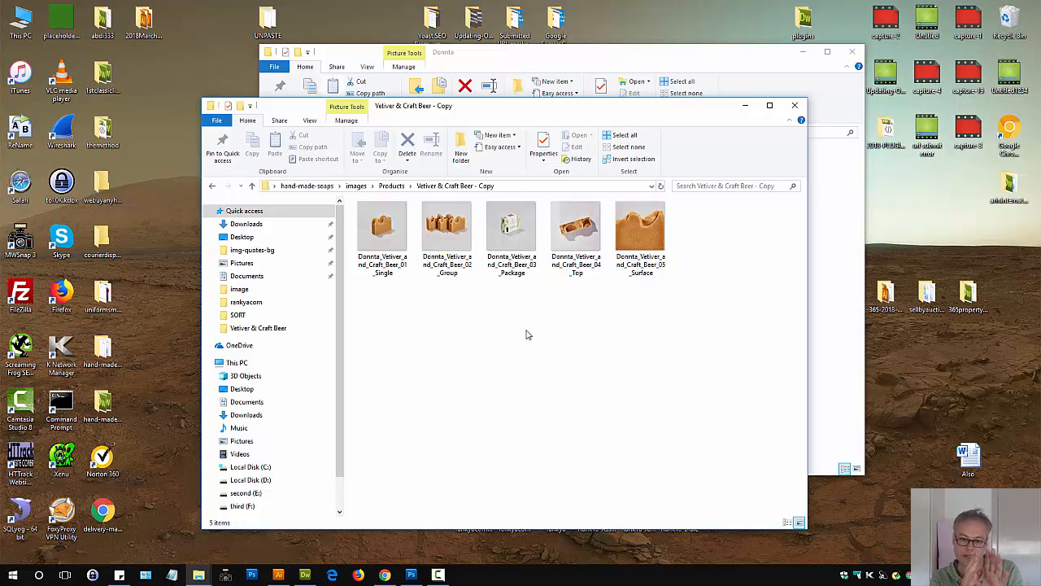
mouse_move(611, 62)
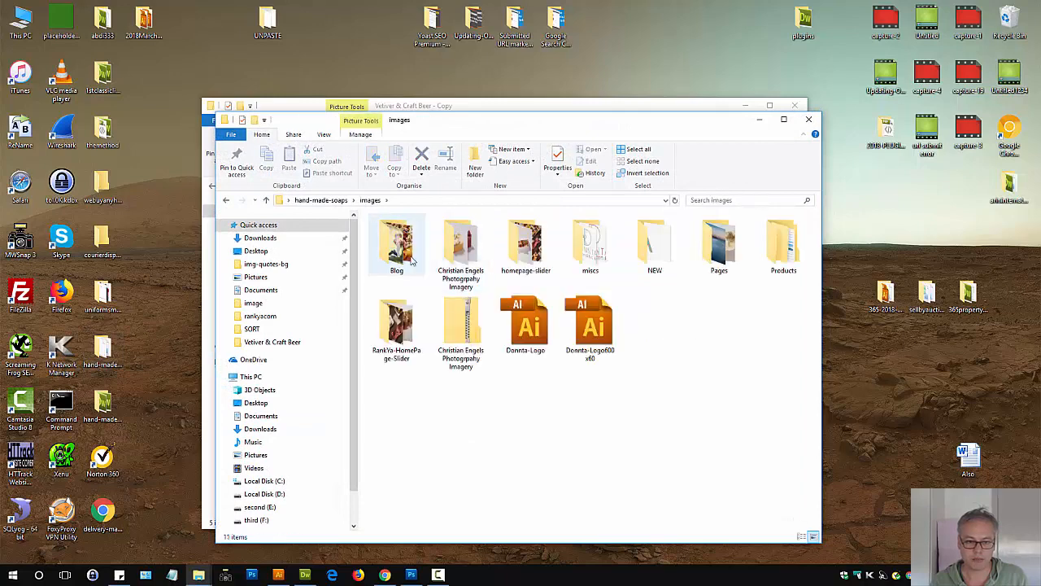
double_click(783, 240)
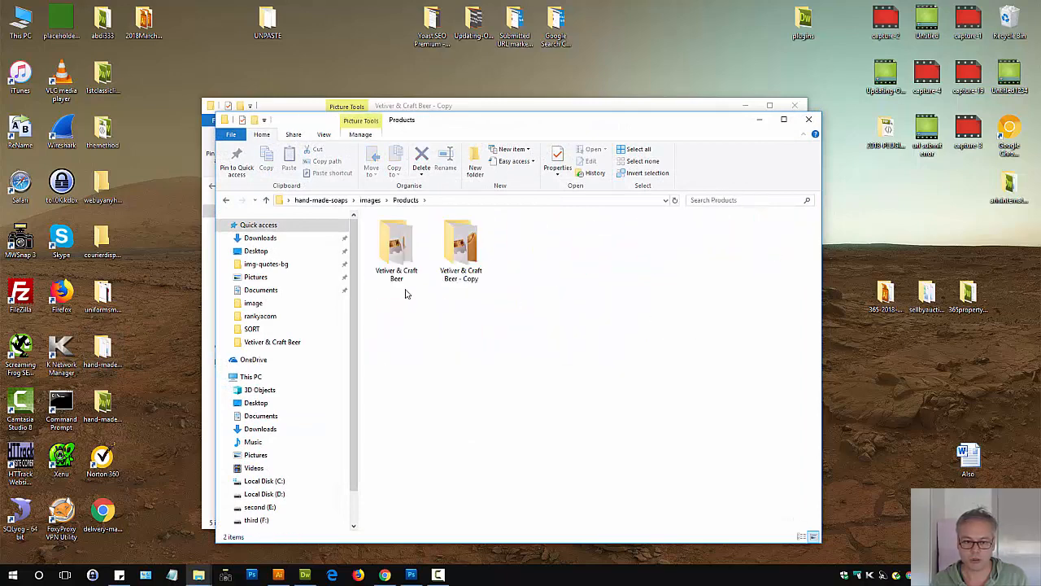
double_click(397, 244)
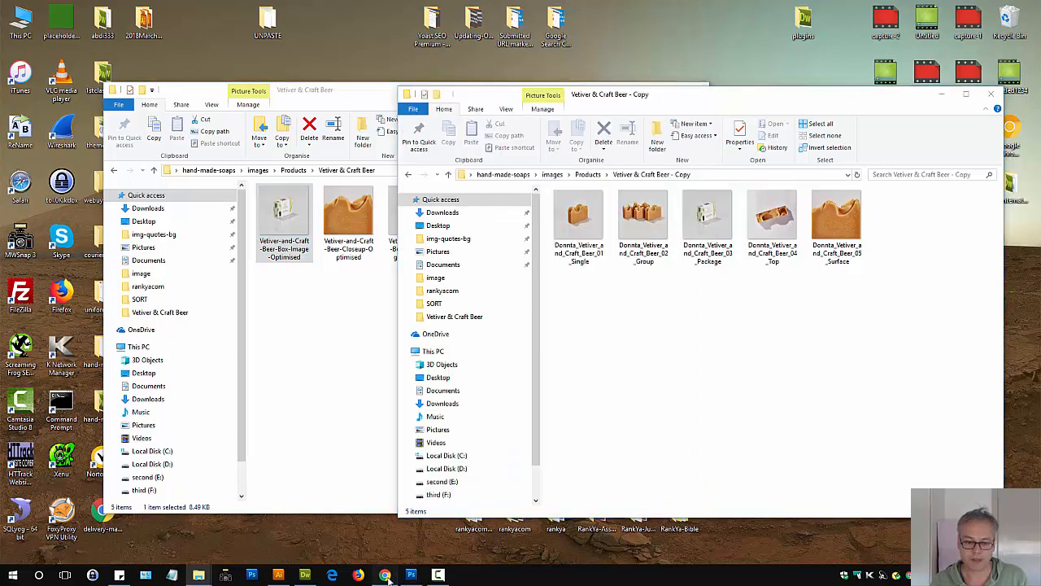
Switch to the live product page and browse the Vetiver & Craft Beer gallery images.
left_click(384, 575)
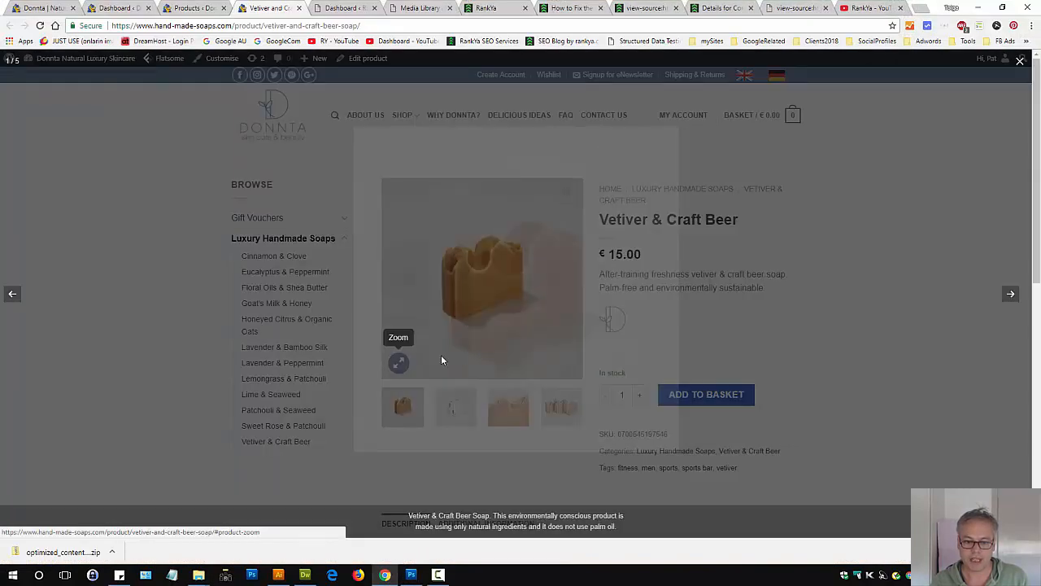
left_click(397, 363)
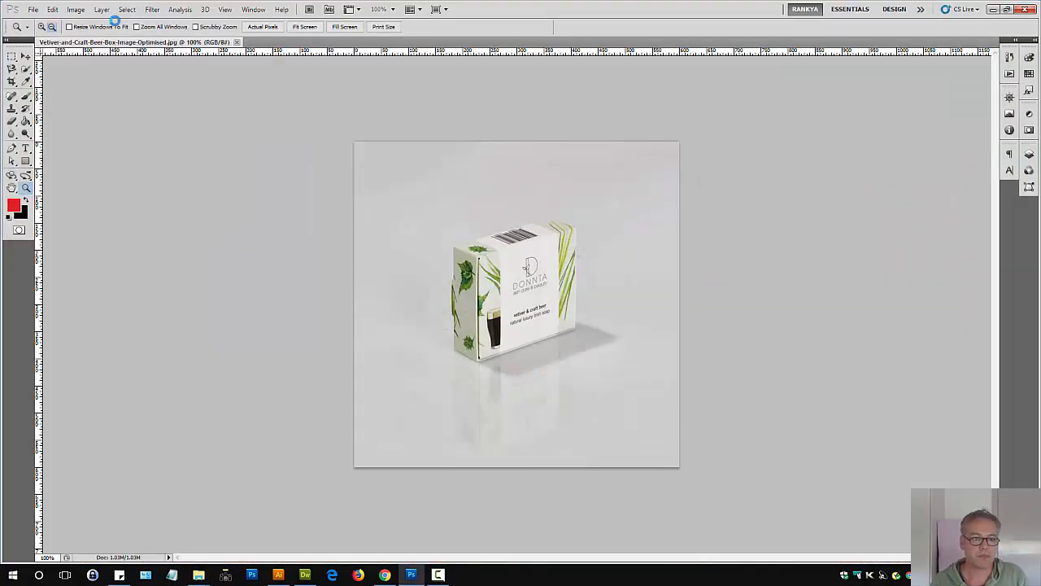
Open Donnta_Vetiver_and_Craft_Beer_03_Package and show its Image Size of 7680 × 7680 at 300 ppi.
left_click(75, 10)
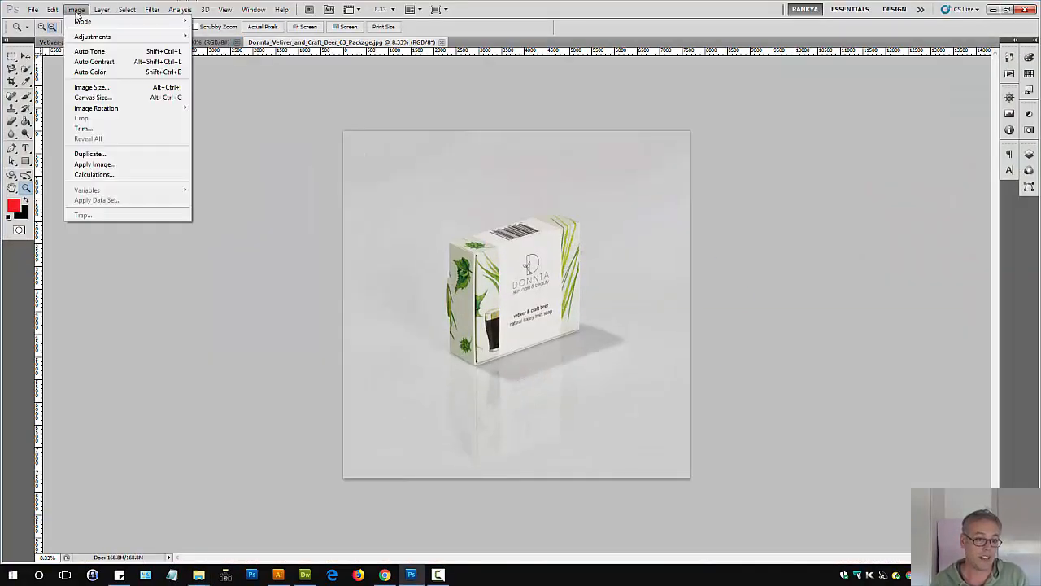
mouse_move(91, 88)
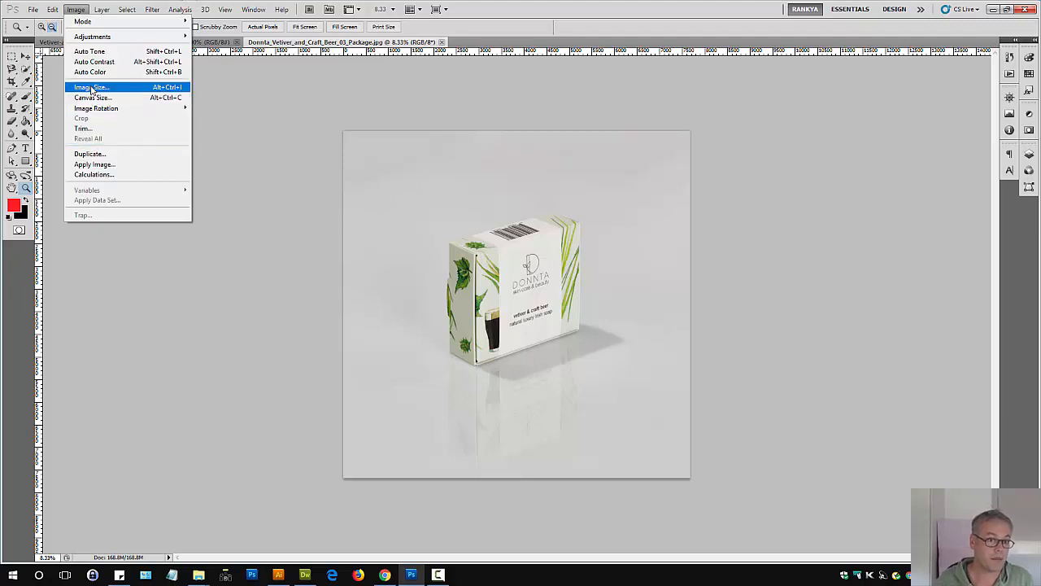
left_click(91, 88)
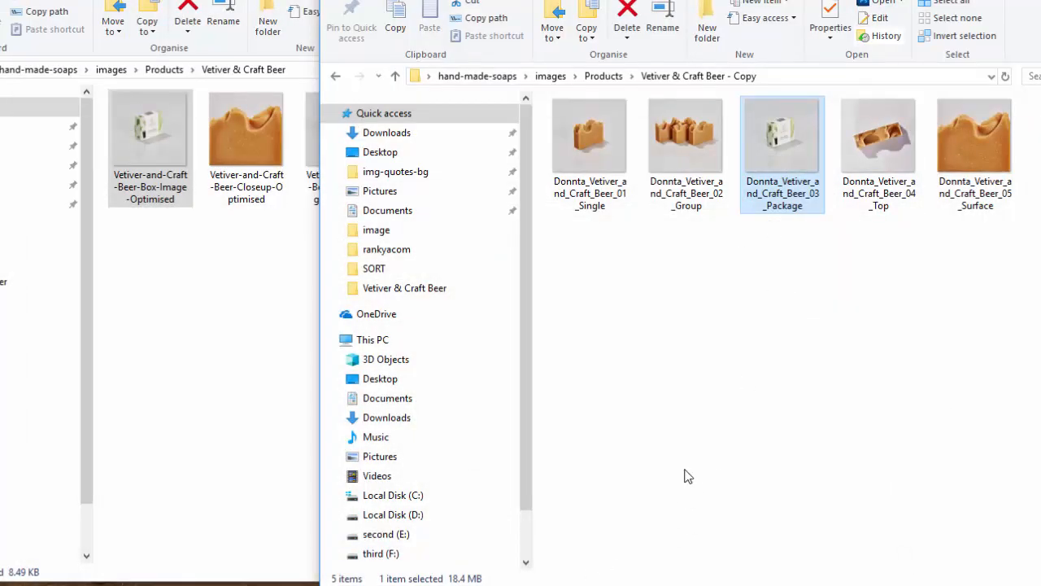
mouse_move(795, 170)
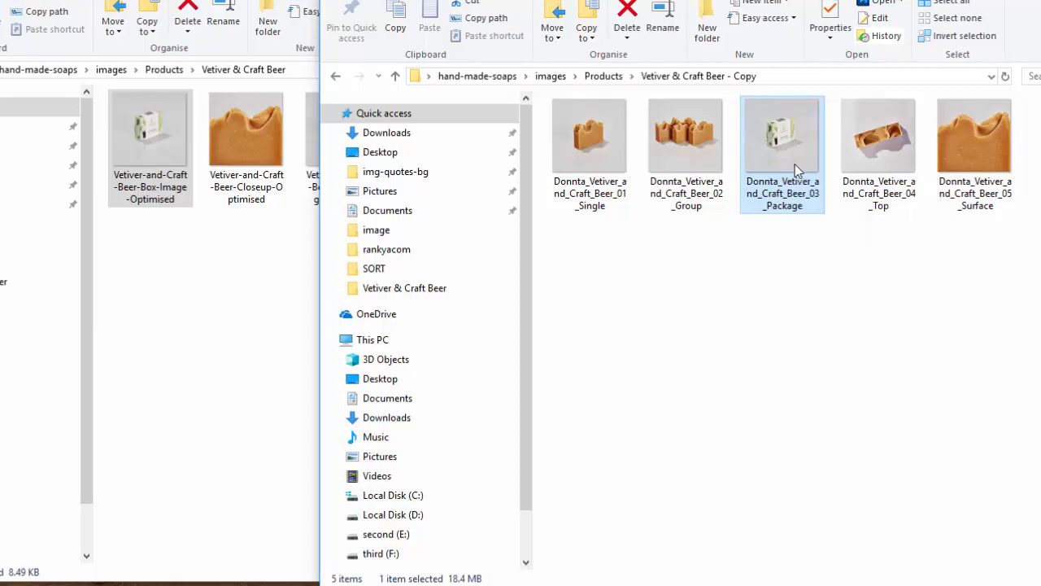
double_click(781, 134)
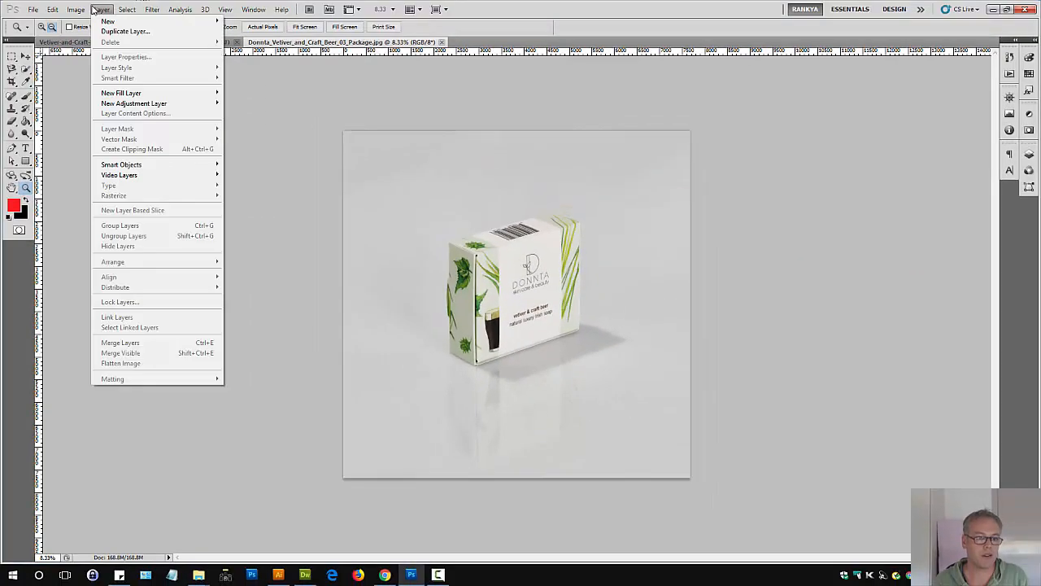
left_click(75, 9)
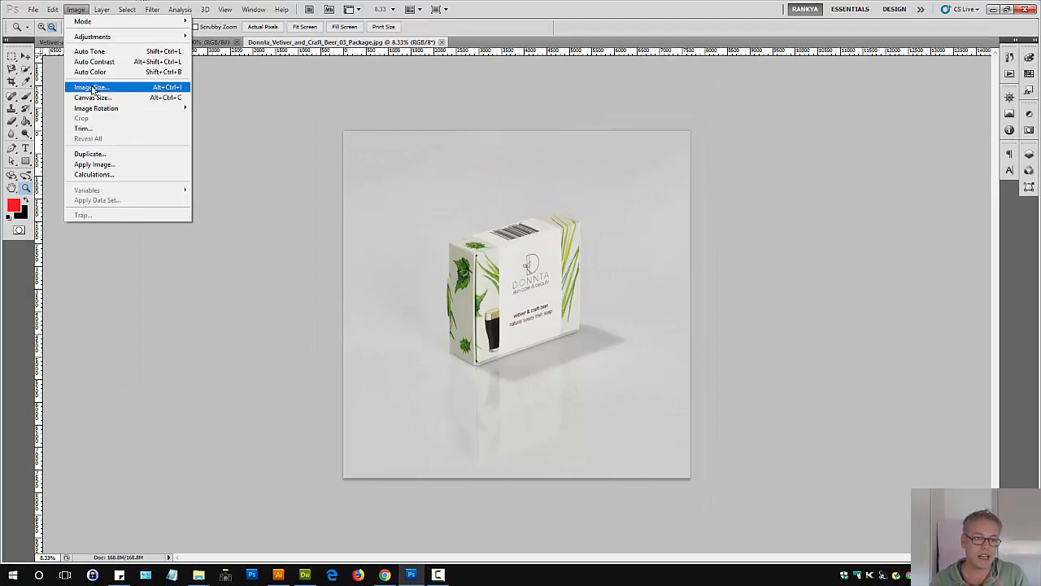
left_click(91, 88)
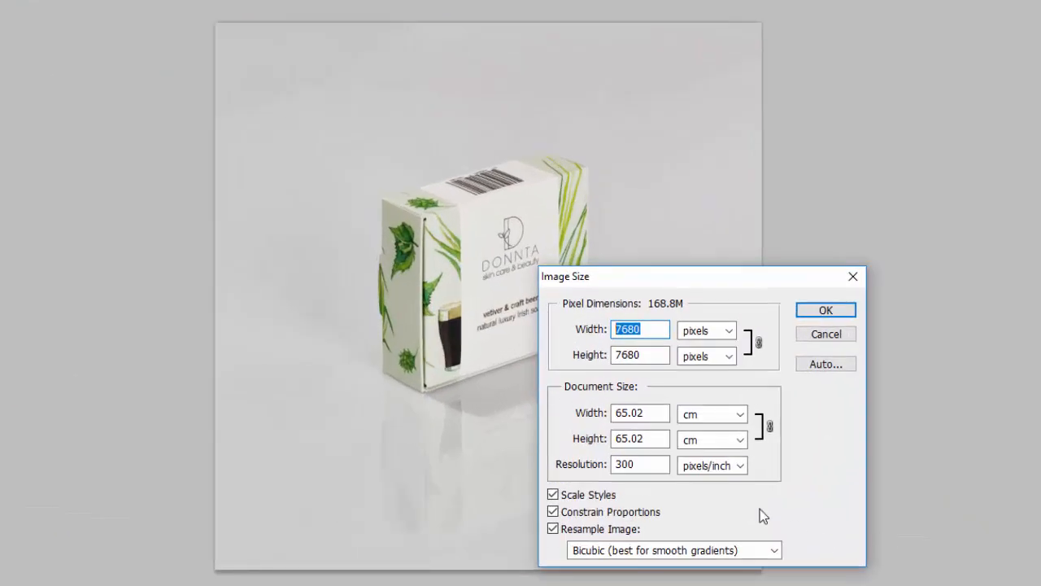
mouse_move(805, 433)
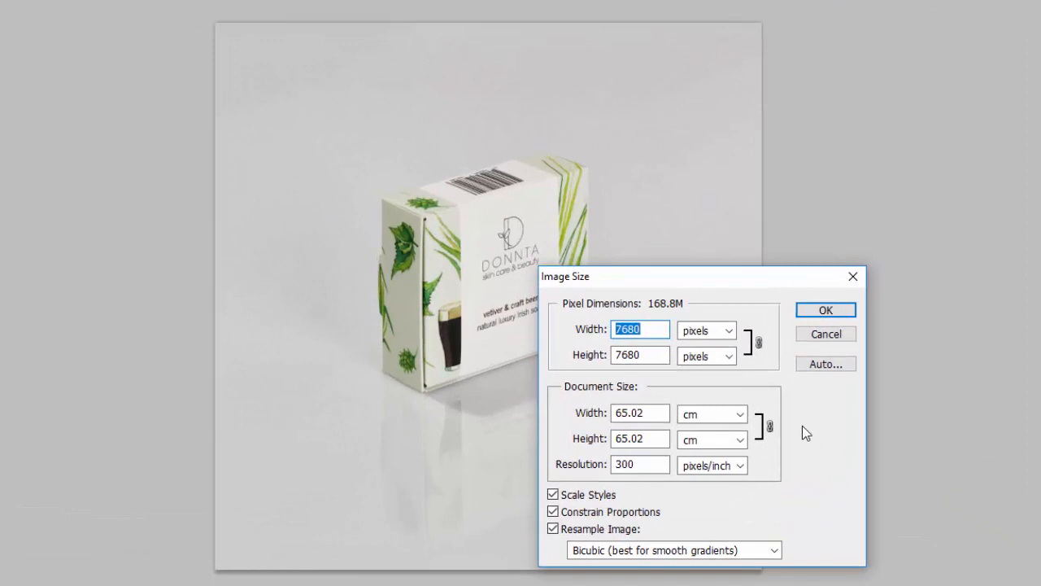
mouse_move(686, 439)
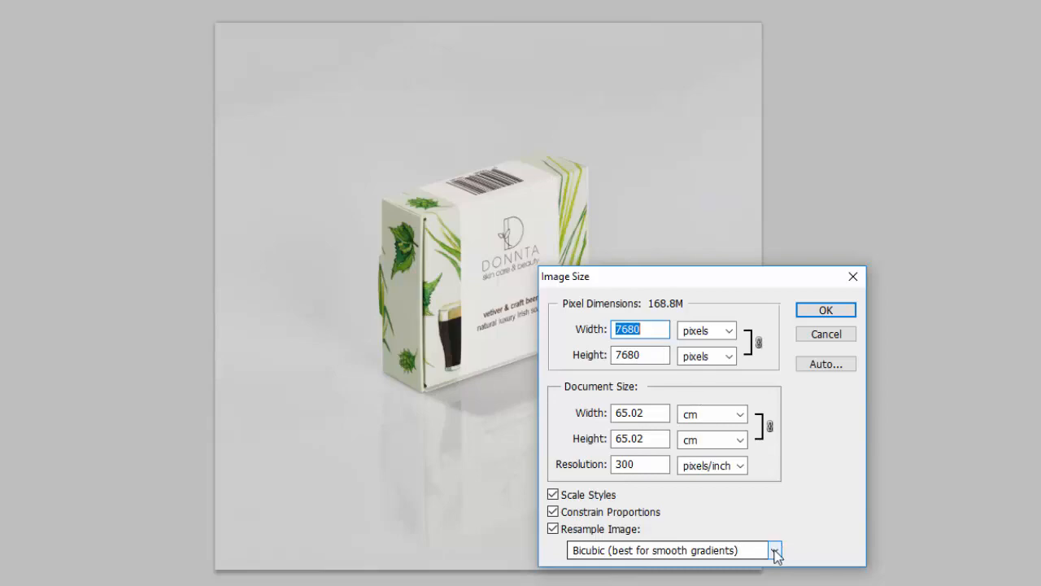
Resize the package photo to 800 × 800 pixels with Bicubic Sharper resampling.
left_click(773, 550)
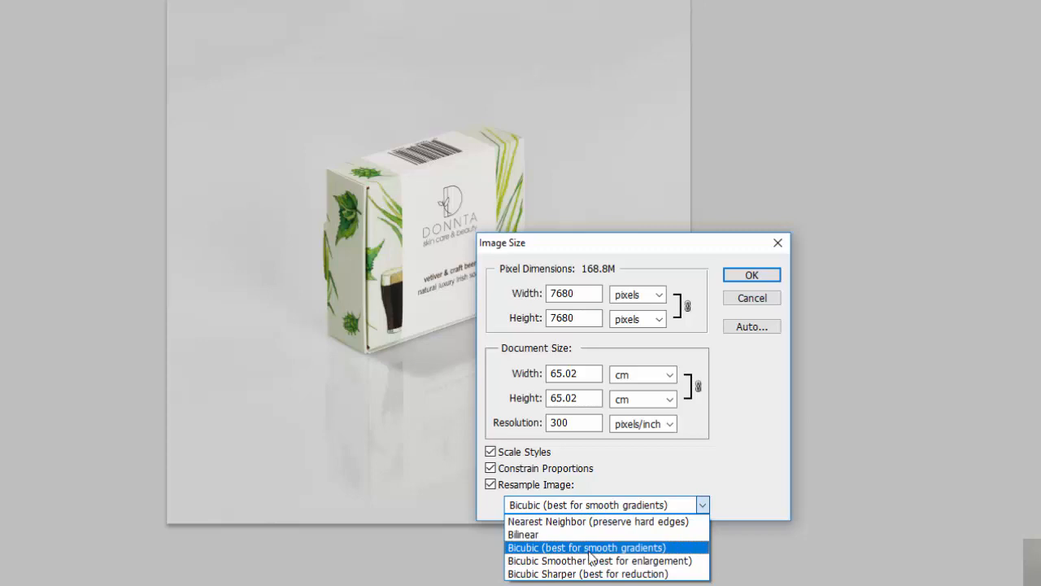
left_click(588, 572)
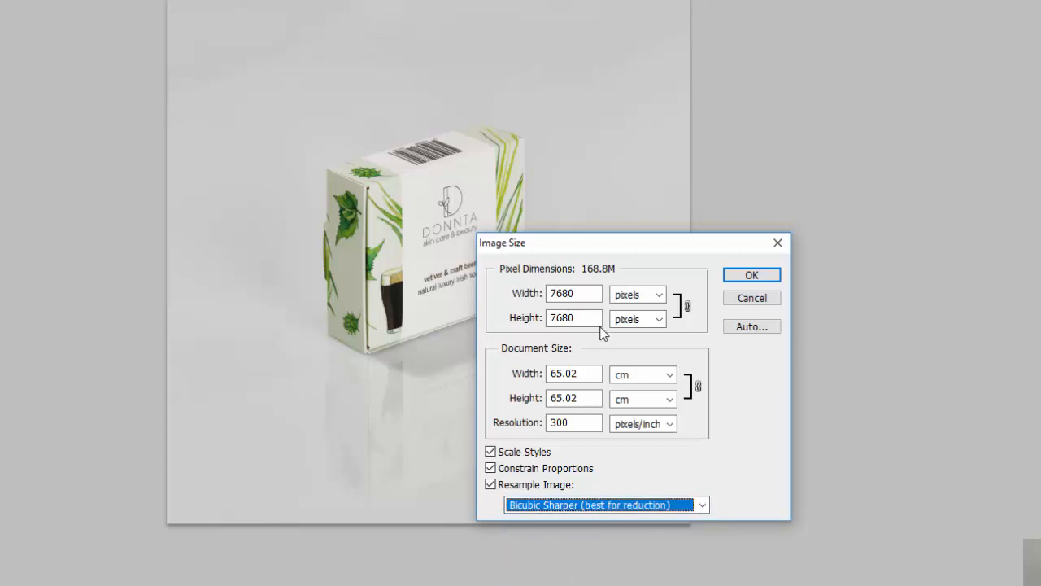
type("8")
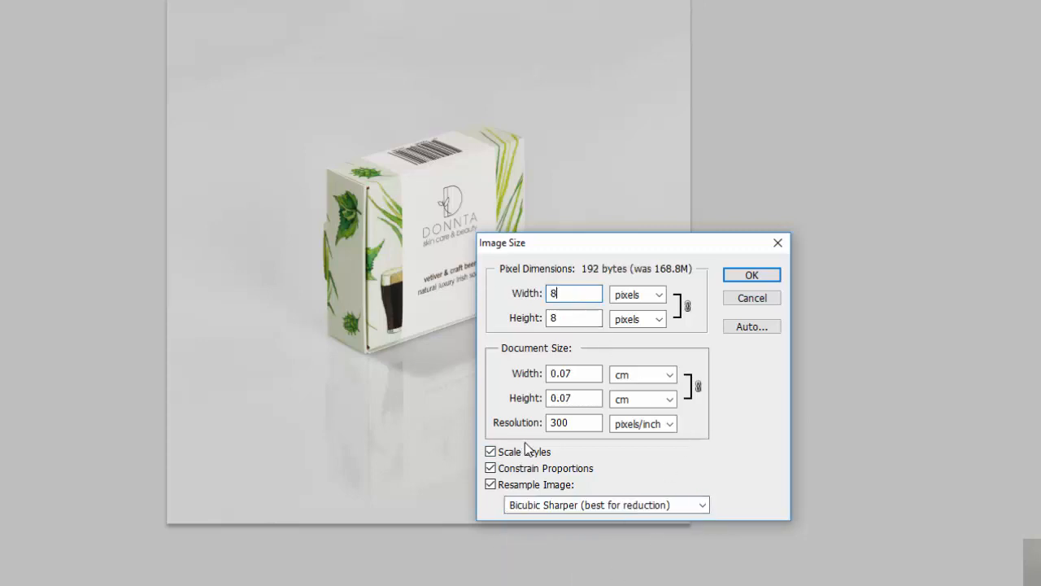
type("00")
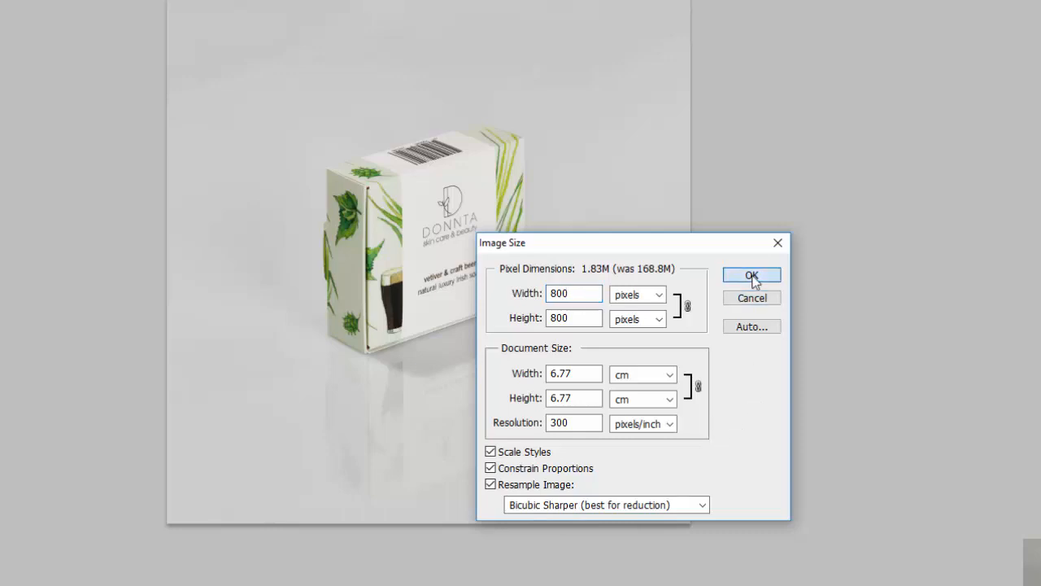
left_click(752, 273)
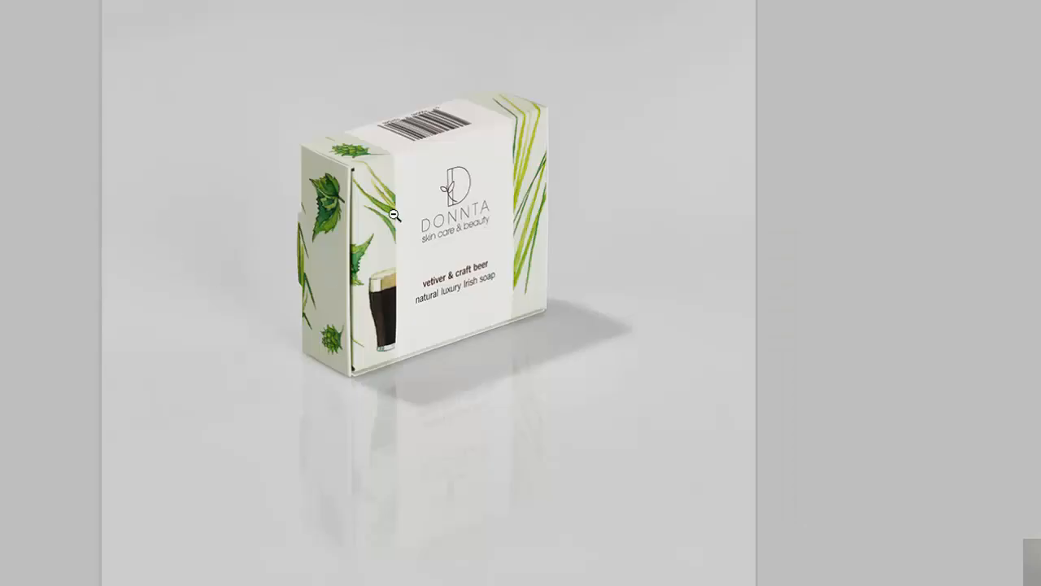
mouse_move(602, 234)
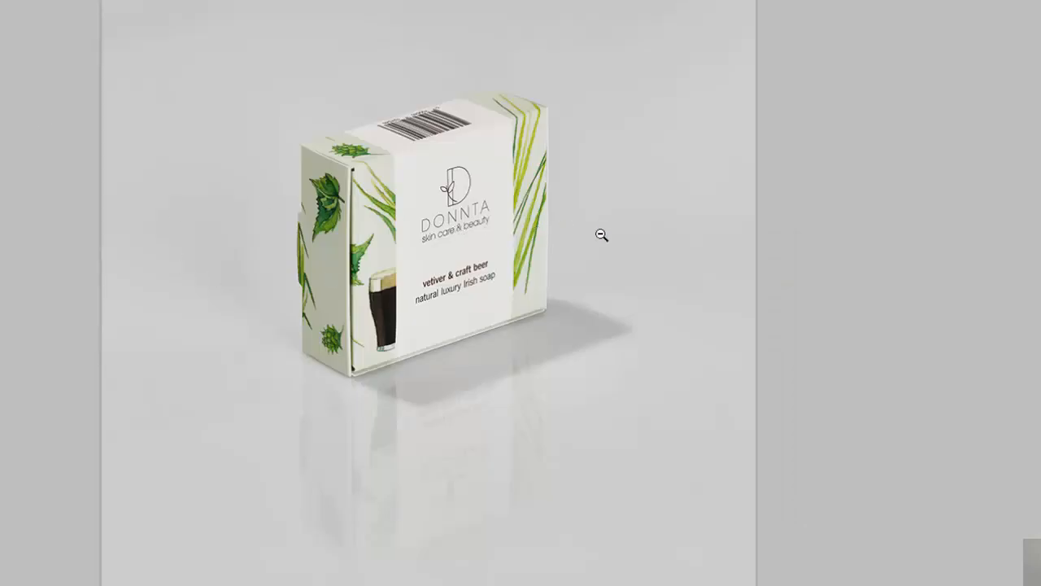
mouse_move(602, 232)
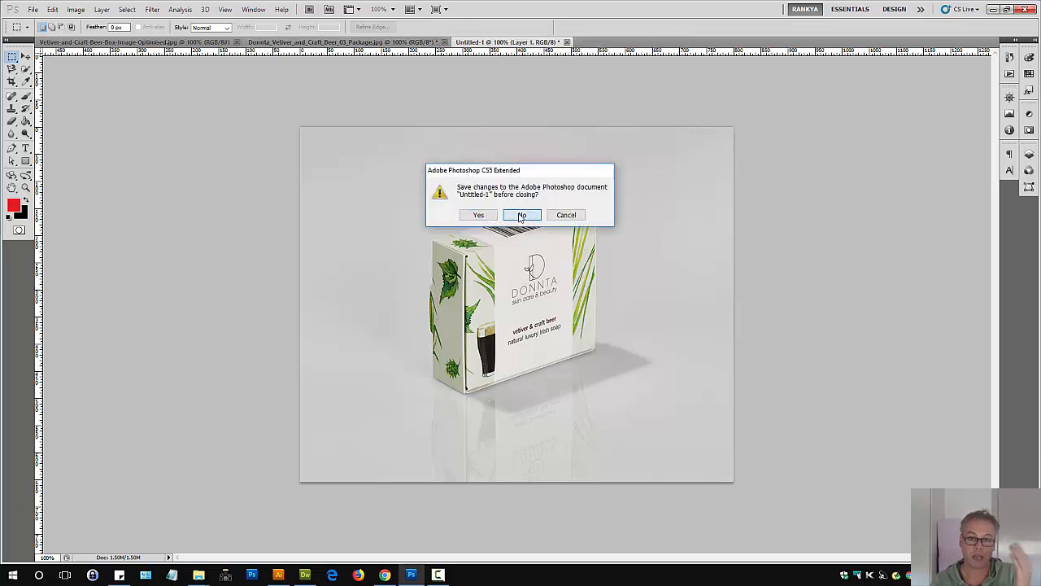
Close Untitled-1 without saving and open File Info for the package JPEG.
left_click(520, 215)
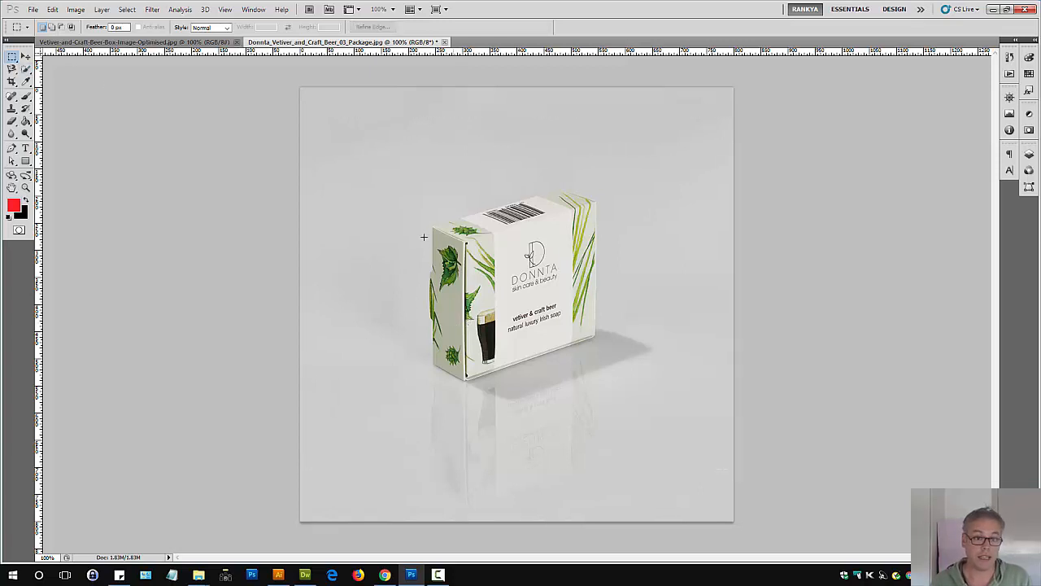
left_click(32, 10)
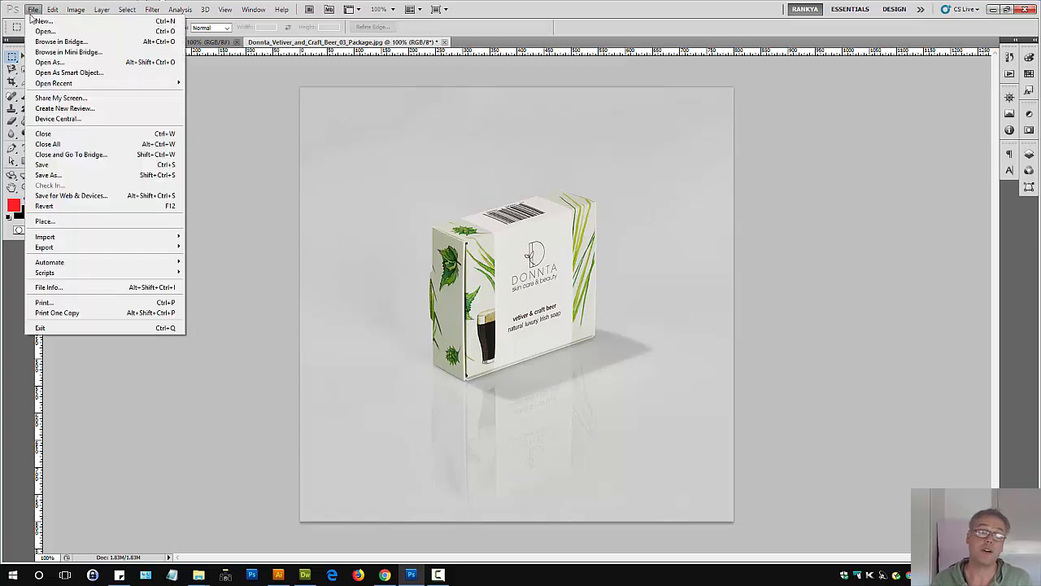
mouse_move(64, 286)
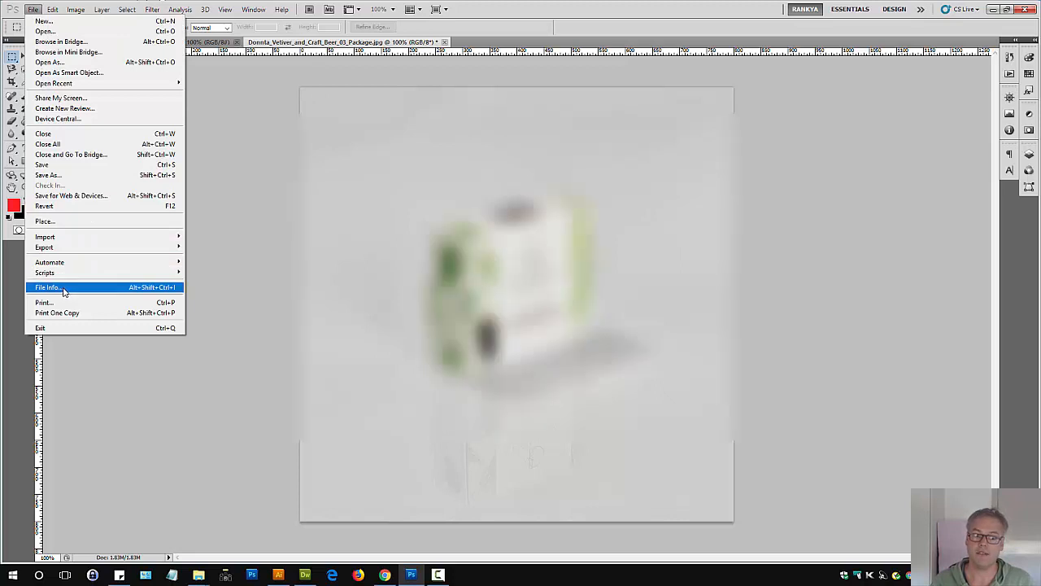
left_click(48, 287)
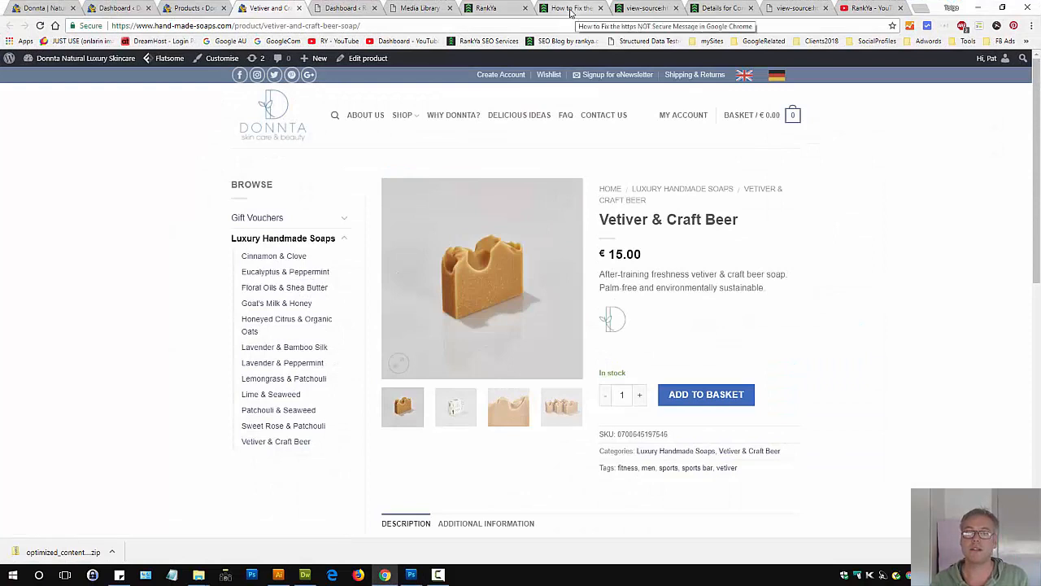
mouse_move(719, 8)
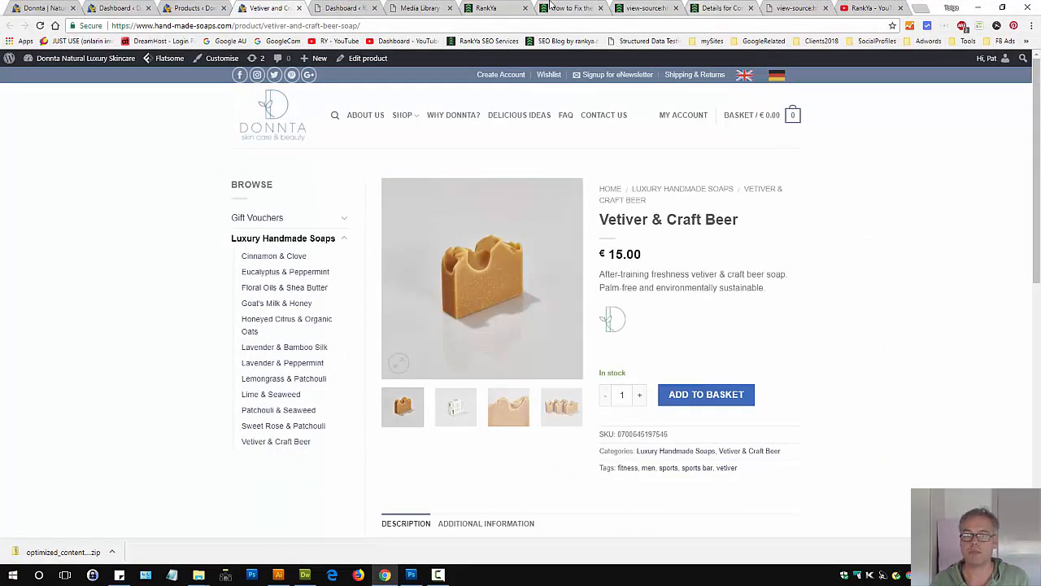
left_click(573, 9)
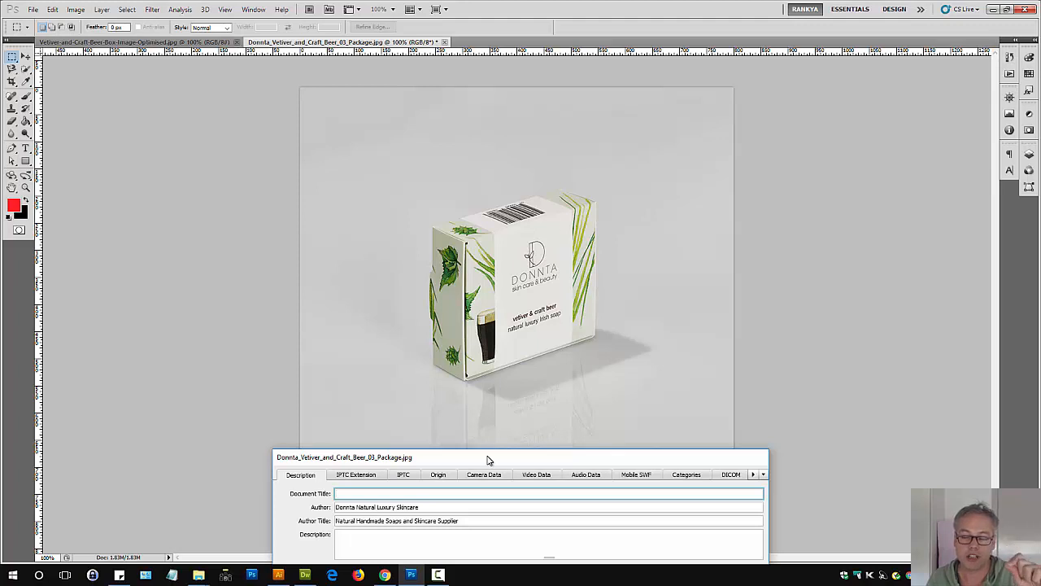
Enter 'Vetiver and Craft Beer Handmade in its Original Package' as the Document Title.
left_click(550, 493)
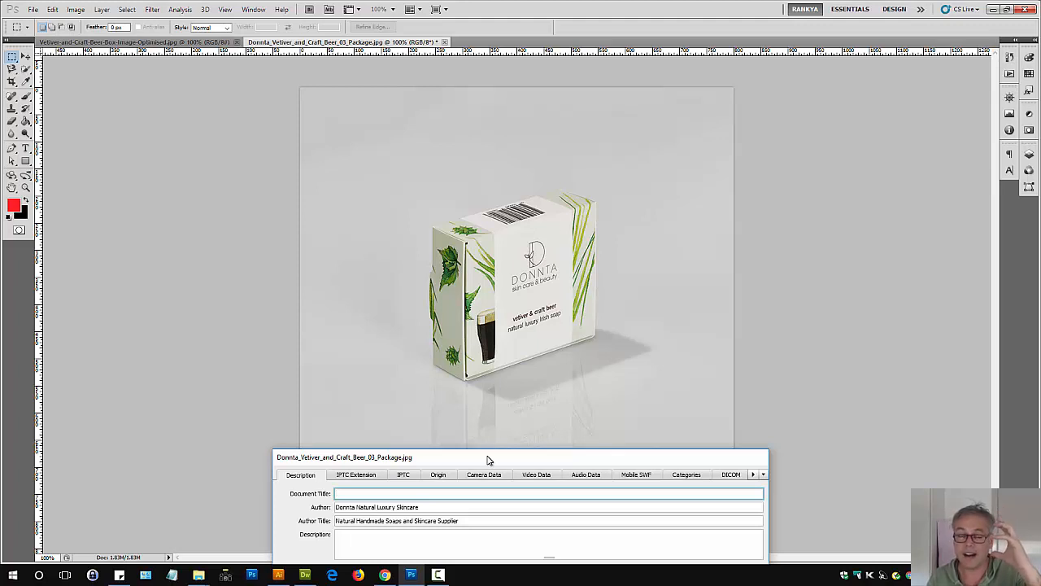
left_click(550, 493)
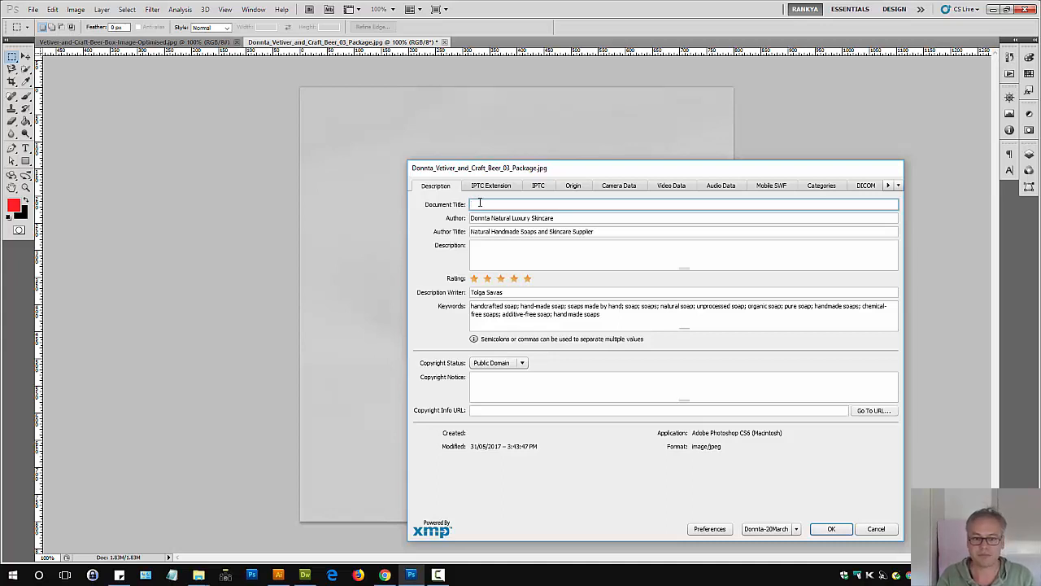
type("Vetiver and Craft Beer")
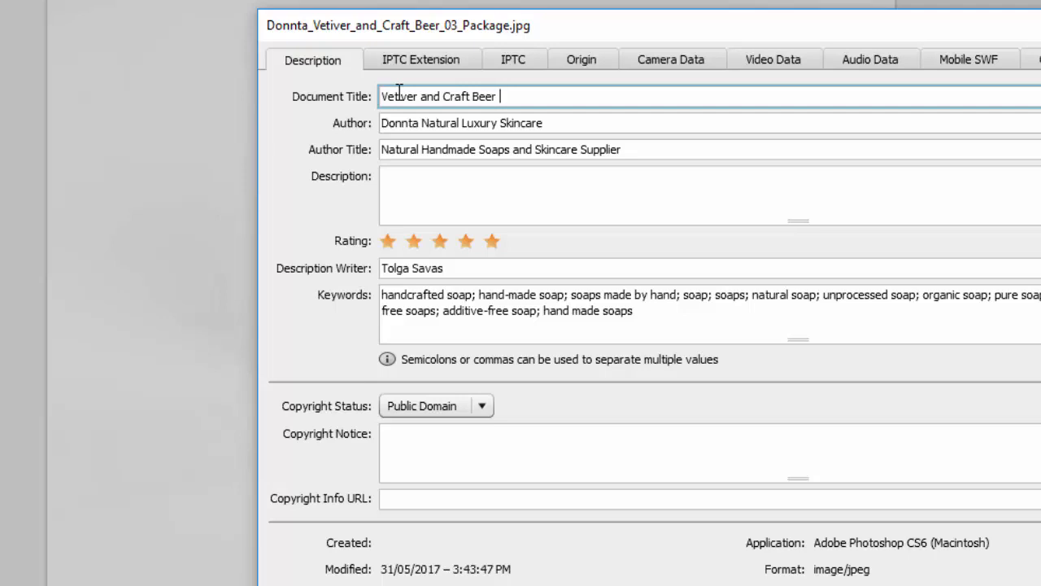
key("Backspace")
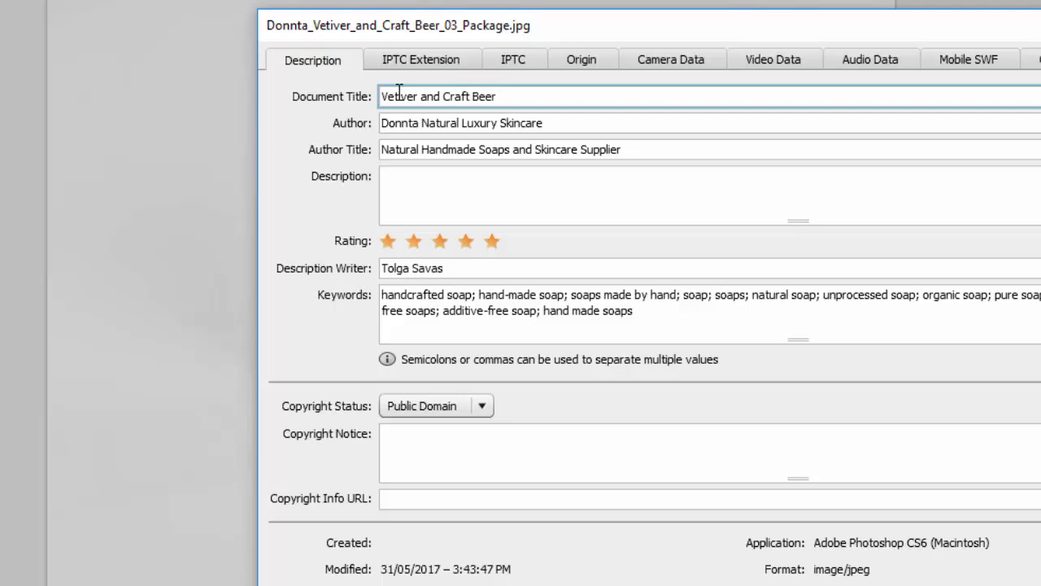
type("W")
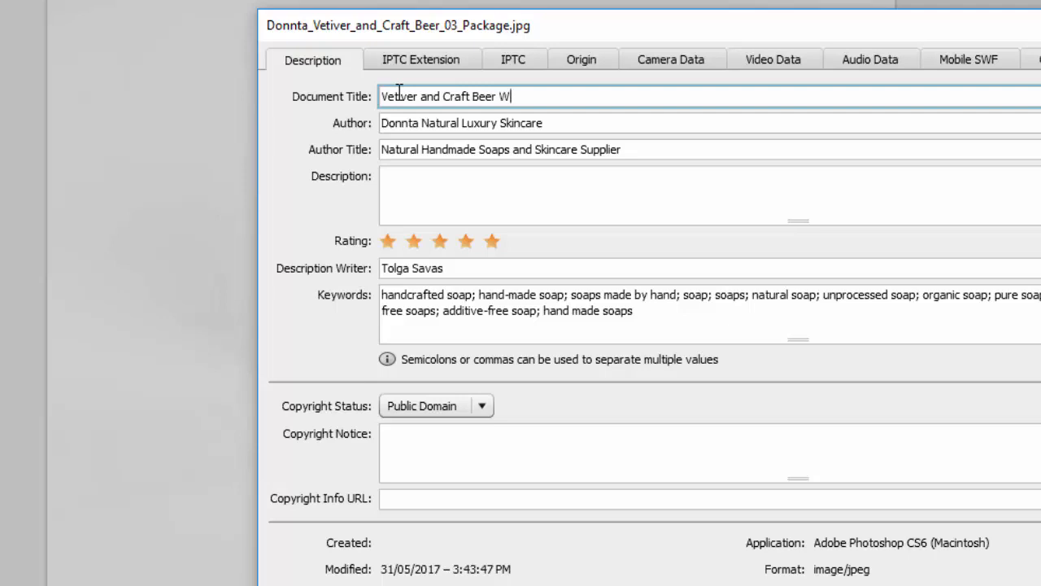
type("ra")
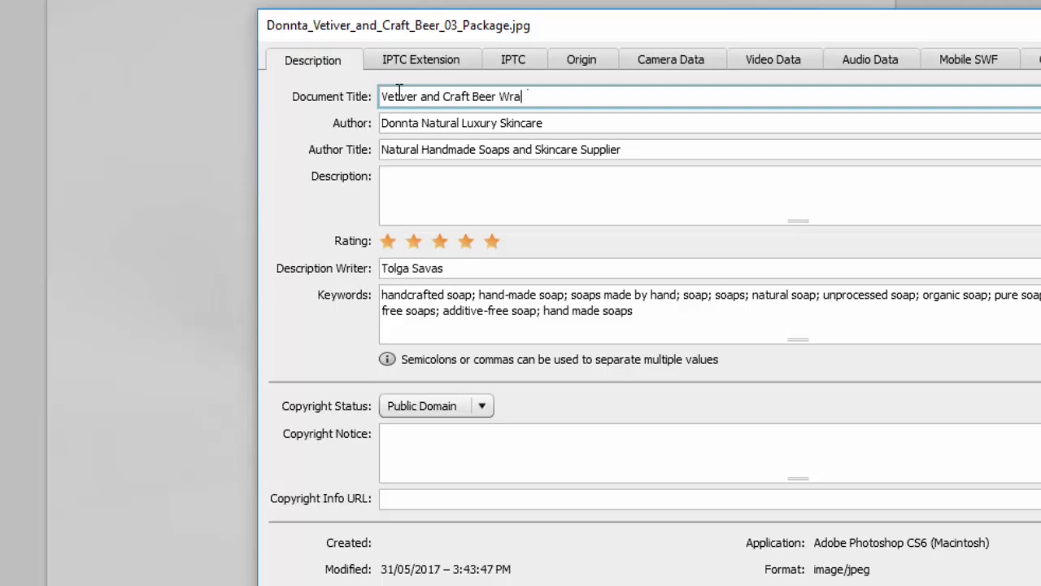
key("Backspace")
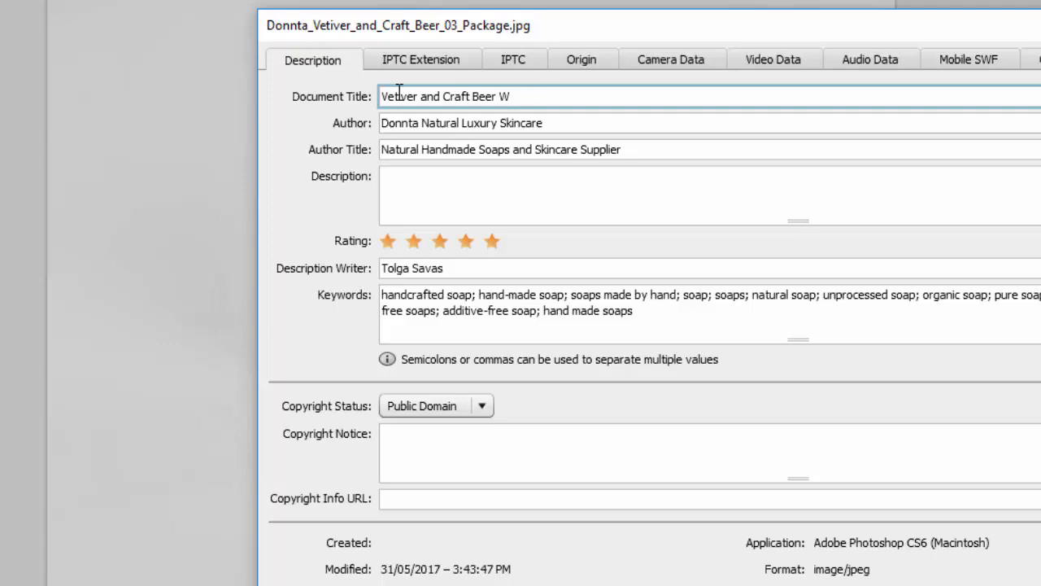
type("in its")
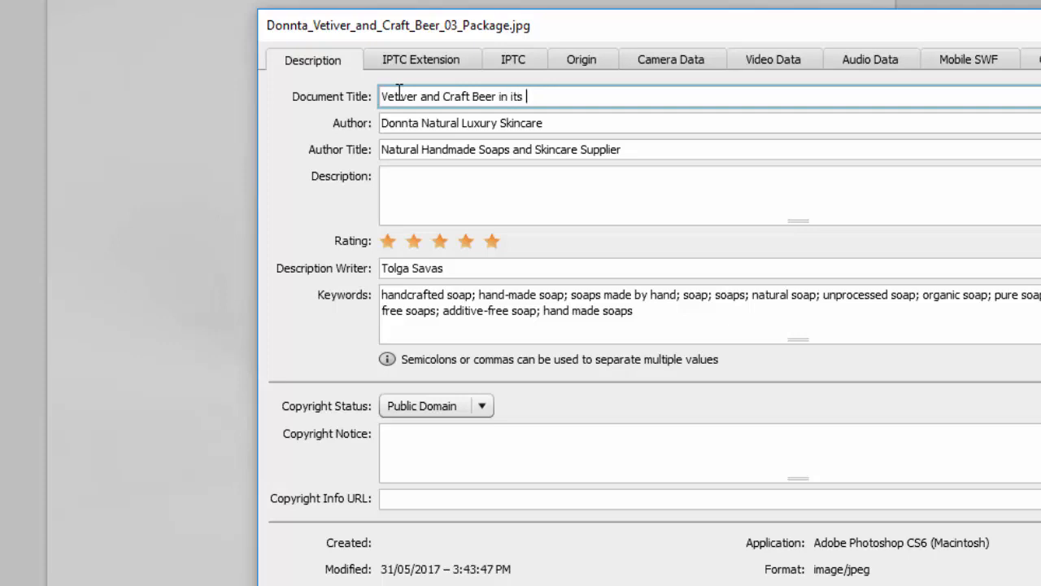
type("Box")
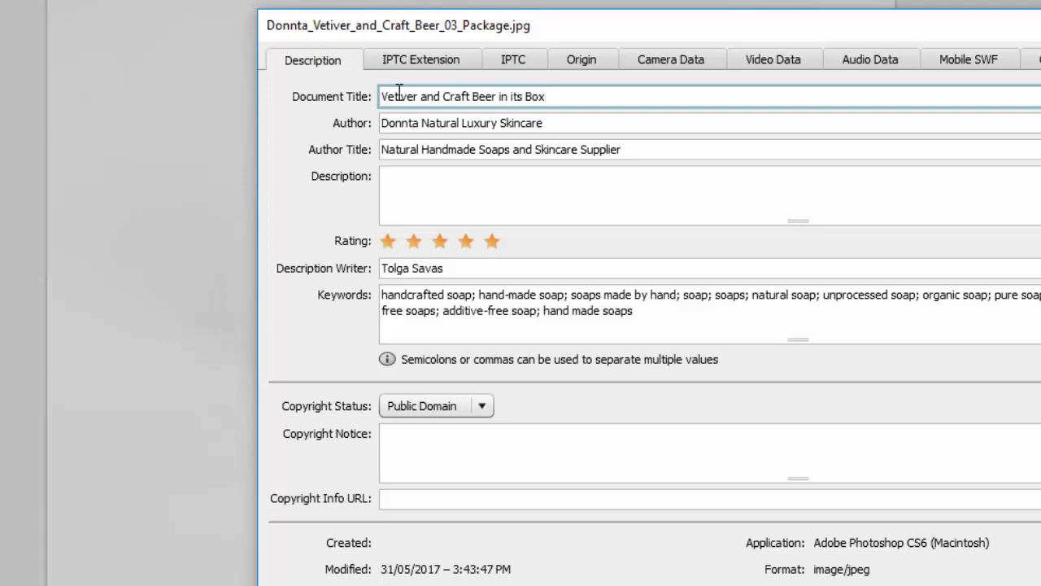
type("Original")
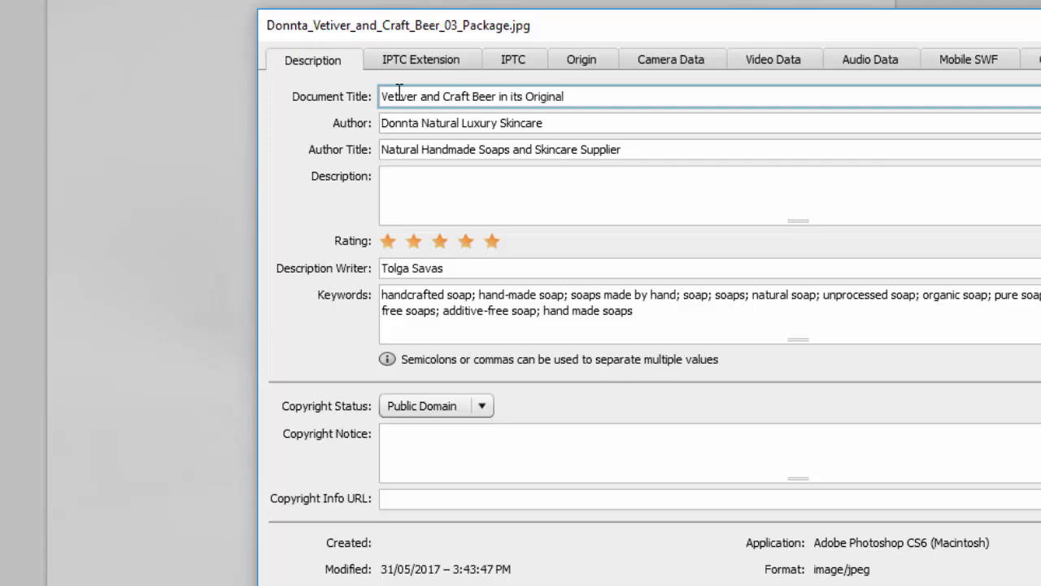
type("Package")
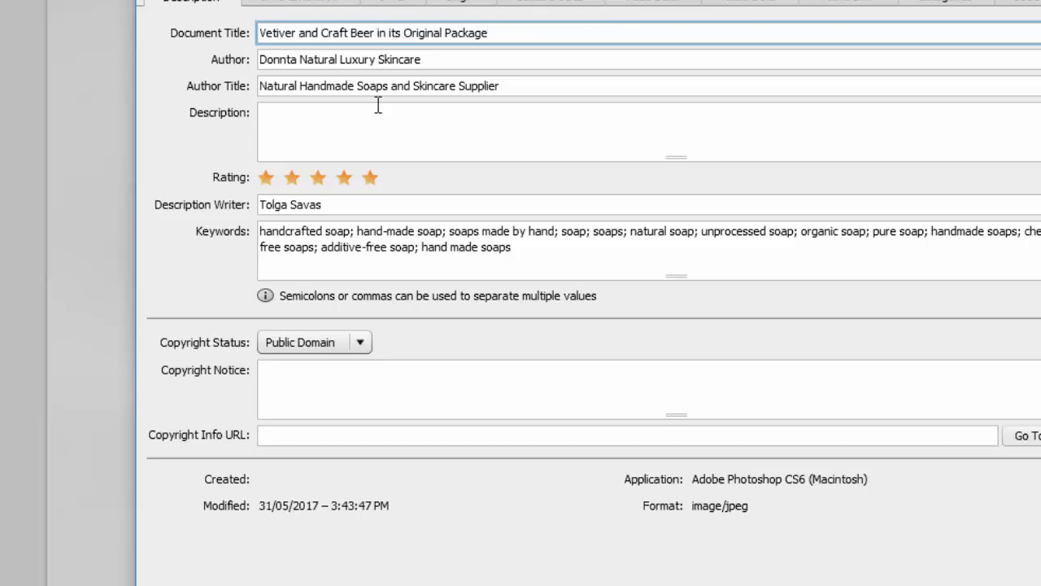
type("Han")
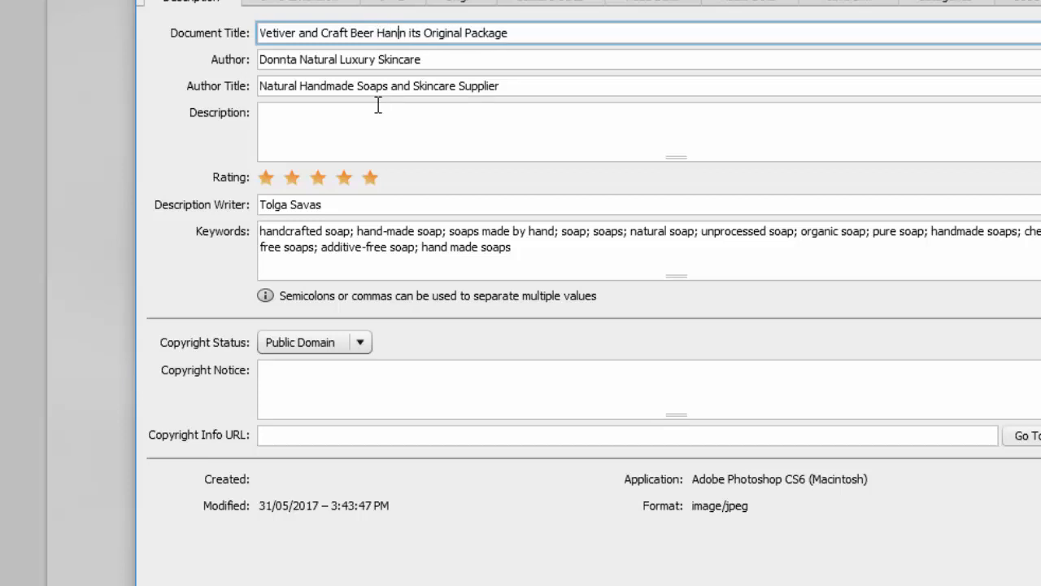
type("dmade")
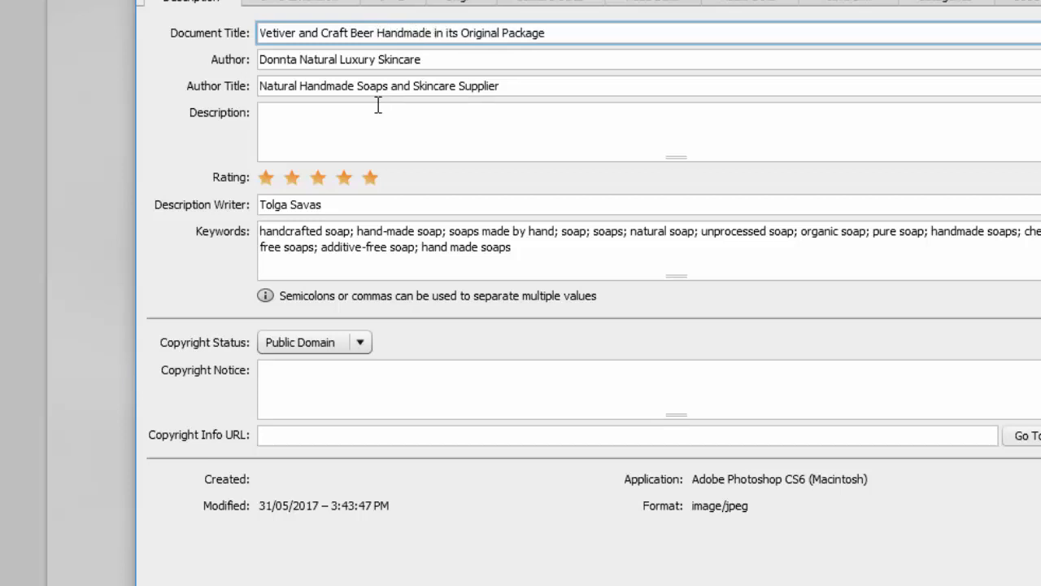
type("H")
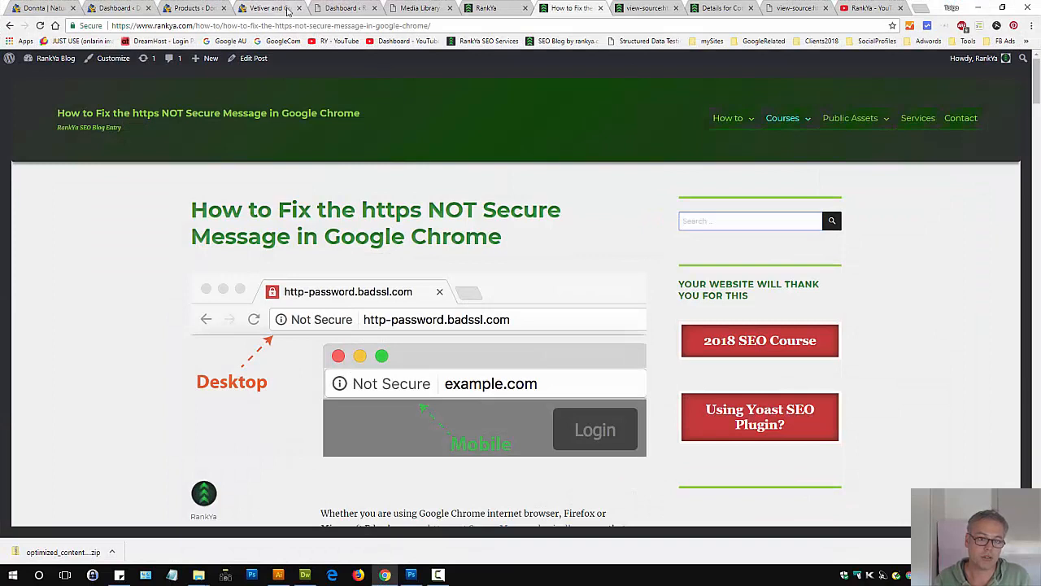
Return to the Vetiver & Craft Beer product page tab in Chrome.
left_click(268, 7)
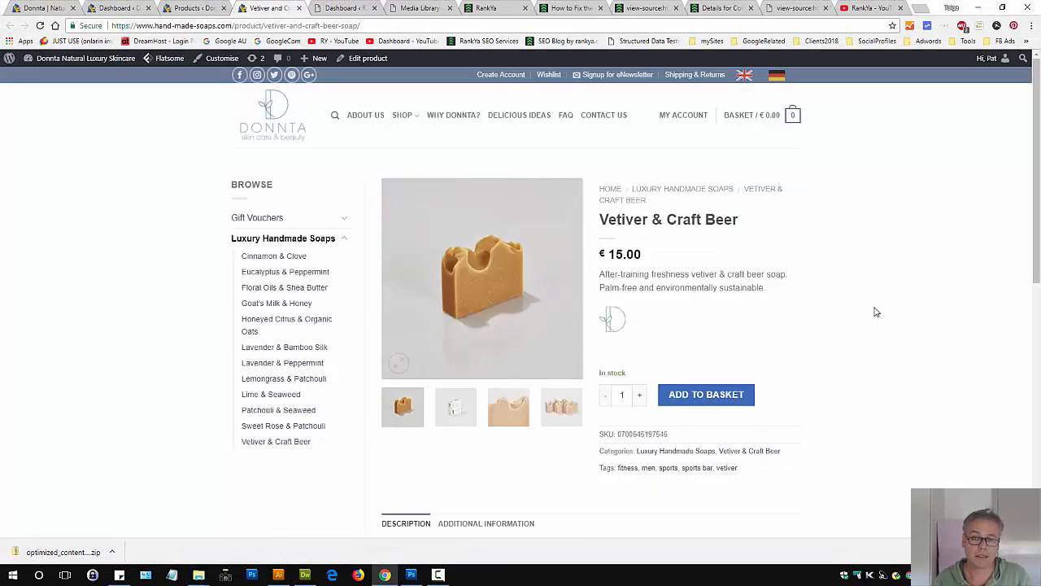
mouse_move(871, 308)
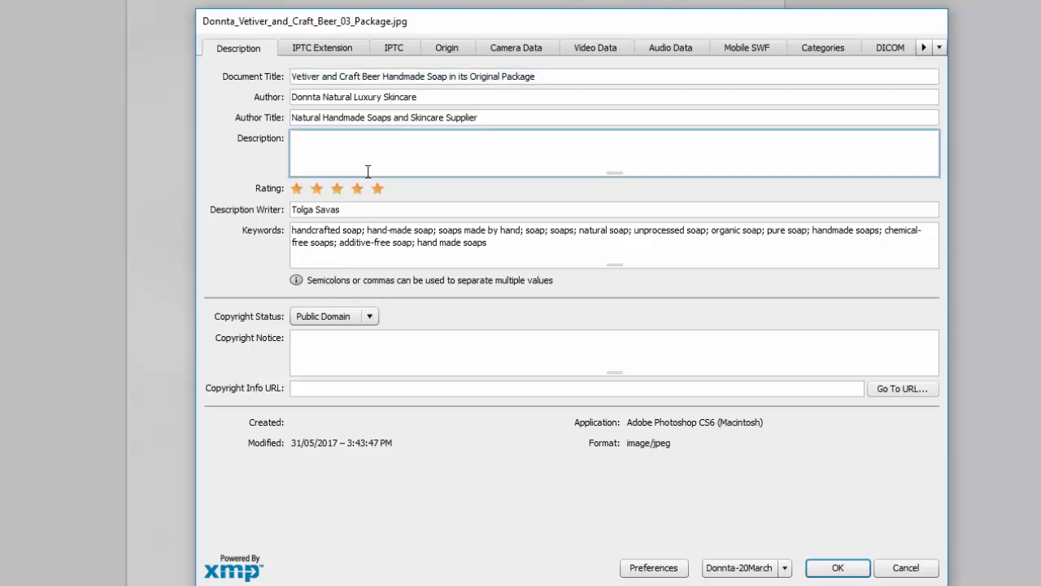
Extend the Description to mention the featured Donnta Natural Luxury Skincare.
type("Shows")
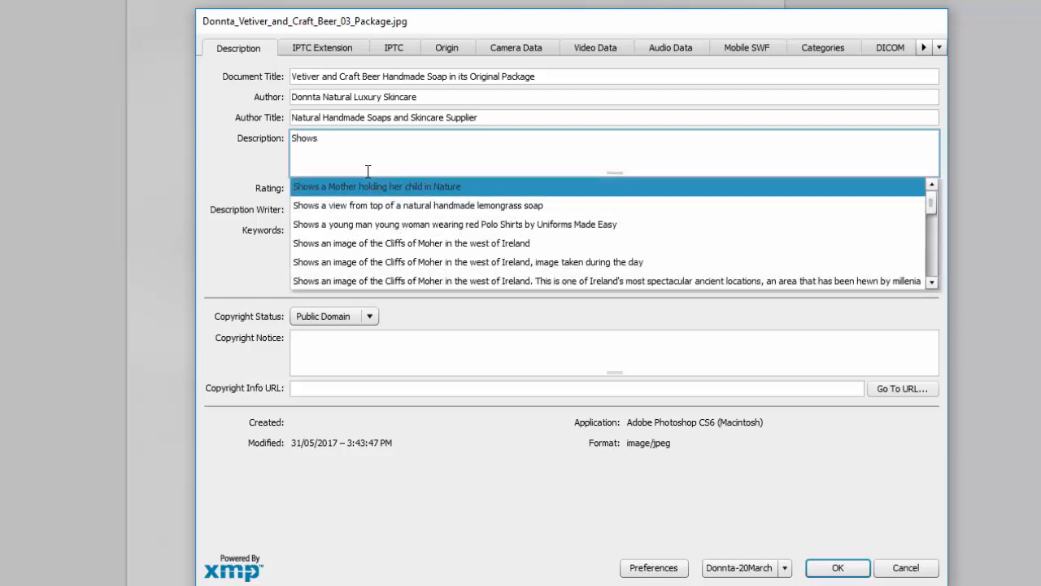
left_click(378, 185)
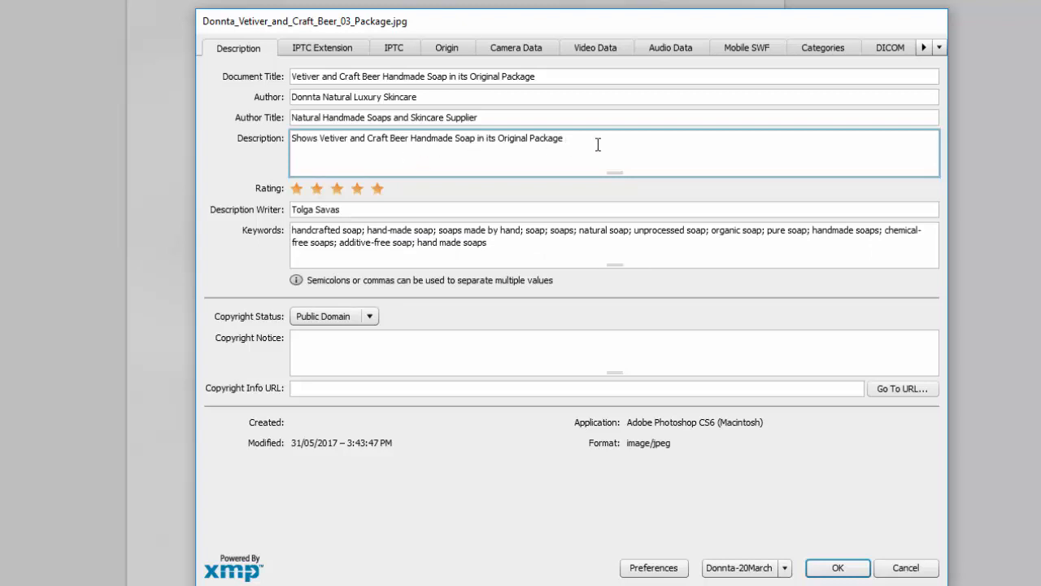
type(", also fe")
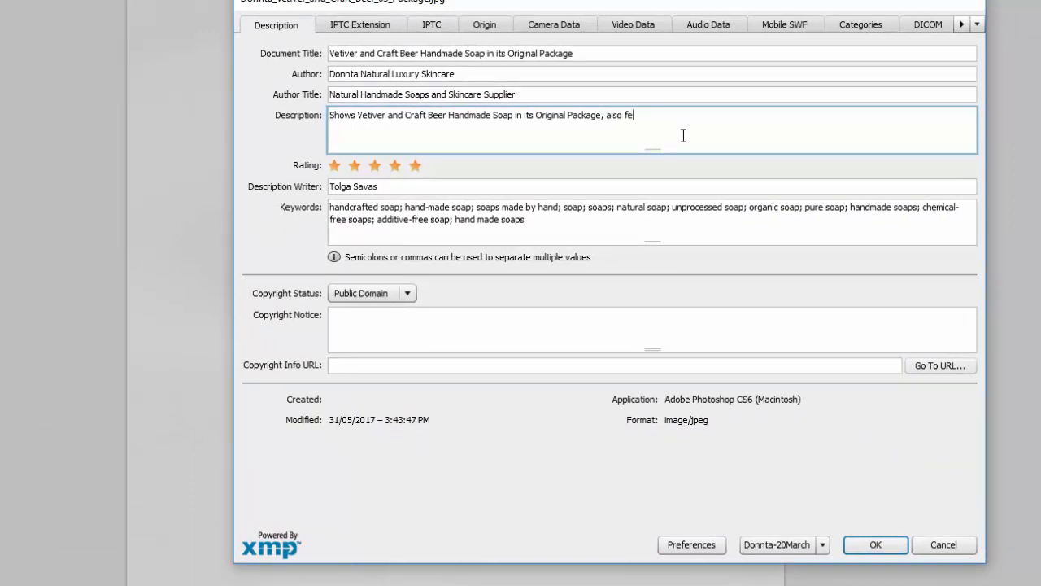
type("atured")
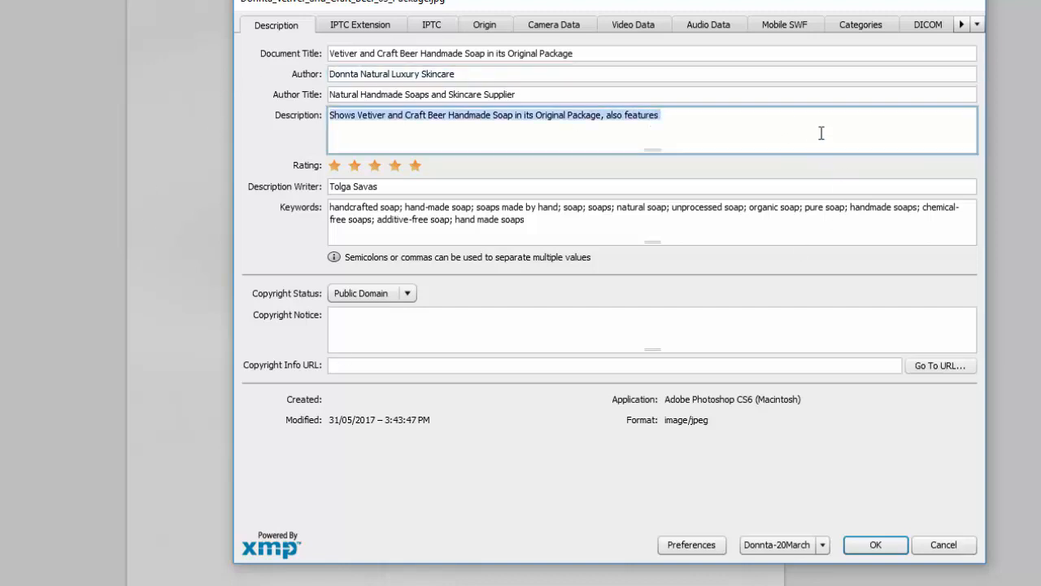
type("Donnta Natural Luxury Skincare")
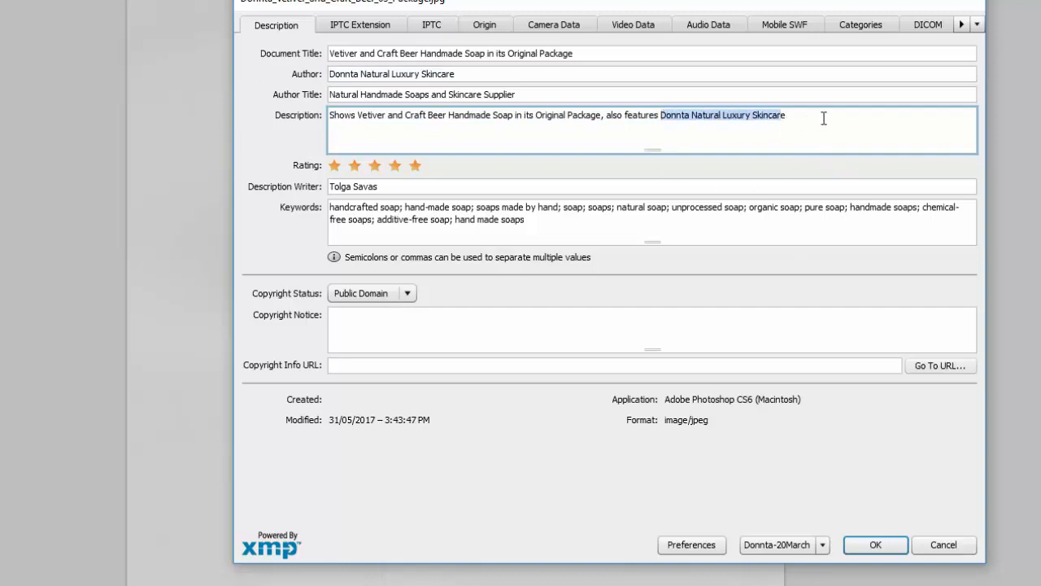
Finish the Description with 'Brand Logo' and select the Document Title for copying.
type("Brand")
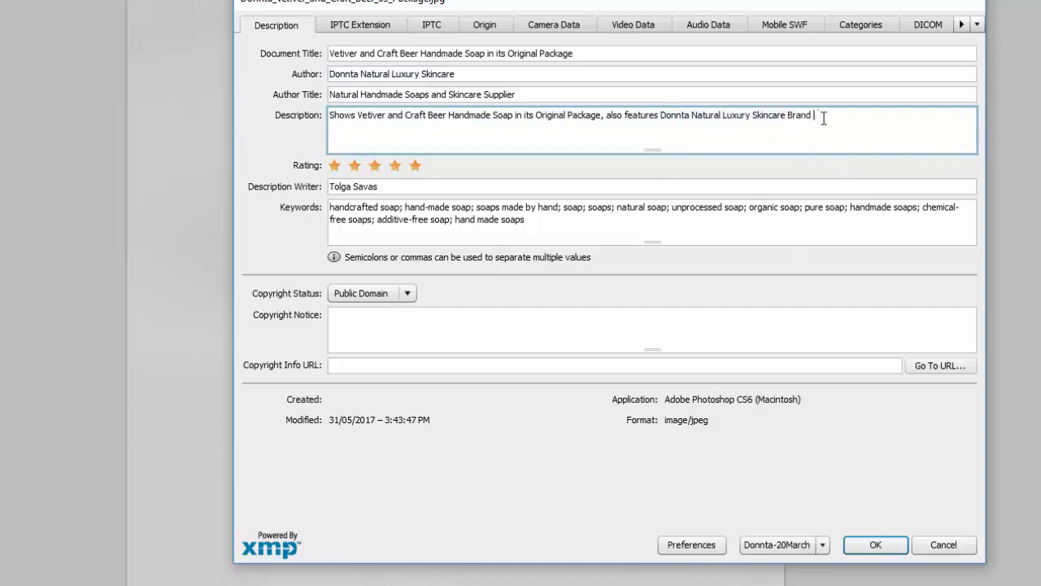
type("Logo")
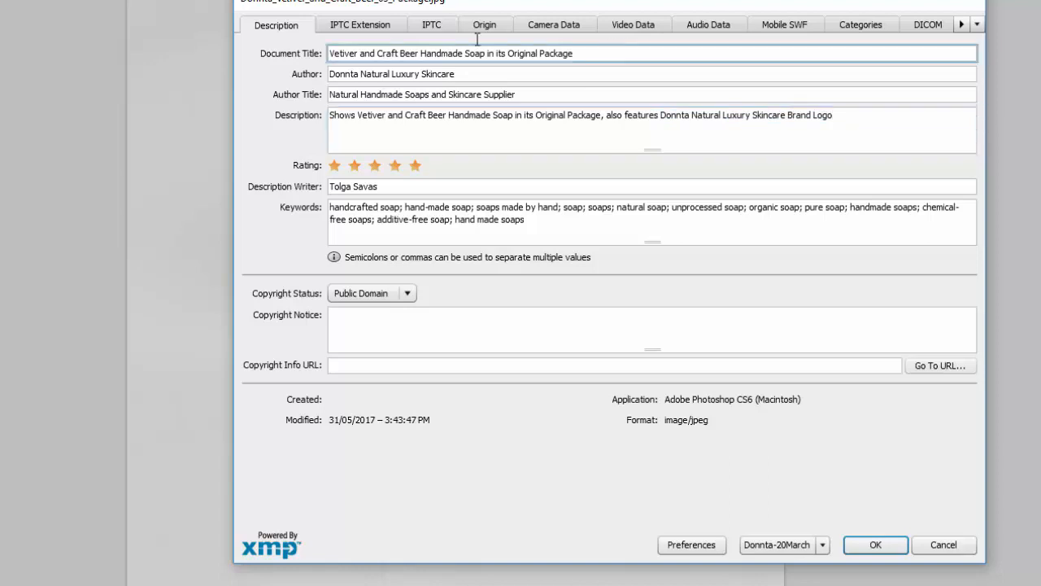
triple_click(449, 52)
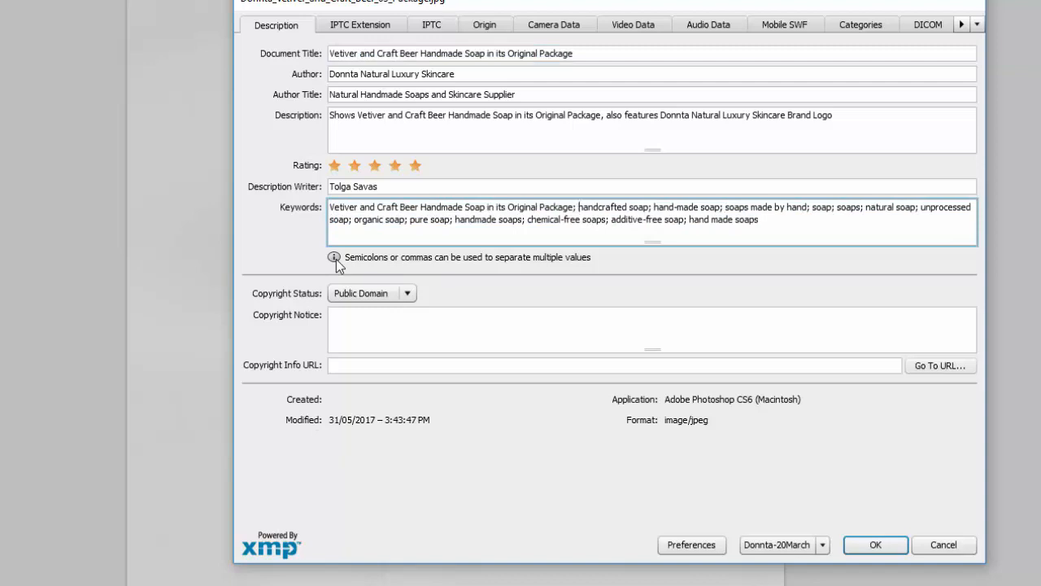
Set Date Created to 21/03/2018 in the Origin fields and apply the metadata with OK.
left_click(484, 24)
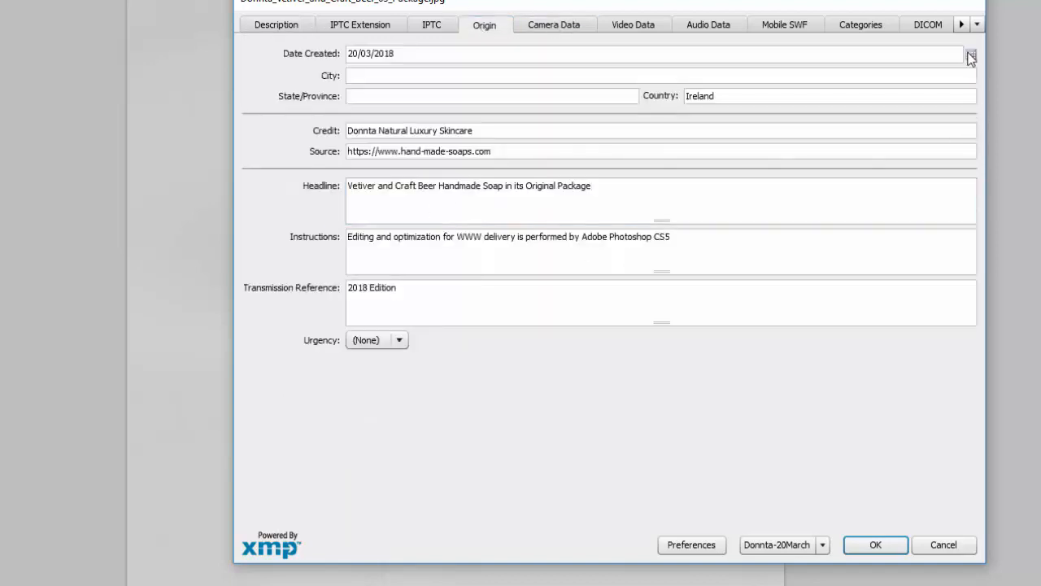
type("21/03/2018")
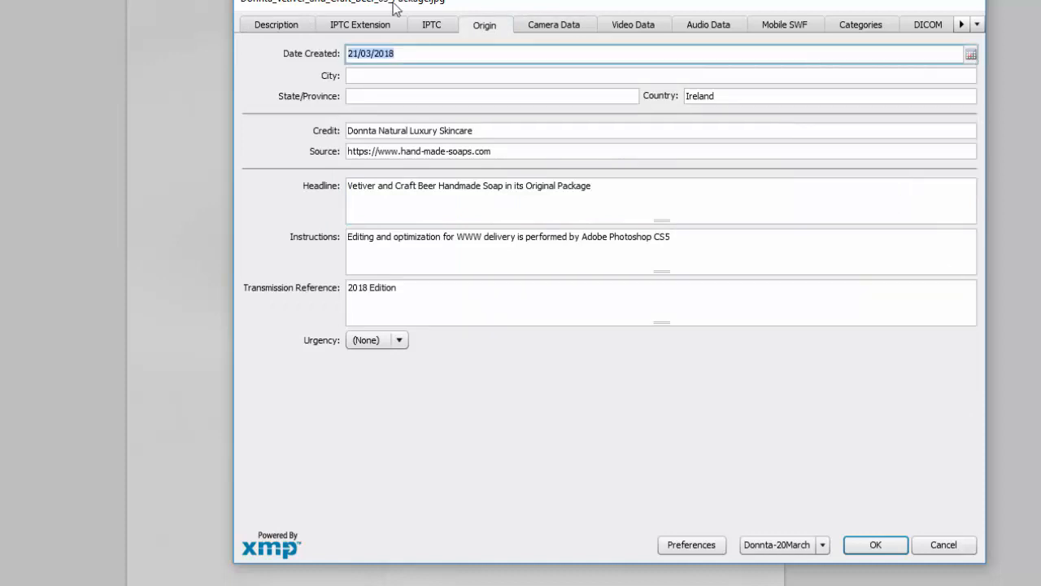
left_click(276, 24)
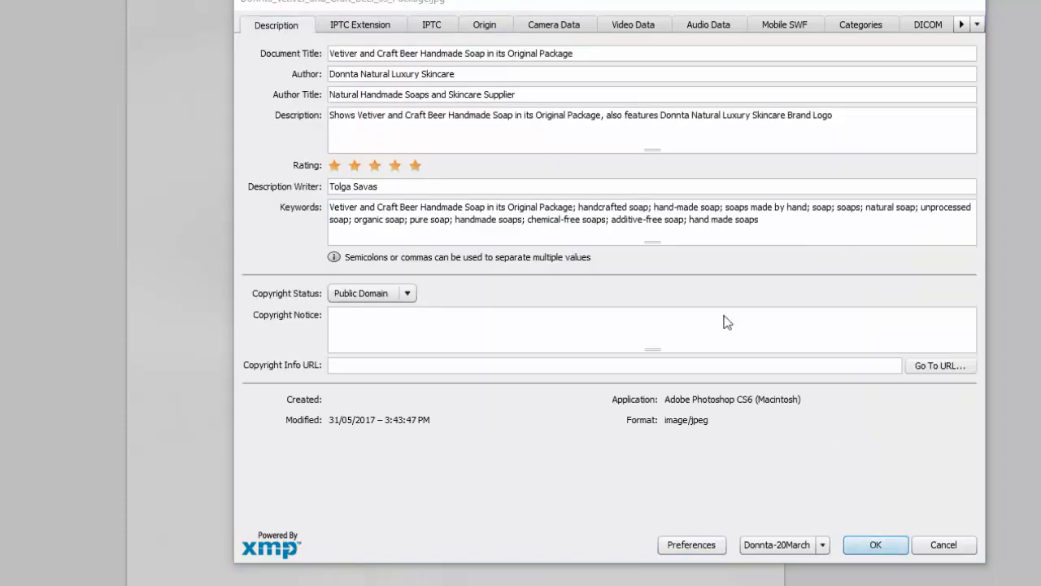
left_click(876, 544)
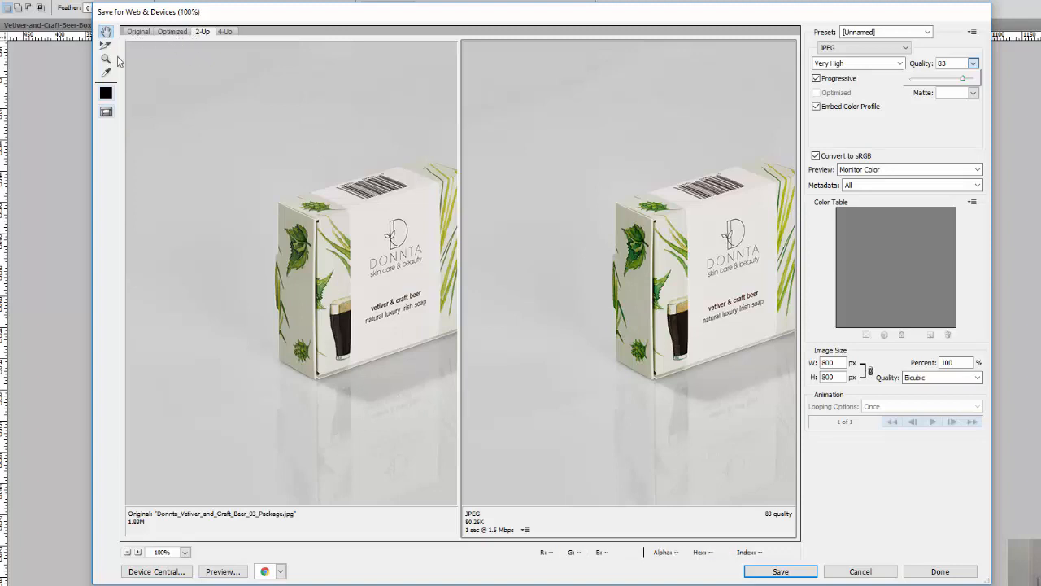
mouse_move(612, 349)
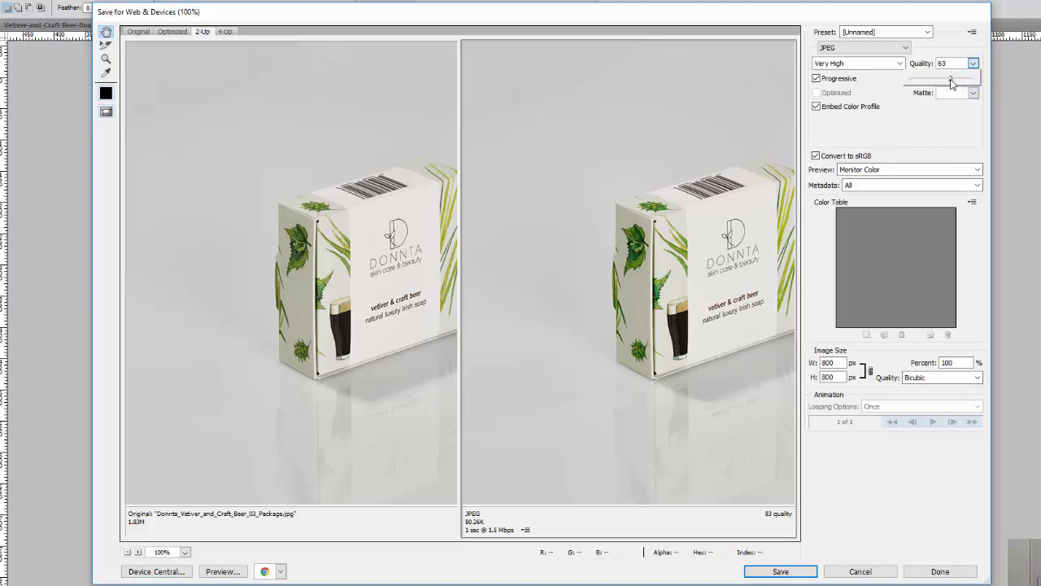
Lower the JPEG quality to 10, preview the Optimized view, then return to 2-Up.
left_click_drag(952, 82, 918, 81)
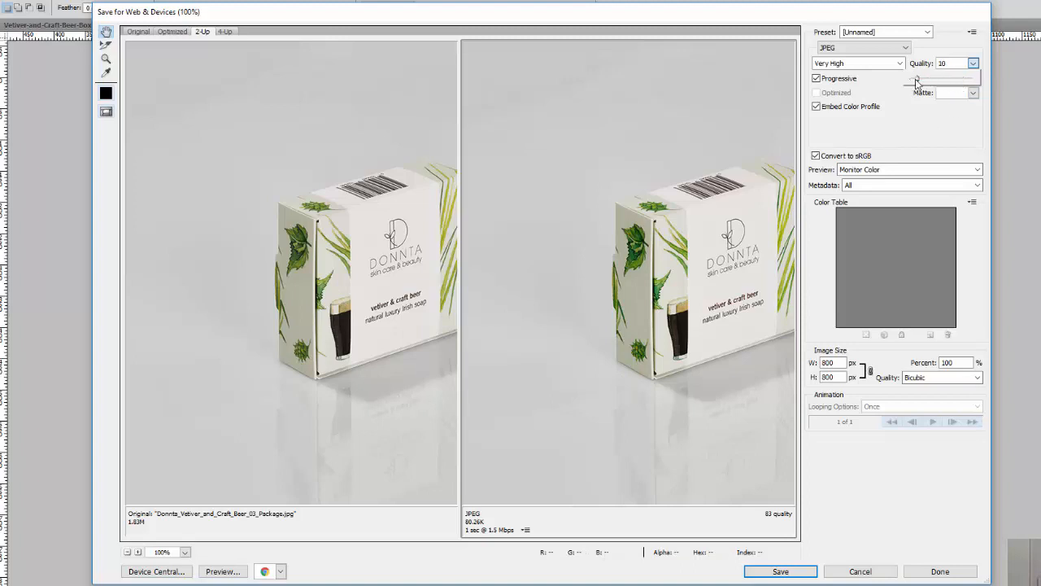
left_click(857, 62)
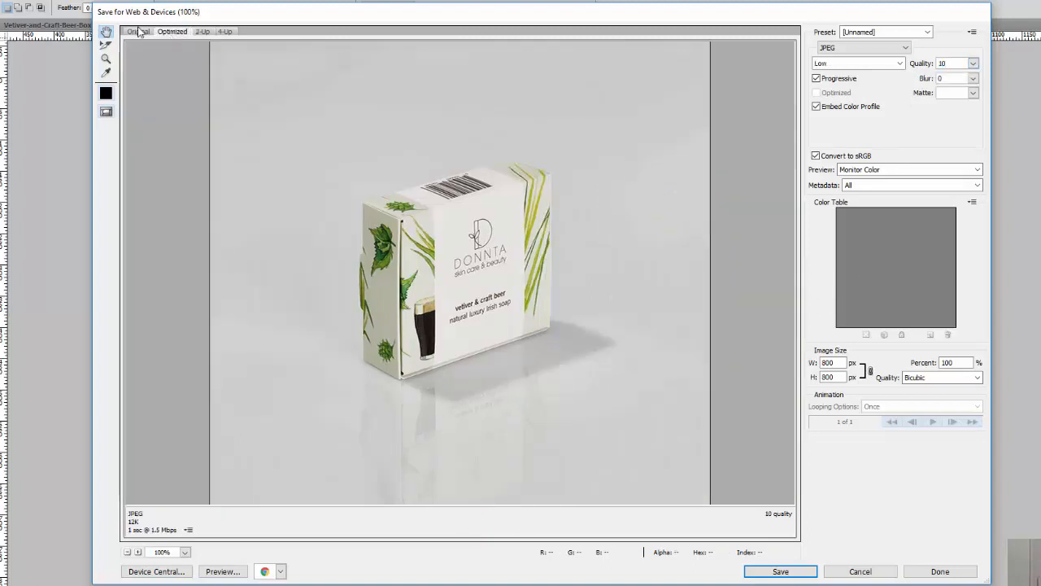
left_click(202, 31)
type("1")
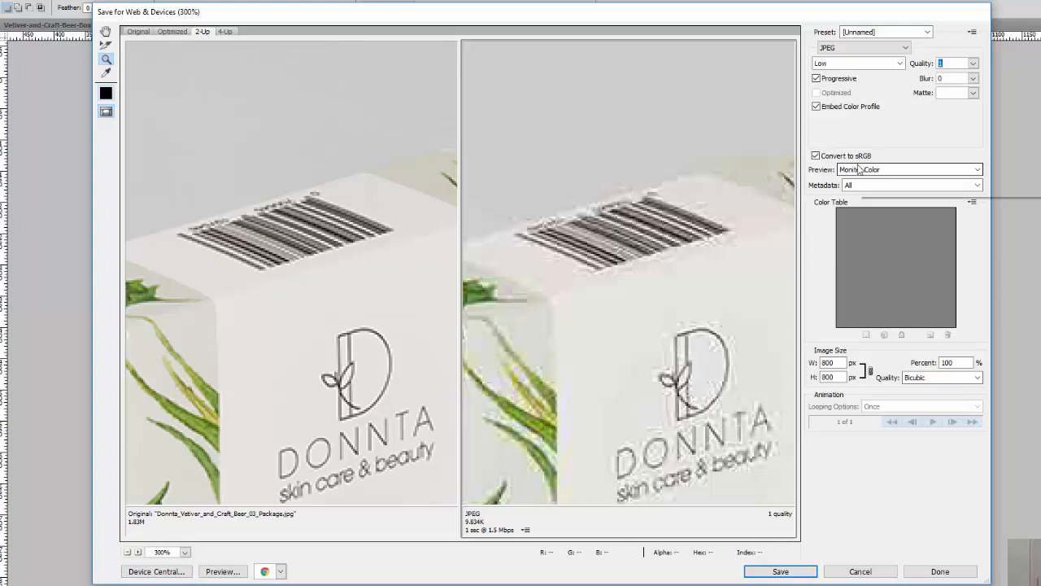
Compare quality up close, settle on Very High quality 80 and save the export.
left_click(857, 62)
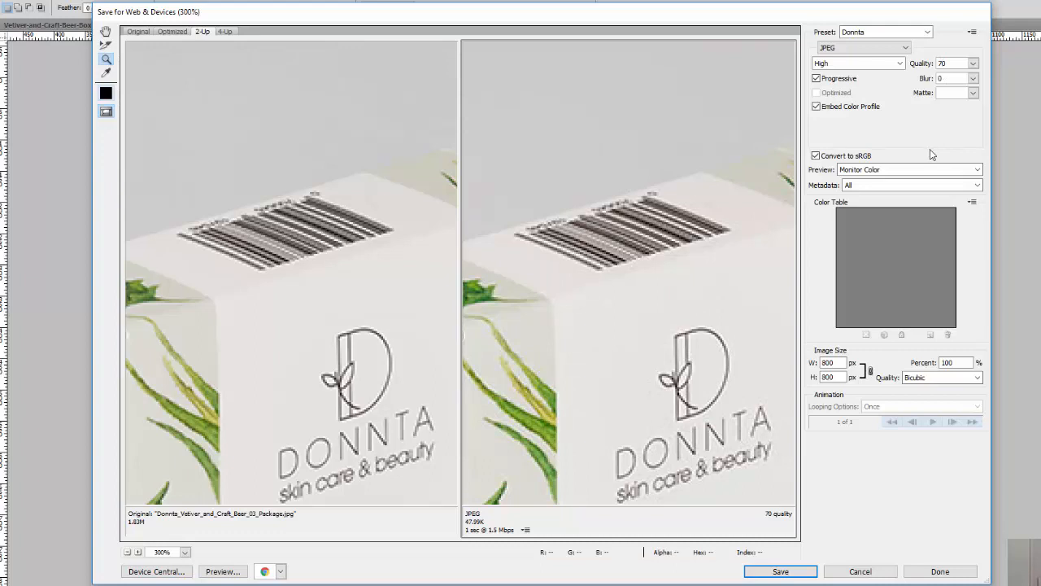
mouse_move(303, 211)
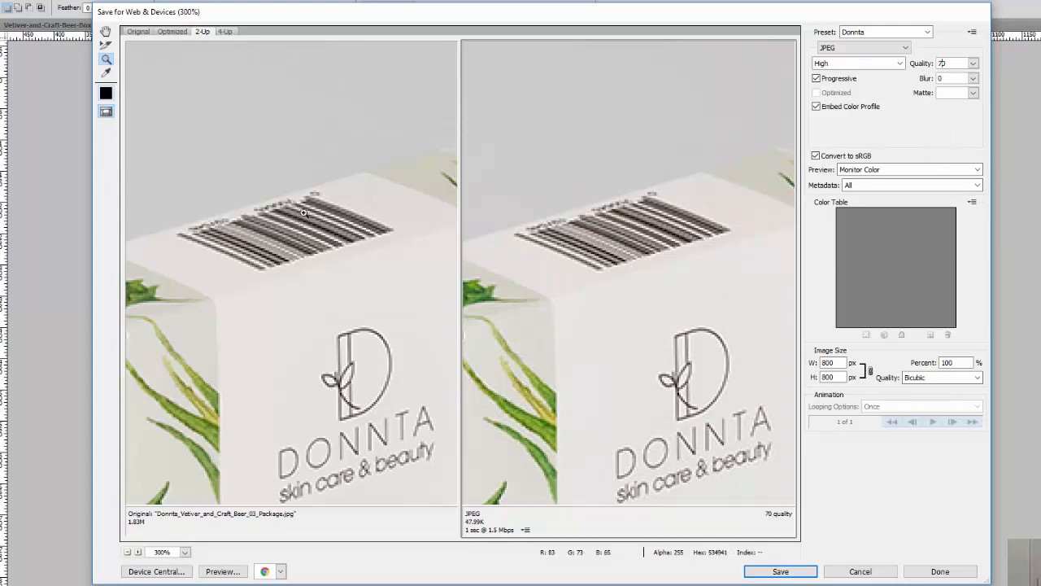
mouse_move(584, 244)
type("80")
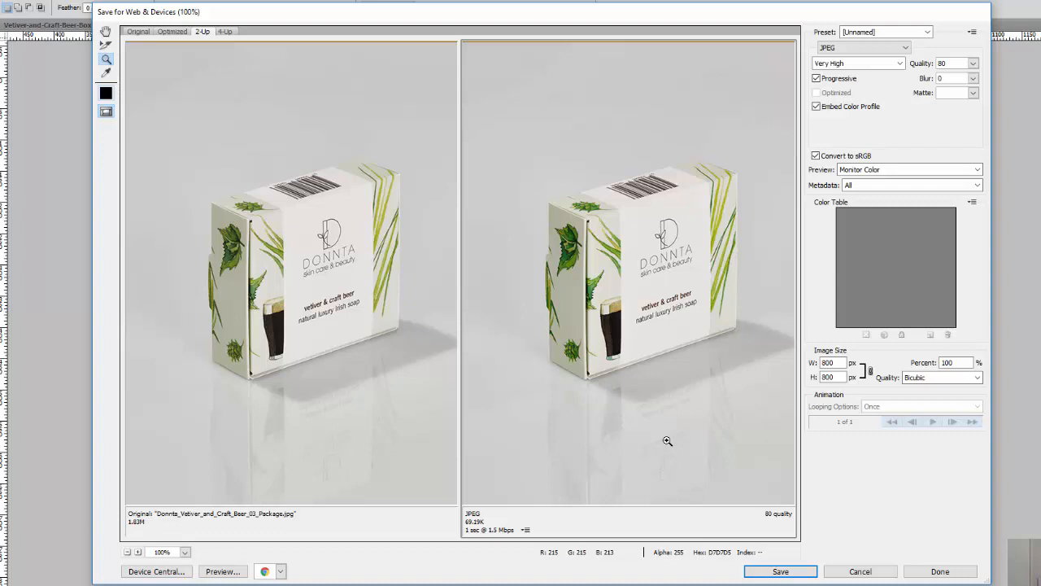
mouse_move(667, 443)
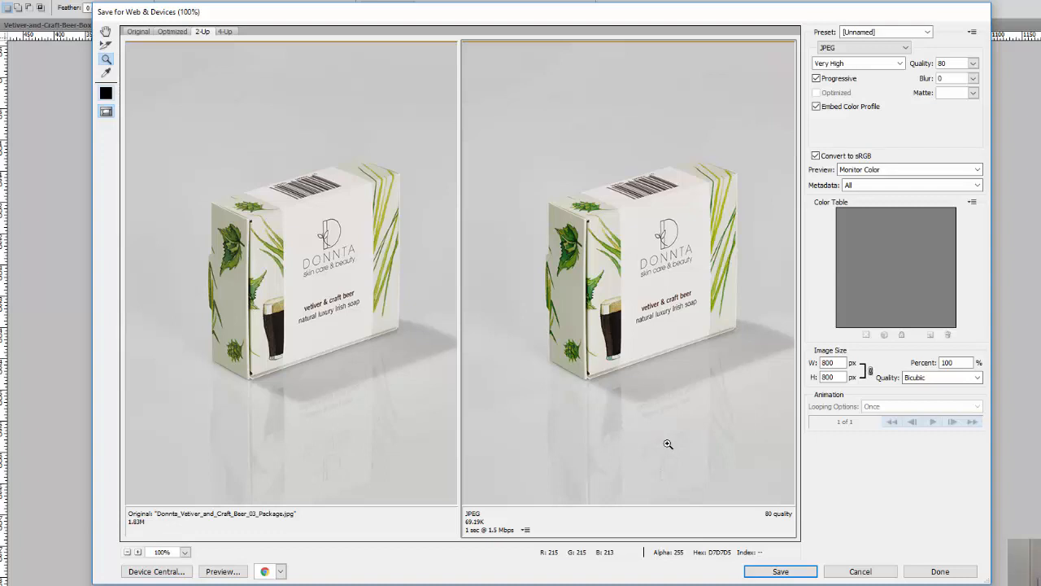
left_click(780, 570)
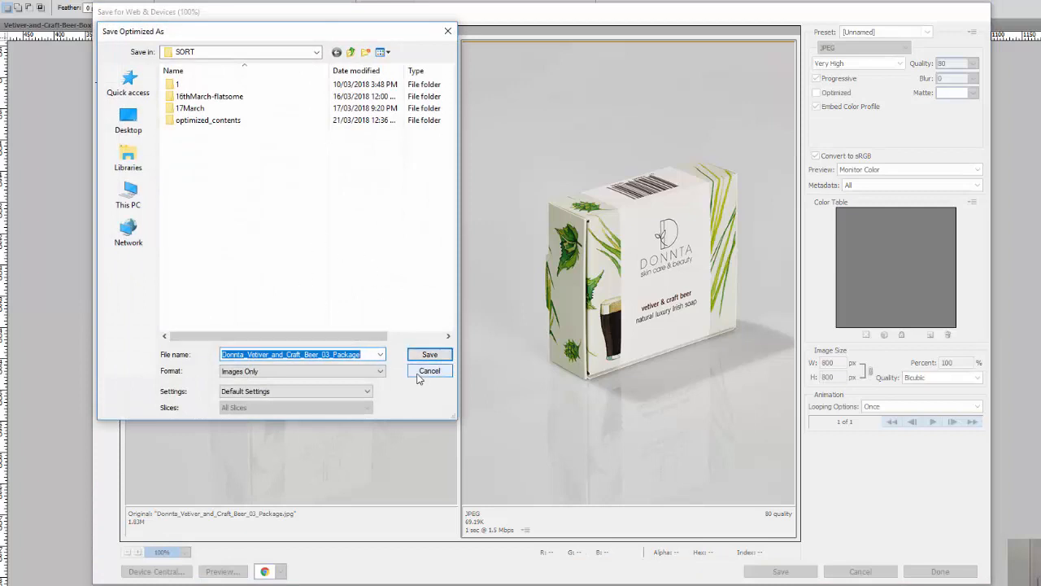
Save the optimized JPEG into Desktop > images > Products.
left_click(127, 121)
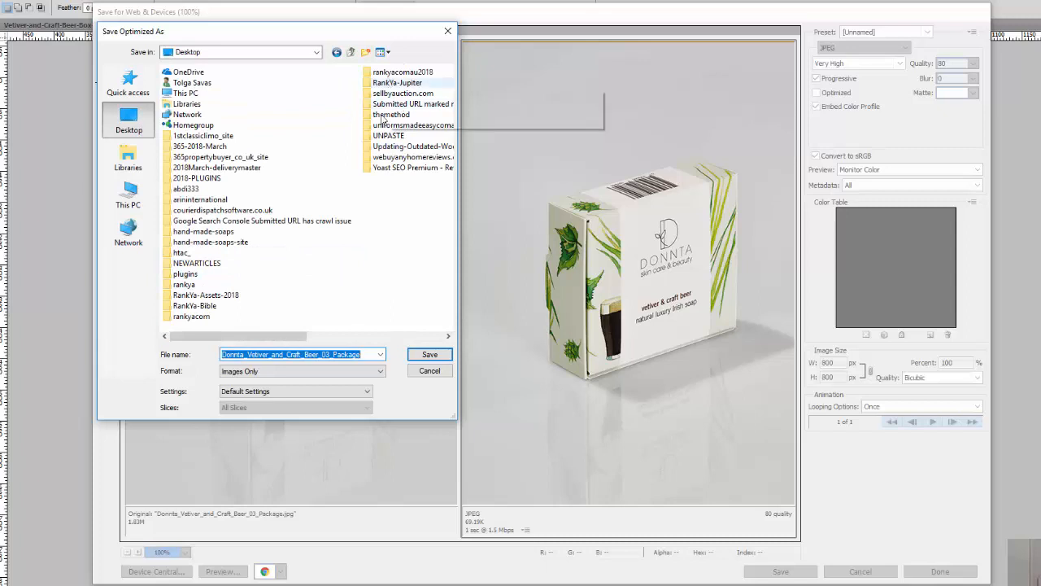
double_click(204, 231)
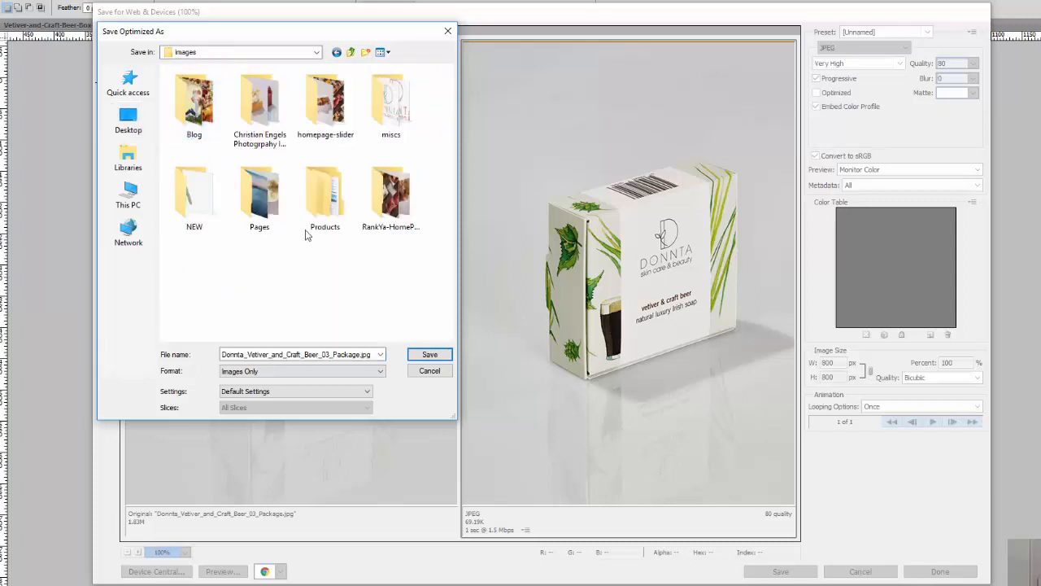
double_click(324, 192)
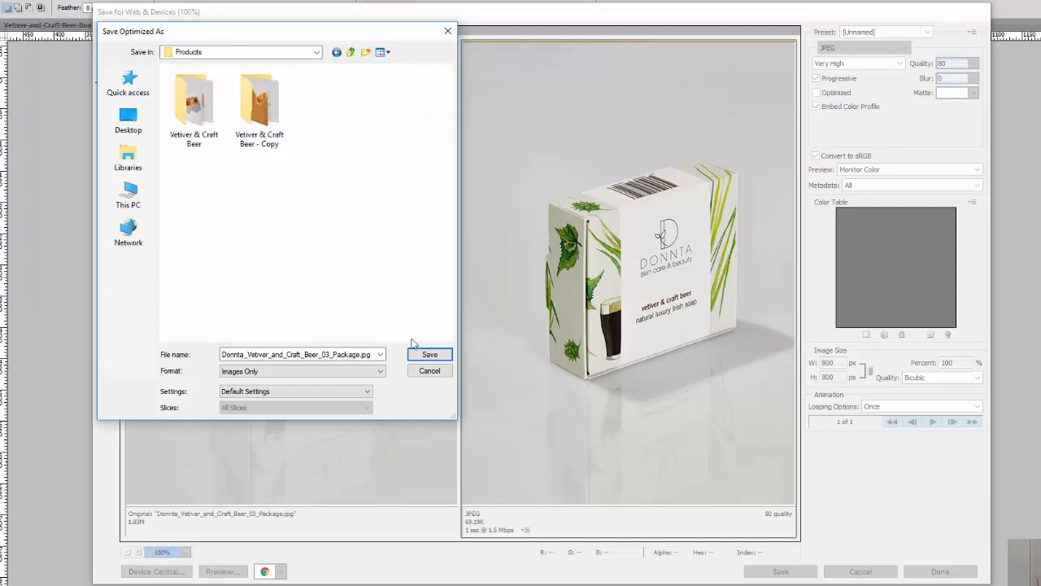
left_click(430, 354)
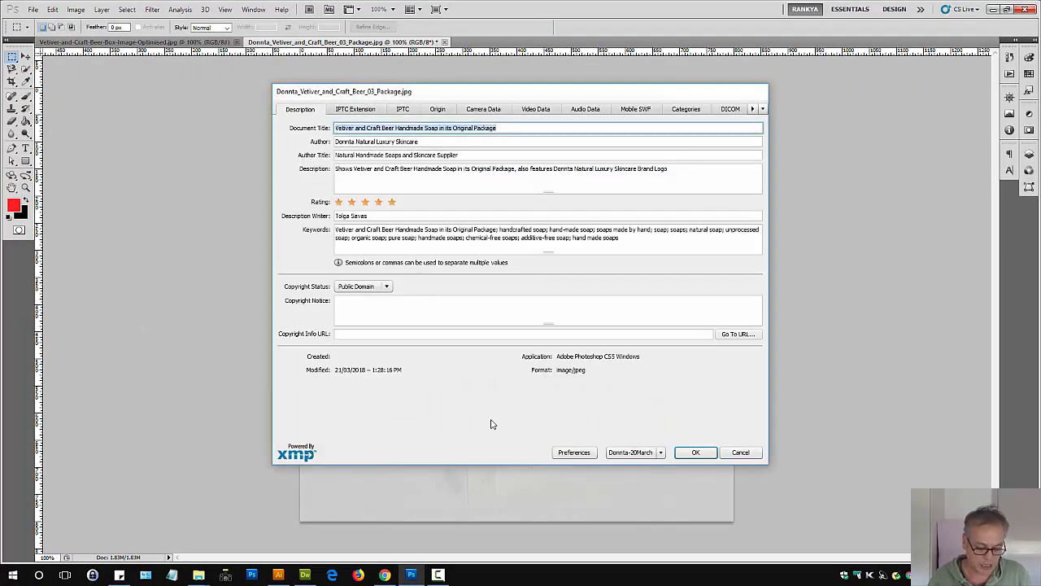
Copy the Document Title into Dreamweaver and ready the Replace box via Ctrl+F.
left_click(695, 452)
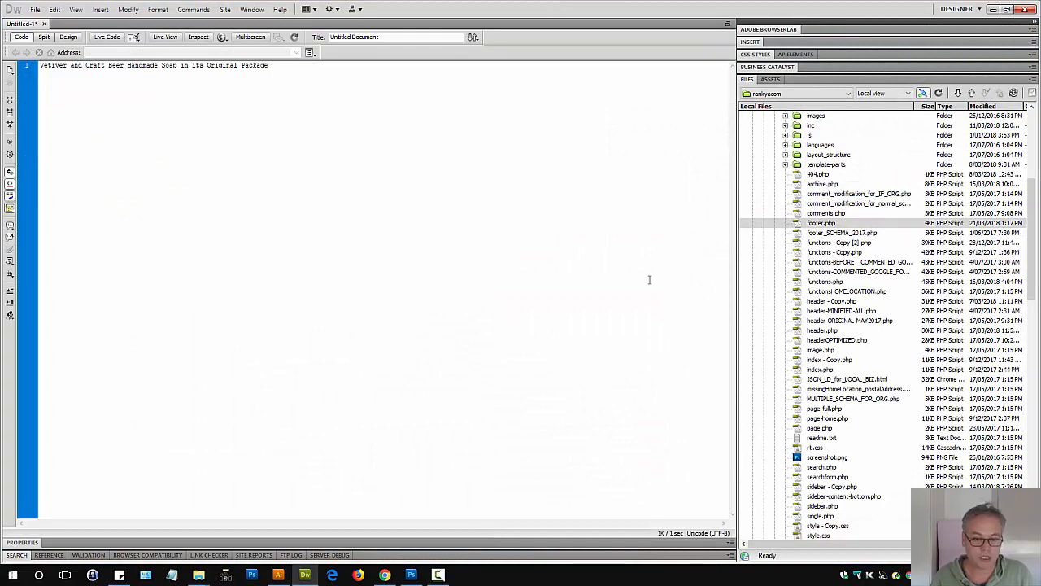
key("ctrl+f")
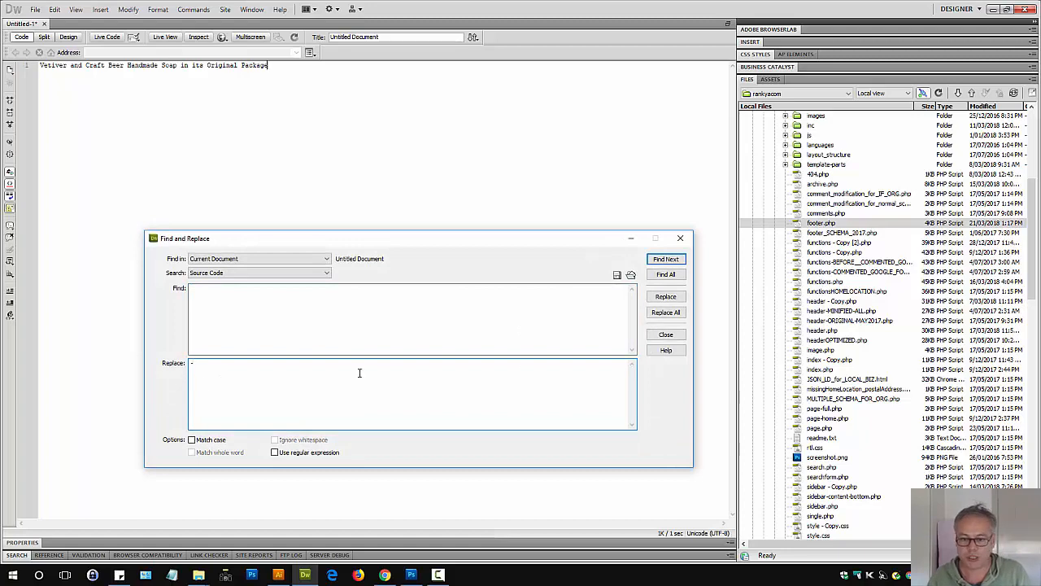
left_click(666, 312)
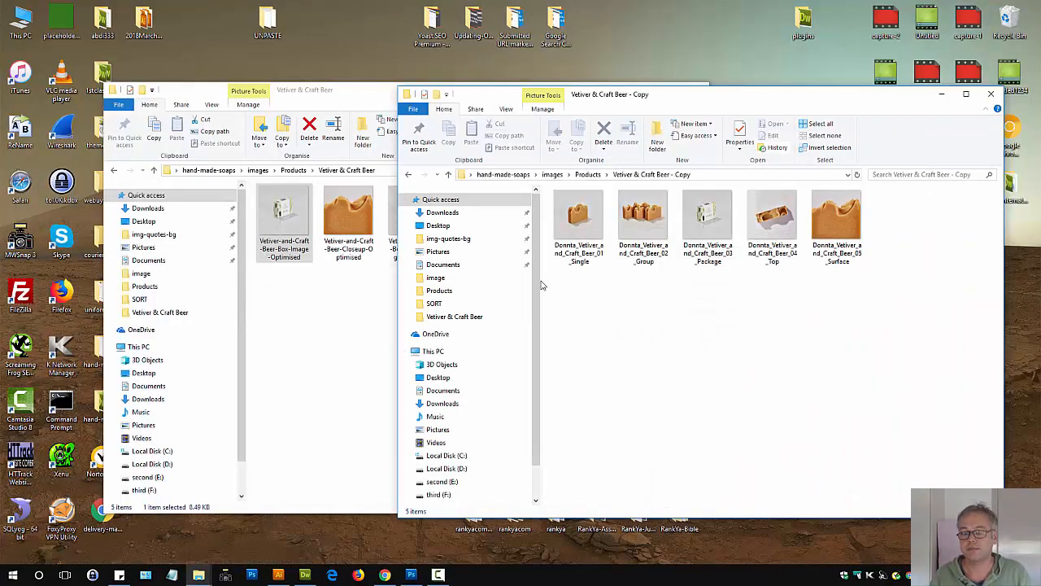
Show the Products folder with the renamed image, then switch to the browser.
left_click(589, 174)
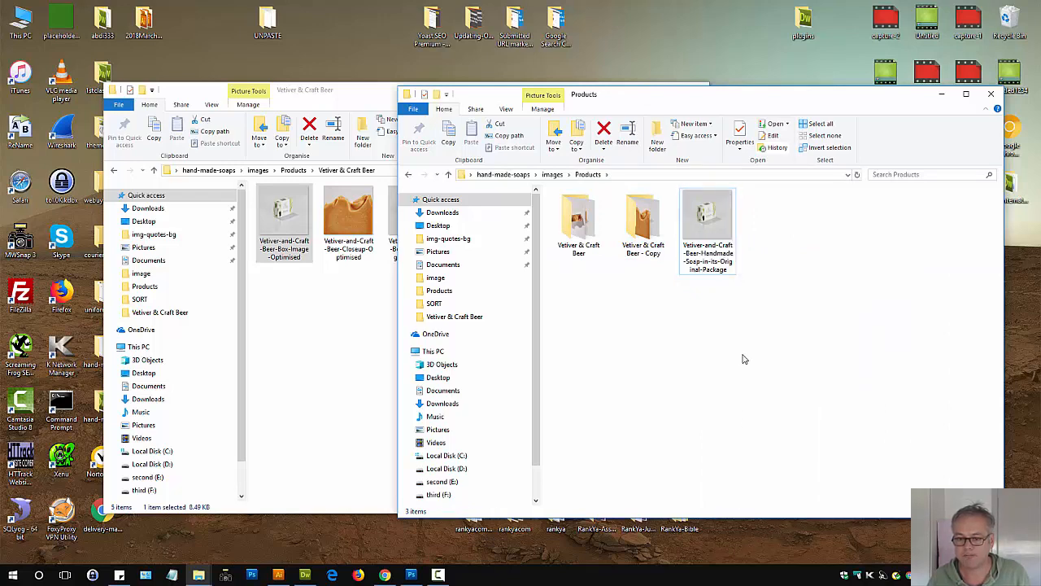
left_click(706, 231)
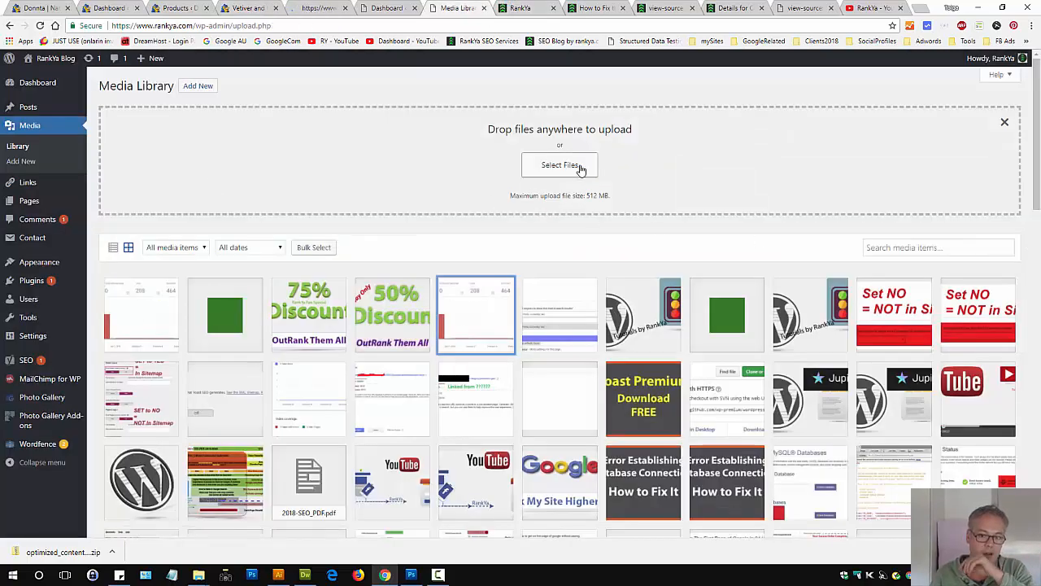
Upload the renamed Vetiver and Craft Beer package image from the images folder.
left_click(560, 165)
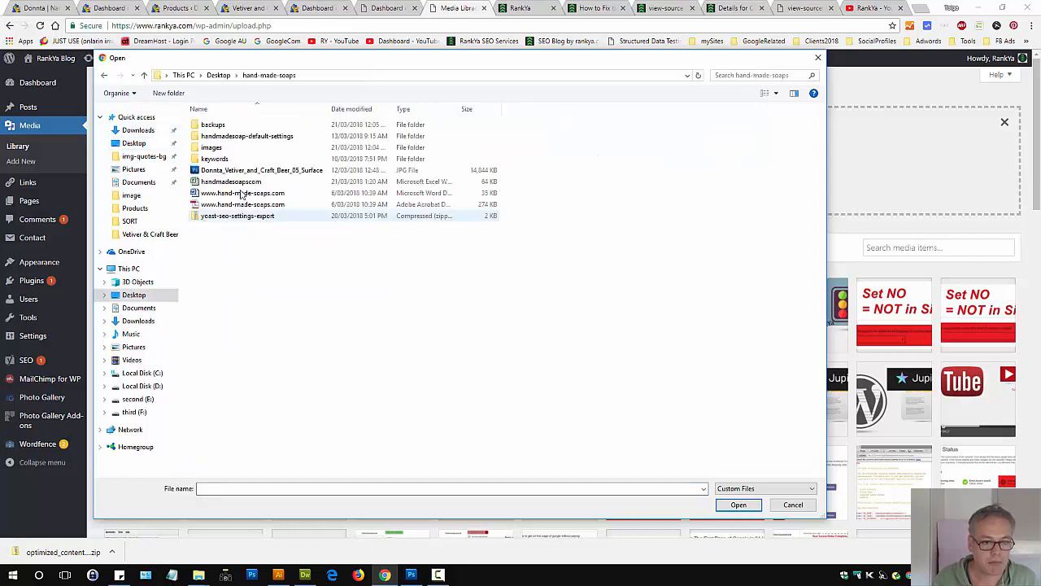
double_click(248, 137)
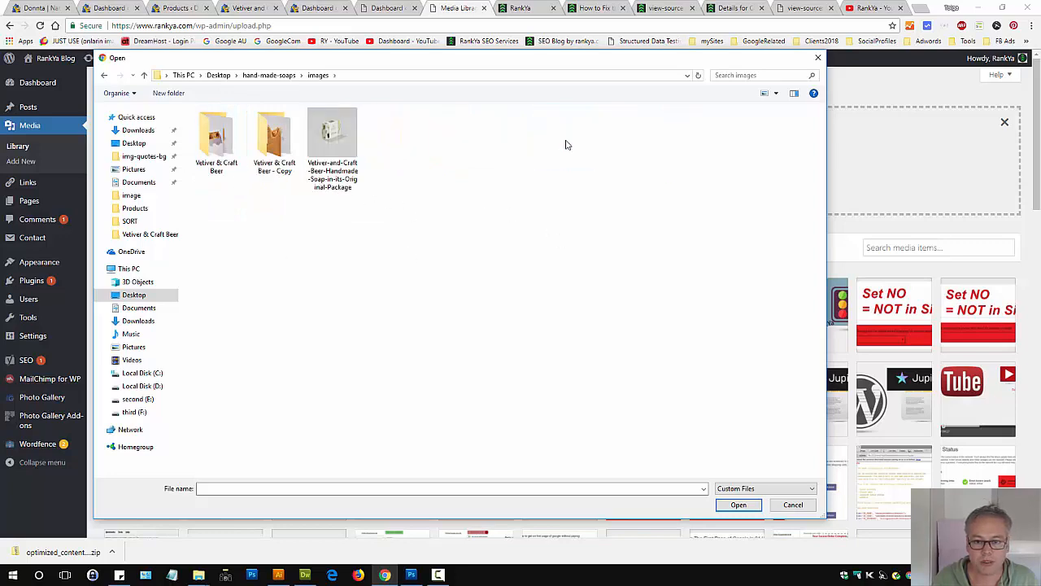
left_click(792, 505)
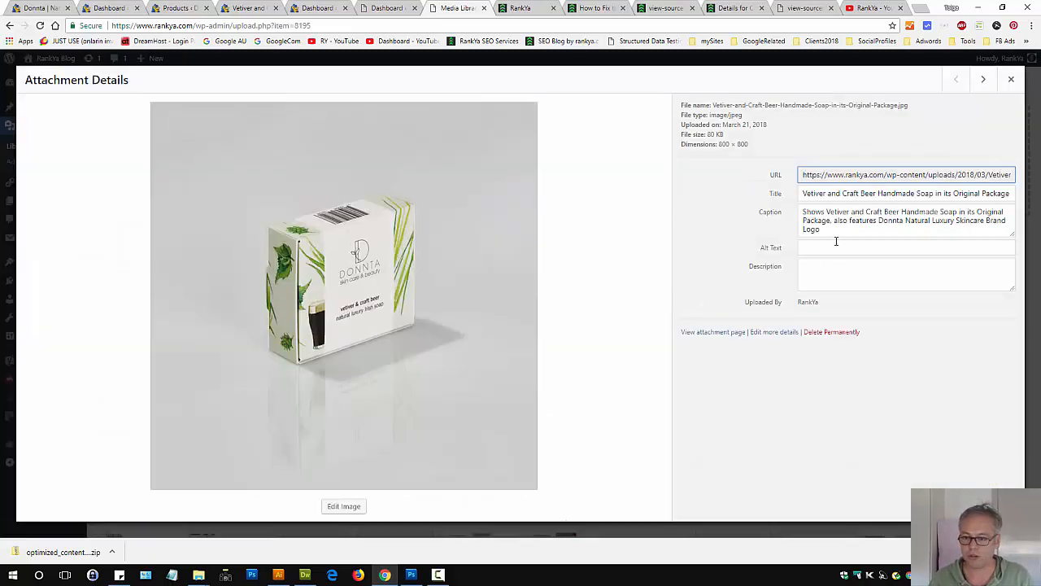
Title the attachment 'Vetiver and Craft Beer Handmade Soap in its Original Package'.
triple_click(905, 192)
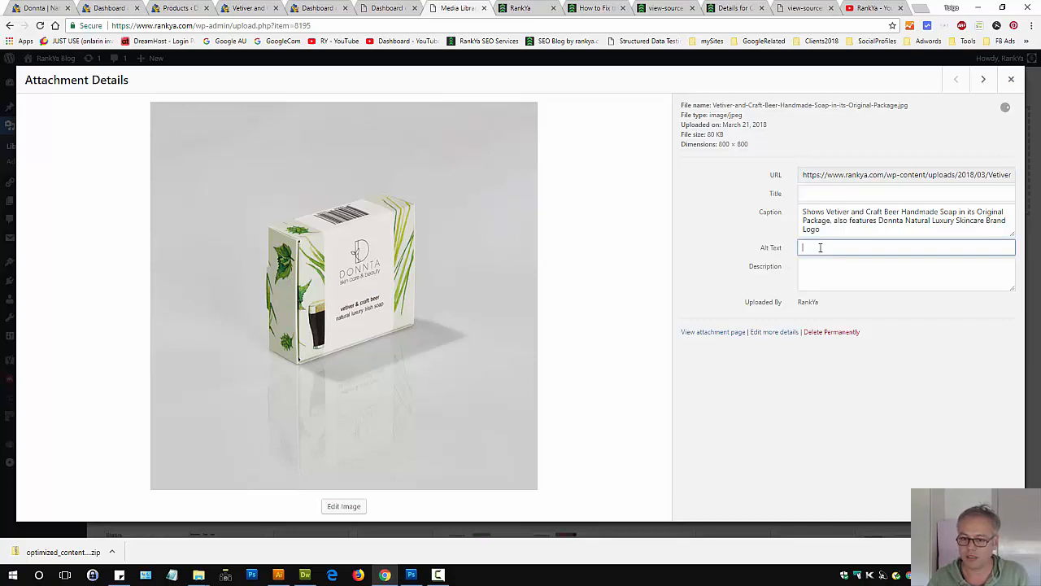
type("Vetiver and Craft Beer Handmade Soap in its Original Package")
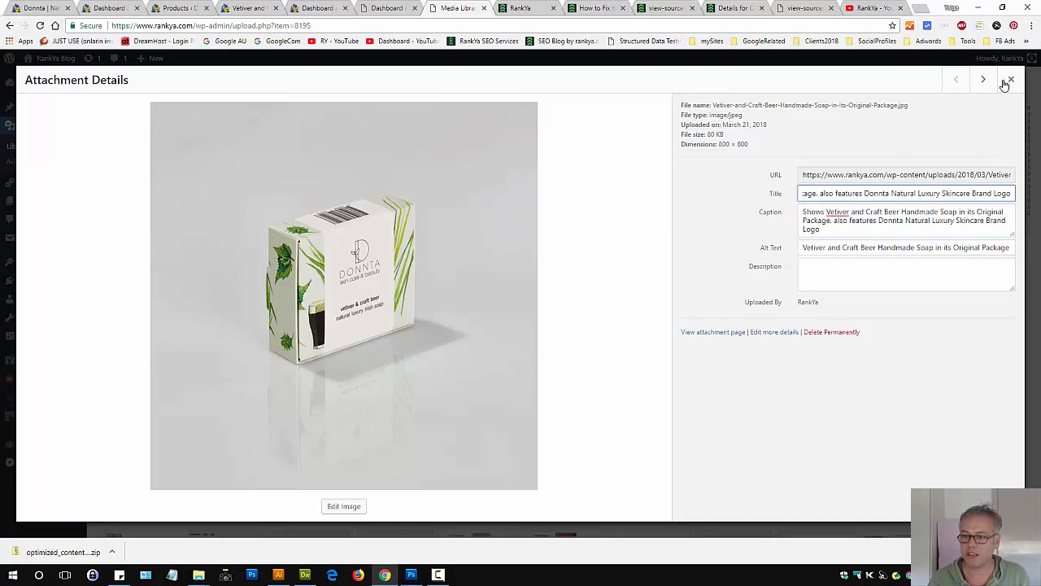
mouse_move(911, 140)
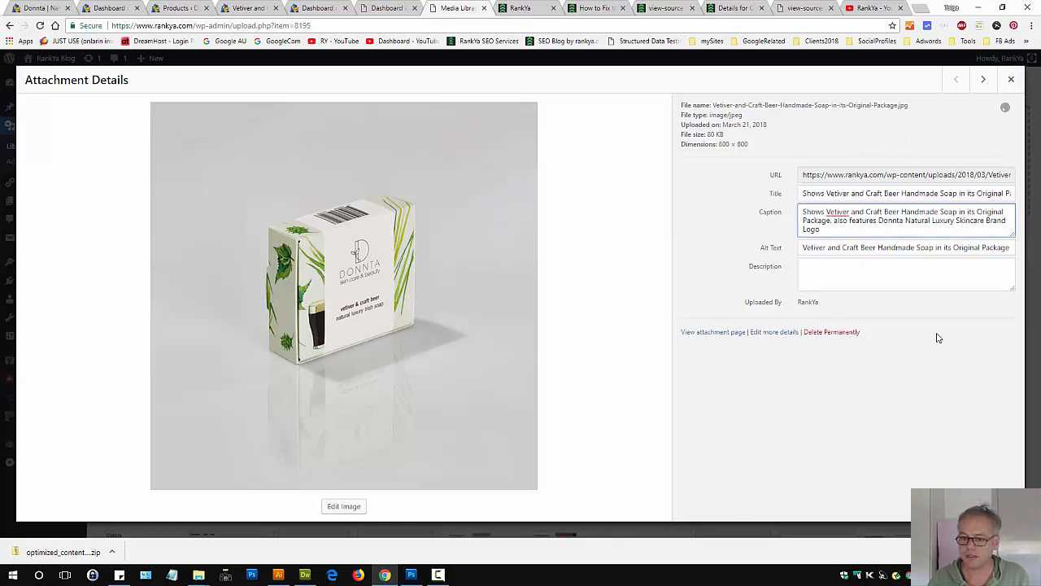
left_click(1012, 78)
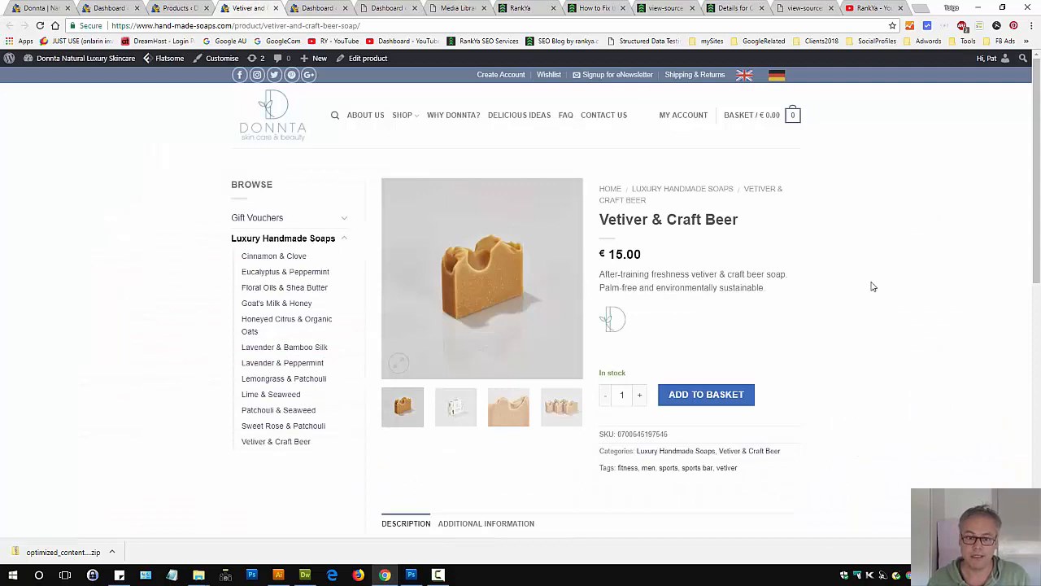
mouse_move(944, 371)
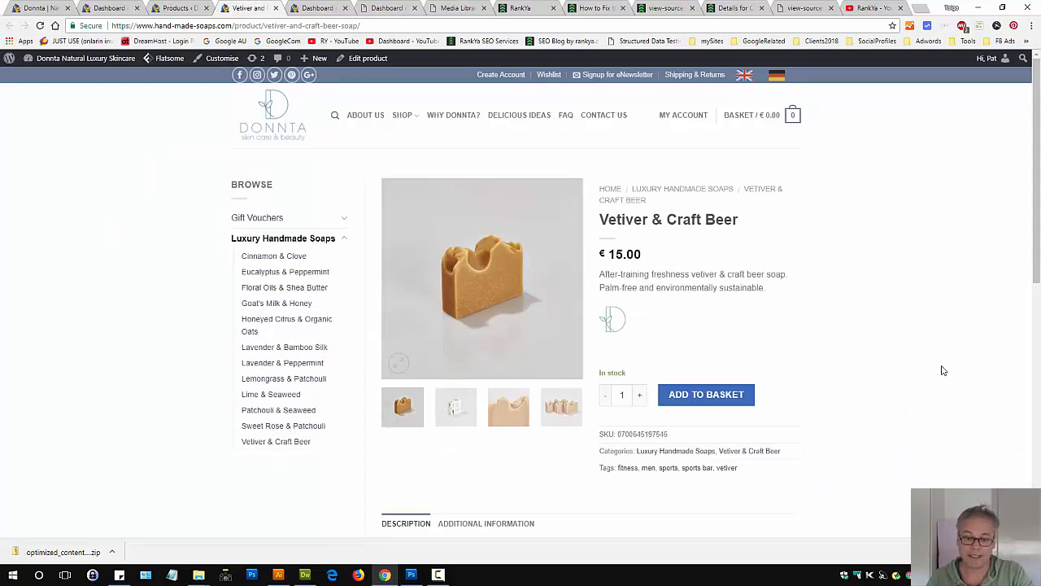
Reload the product page and view the new soap box image enlarged in the lightbox.
left_click(402, 406)
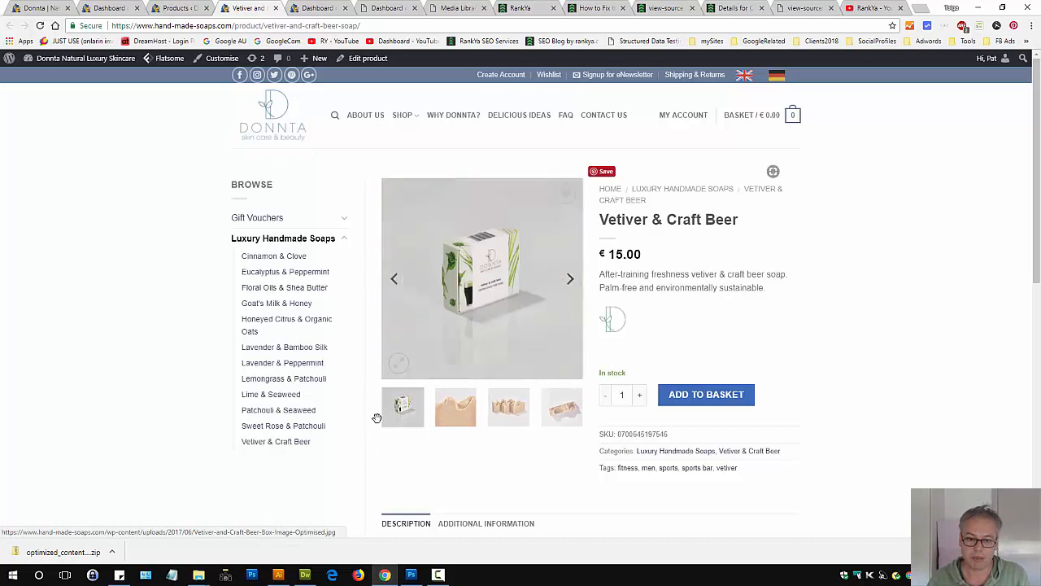
left_click(482, 276)
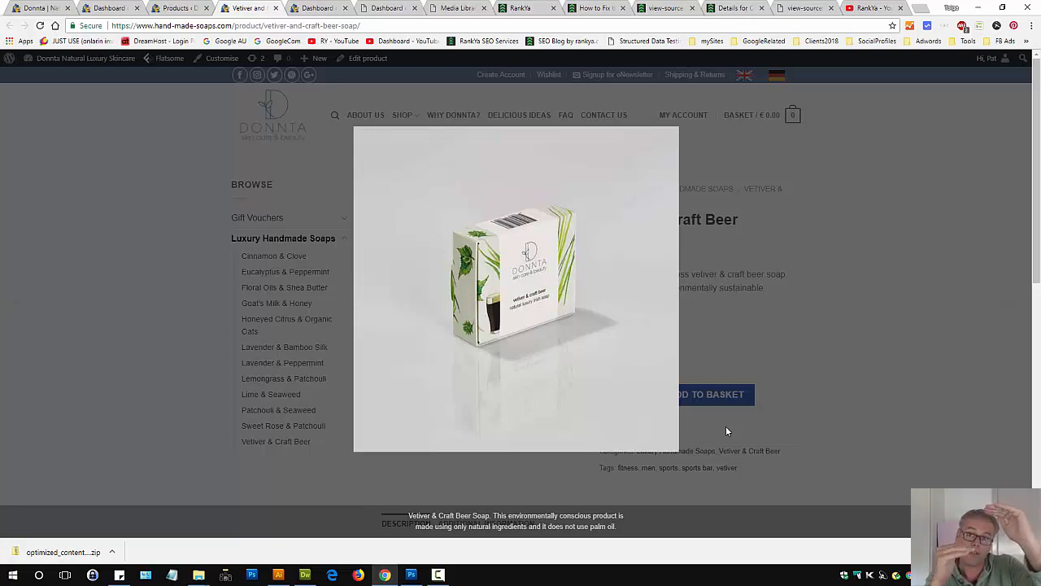
left_click(516, 289)
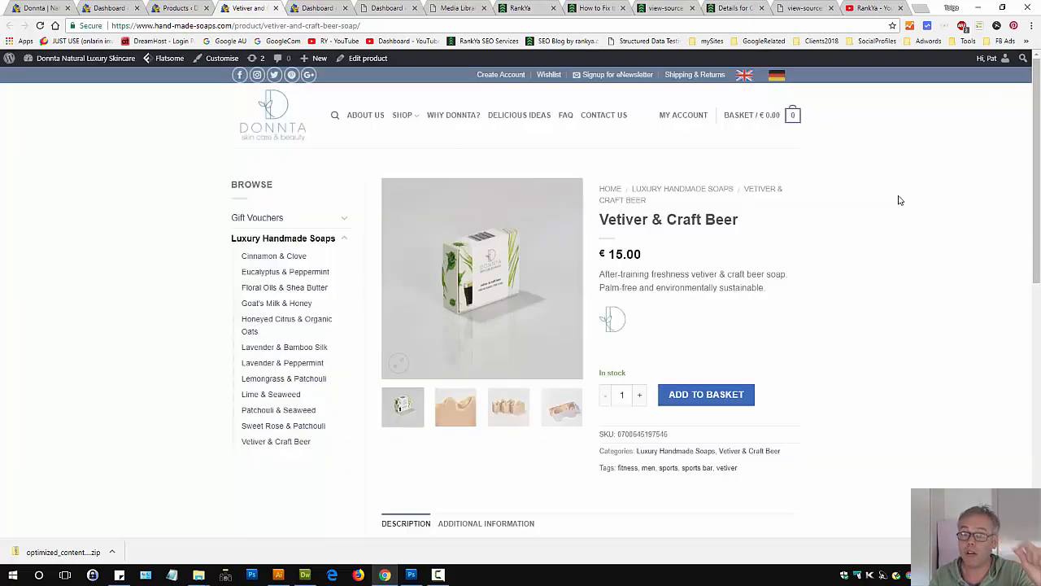
mouse_move(862, 200)
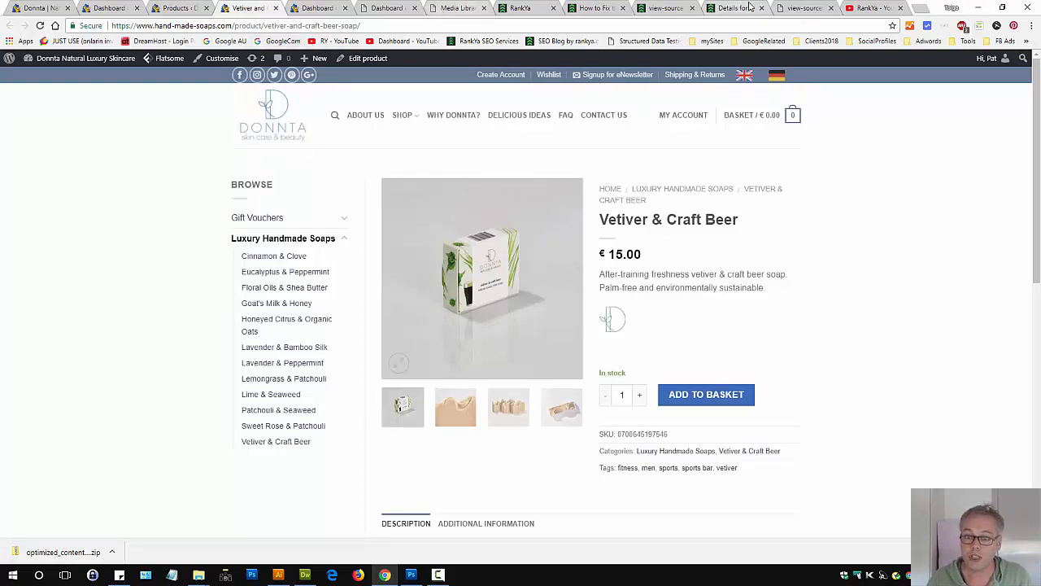
mouse_move(599, 8)
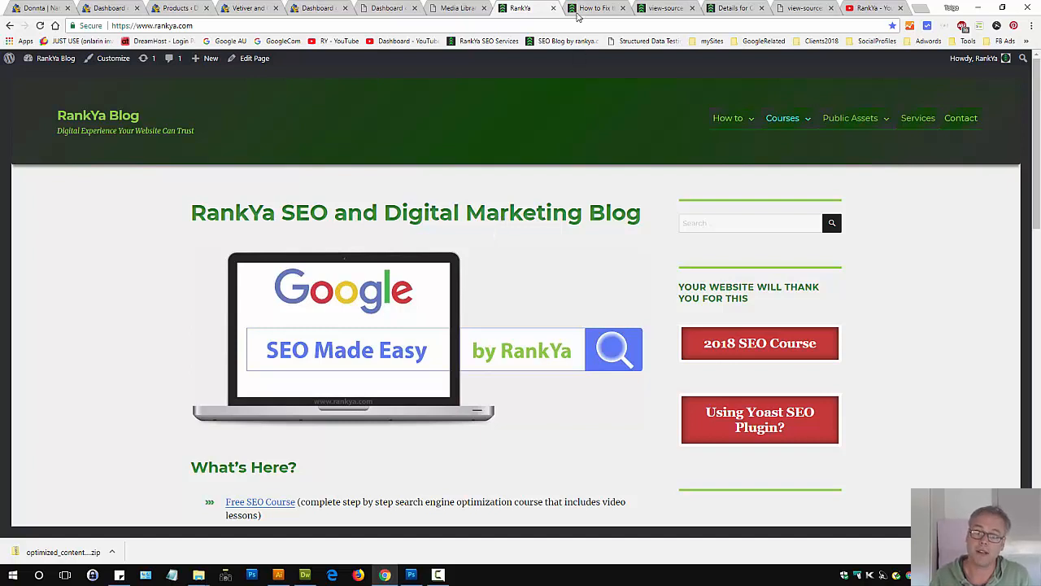
View the Chrome NOT Secure article's featured image, then return to its Google results.
left_click(594, 8)
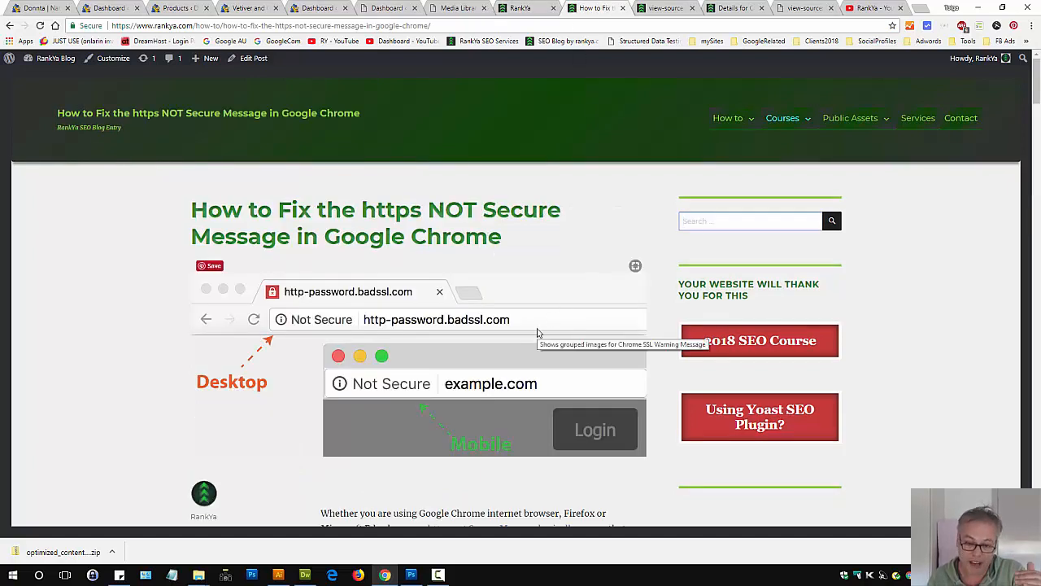
scroll("down", 3)
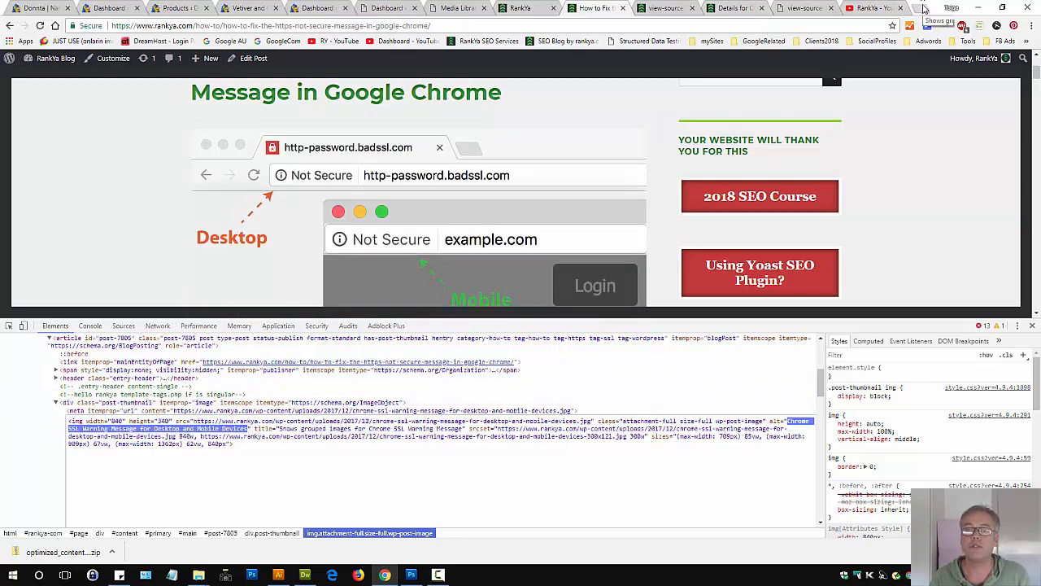
left_click(924, 8)
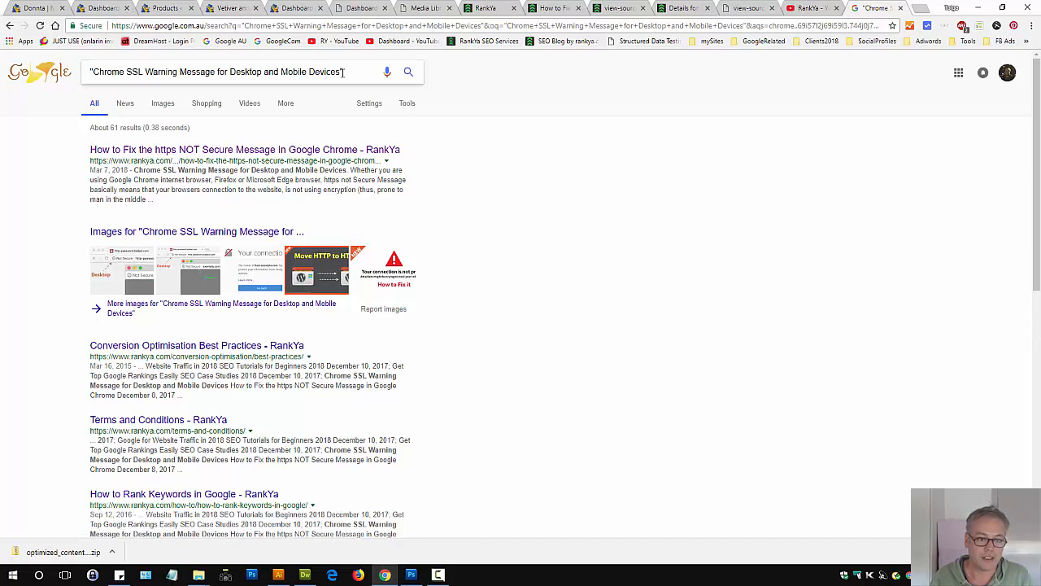
Show Google Images results for 'Chrome SSL Warning Message for Desktop and Mobile Devices'.
triple_click(218, 72)
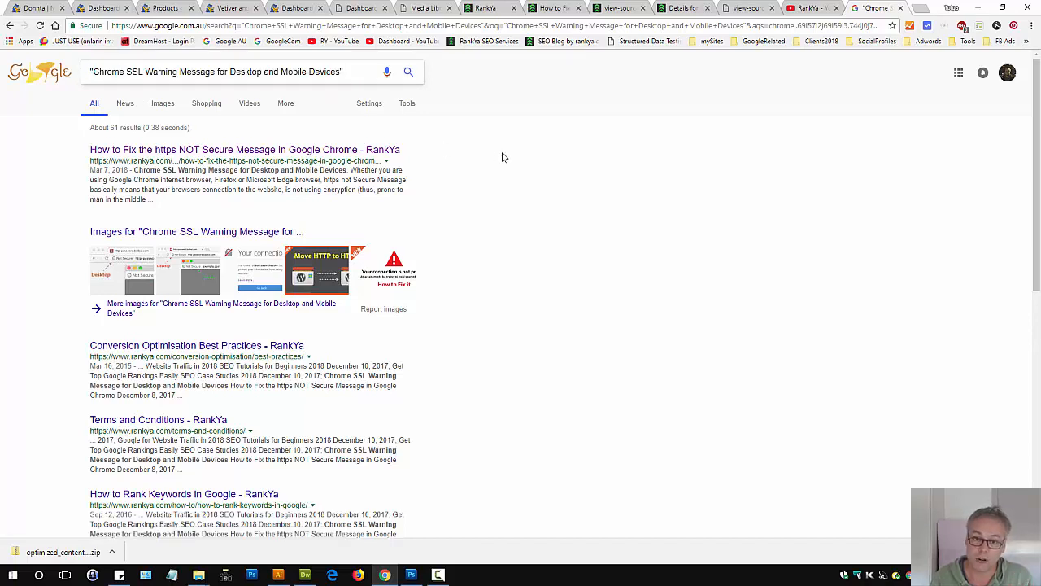
left_click(244, 150)
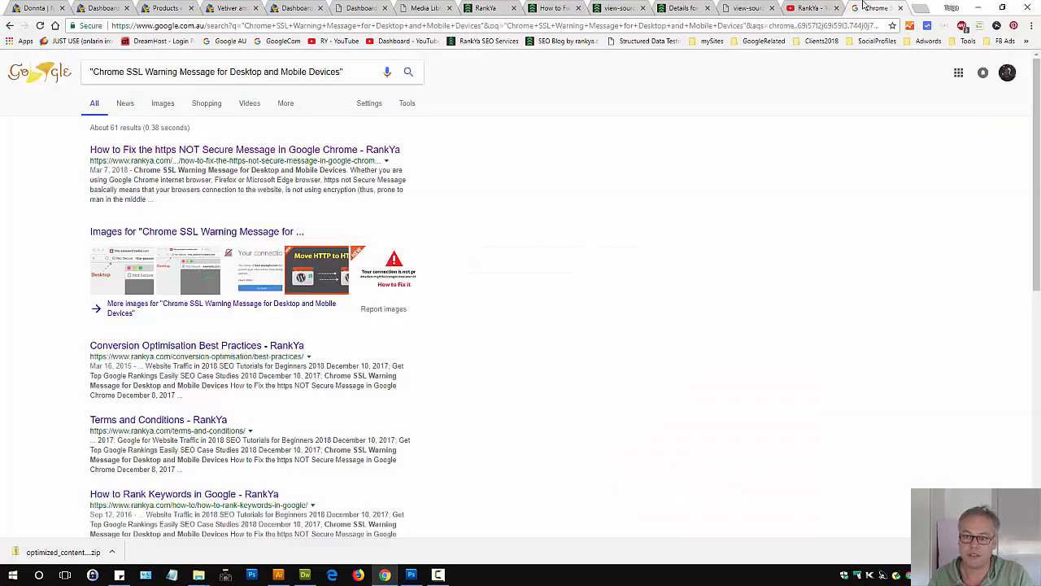
triple_click(214, 72)
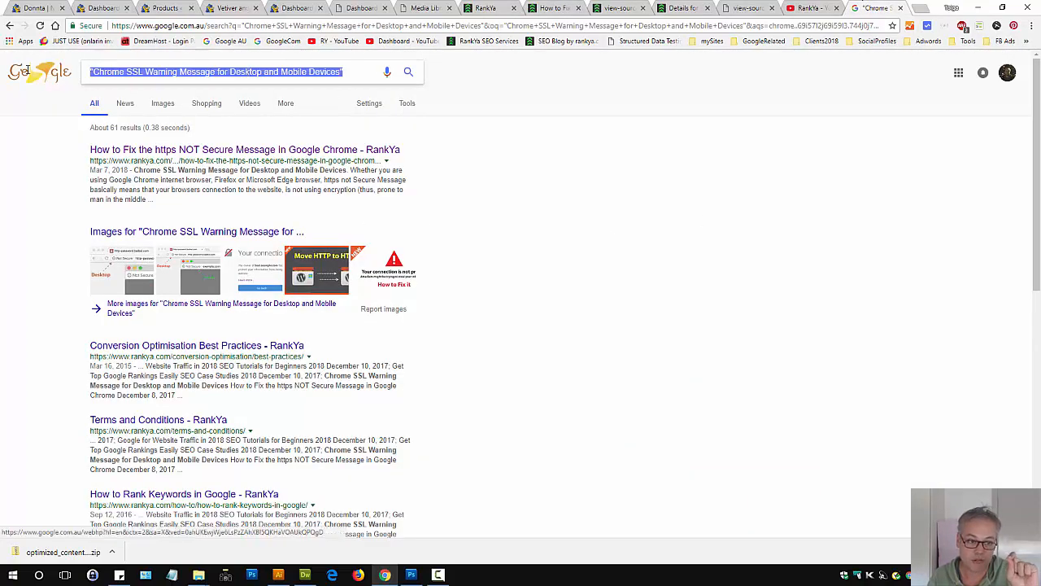
mouse_move(598, 280)
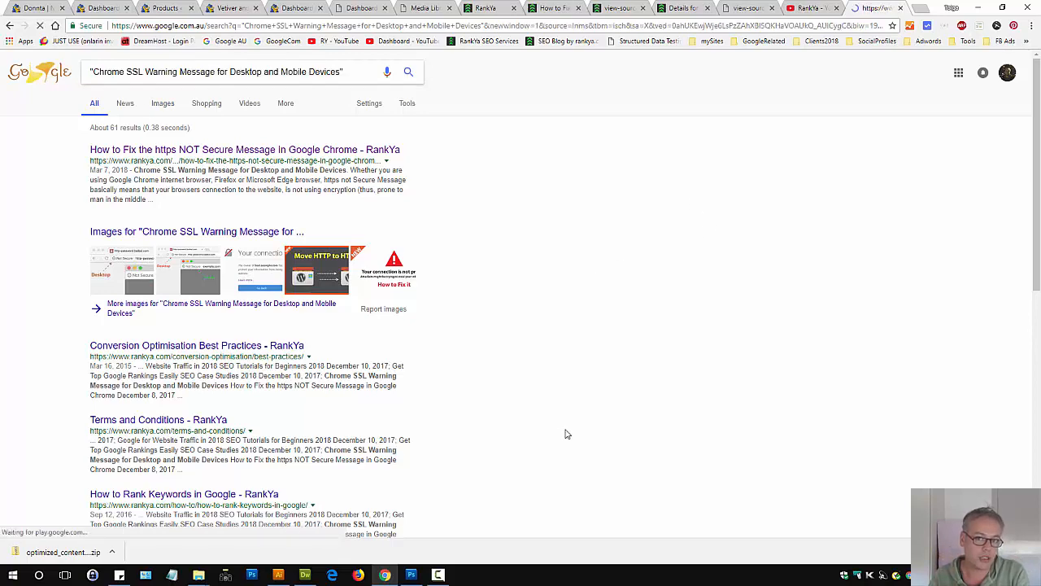
left_click(163, 104)
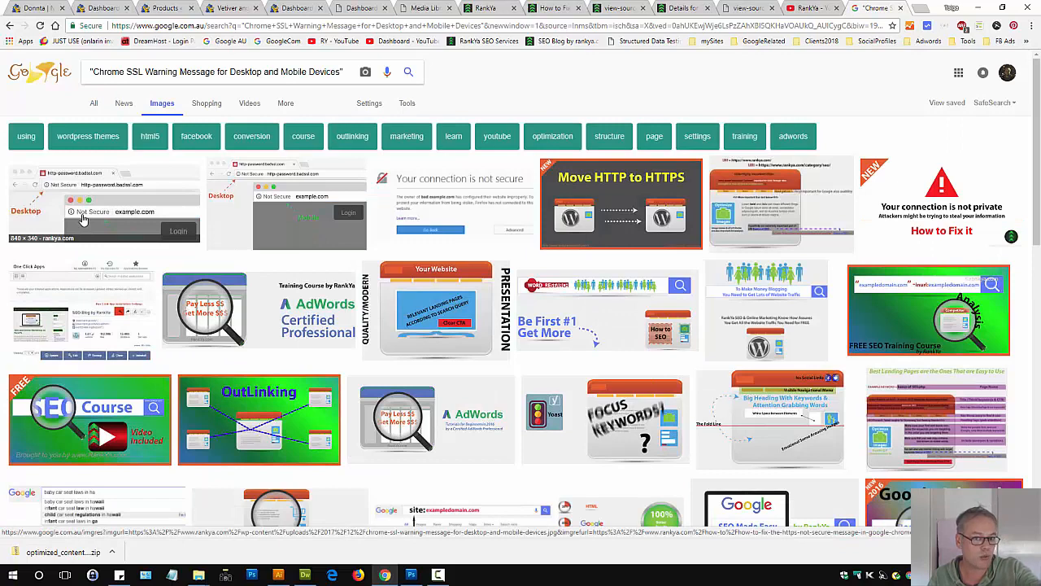
mouse_move(237, 226)
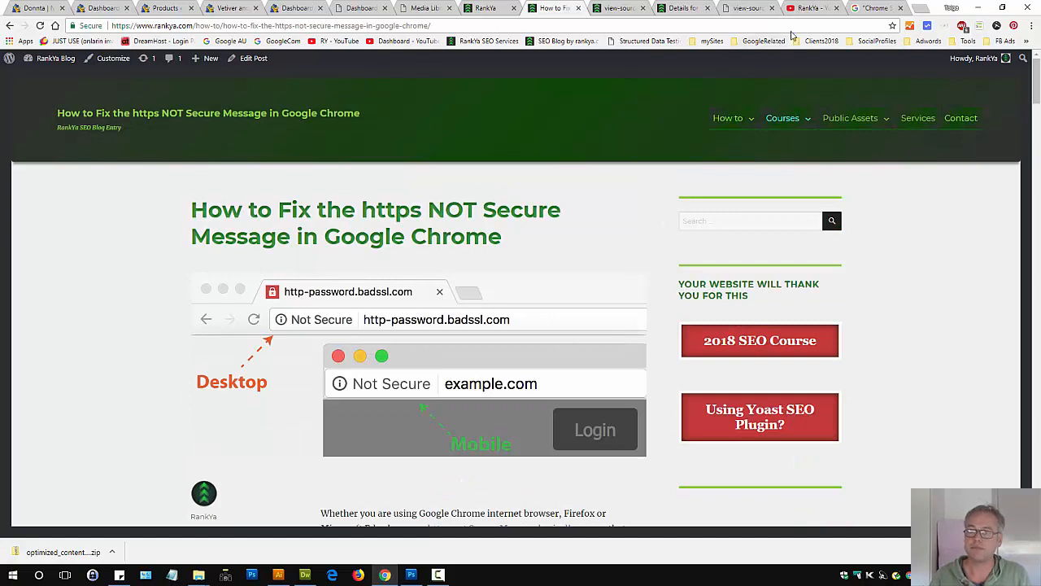
mouse_move(423, 290)
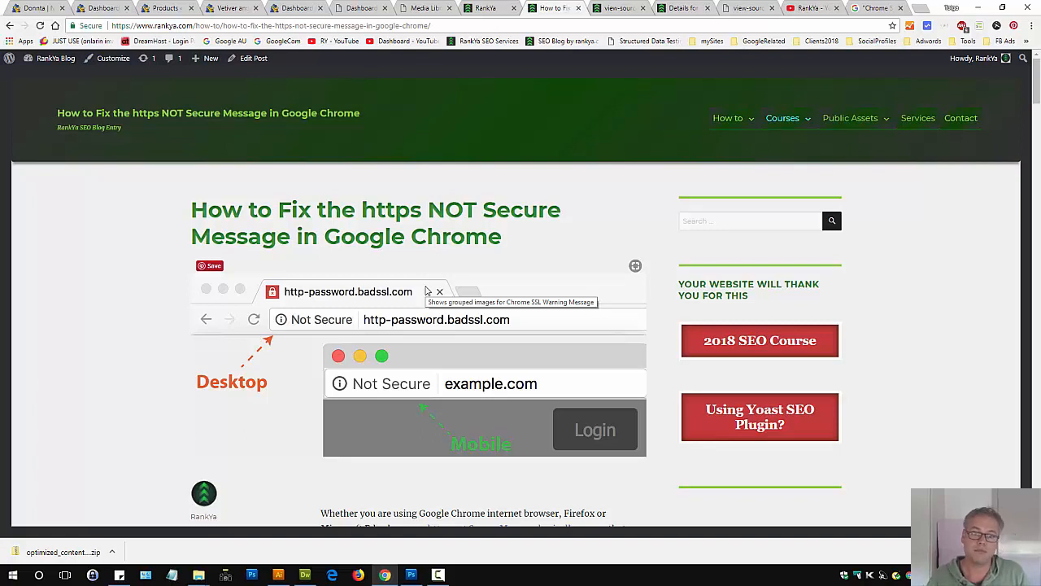
mouse_move(488, 369)
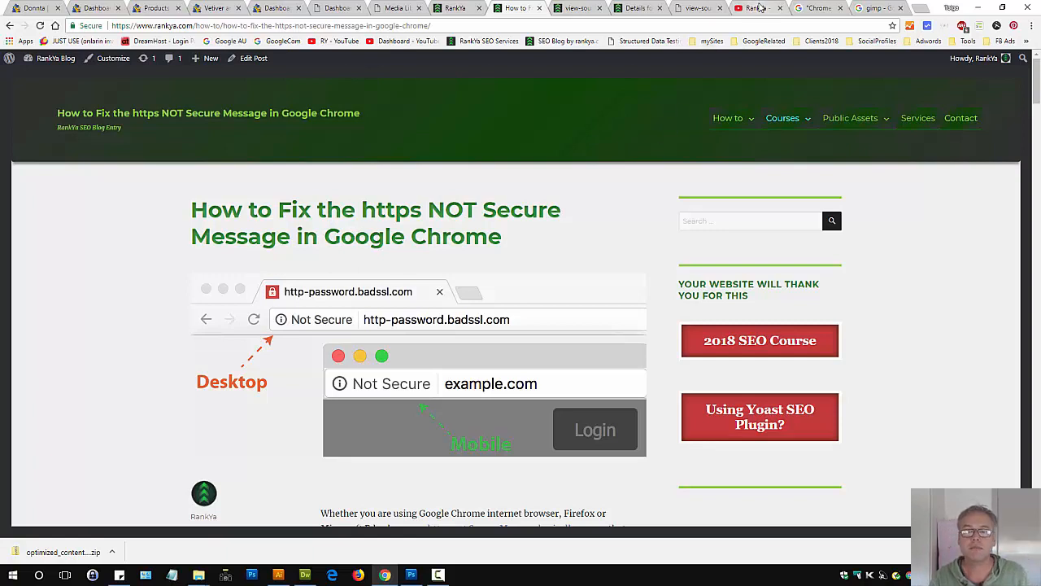
left_click(751, 9)
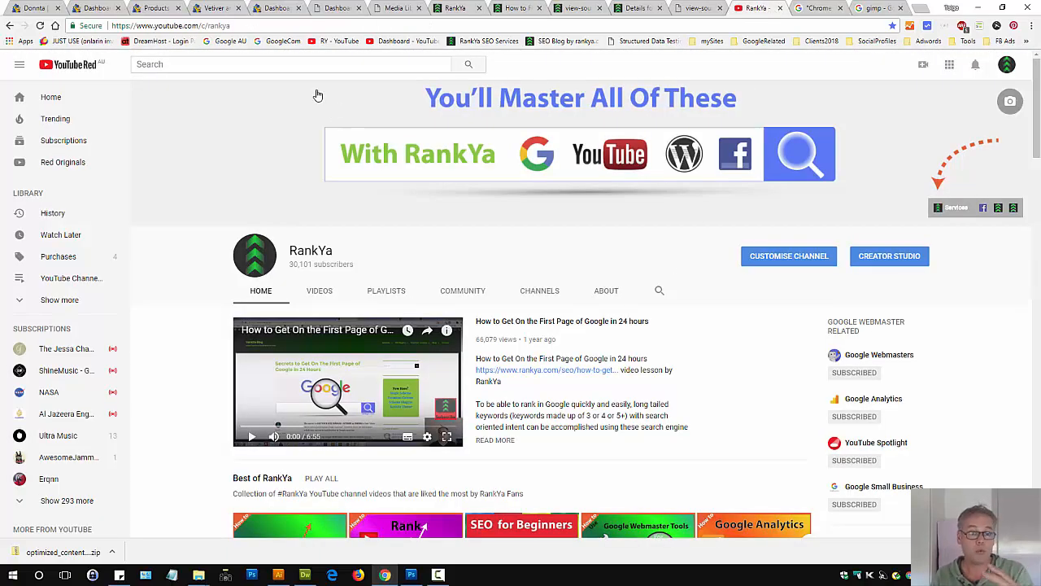
left_click(215, 8)
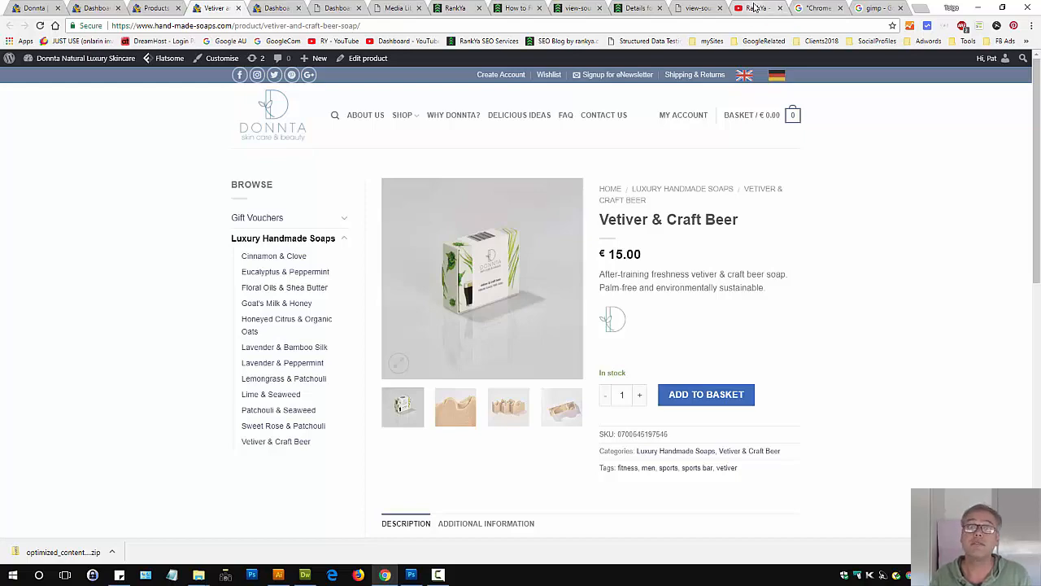
left_click(757, 8)
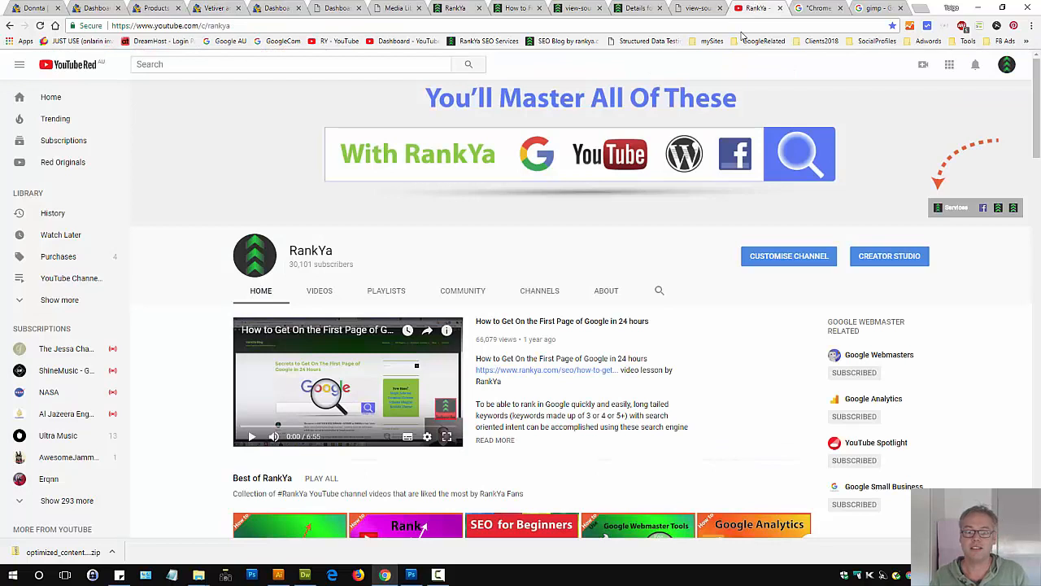
mouse_move(661, 254)
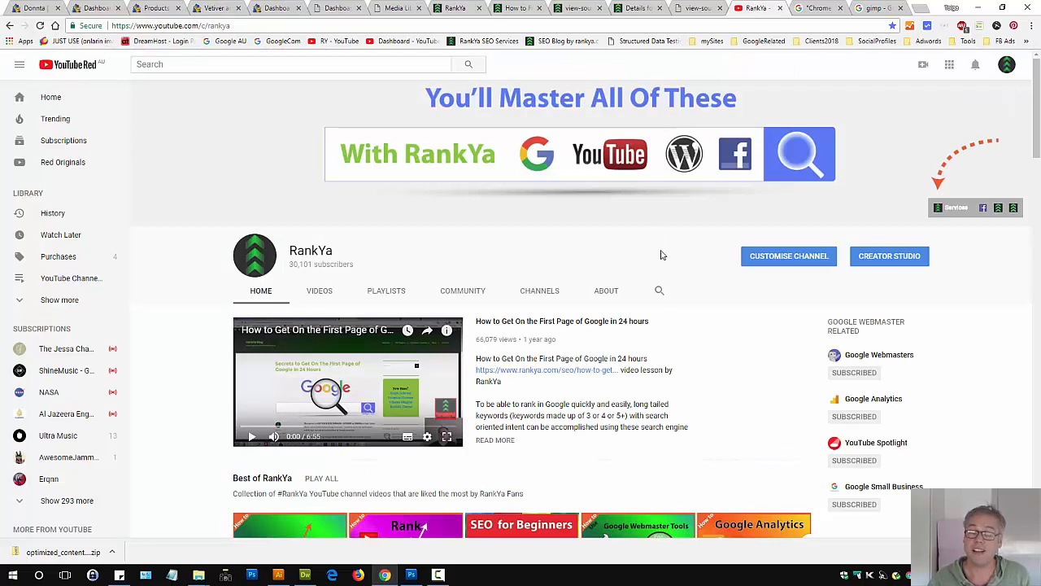